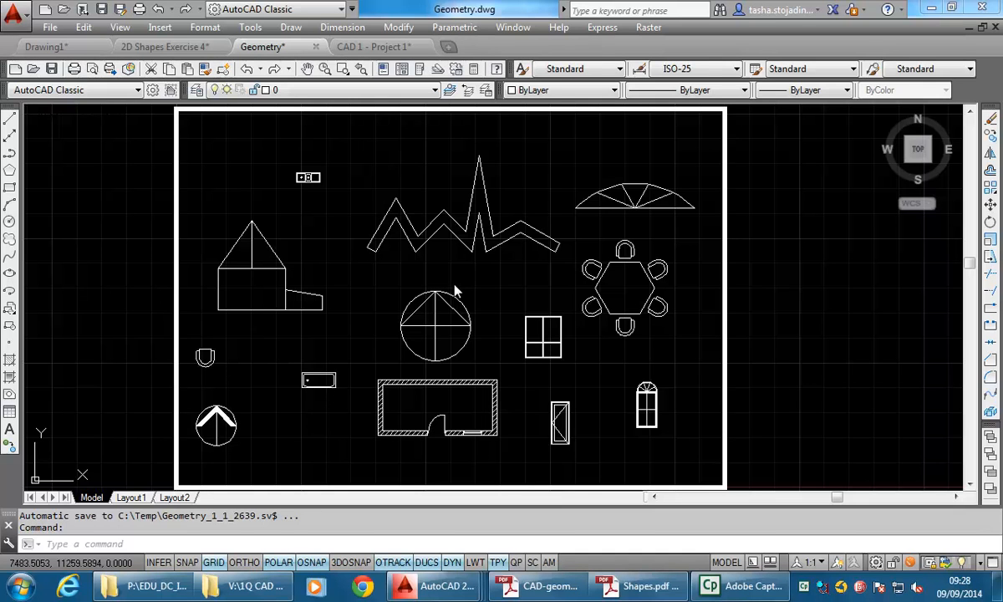
mouse_move(463, 306)
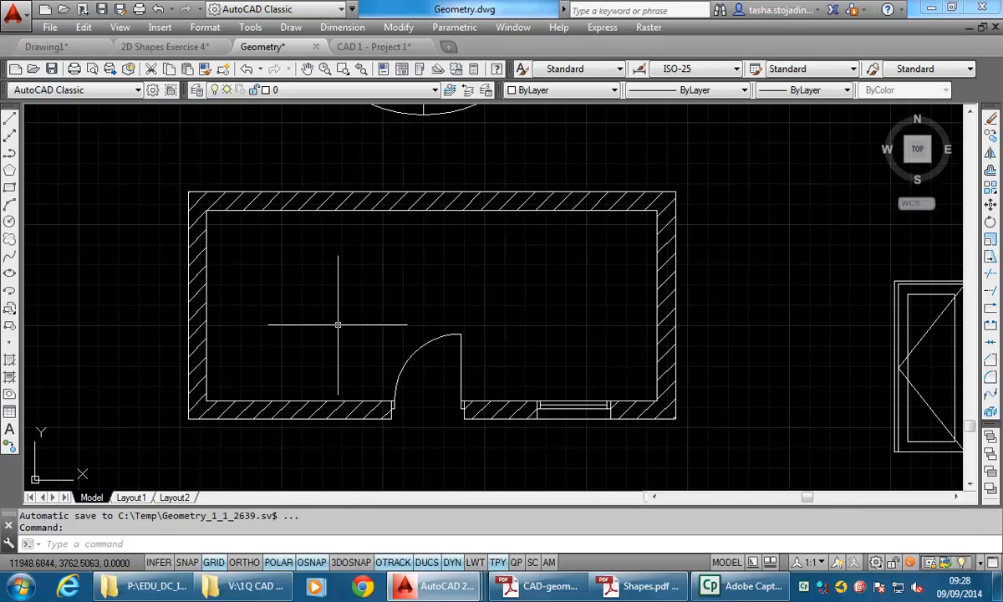
mouse_move(307, 294)
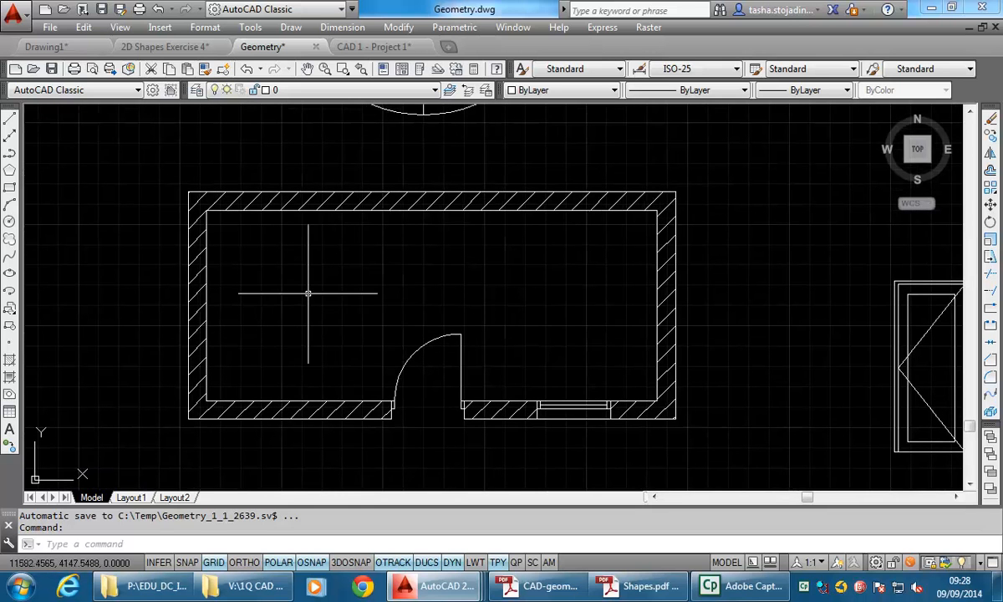
mouse_move(244, 324)
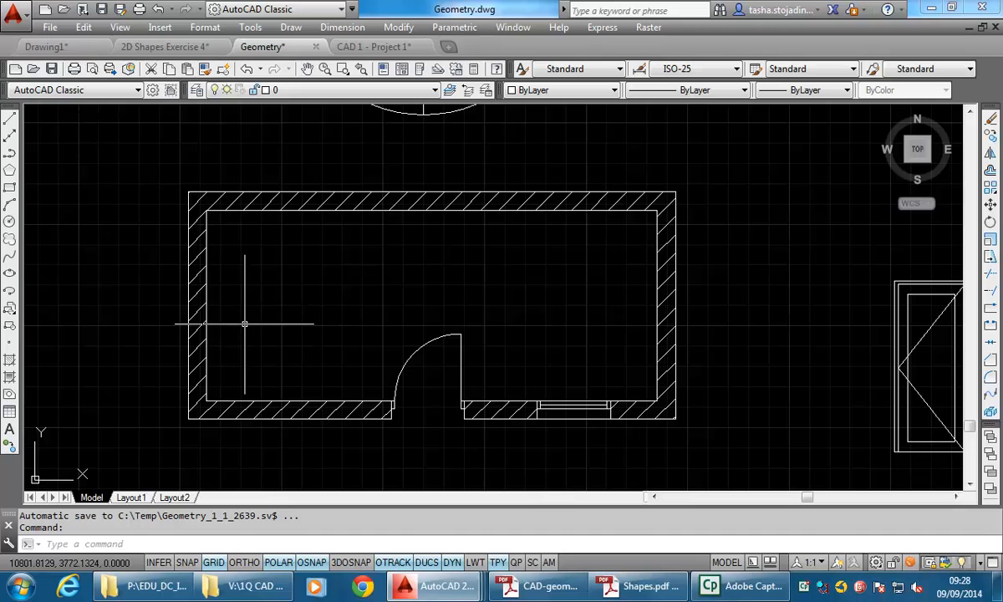
mouse_move(343, 109)
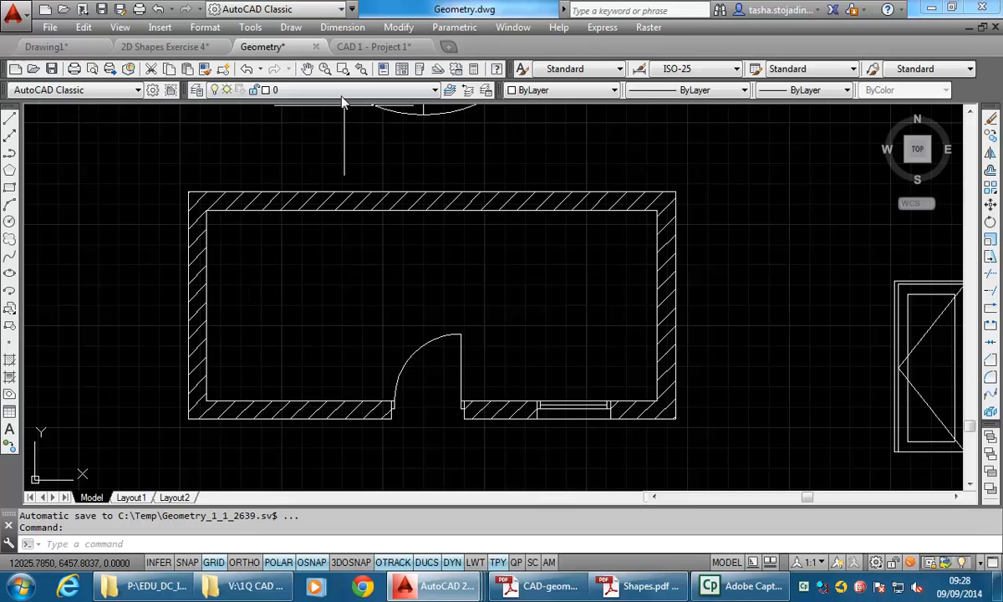
mouse_move(343, 91)
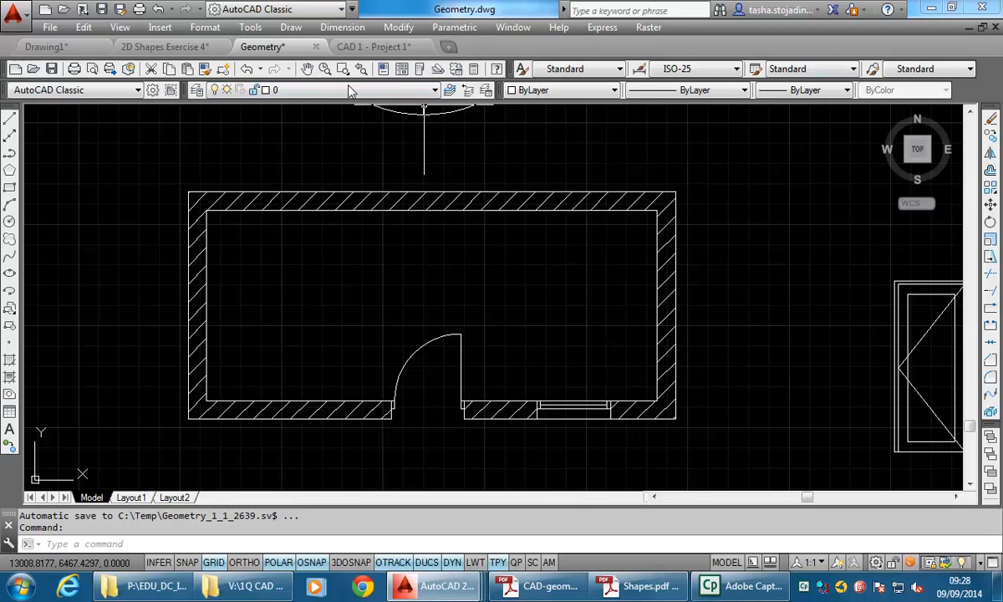
Zoom the view so the hatched-wall shed plan with its door swing fills the viewport.
click(435, 90)
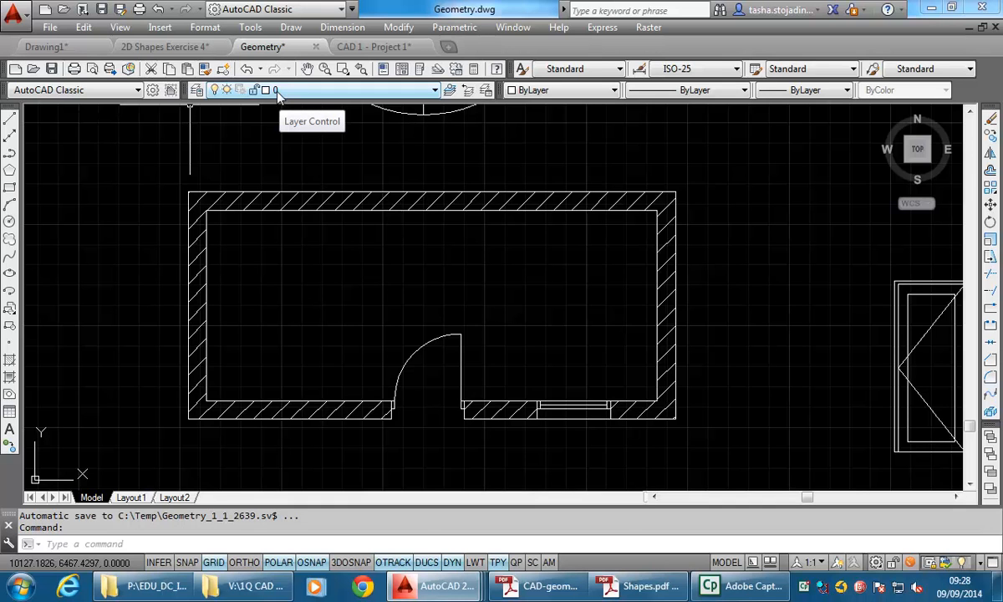
click(433, 90)
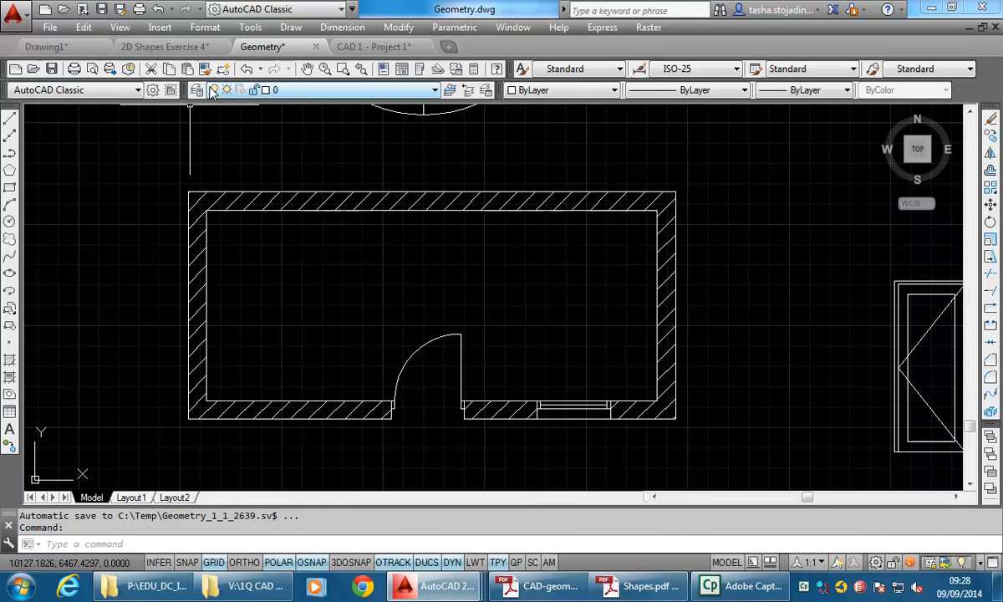
mouse_move(198, 90)
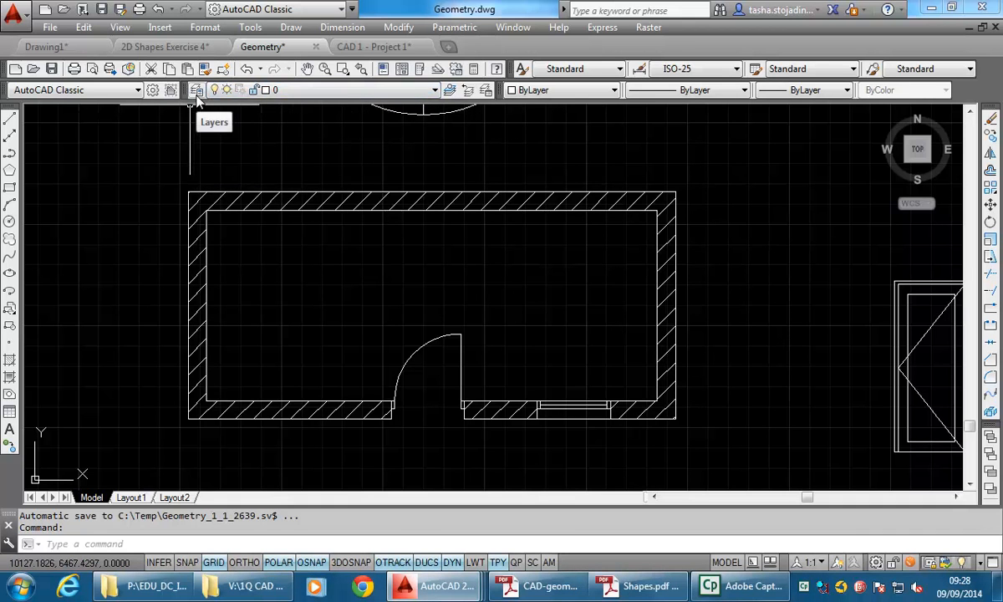
Switch to the Drafting & Annotation workspace, checking the layer list before and after.
click(197, 91)
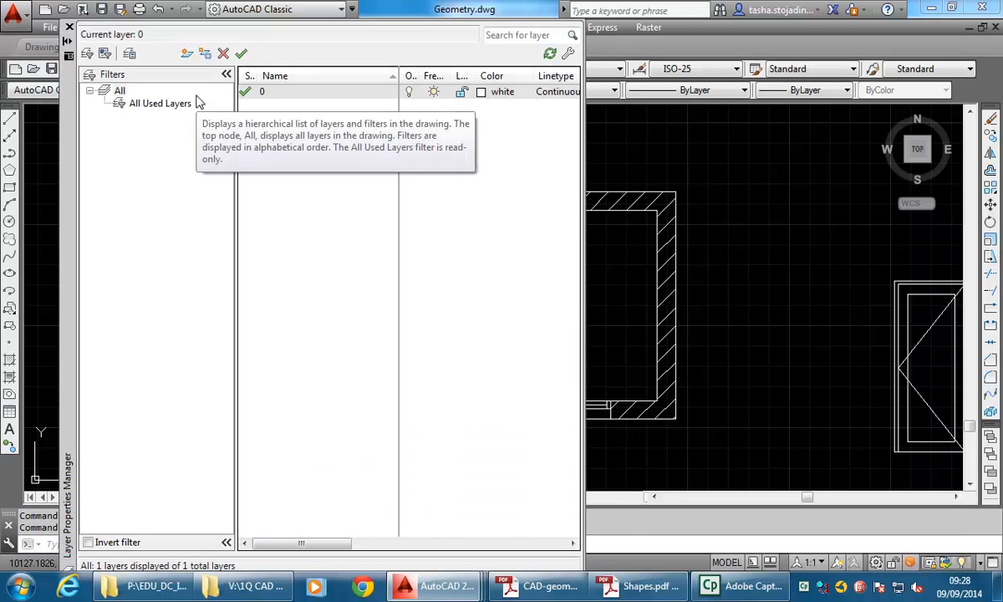
mouse_move(73, 338)
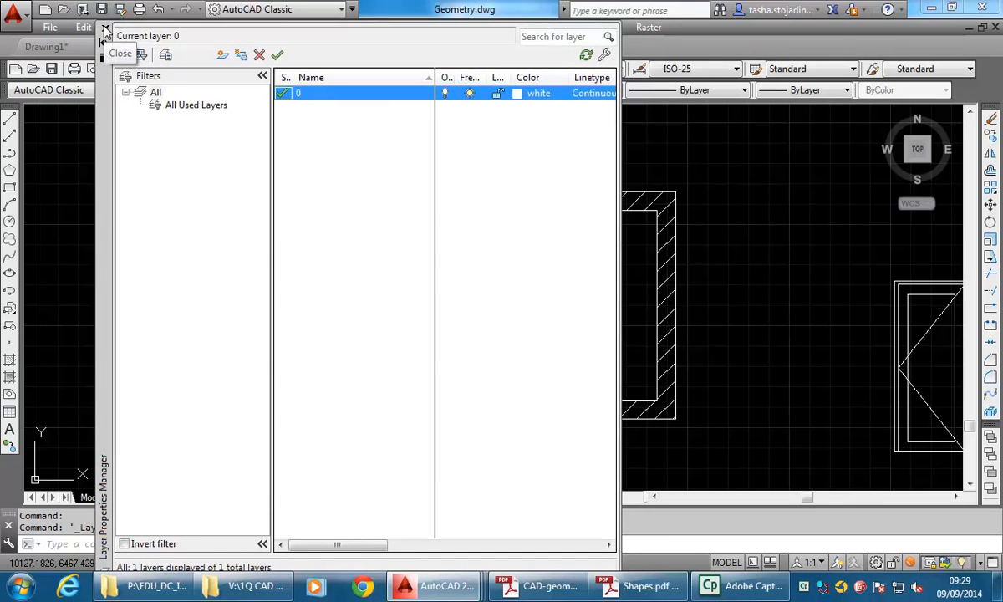
click(121, 52)
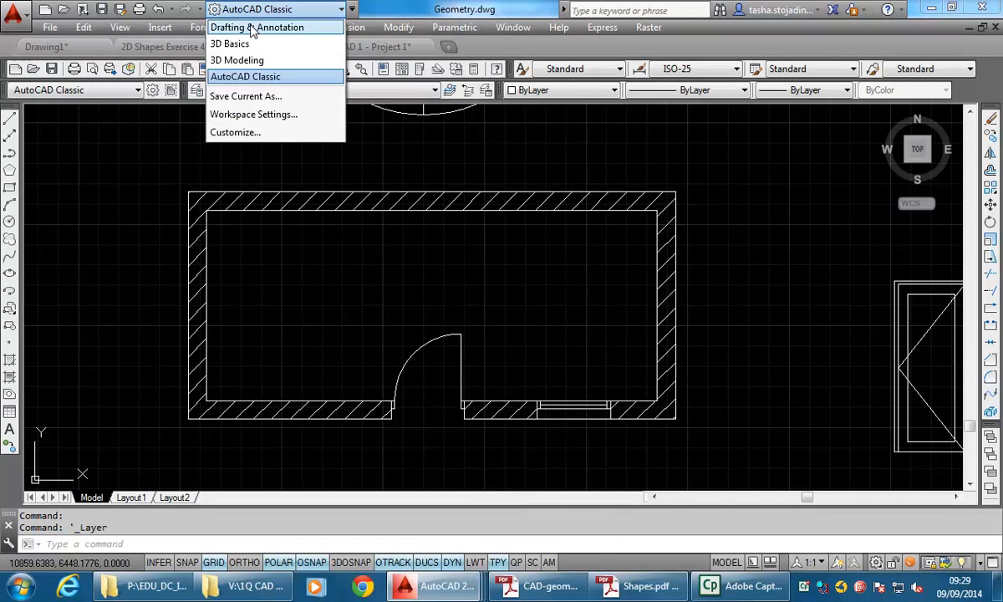
click(257, 27)
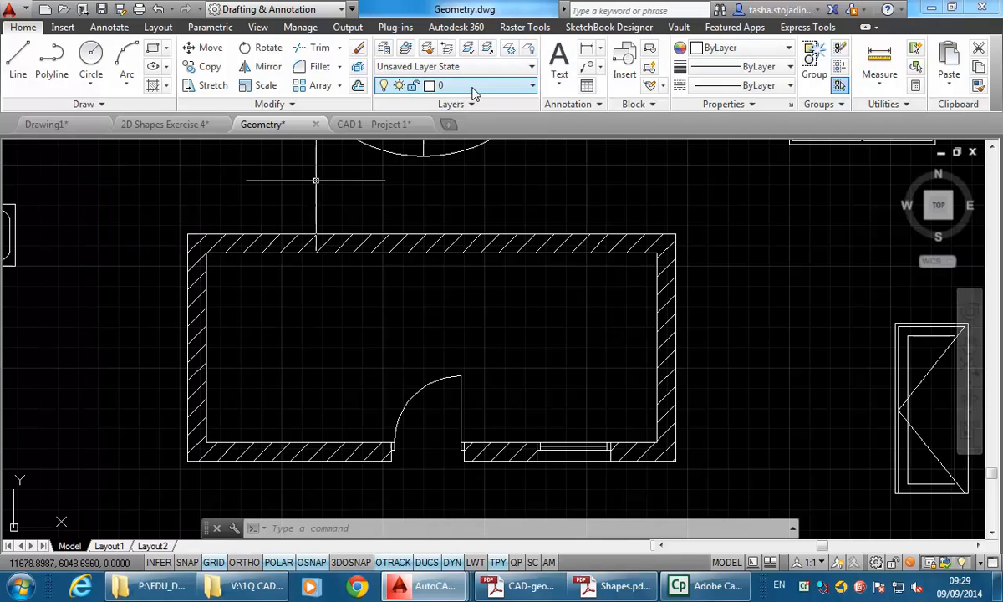
click(532, 85)
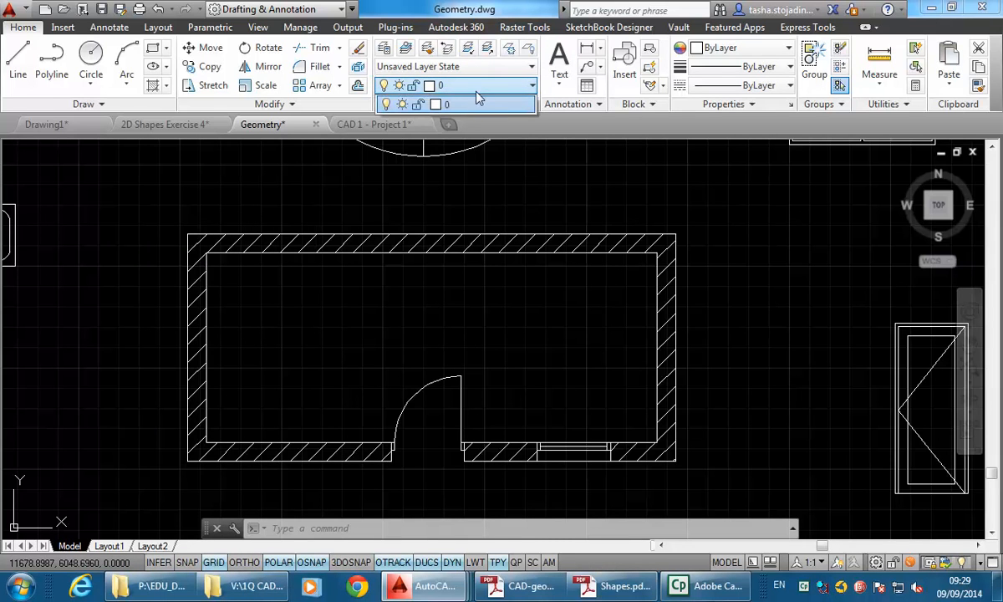
click(385, 47)
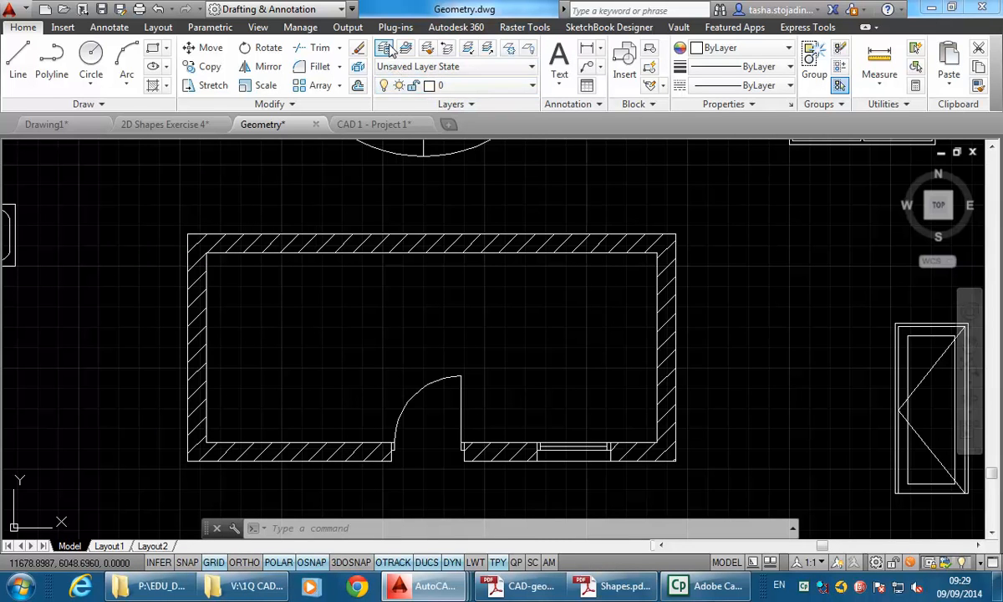
mouse_move(385, 47)
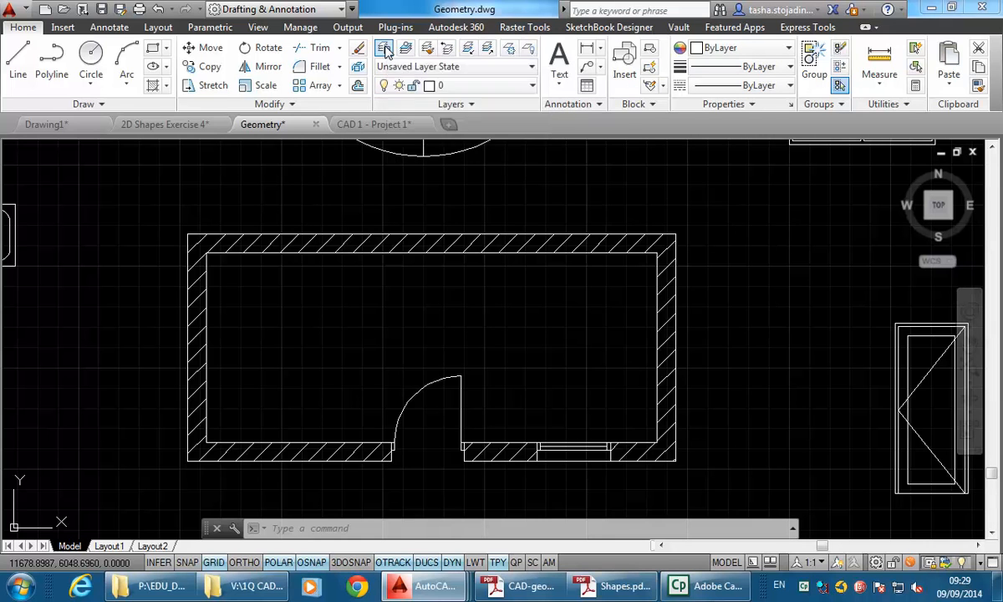
In the Layer Properties Manager, create a new layer named WALLS.
click(383, 47)
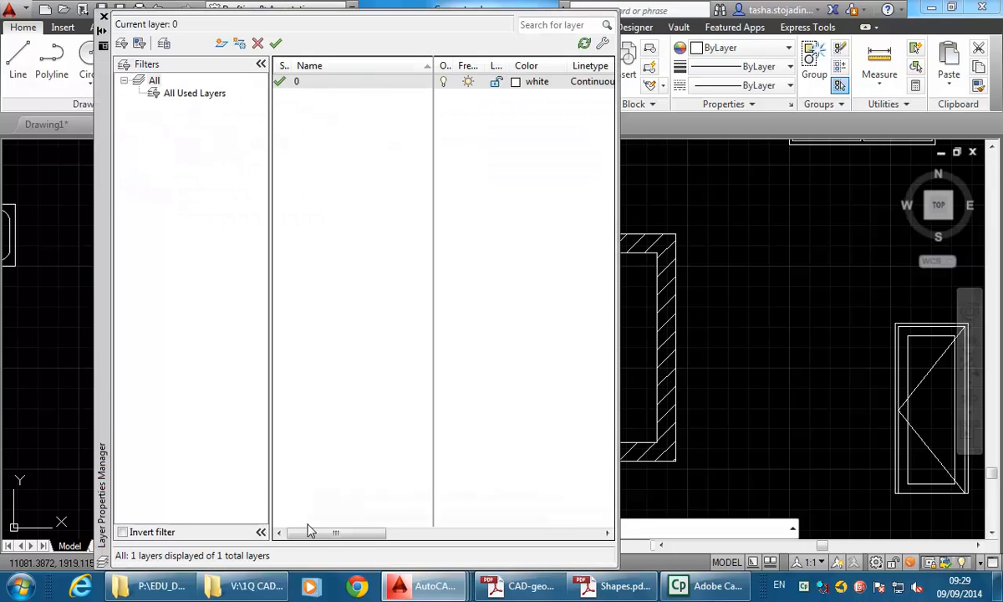
mouse_move(285, 117)
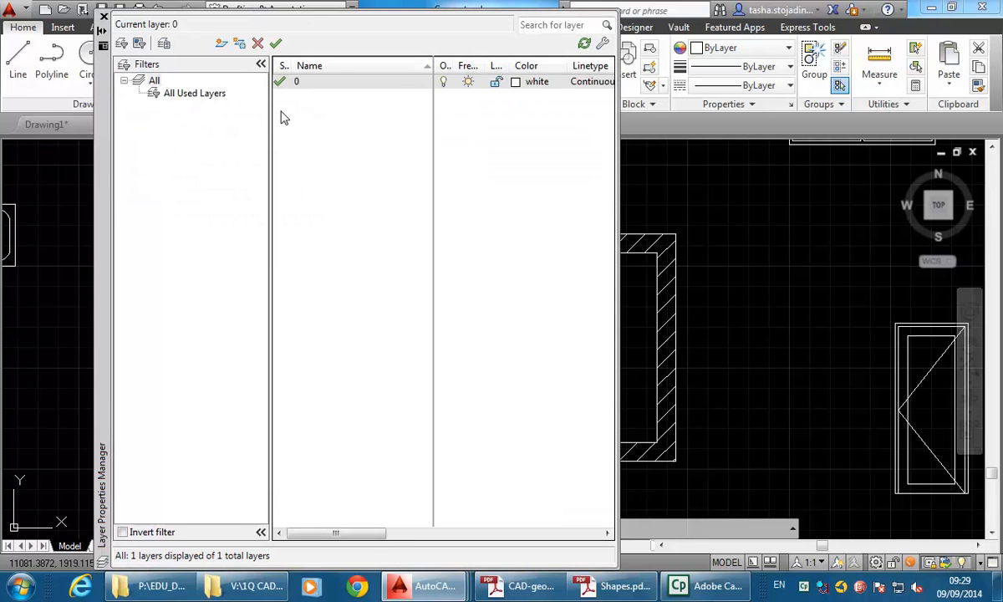
mouse_move(316, 87)
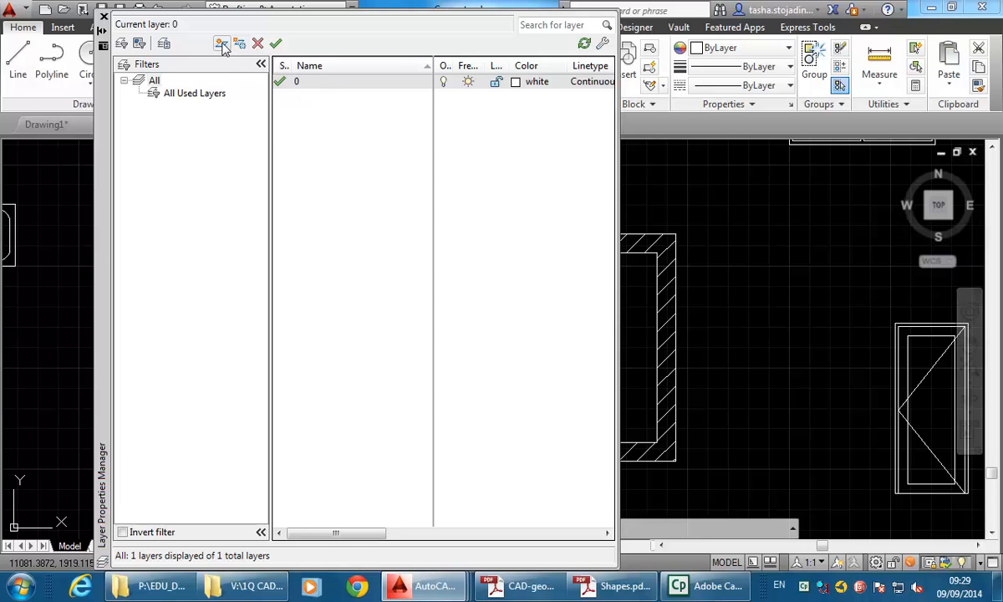
mouse_move(221, 43)
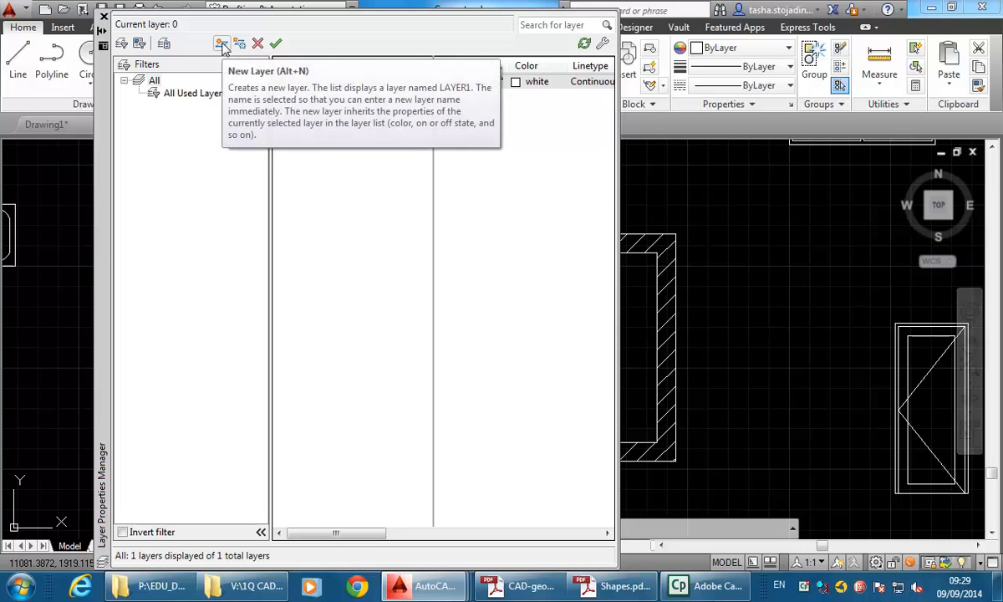
click(221, 44)
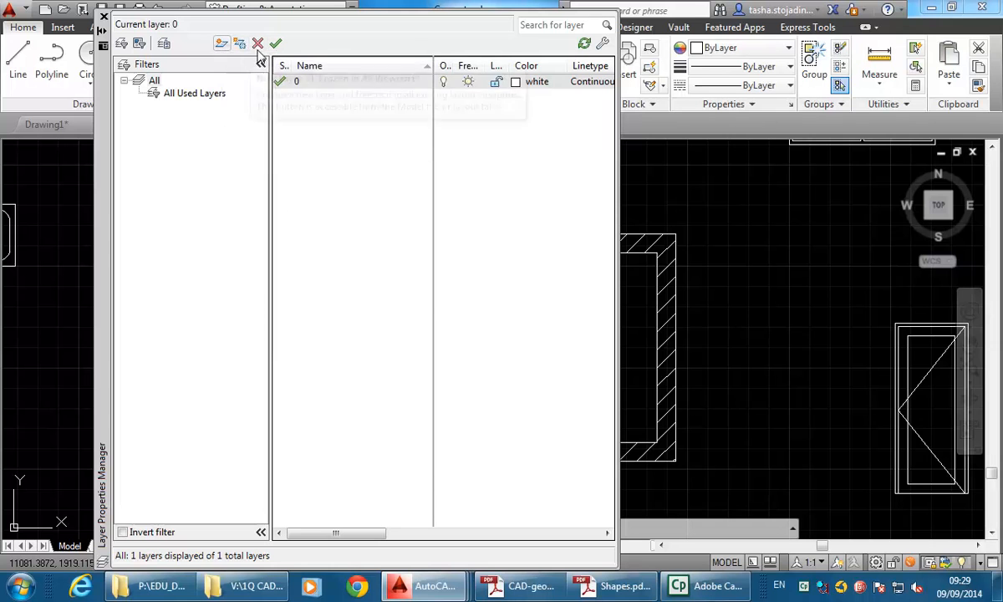
mouse_move(257, 43)
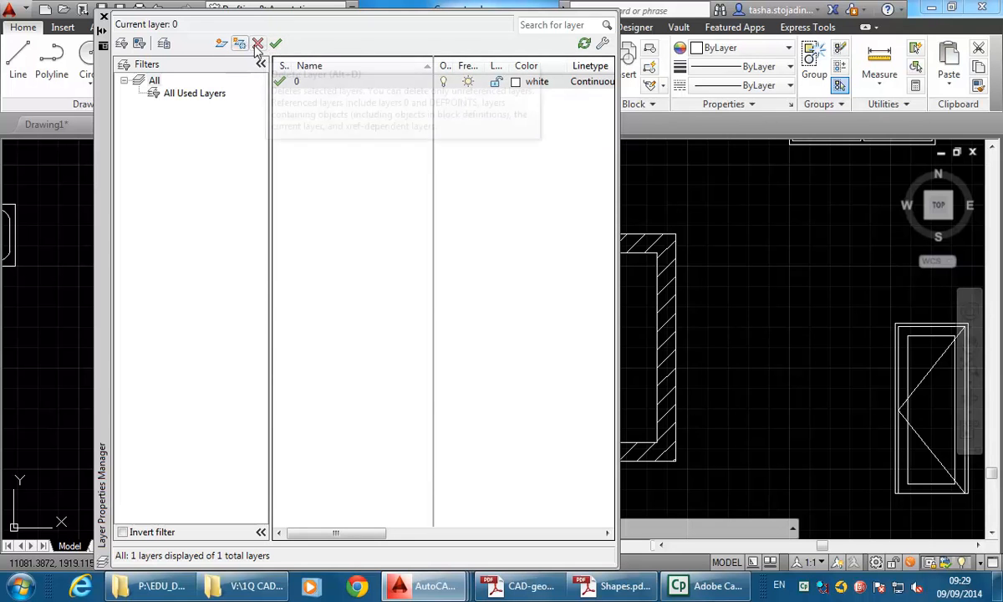
mouse_move(220, 43)
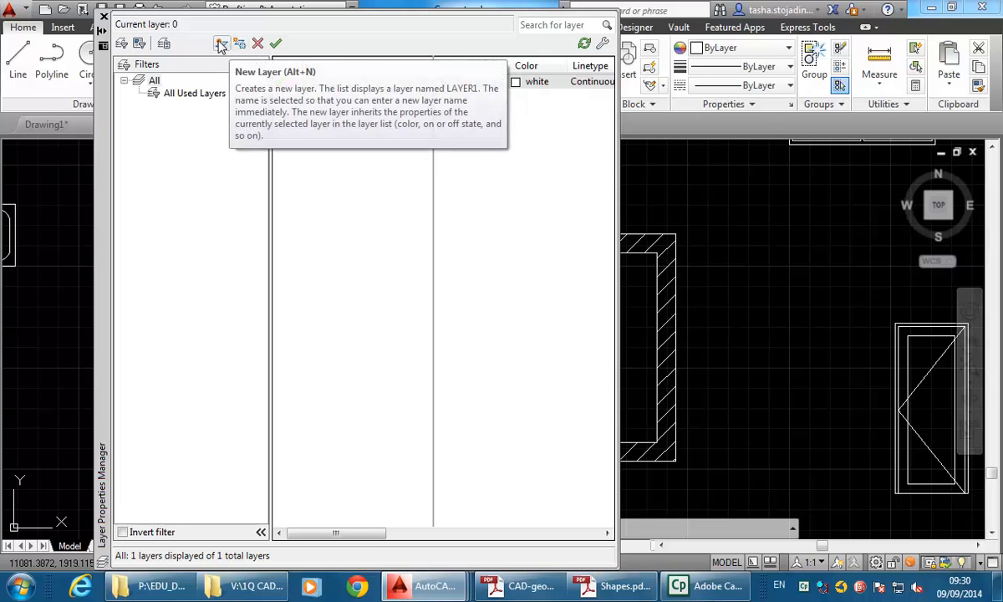
click(220, 43)
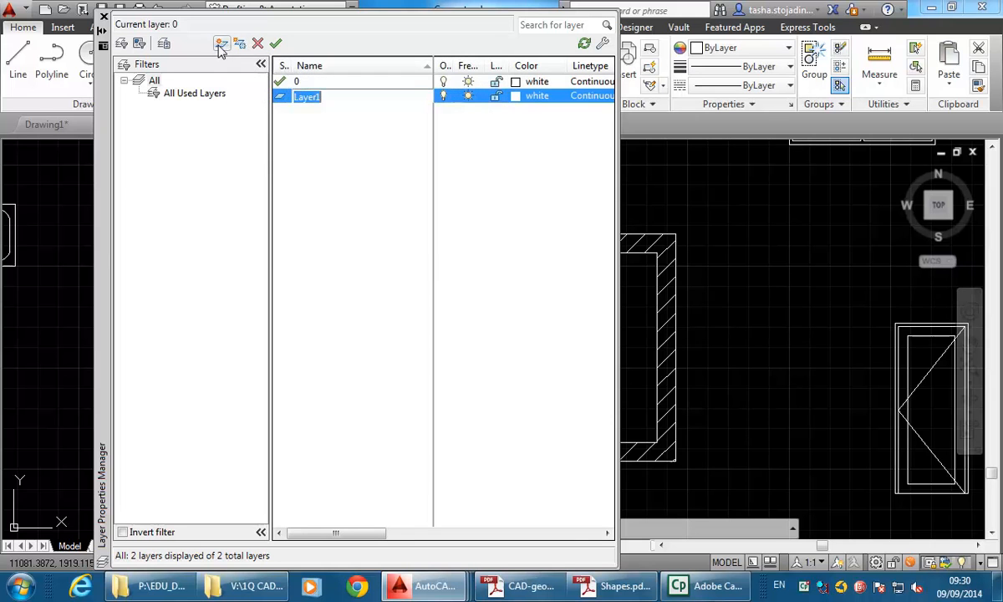
mouse_move(355, 207)
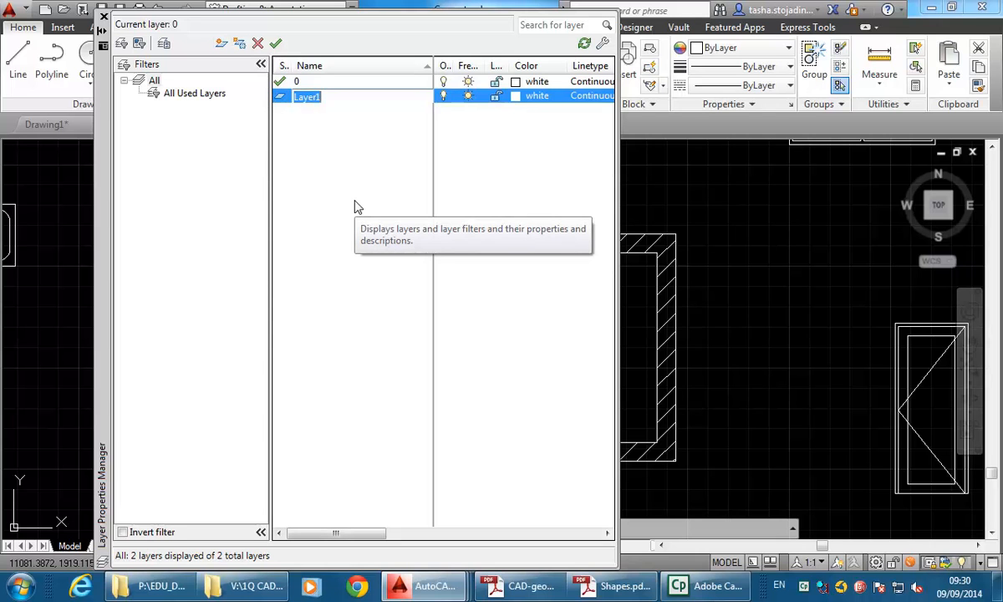
text(WALLS)
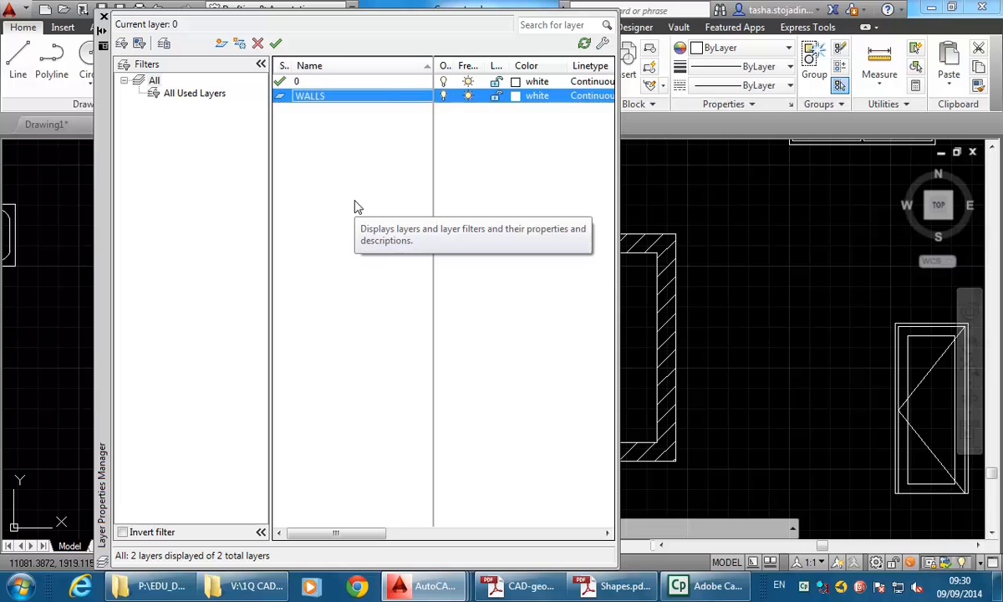
mouse_move(221, 43)
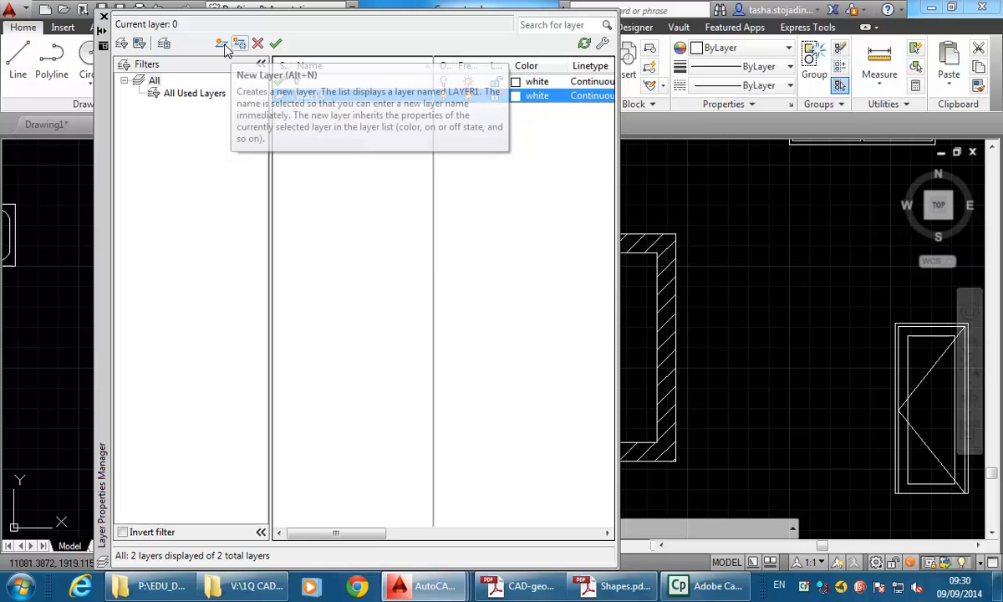
mouse_move(221, 43)
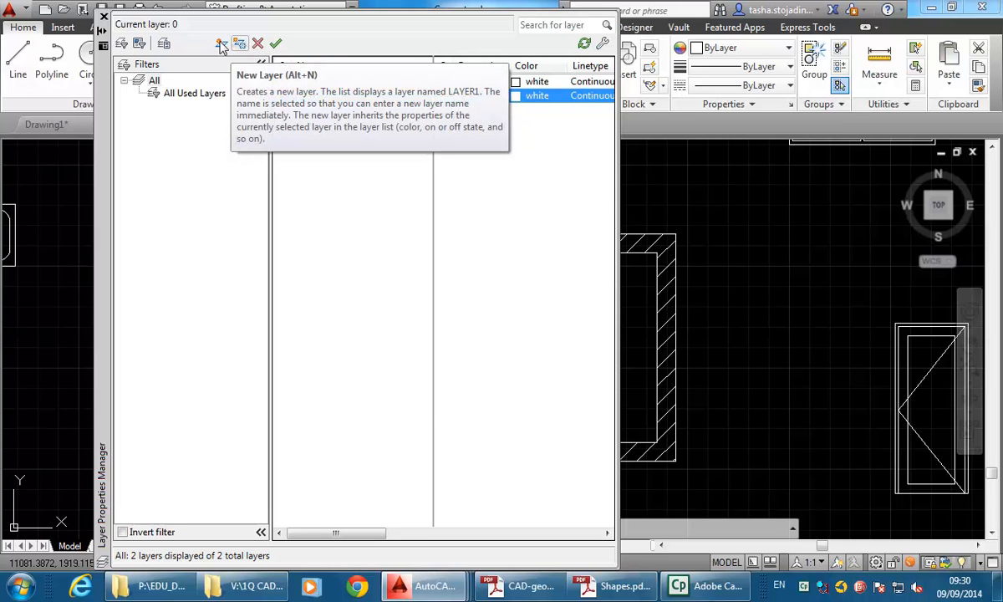
Create a second new layer named WALLS-HATCH.
click(220, 43)
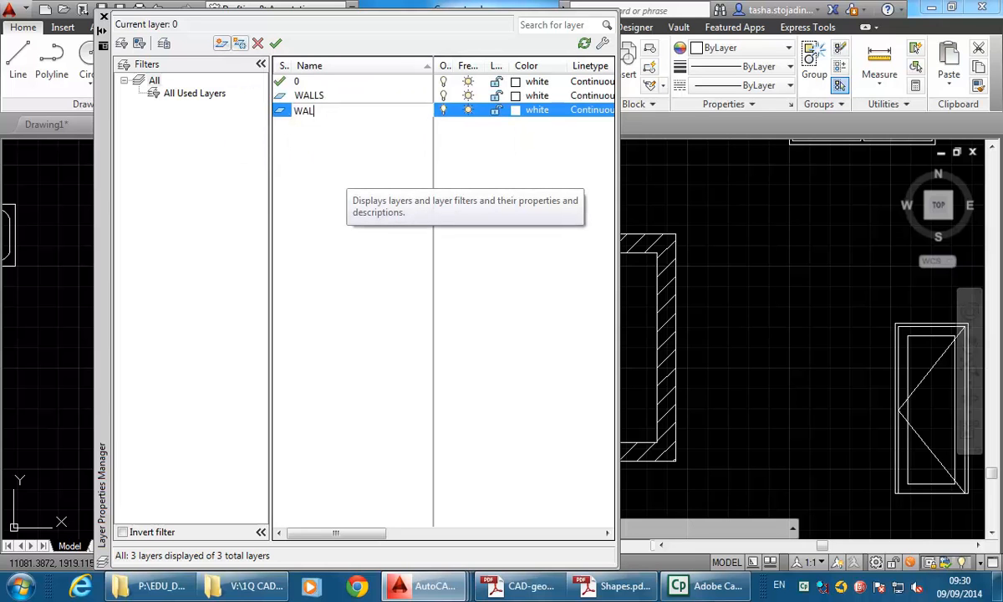
text(LS-)
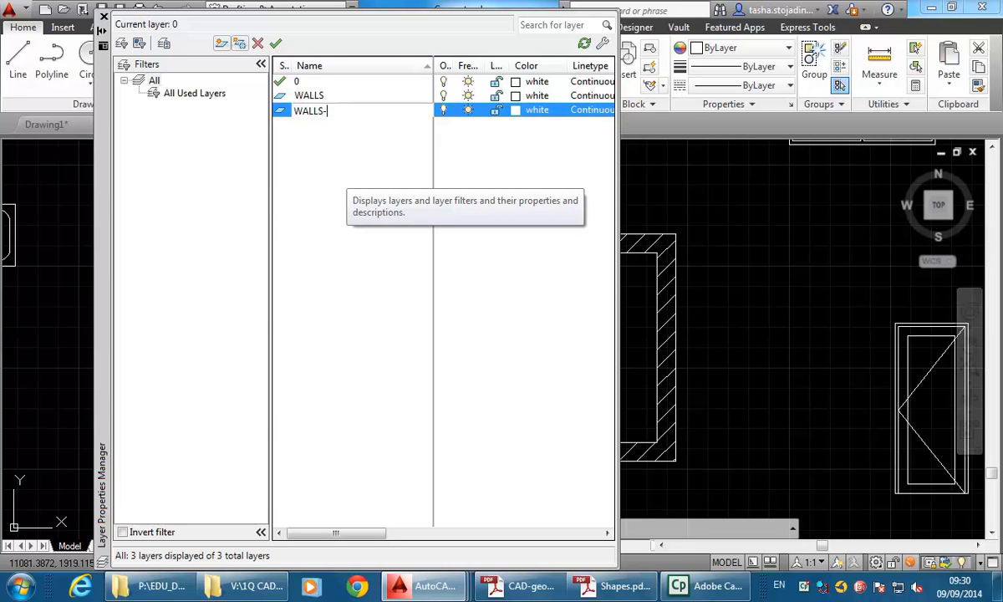
text(HATCH)
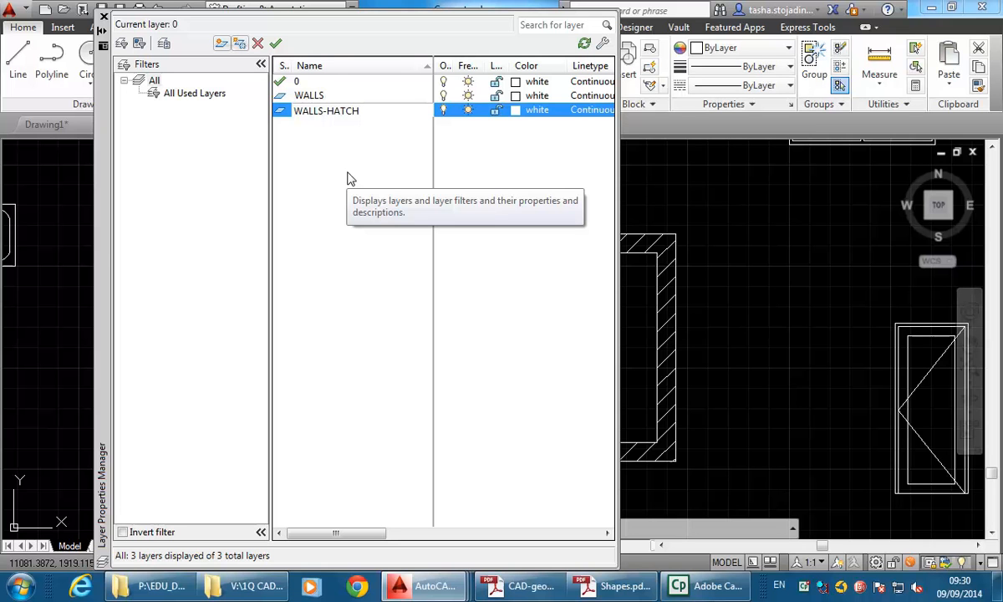
mouse_move(92, 208)
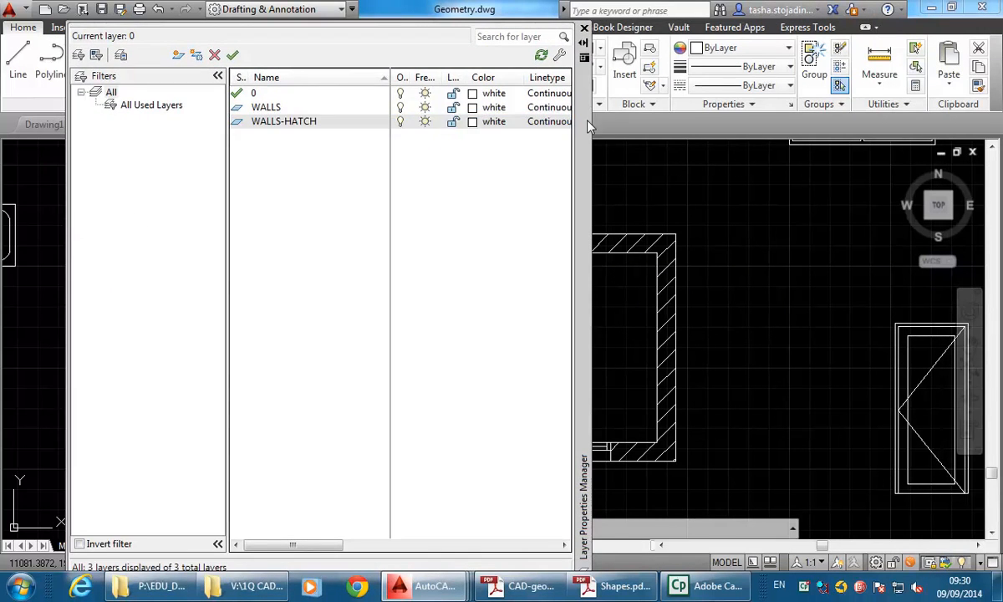
click(283, 120)
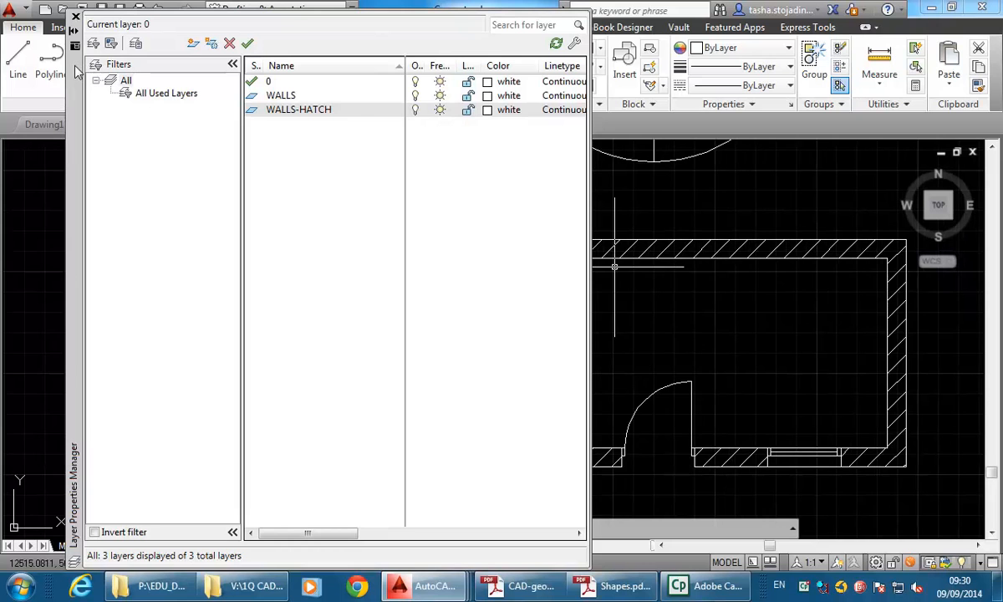
click(298, 111)
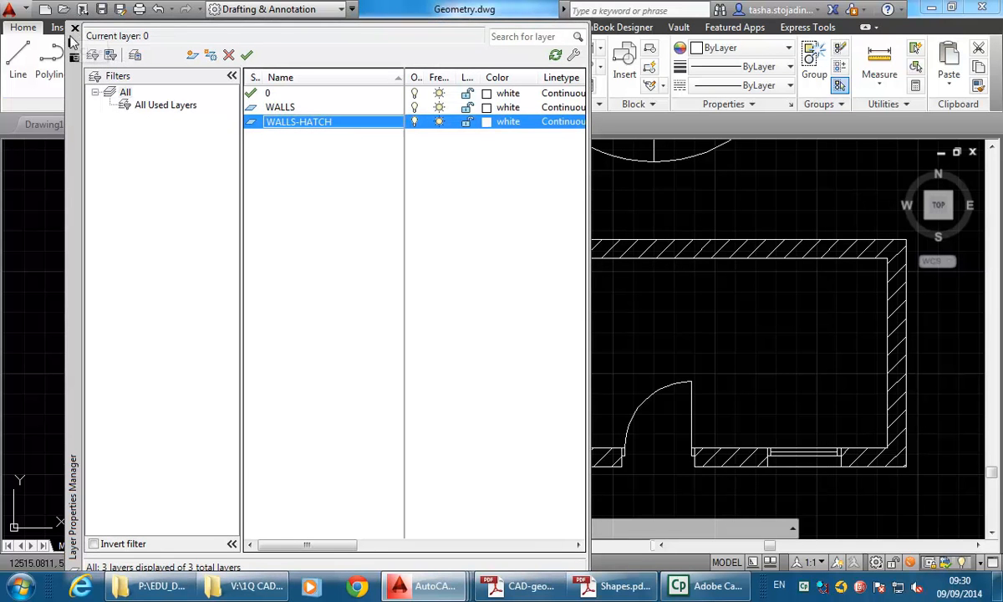
click(74, 27)
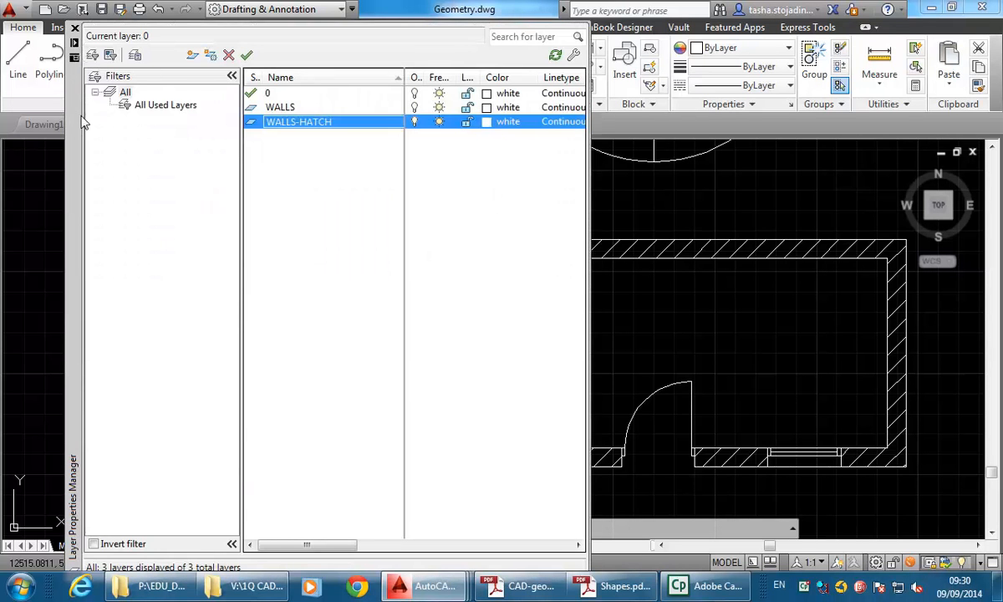
mouse_move(74, 186)
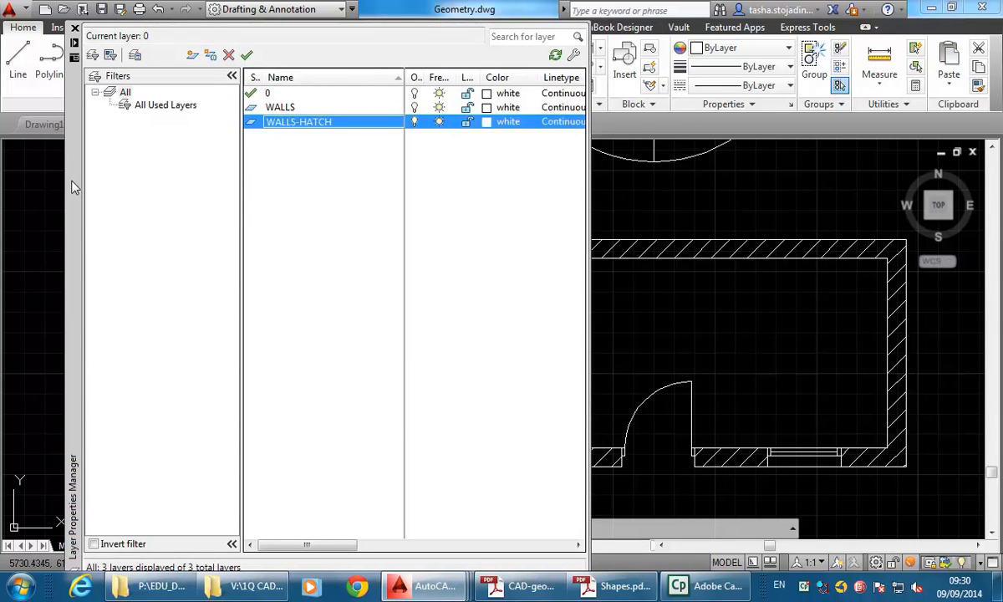
click(74, 27)
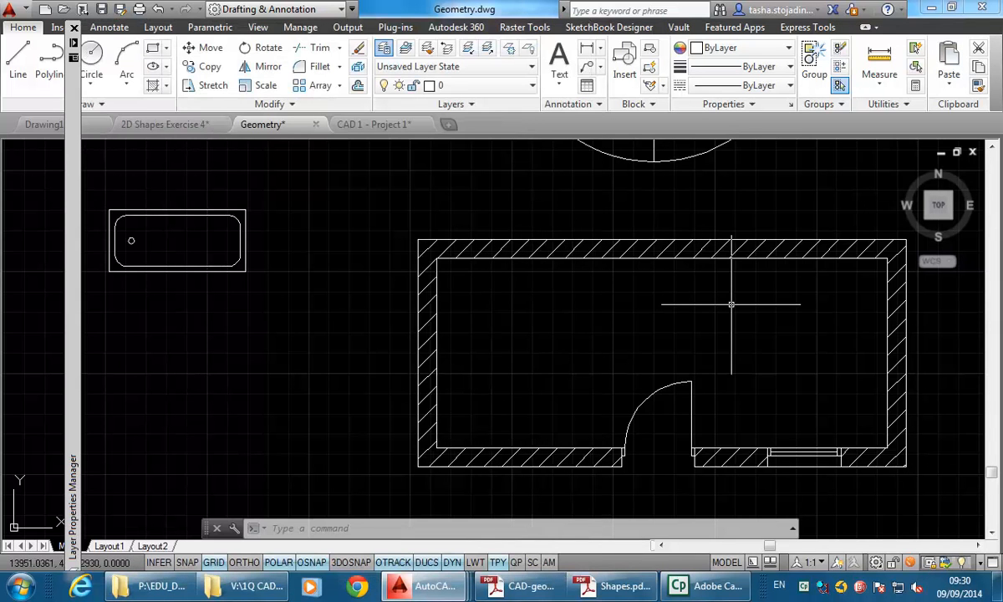
mouse_move(622, 311)
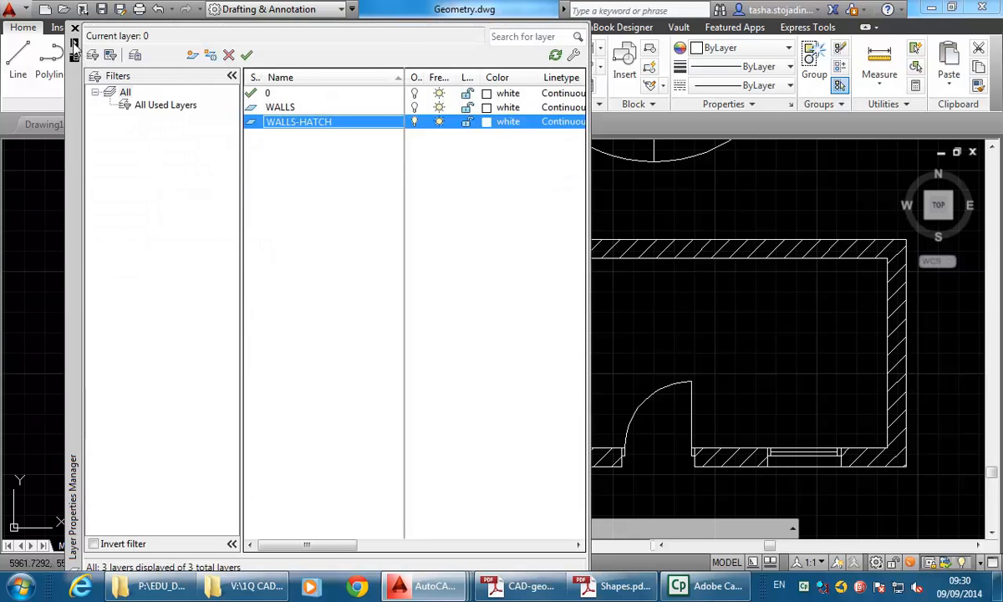
mouse_move(76, 68)
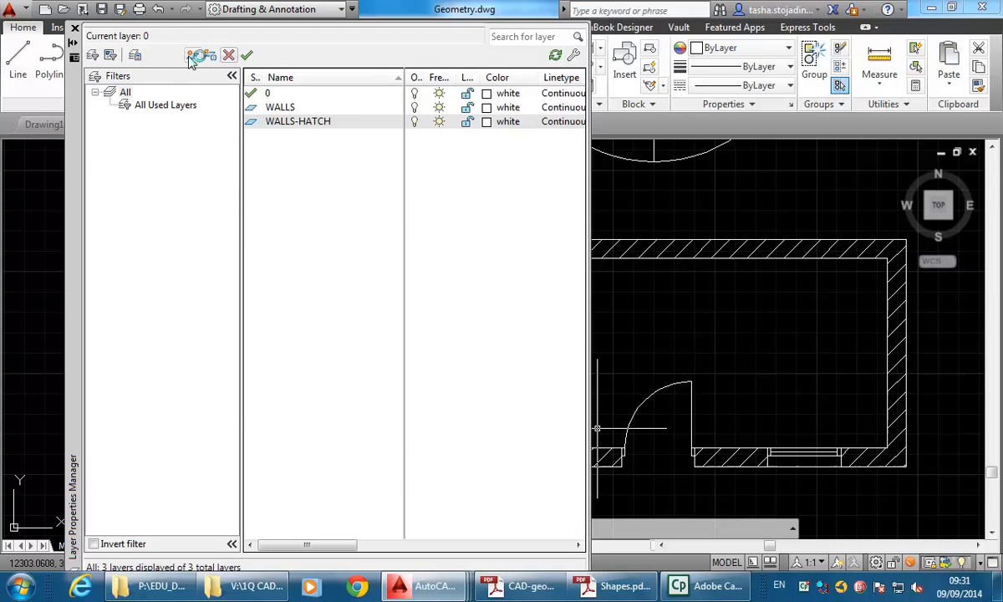
Create a new layer named DOOR.
click(192, 56)
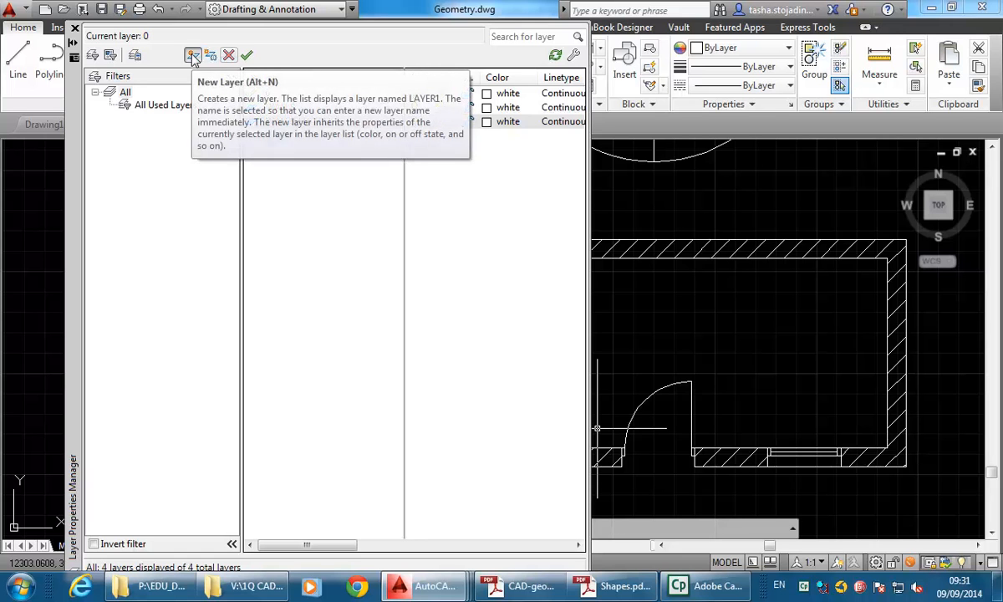
click(192, 54)
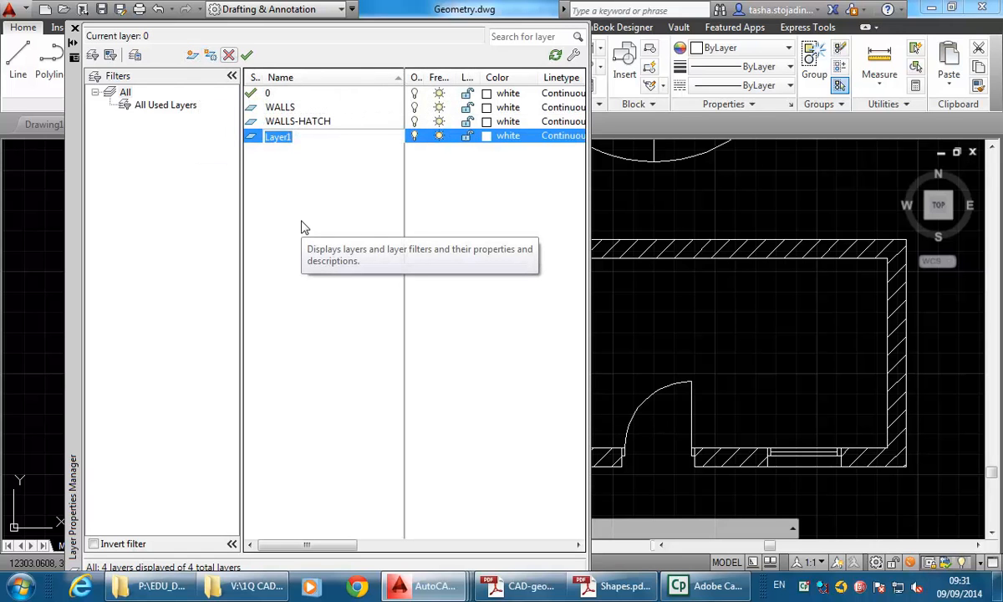
text(DOO)
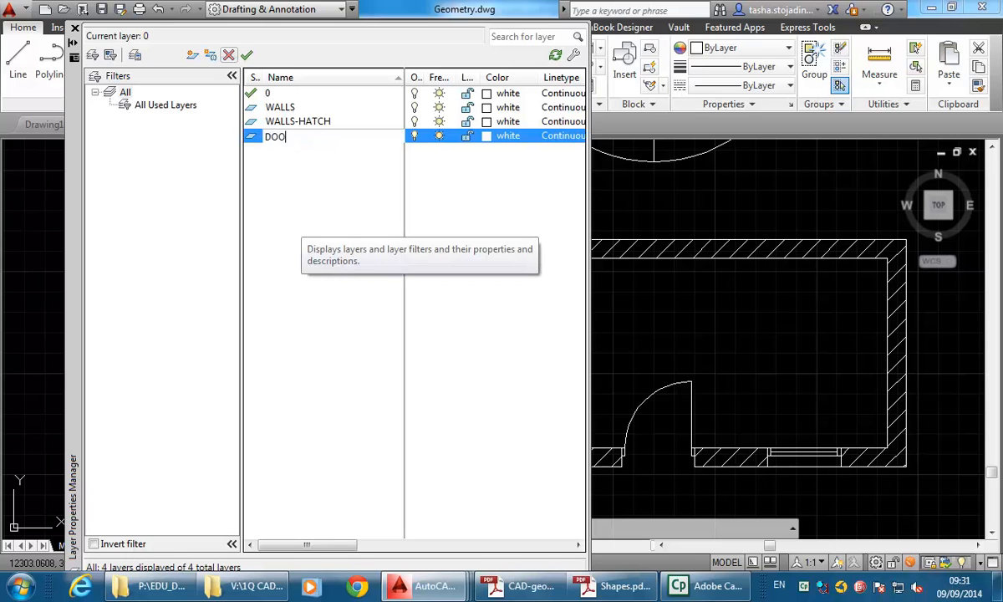
text(R)
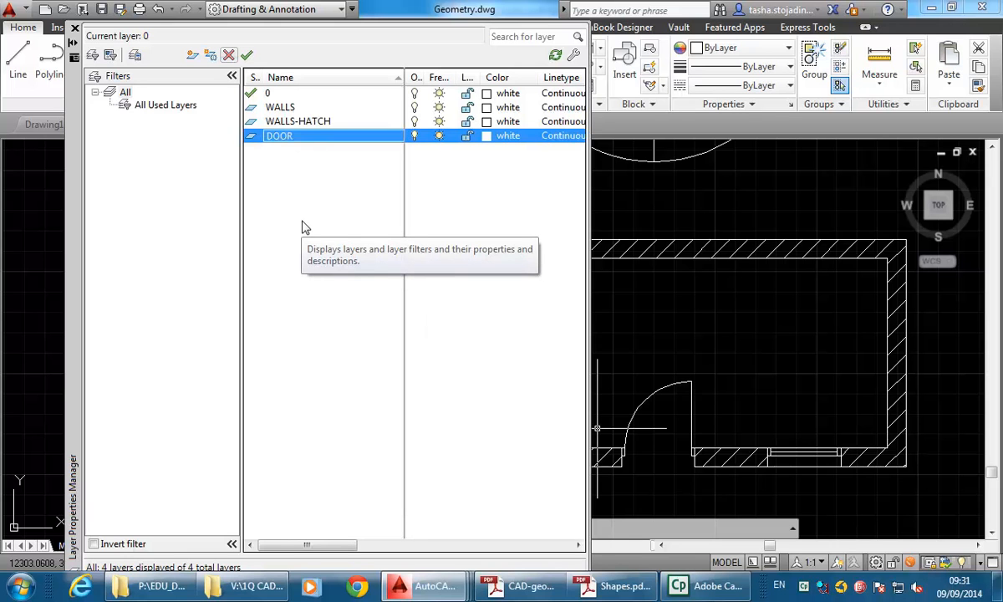
mouse_move(194, 54)
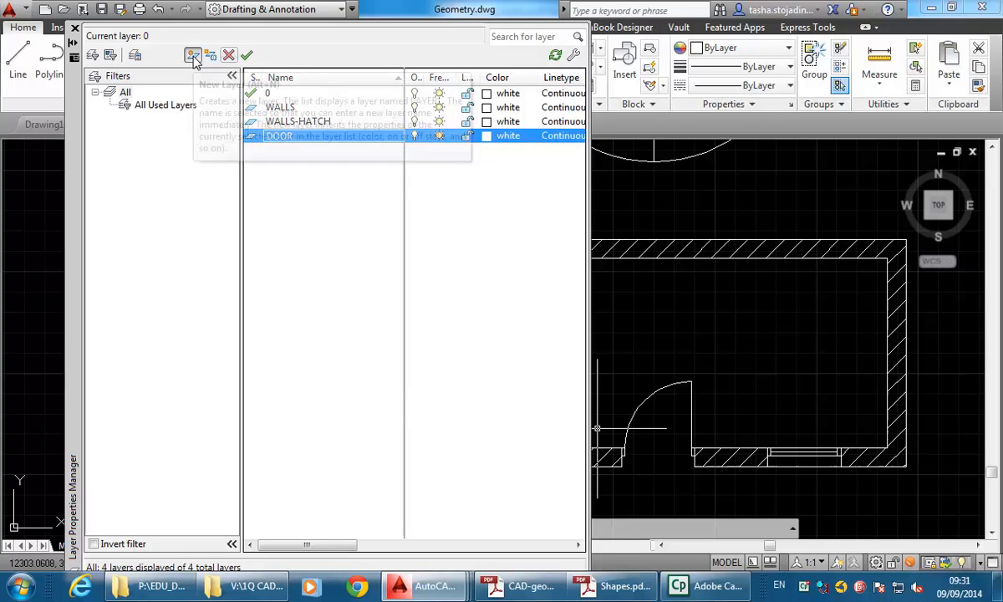
Create another new layer named DOOR-SWING.
click(192, 54)
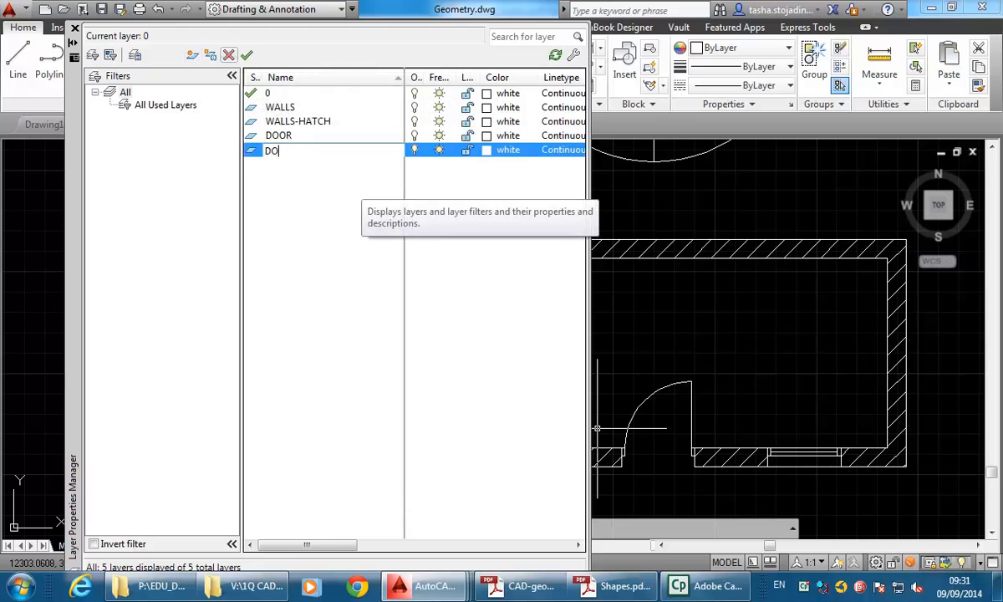
text(OR-SW)
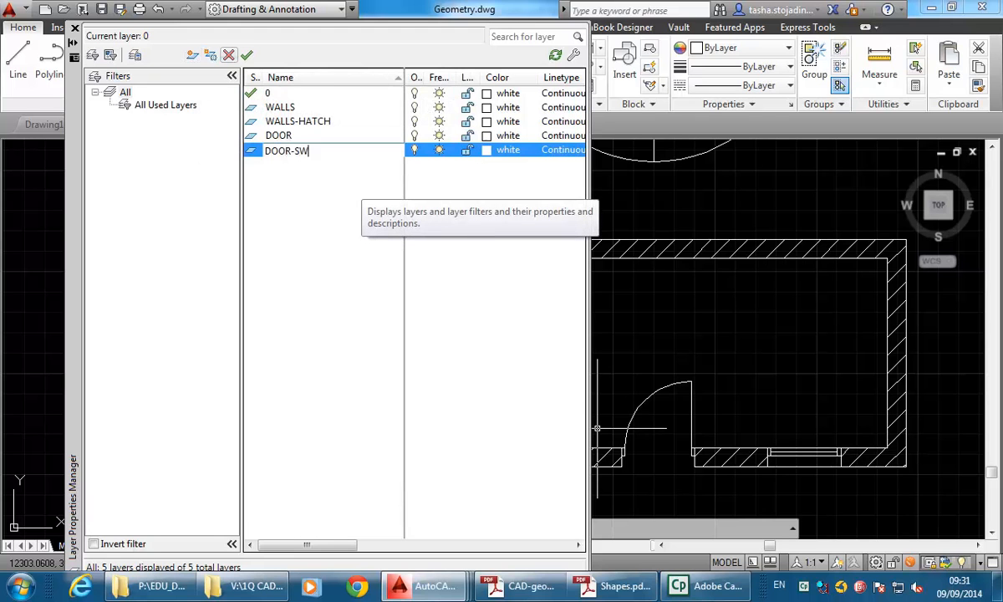
text(ING)
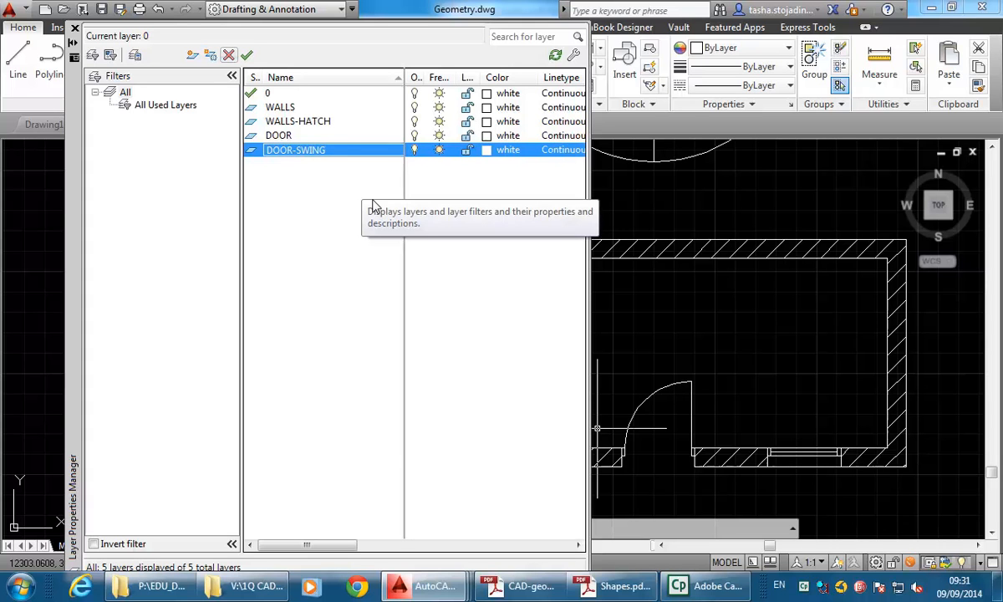
mouse_move(333, 178)
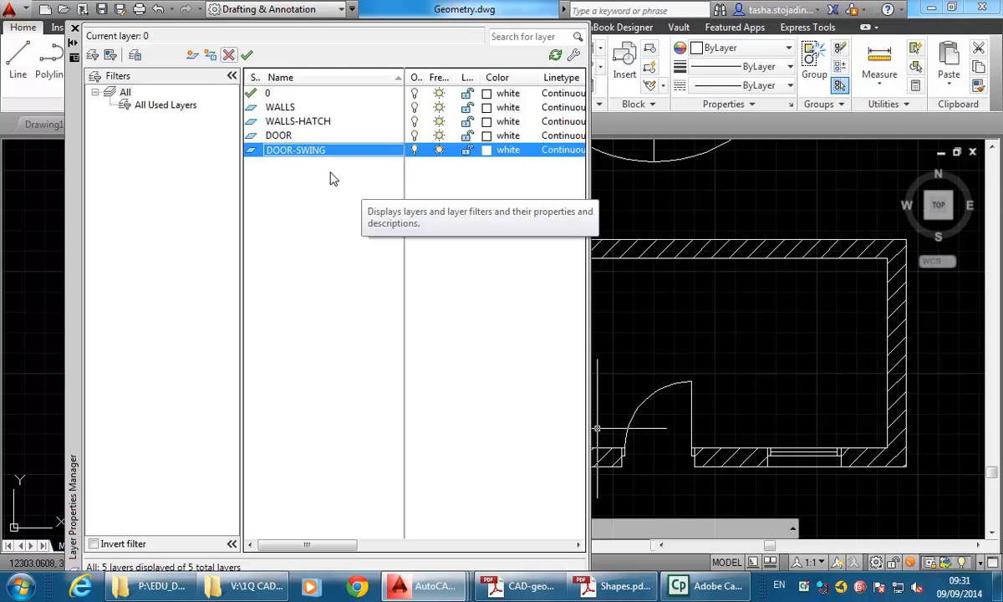
mouse_move(284, 152)
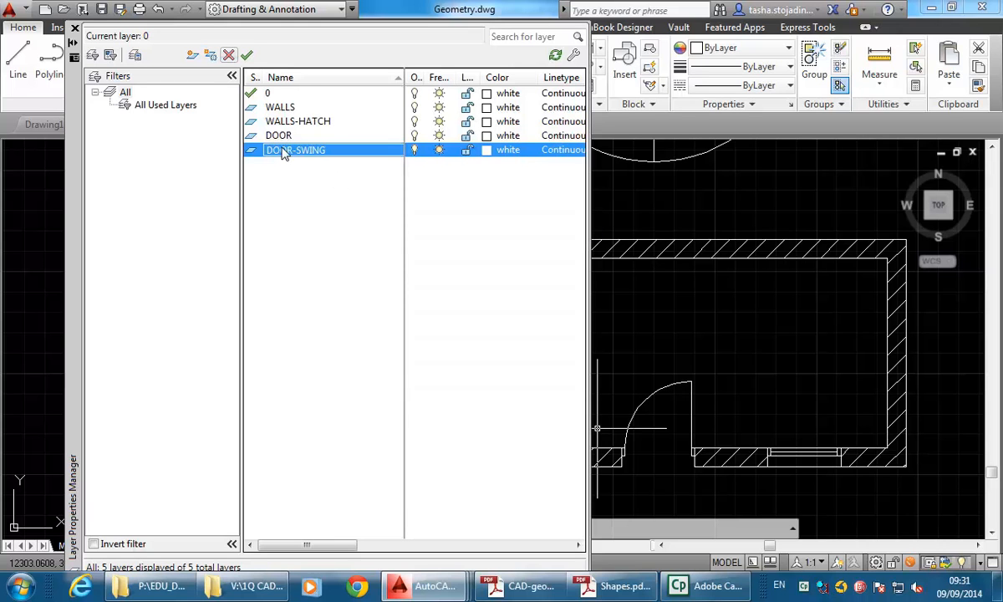
mouse_move(291, 121)
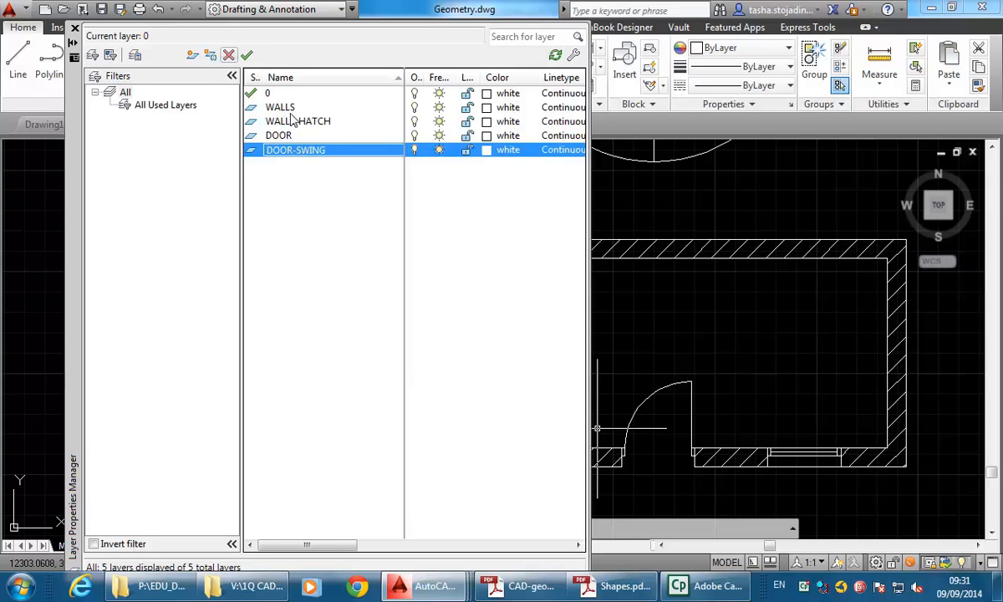
mouse_move(491, 117)
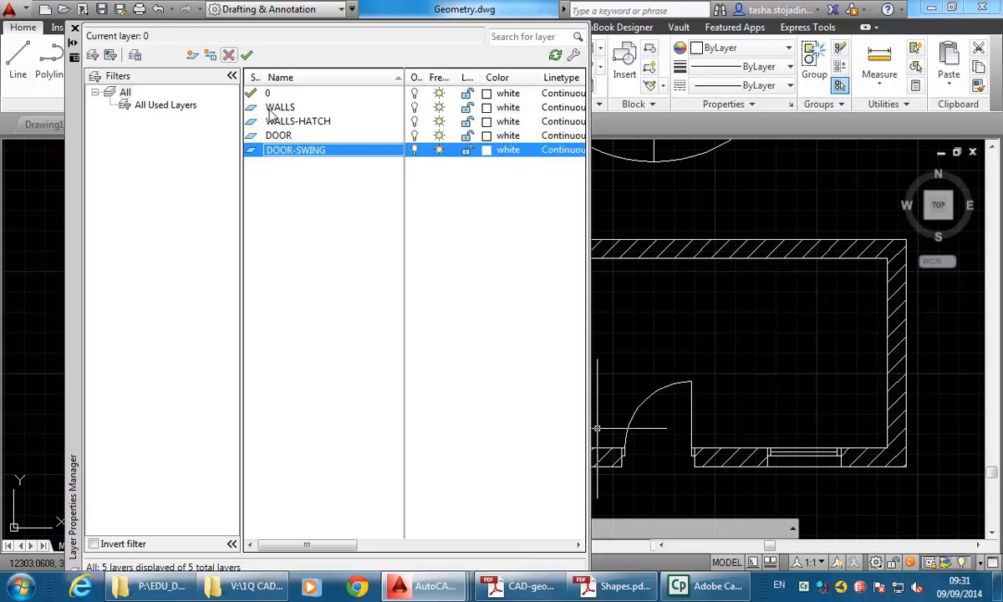
Set the WALLS layer colour to cyan after trying red and green.
click(281, 107)
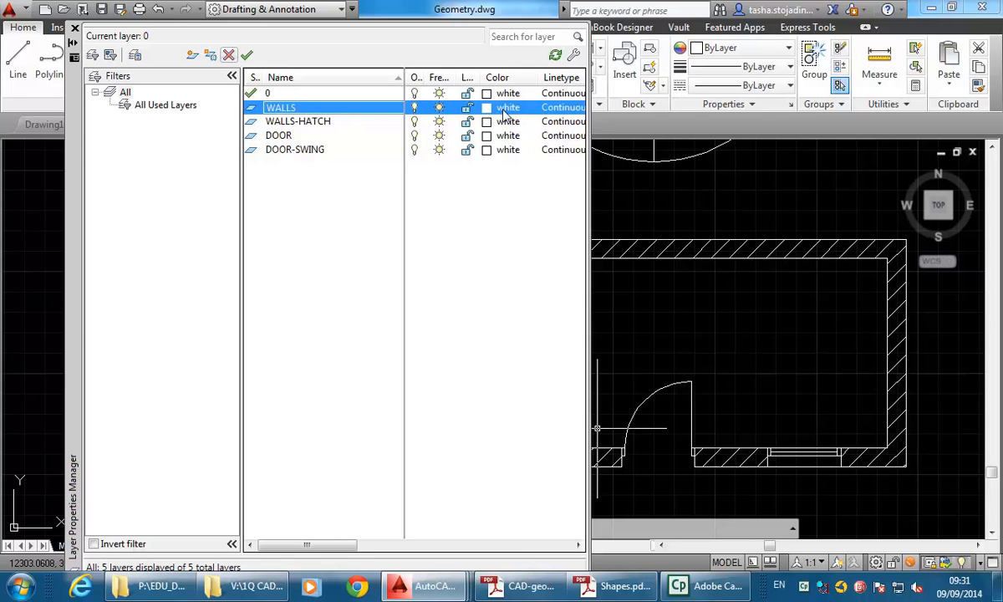
mouse_move(488, 107)
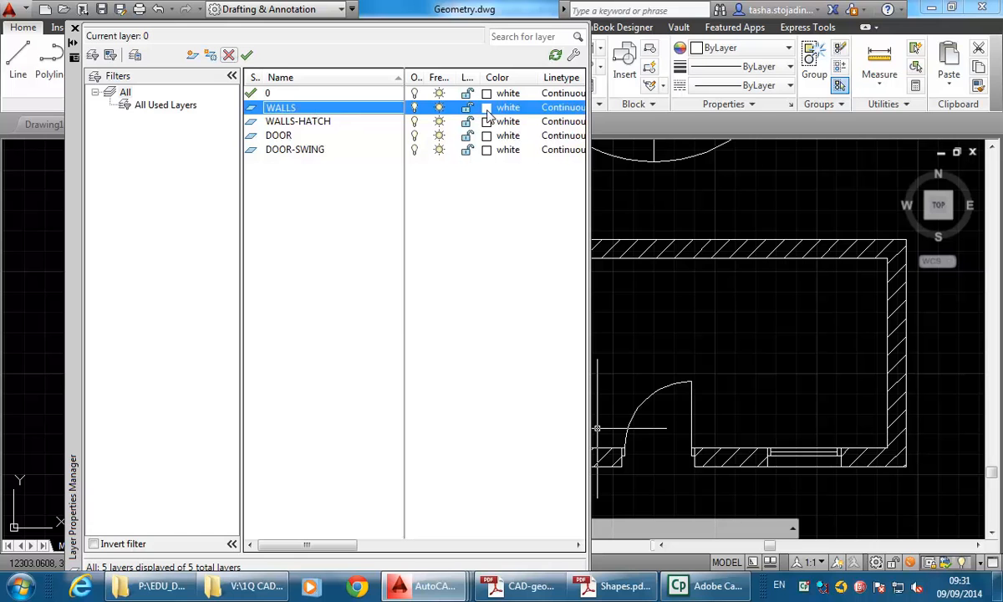
click(508, 107)
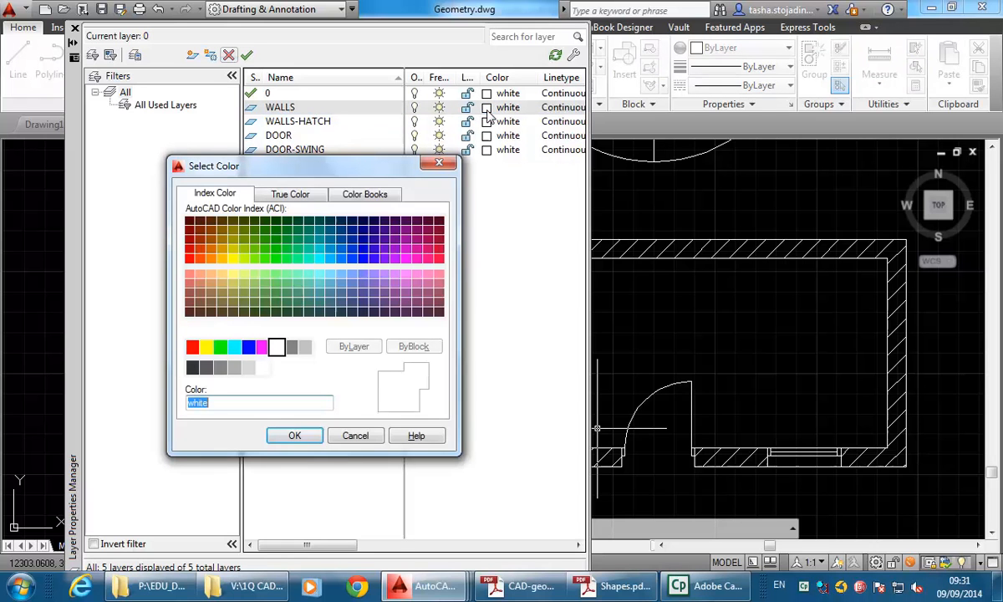
mouse_move(277, 220)
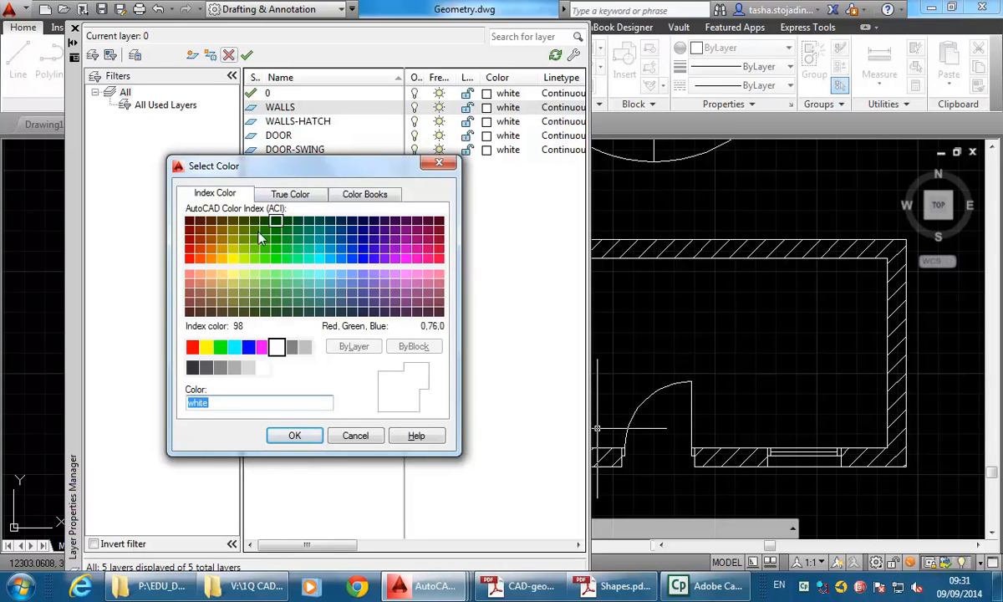
mouse_move(394, 259)
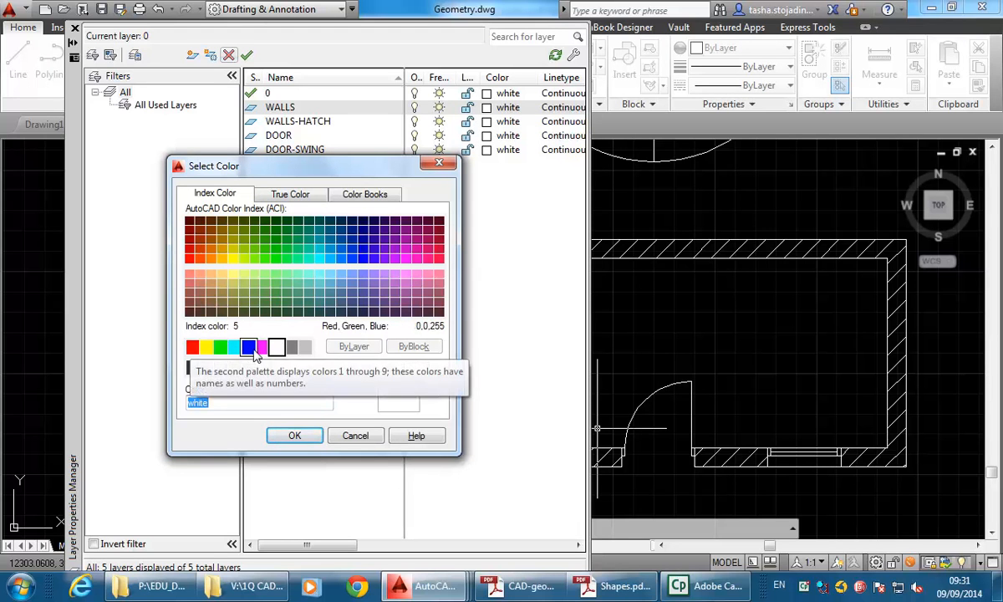
click(291, 346)
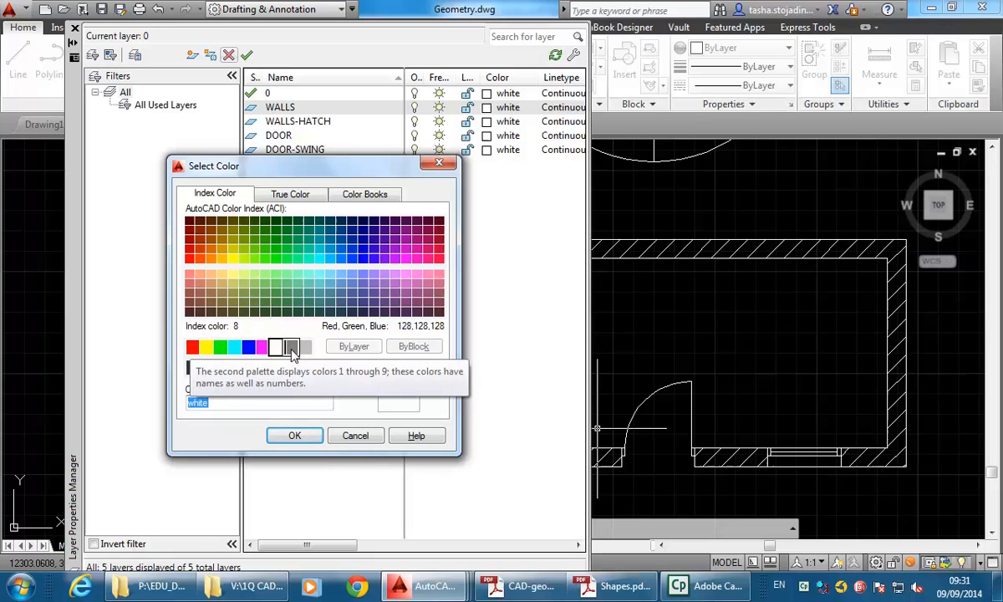
mouse_move(254, 315)
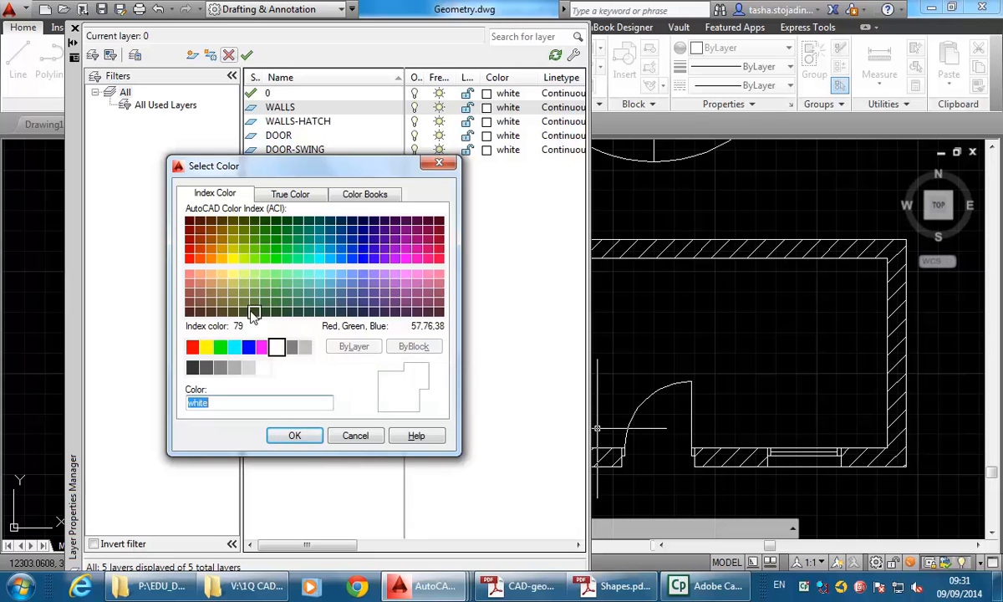
click(192, 346)
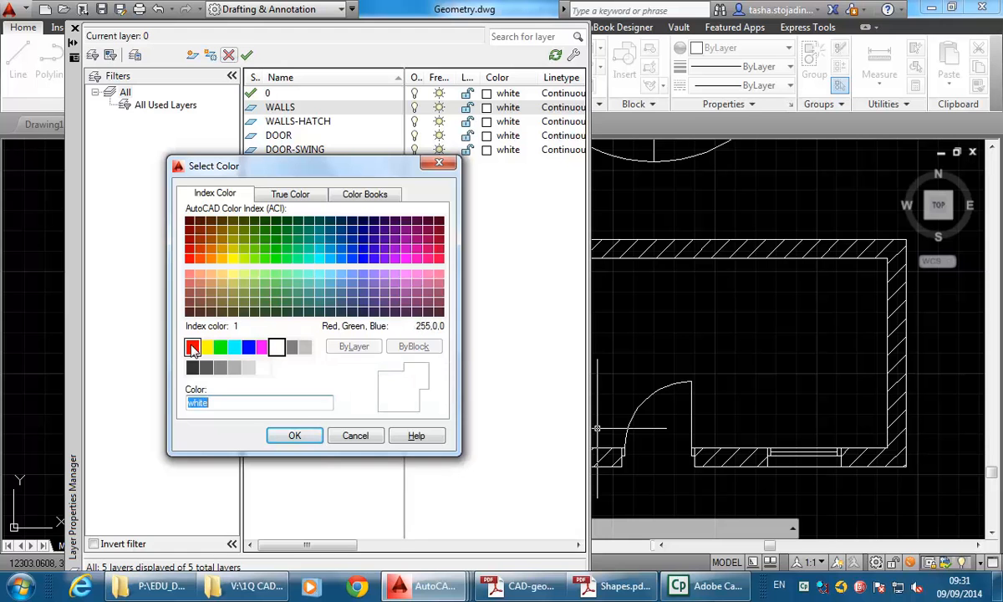
click(221, 346)
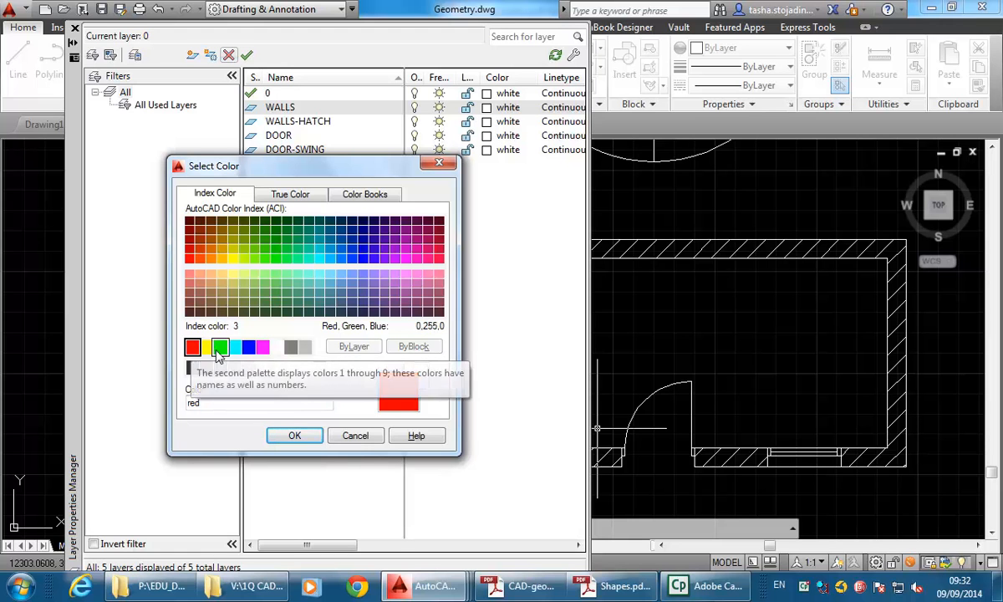
click(234, 346)
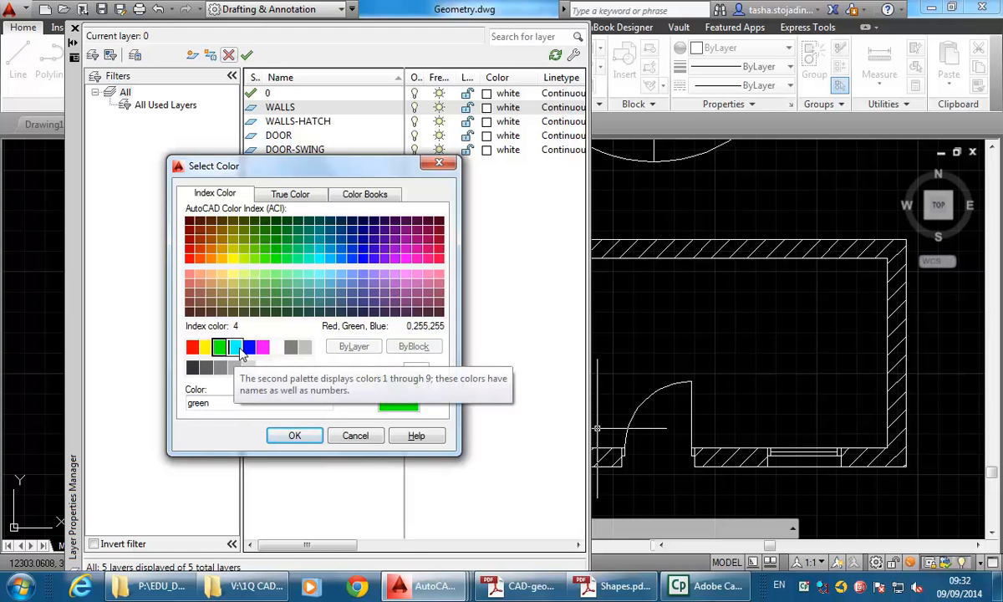
click(234, 346)
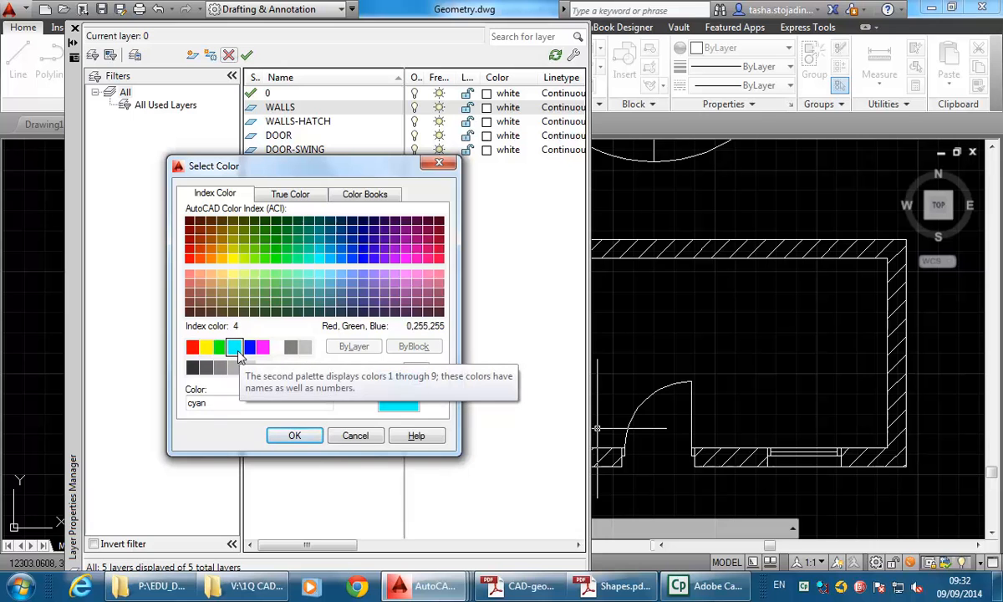
mouse_move(300, 498)
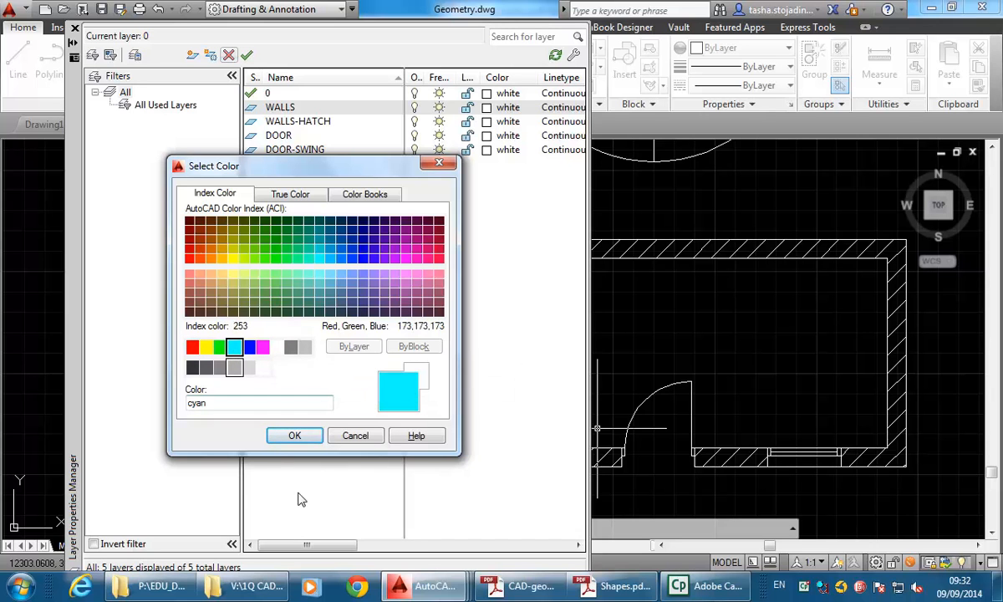
click(294, 435)
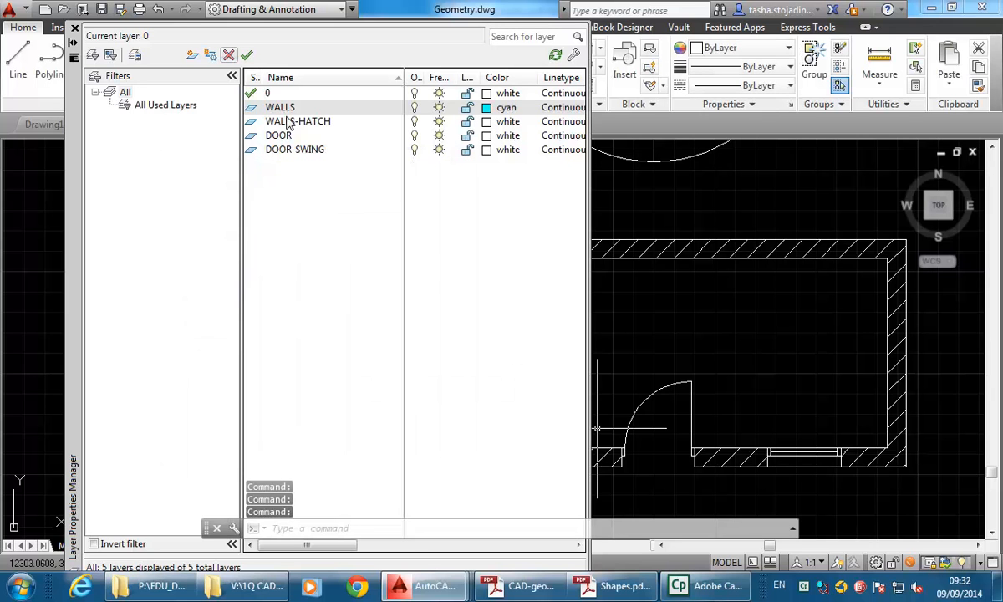
Set the WALLS-HATCH layer colour to yellow.
click(298, 120)
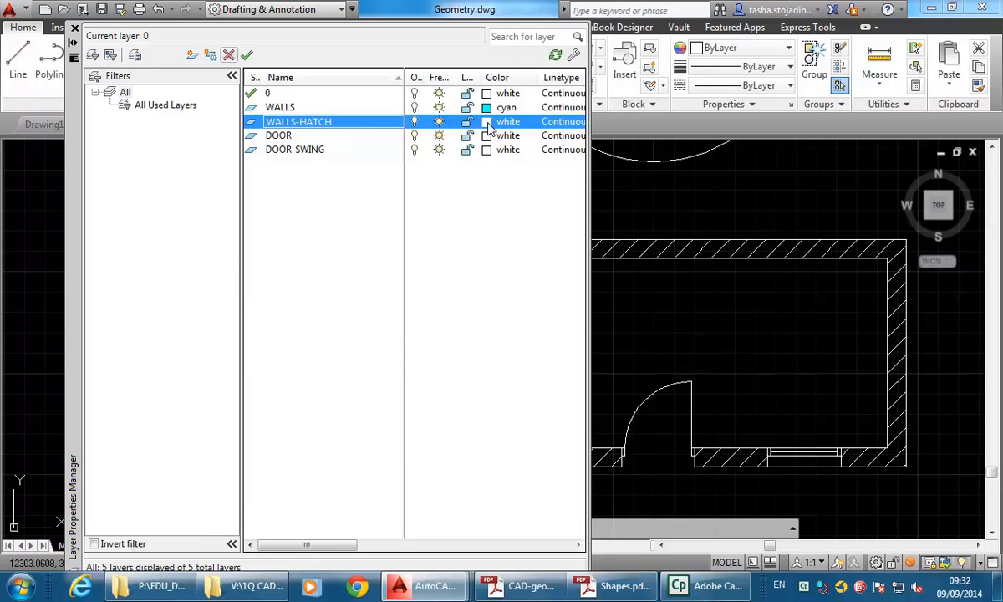
click(487, 120)
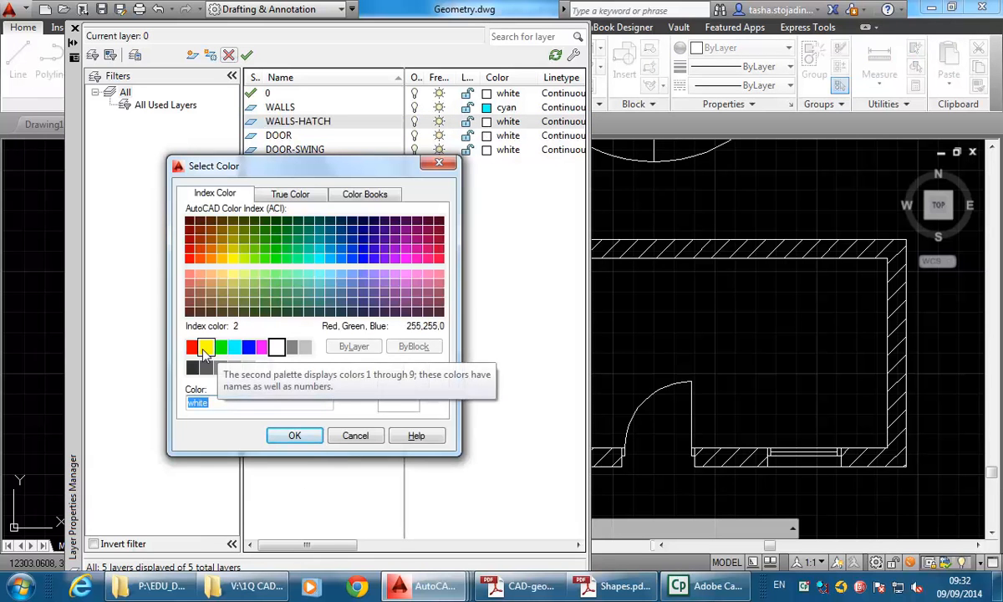
click(295, 435)
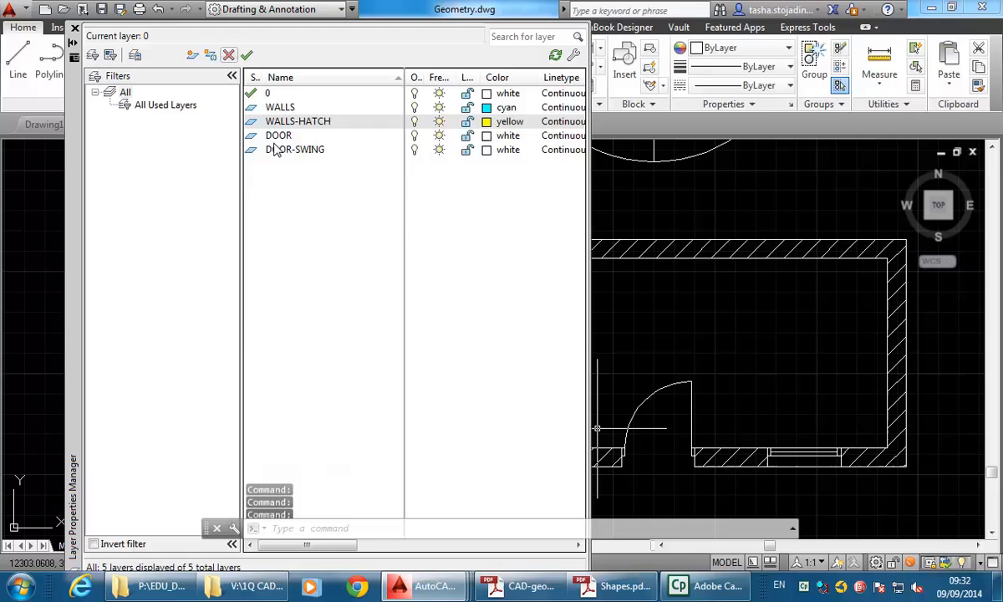
Set the DOOR layer colour to cyan.
click(279, 135)
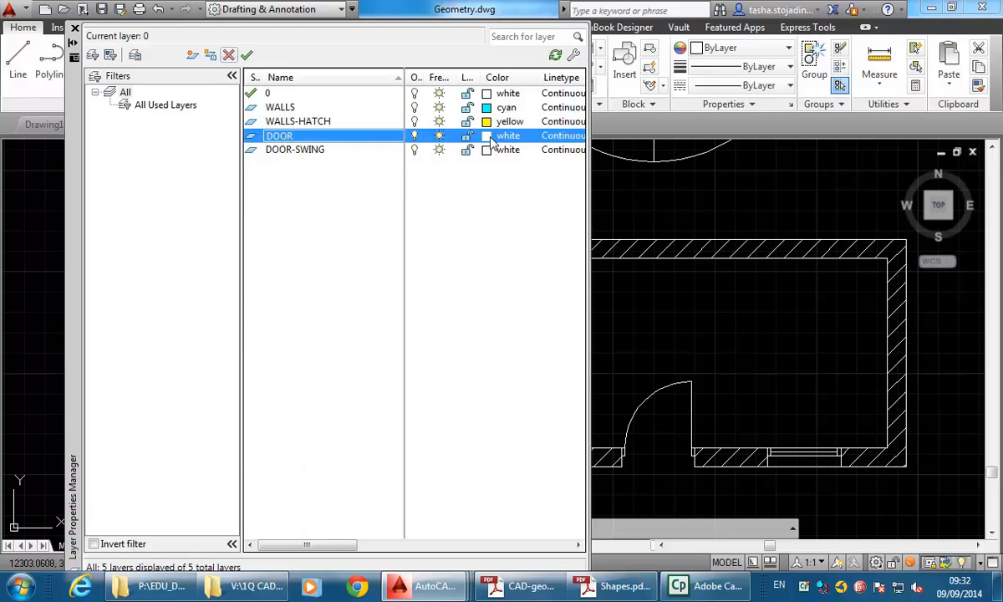
click(488, 135)
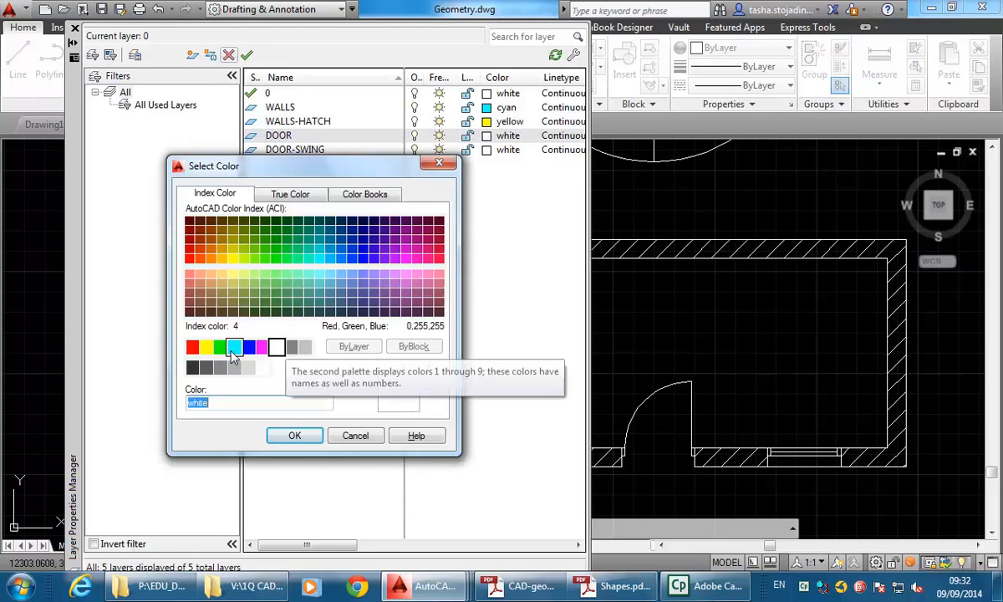
click(234, 346)
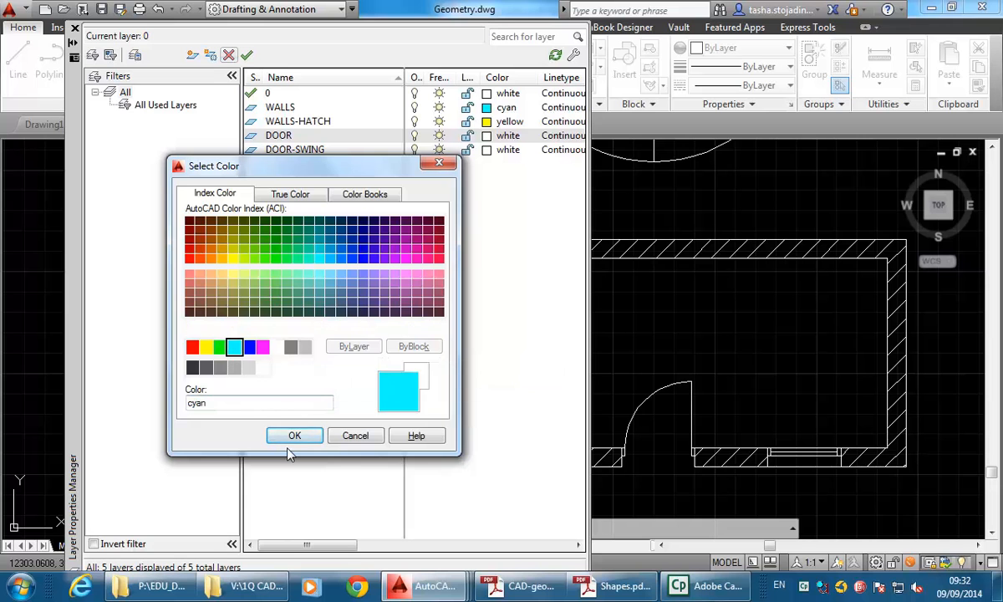
click(294, 434)
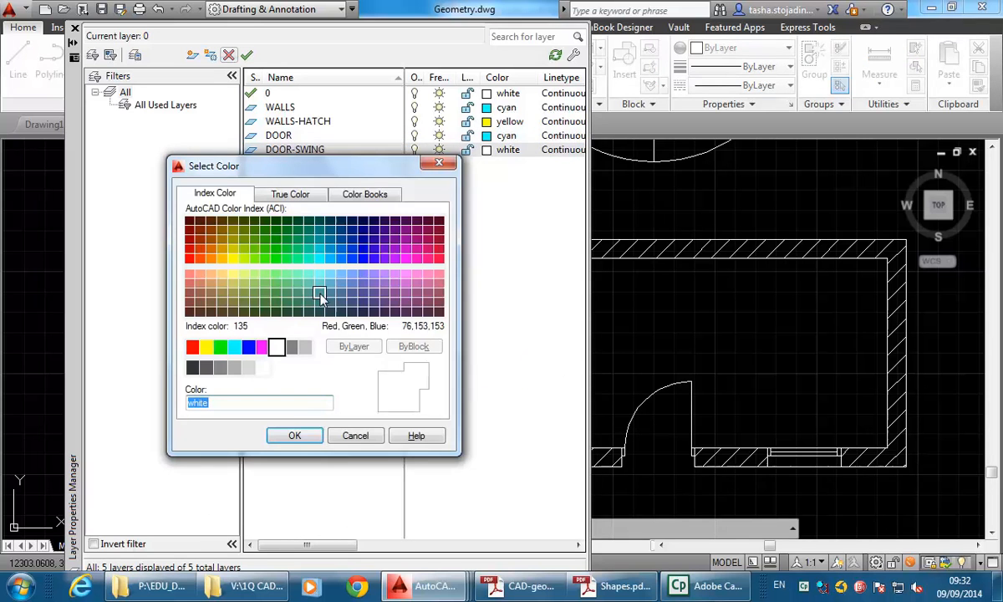
Set the DOOR-SWING layer colour to red.
click(193, 346)
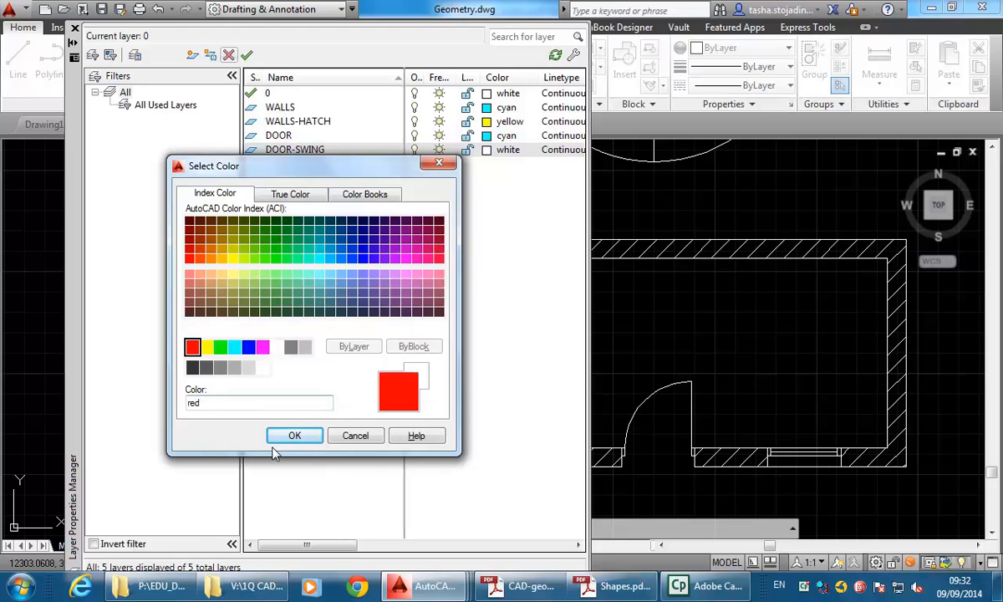
mouse_move(291, 346)
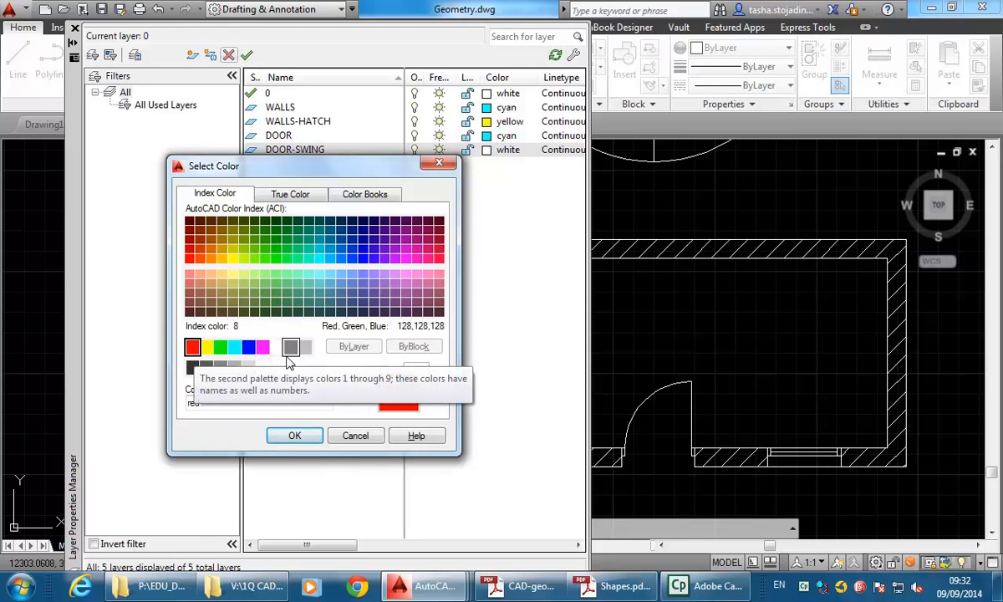
click(194, 346)
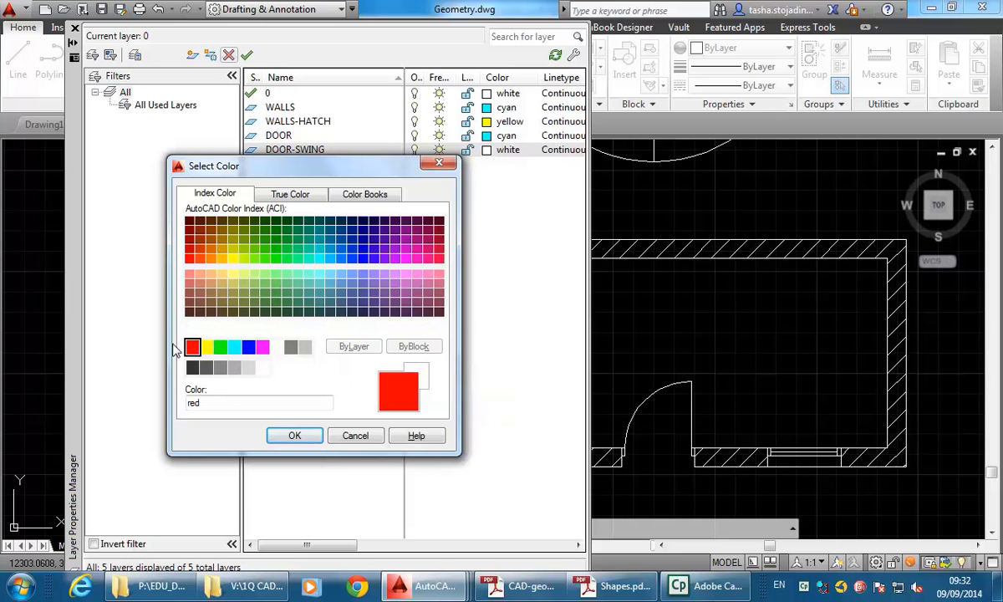
mouse_move(277, 346)
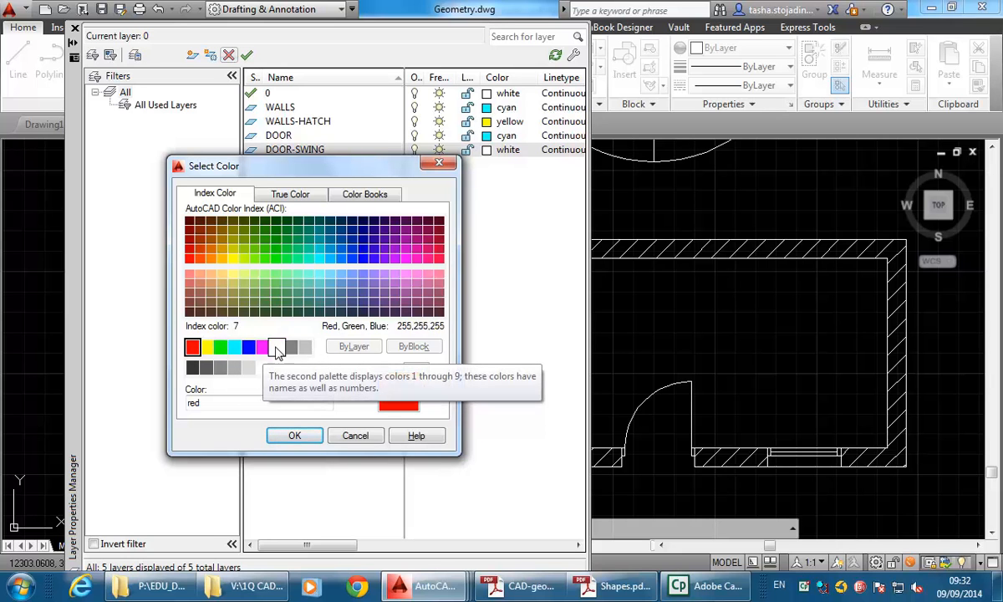
mouse_move(201, 314)
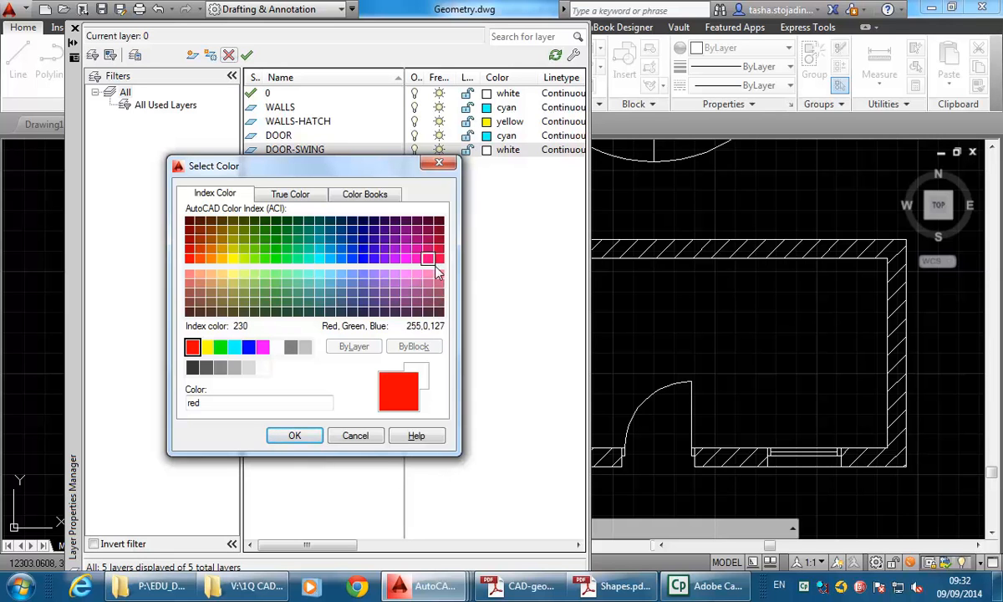
mouse_move(407, 260)
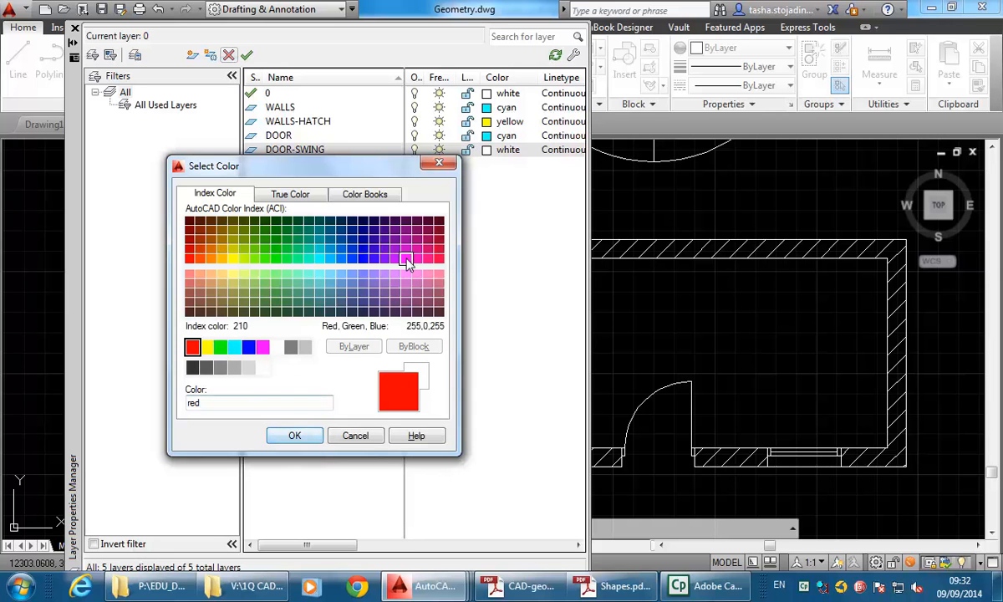
mouse_move(267, 284)
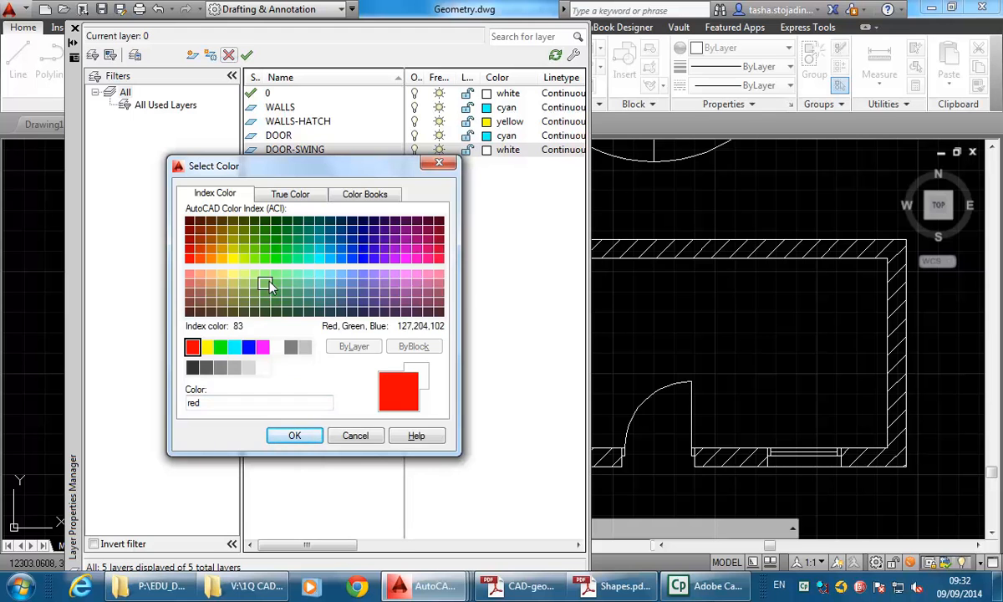
mouse_move(243, 275)
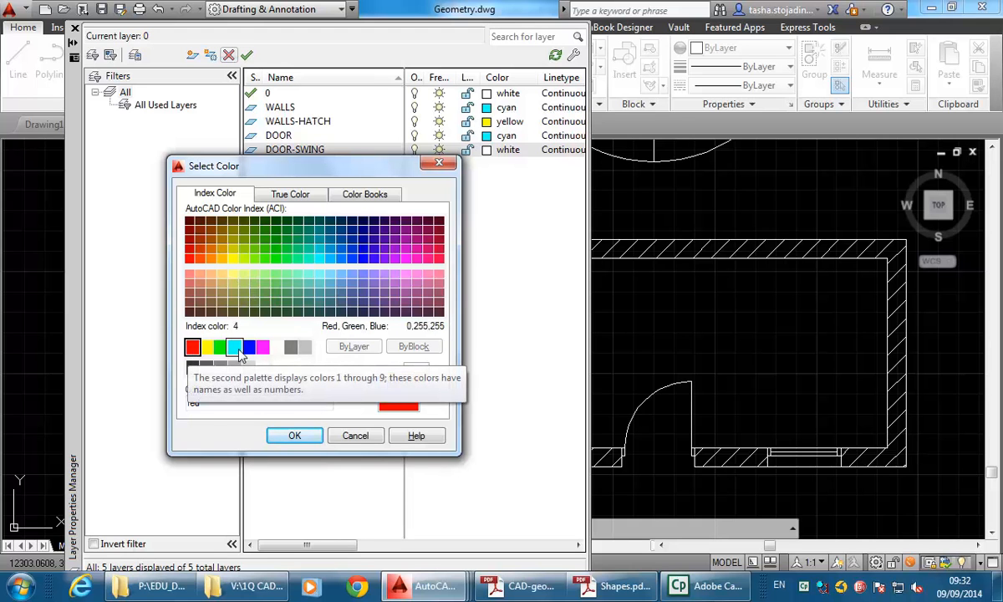
click(193, 346)
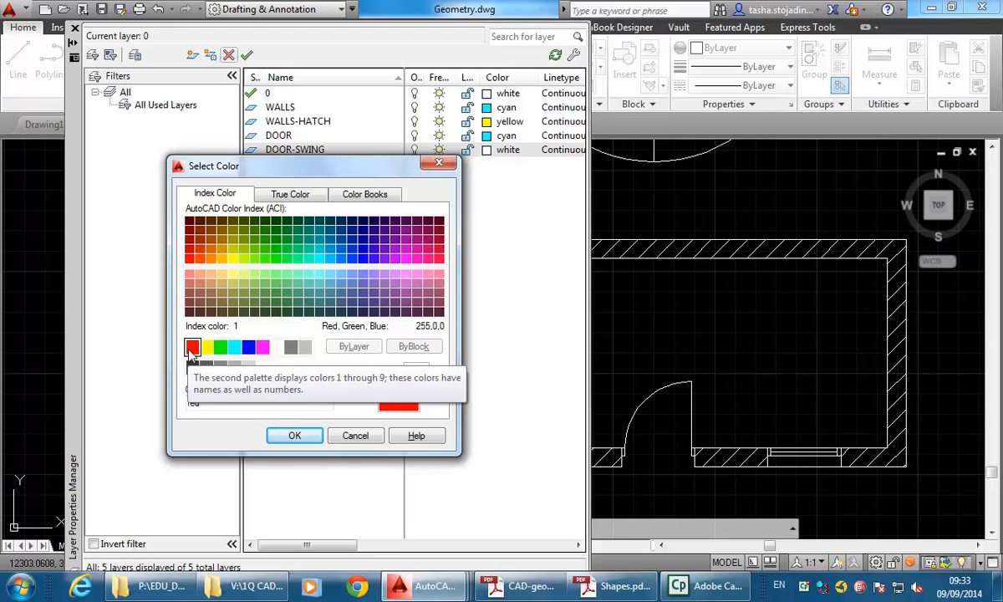
click(294, 434)
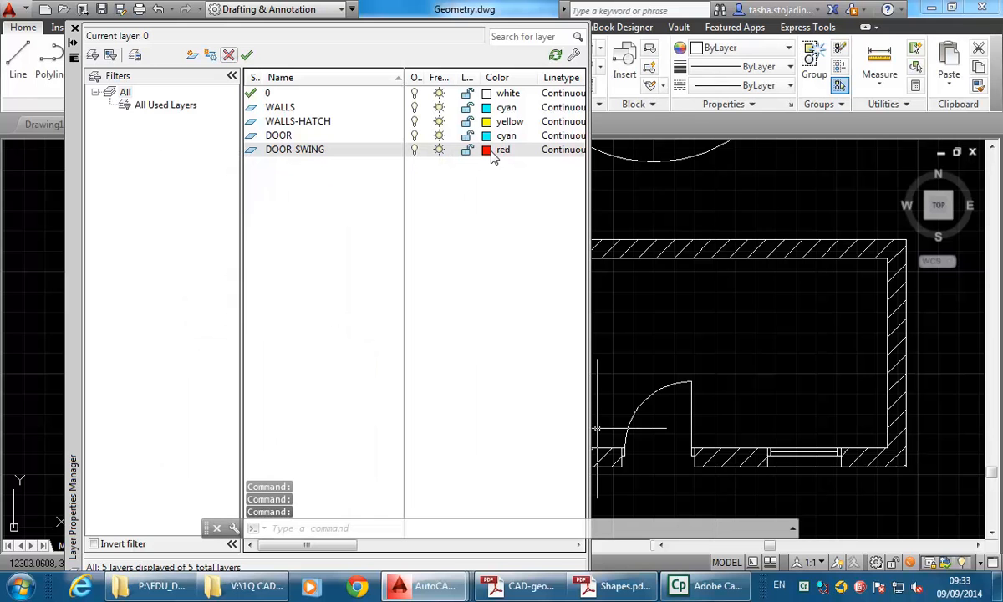
mouse_move(590, 238)
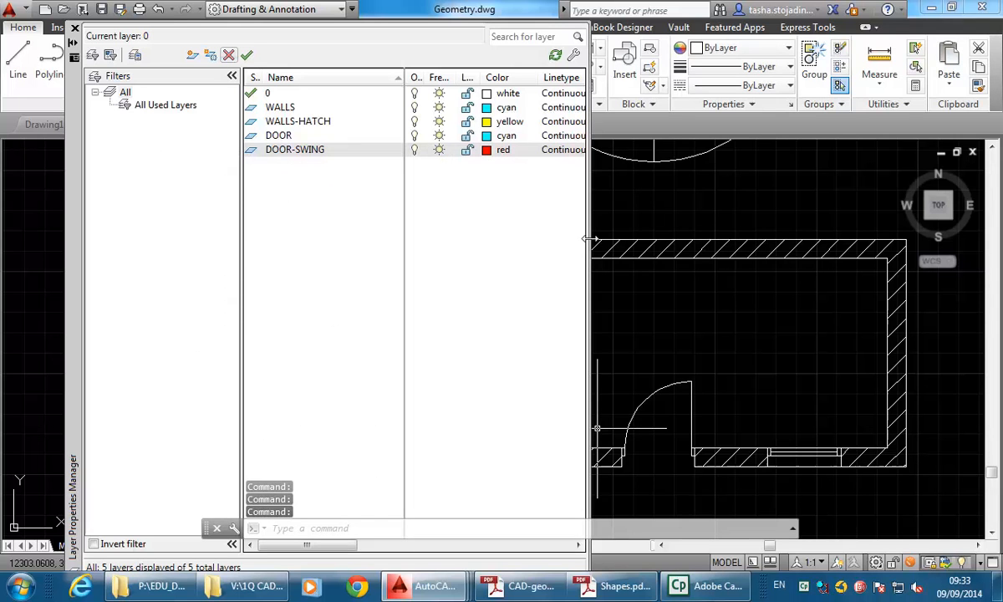
Give the DOOR-SWING layer a 0.13 mm lineweight.
click(294, 148)
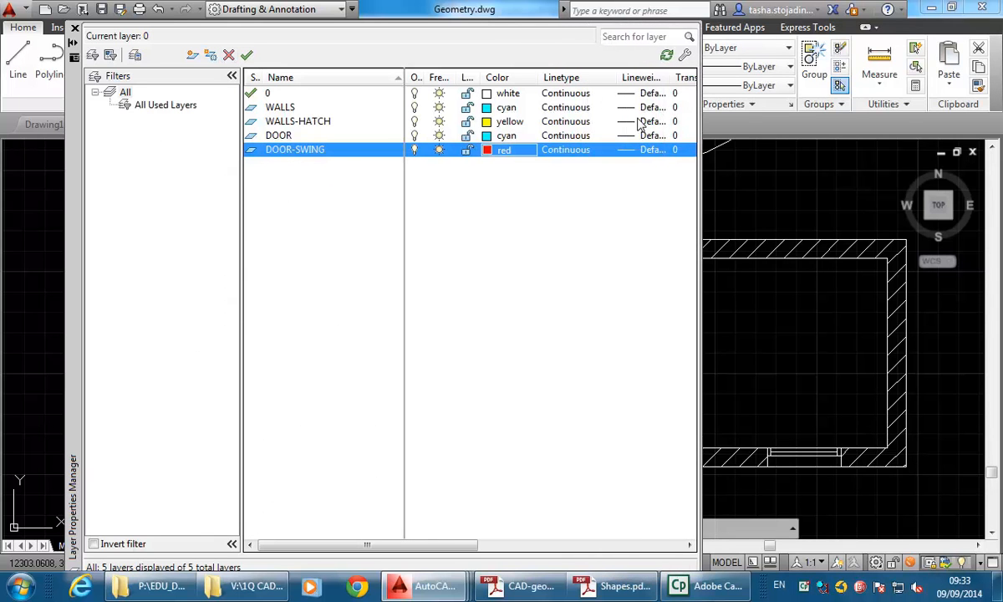
mouse_move(629, 161)
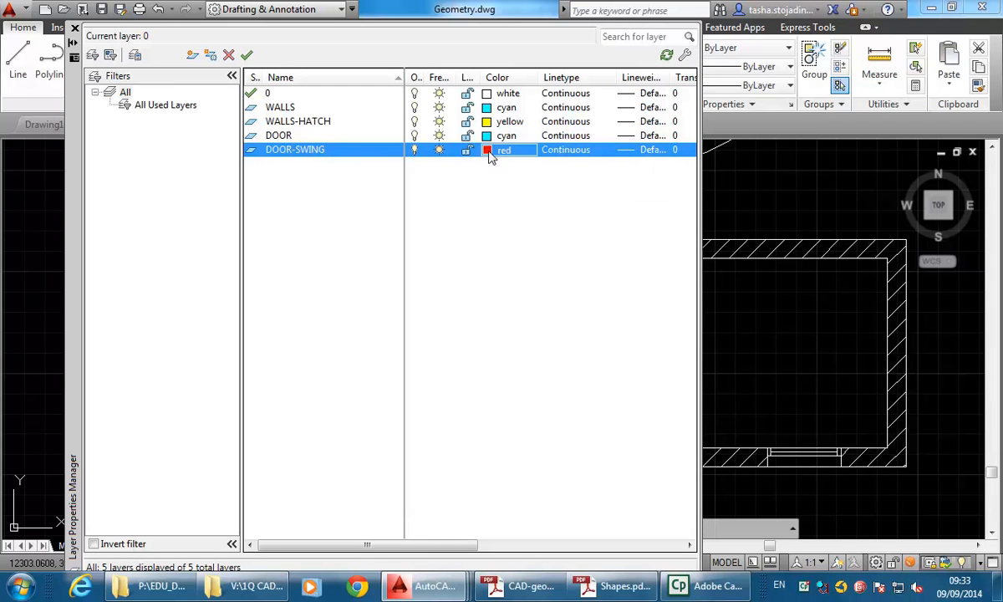
mouse_move(633, 157)
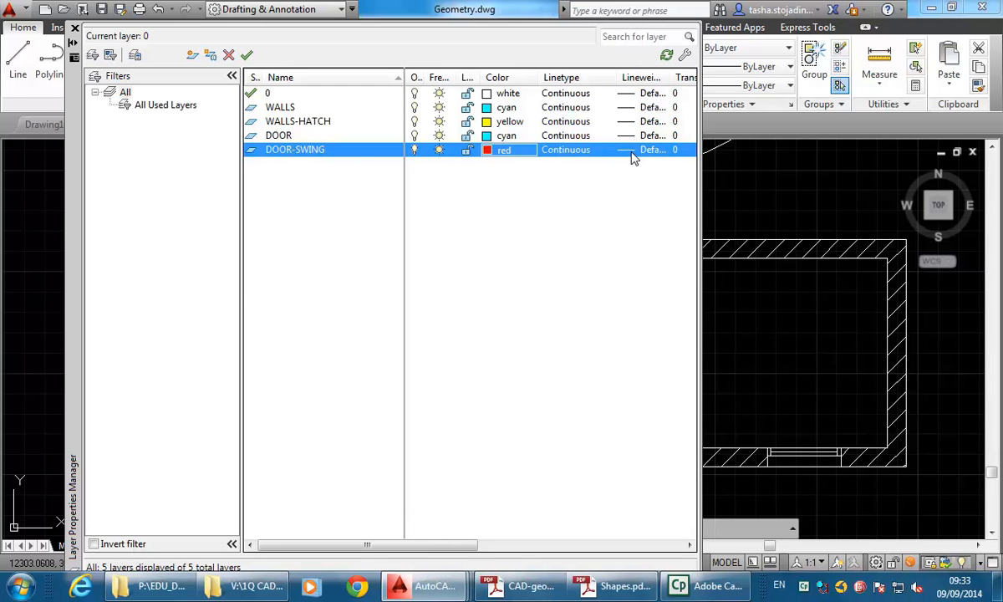
click(652, 151)
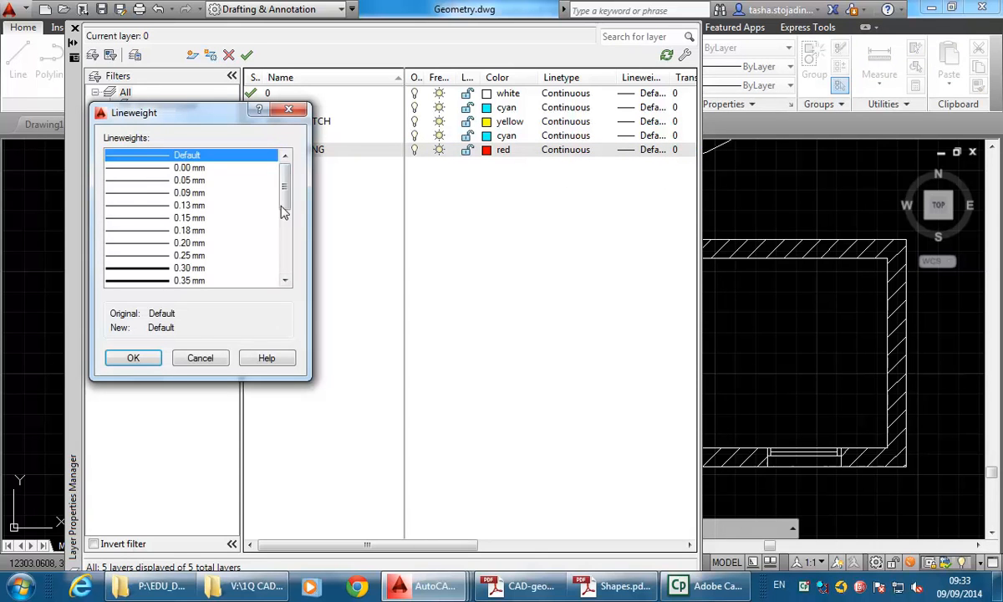
click(191, 204)
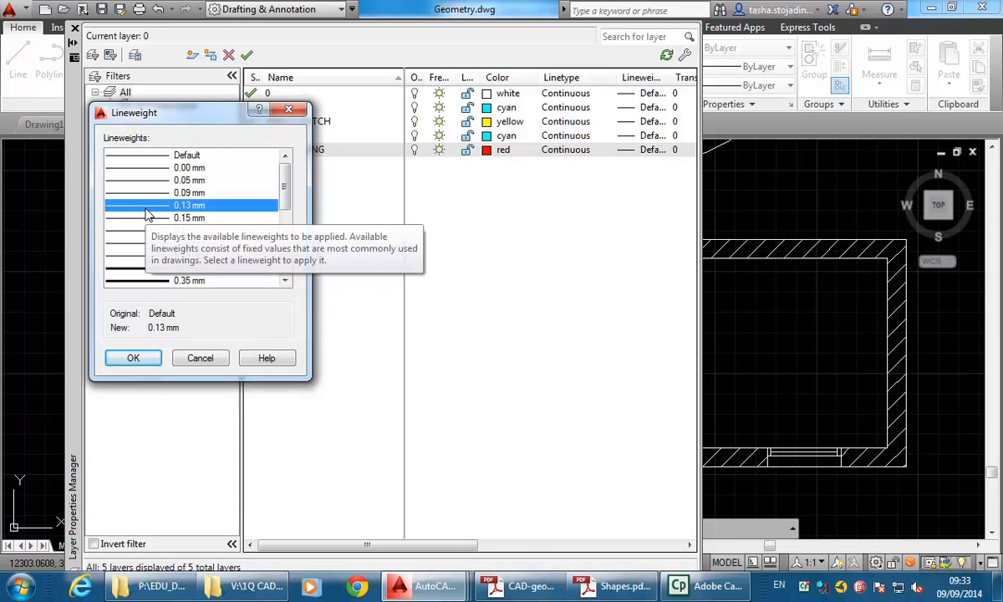
click(134, 358)
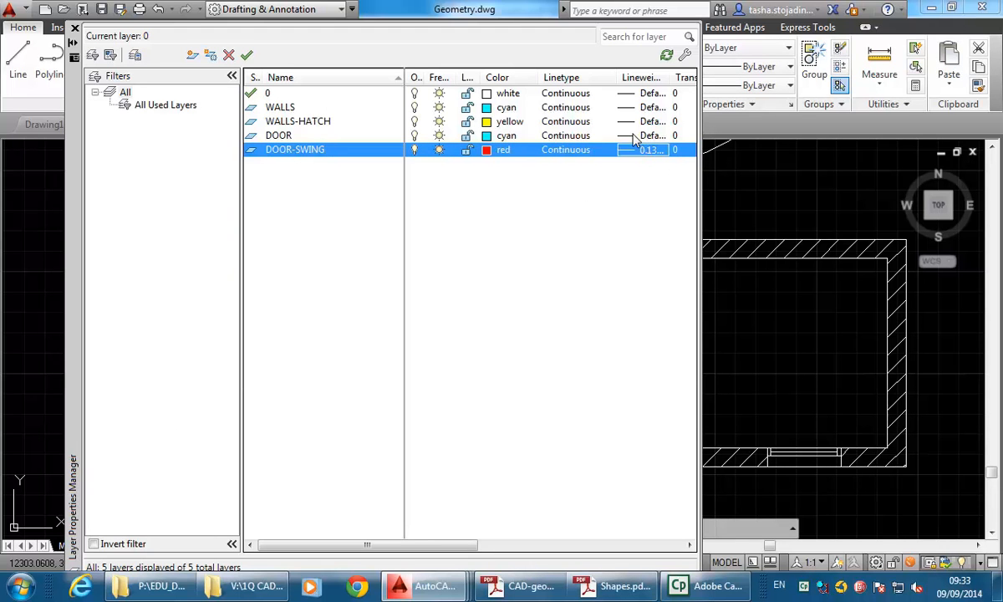
mouse_move(301, 136)
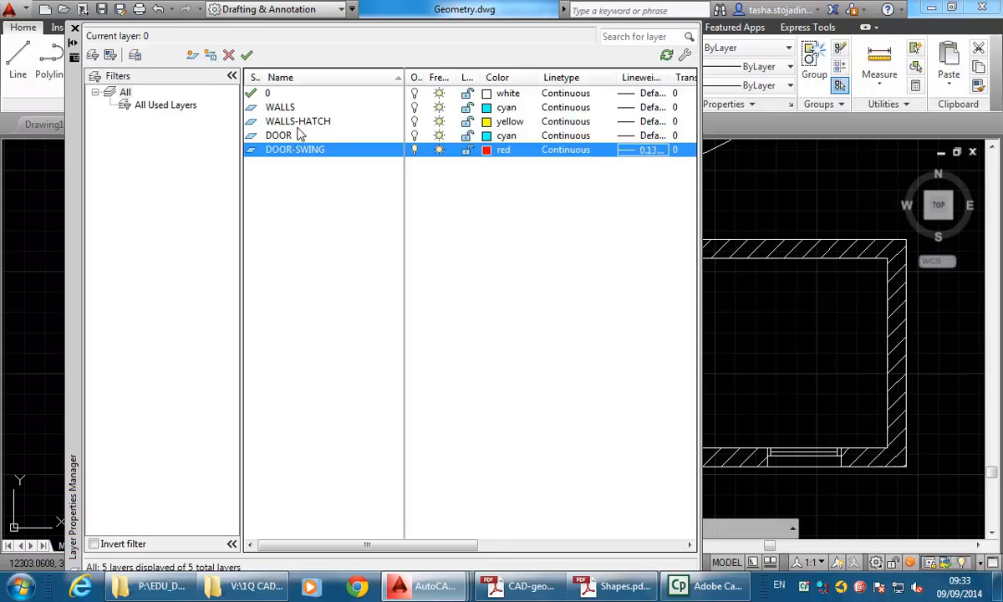
Give the DOOR layer a 0.35 mm lineweight after first picking 0.25 mm.
click(279, 135)
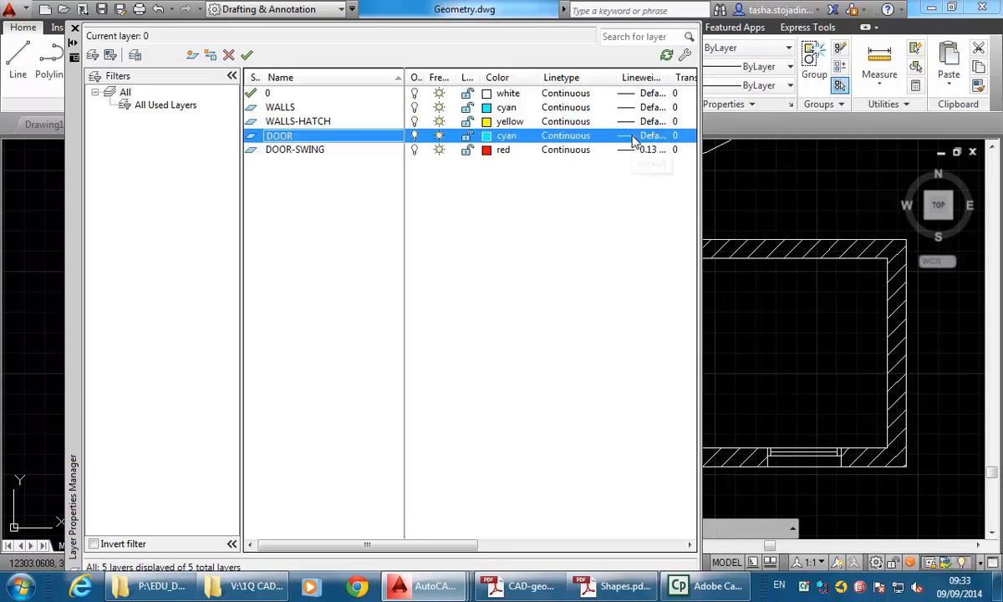
click(643, 135)
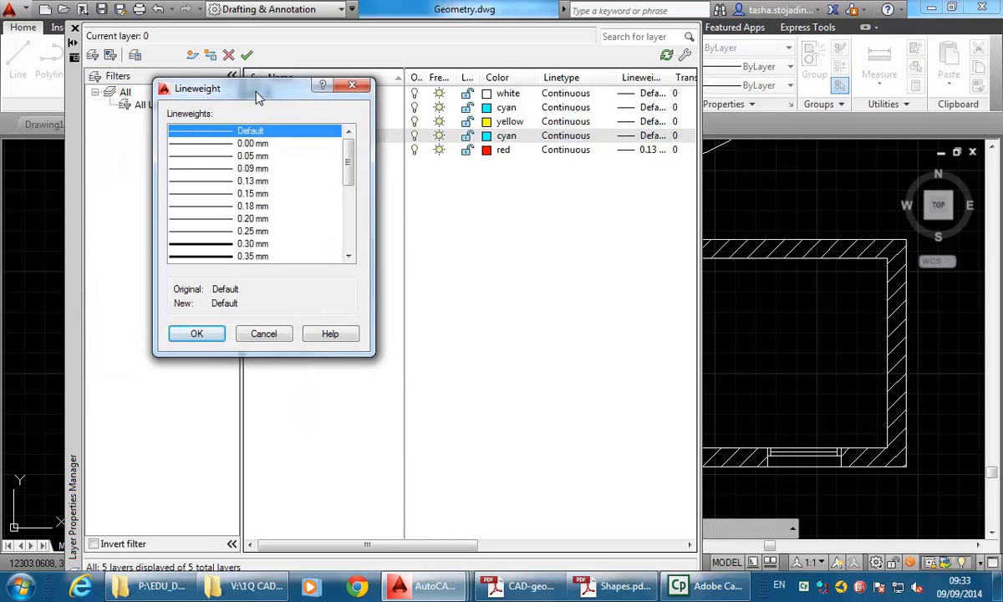
mouse_move(204, 237)
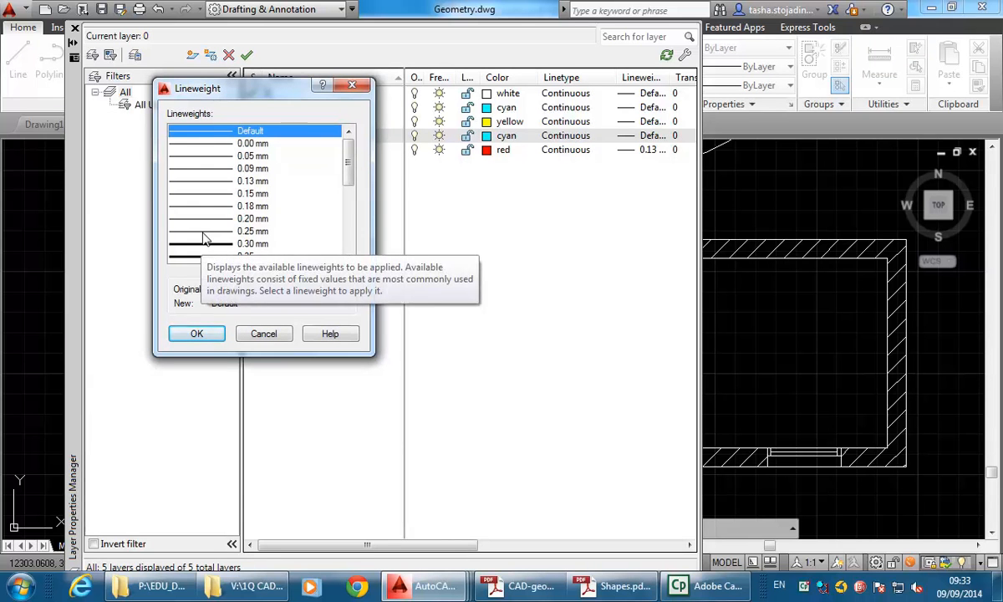
click(254, 231)
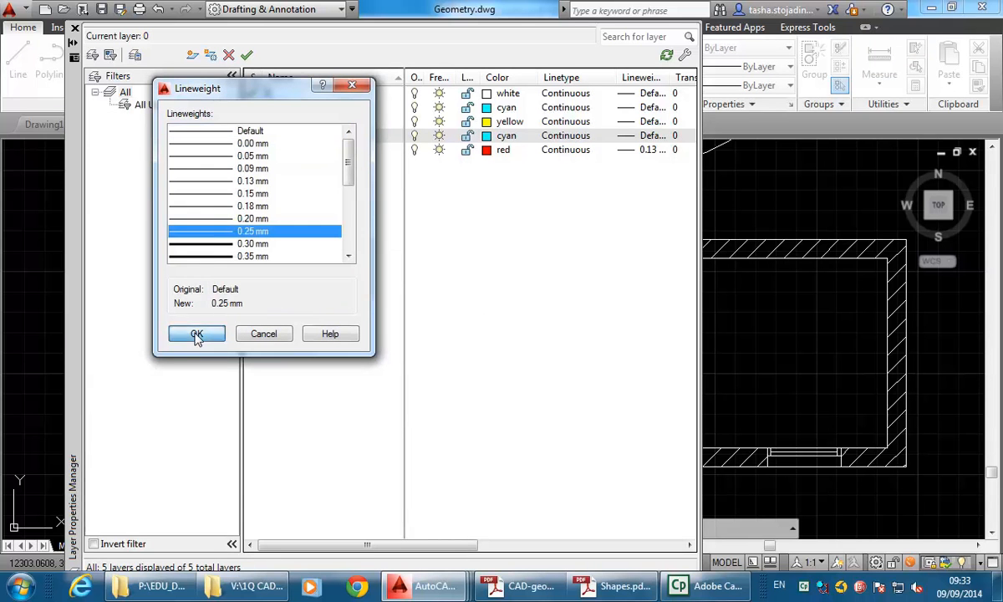
click(198, 334)
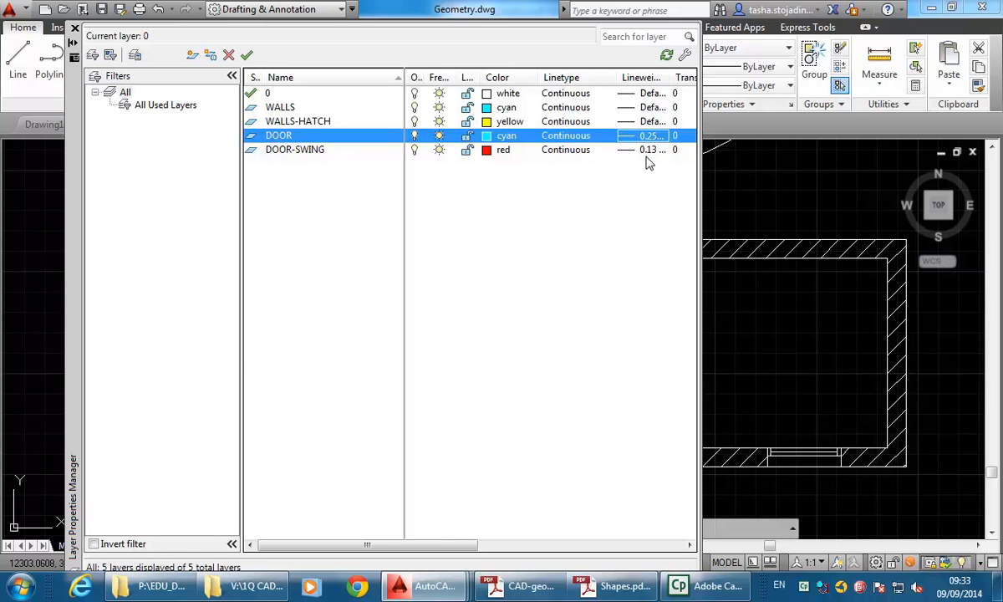
click(651, 136)
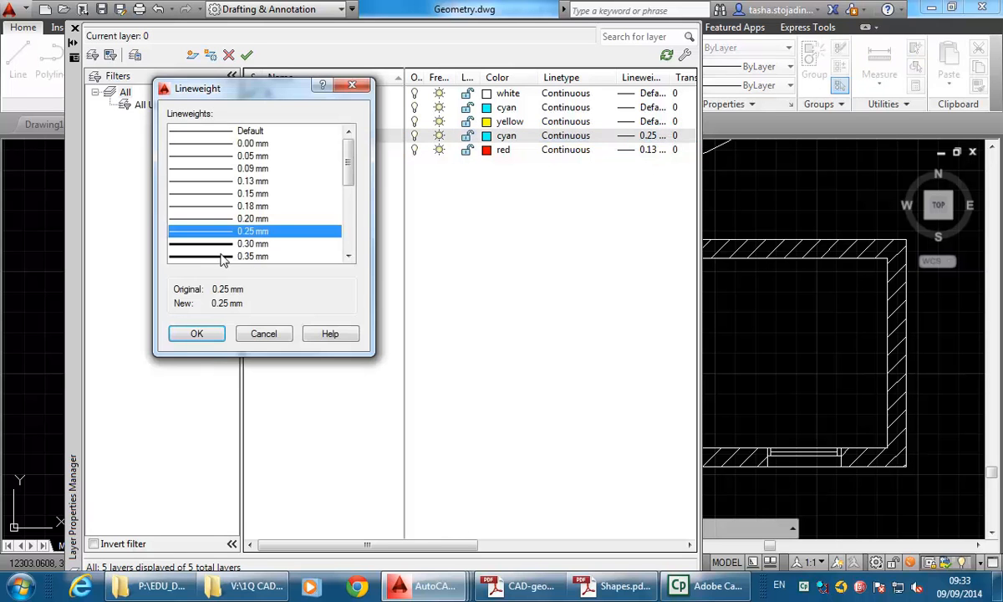
click(198, 335)
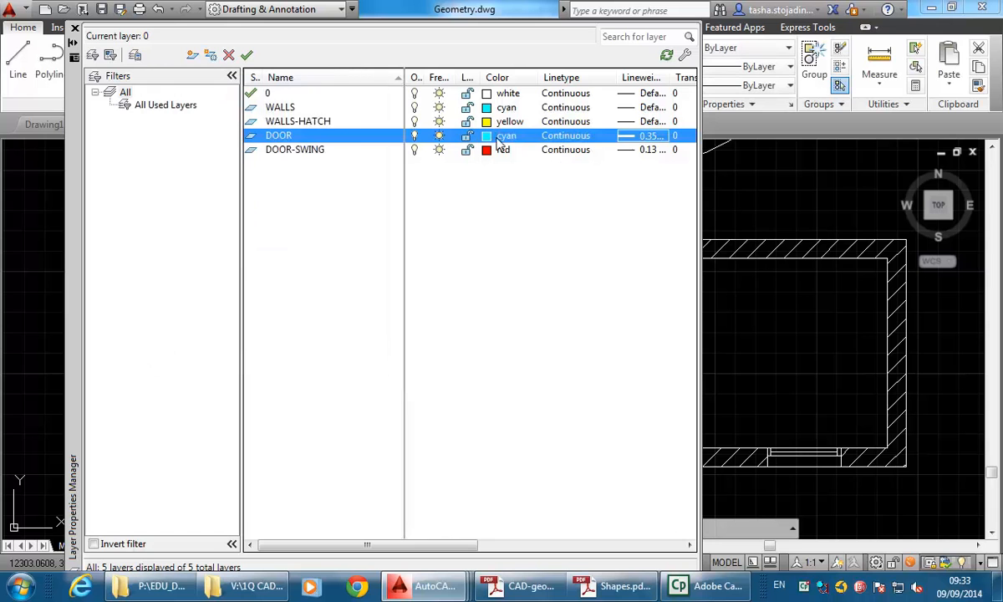
Give WALLS-HATCH a 0.25 mm lineweight and start the WALLS lineweight choice.
click(298, 121)
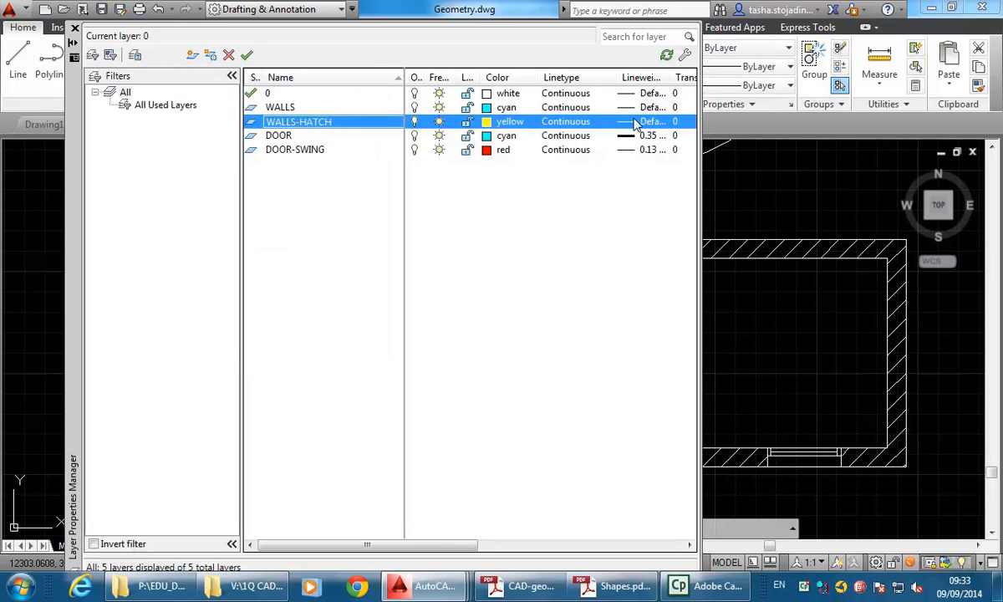
click(650, 120)
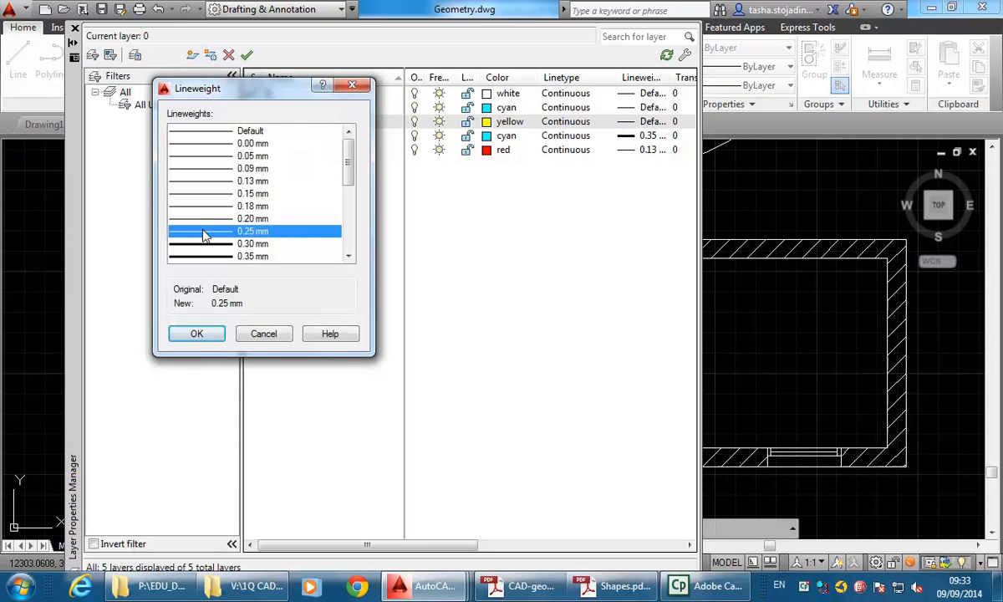
click(197, 334)
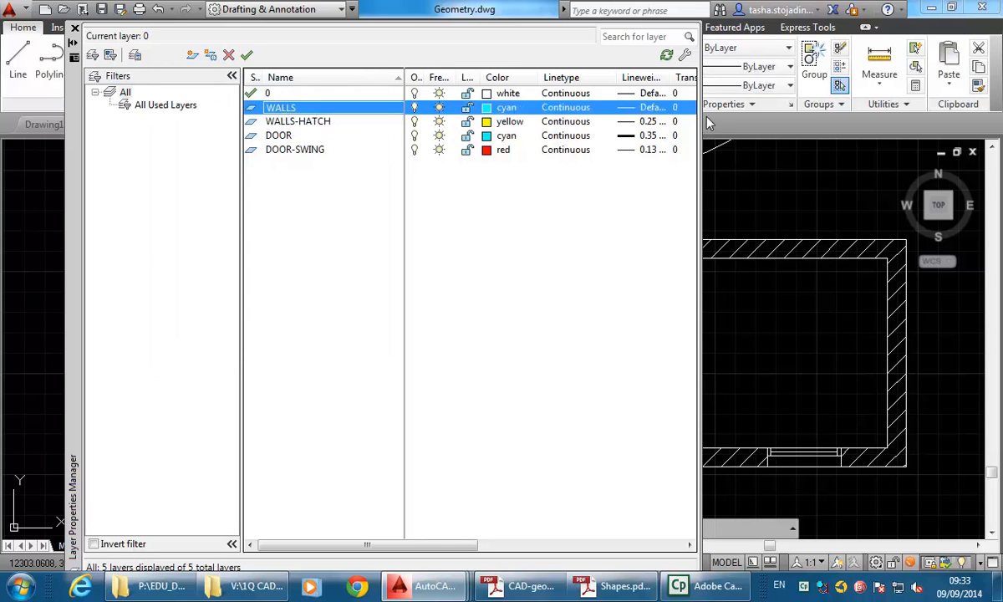
click(652, 107)
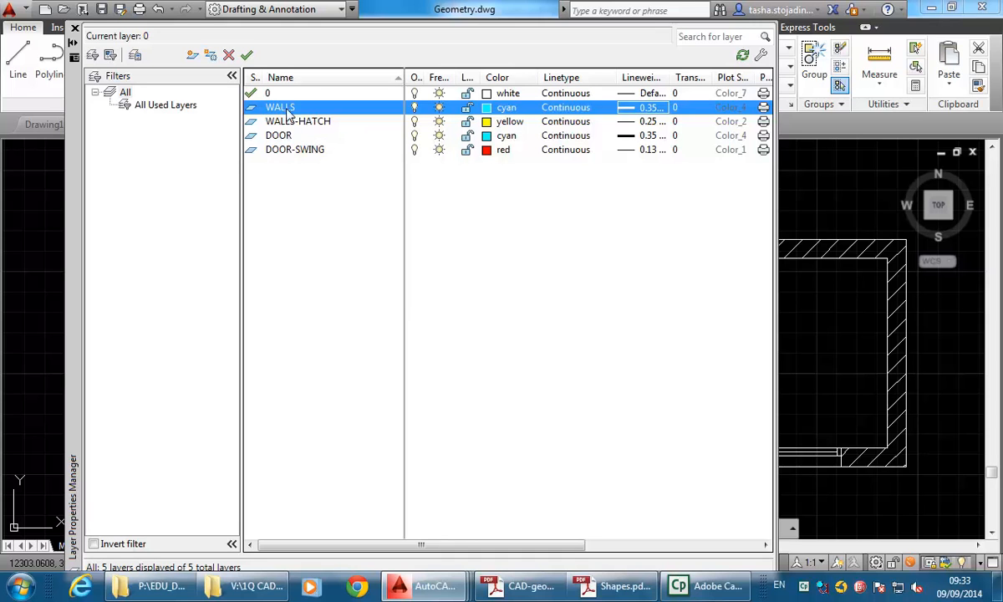
mouse_move(287, 156)
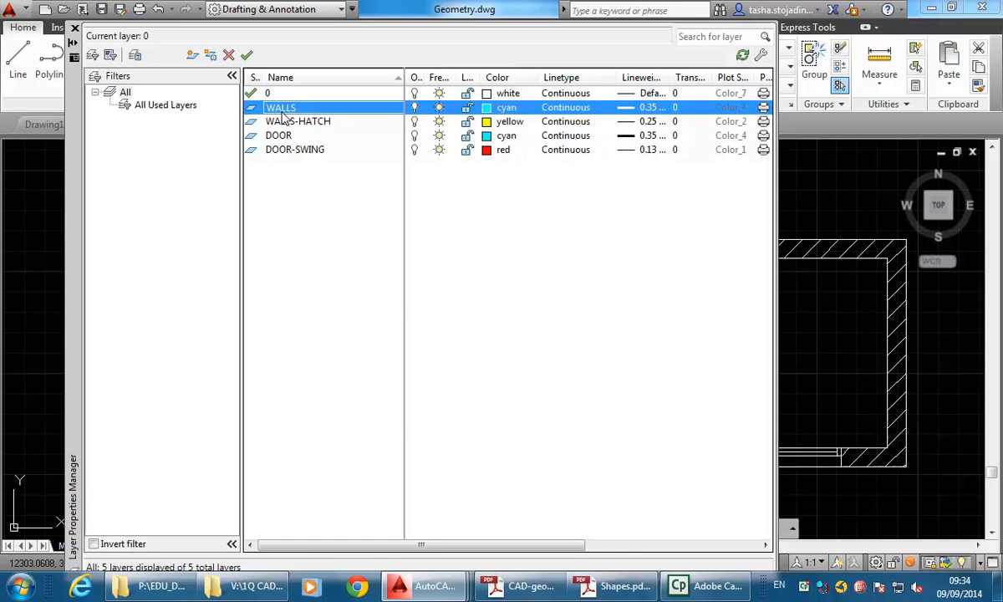
mouse_move(247, 54)
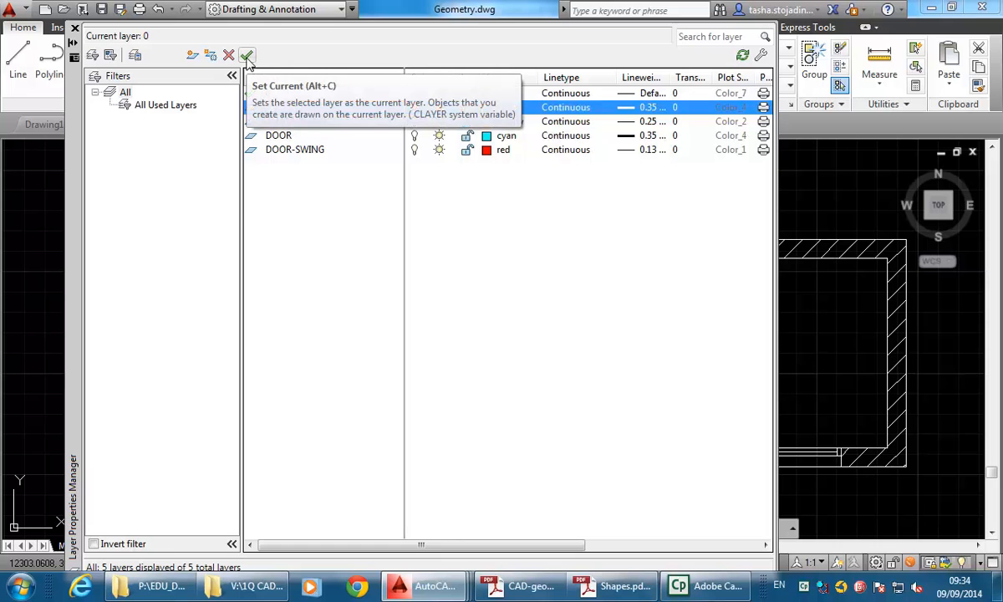
Set WALLS as the current layer and close the Layer Properties Manager.
click(247, 56)
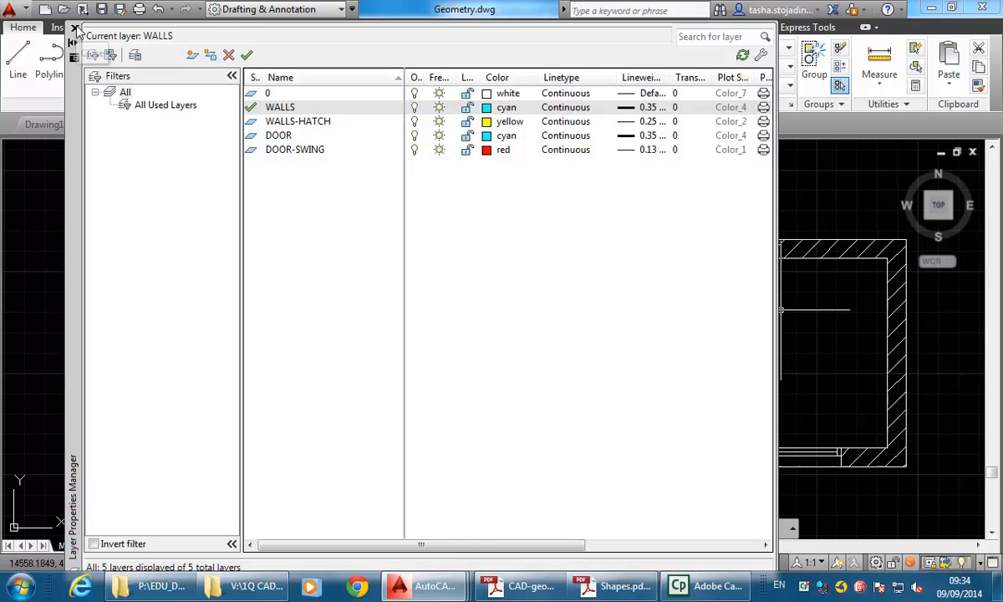
click(75, 27)
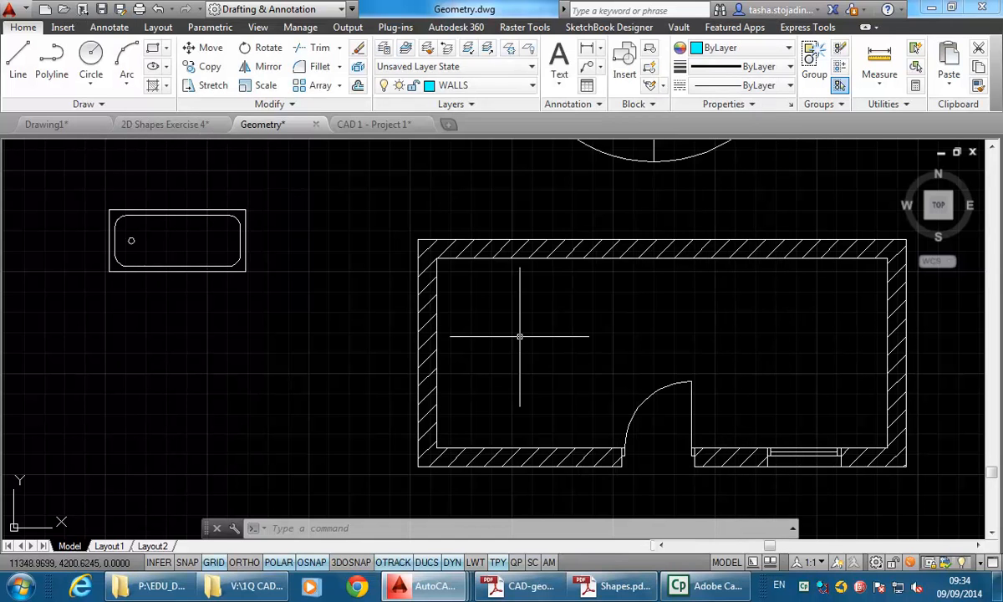
Draw a cyan test shape on WALLS, then make DOOR-SWING current and start a red triangle.
click(18, 64)
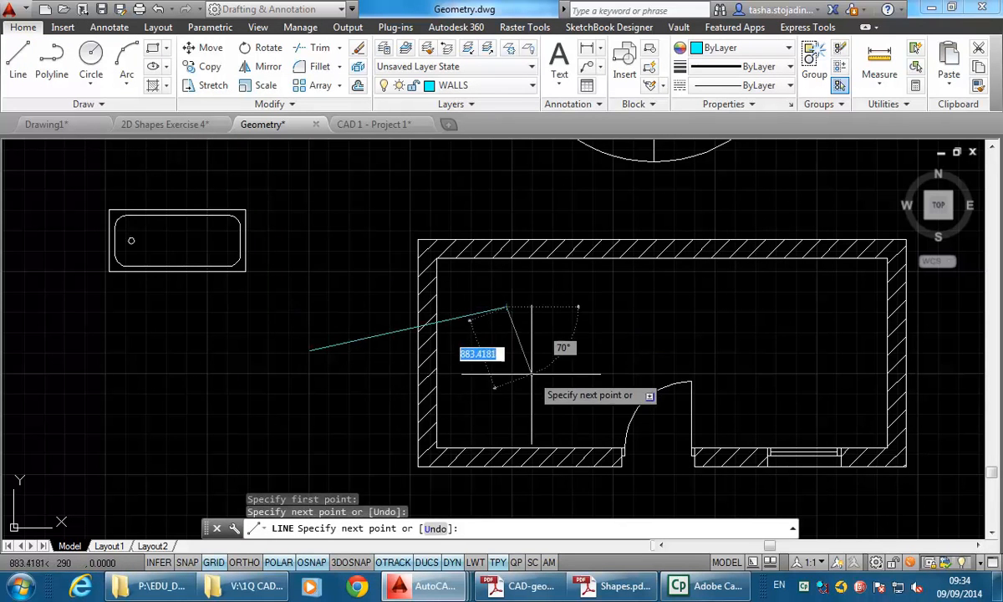
click(310, 350)
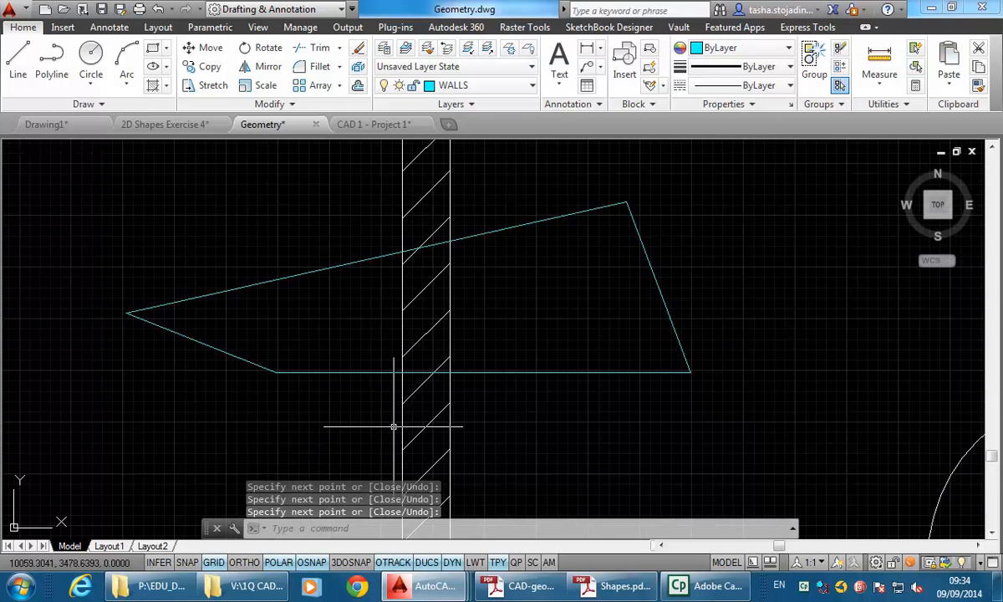
mouse_move(318, 303)
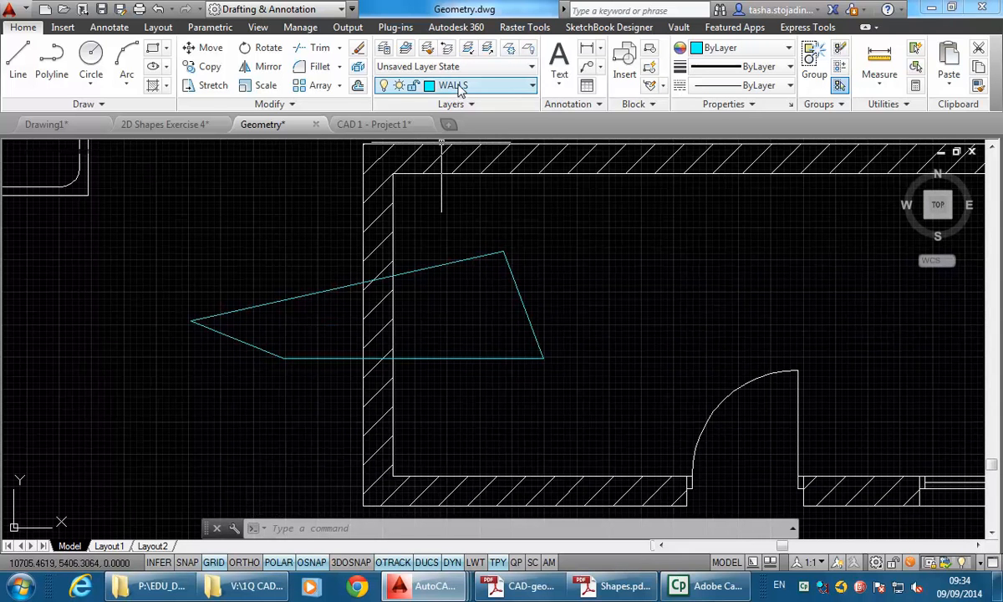
mouse_move(455, 85)
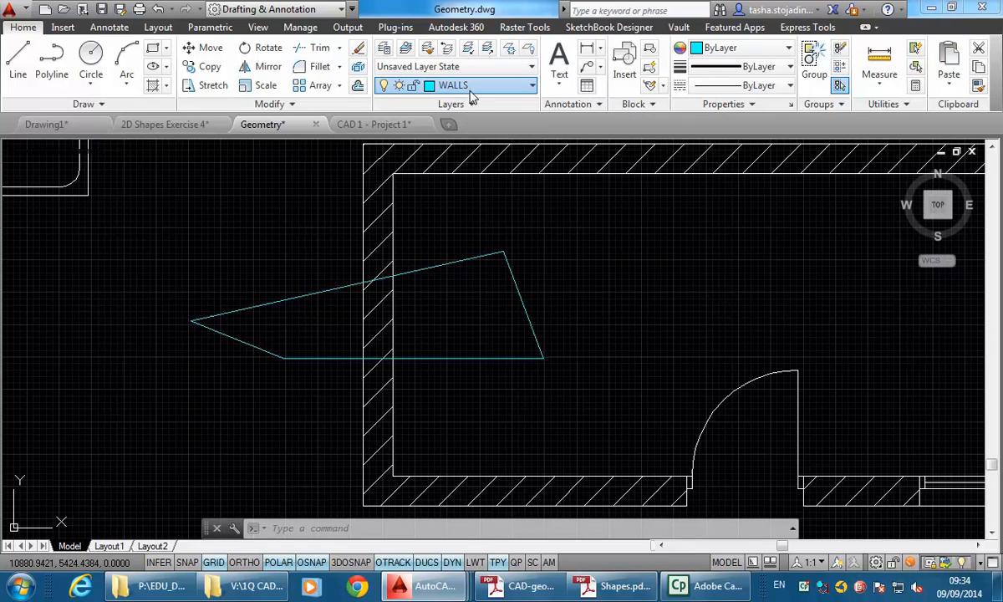
click(531, 83)
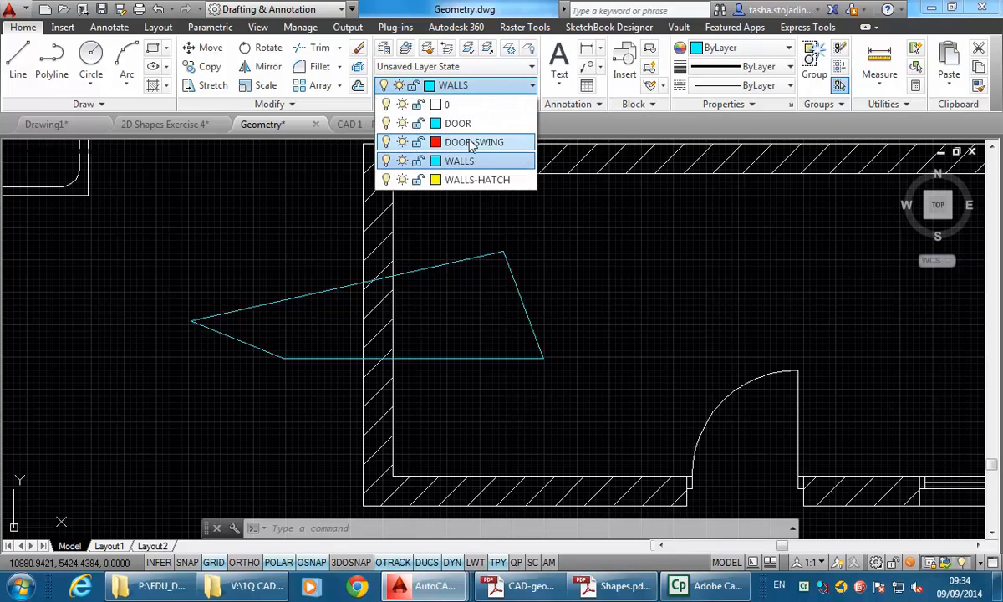
click(475, 140)
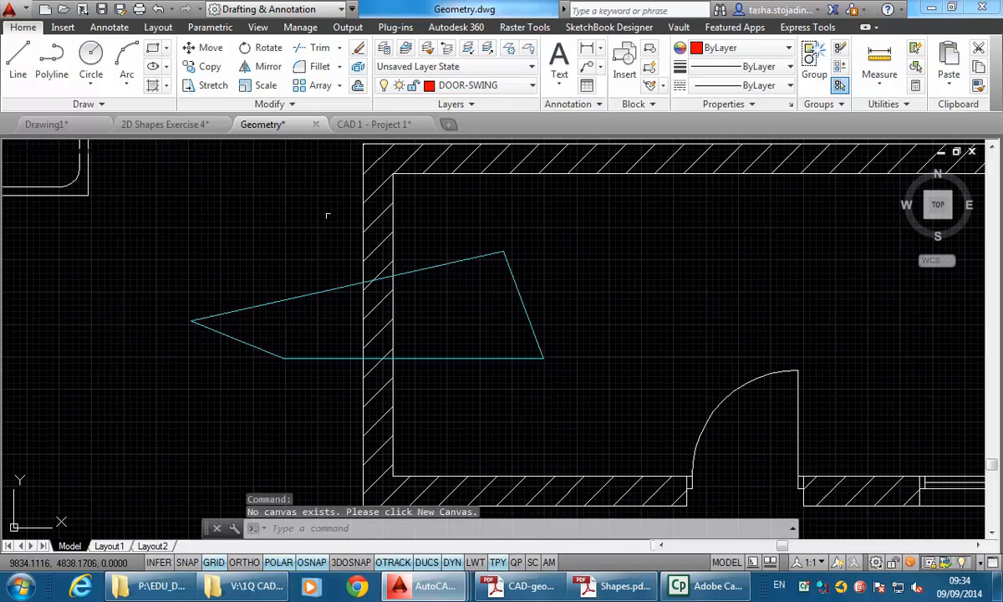
click(203, 267)
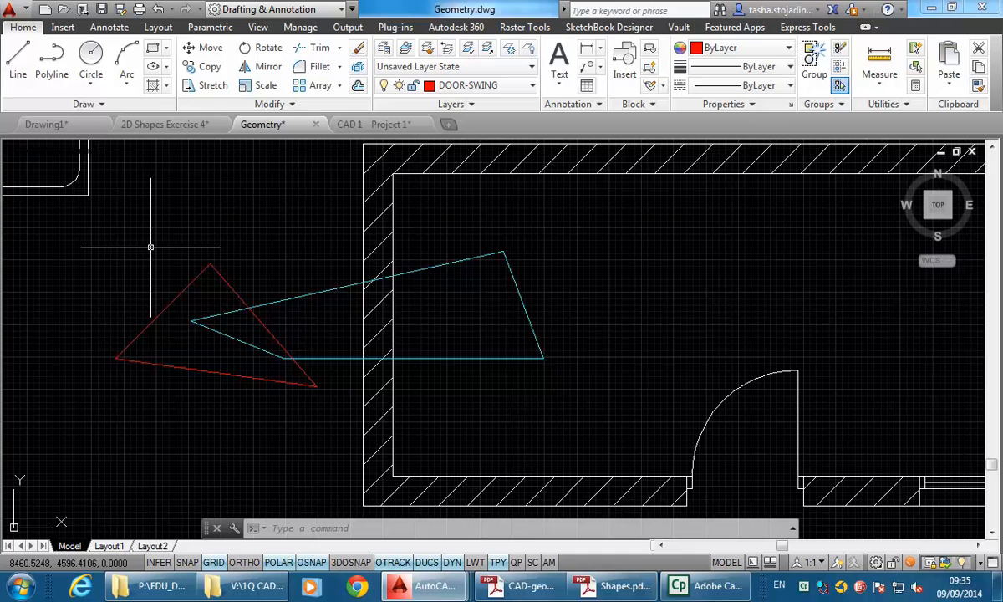
mouse_move(142, 234)
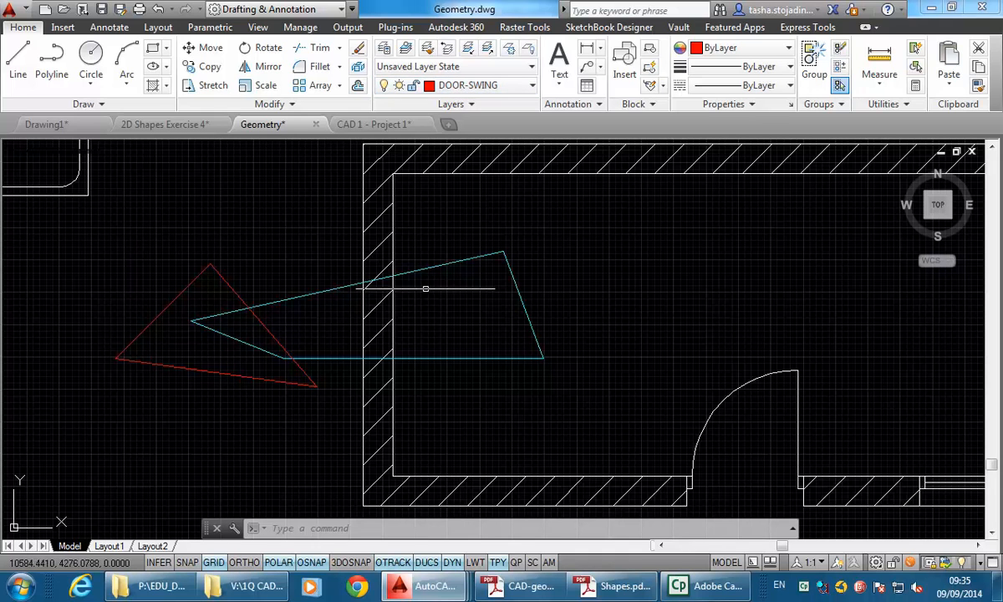
mouse_move(236, 262)
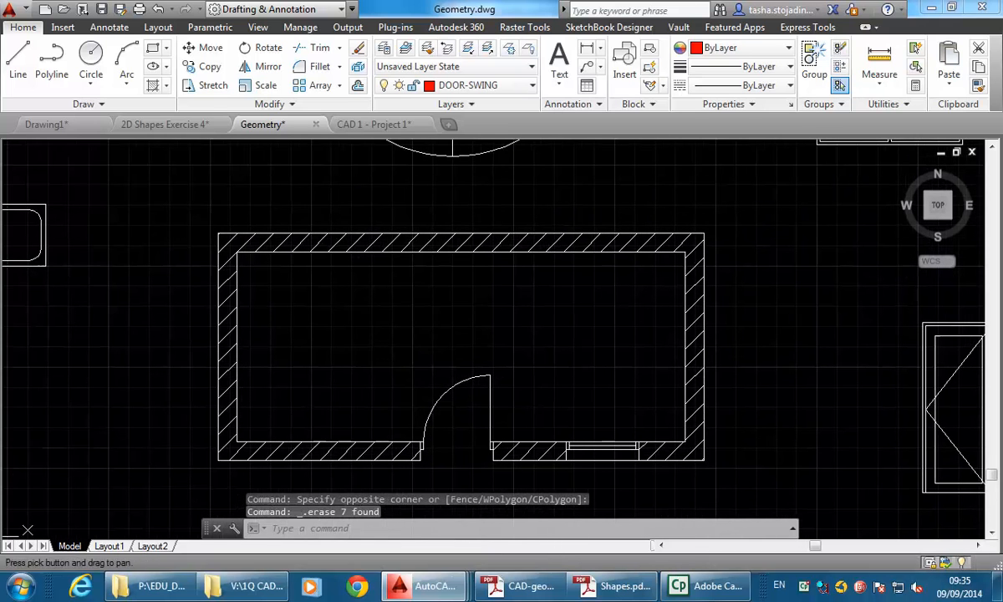
mouse_move(443, 384)
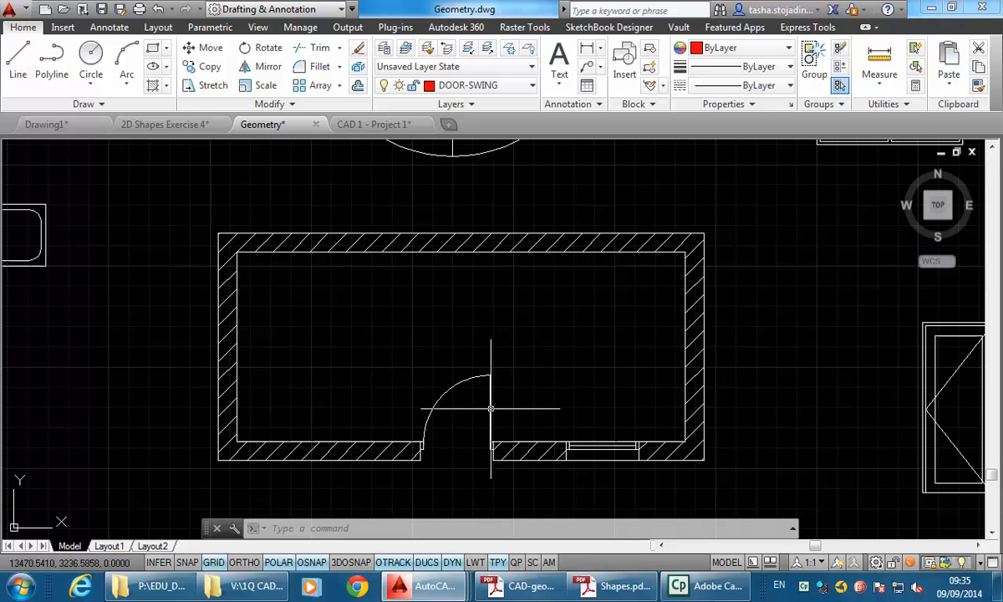
Move the door leaf line onto the DOOR layer and make DOOR-SWING the current layer.
click(488, 408)
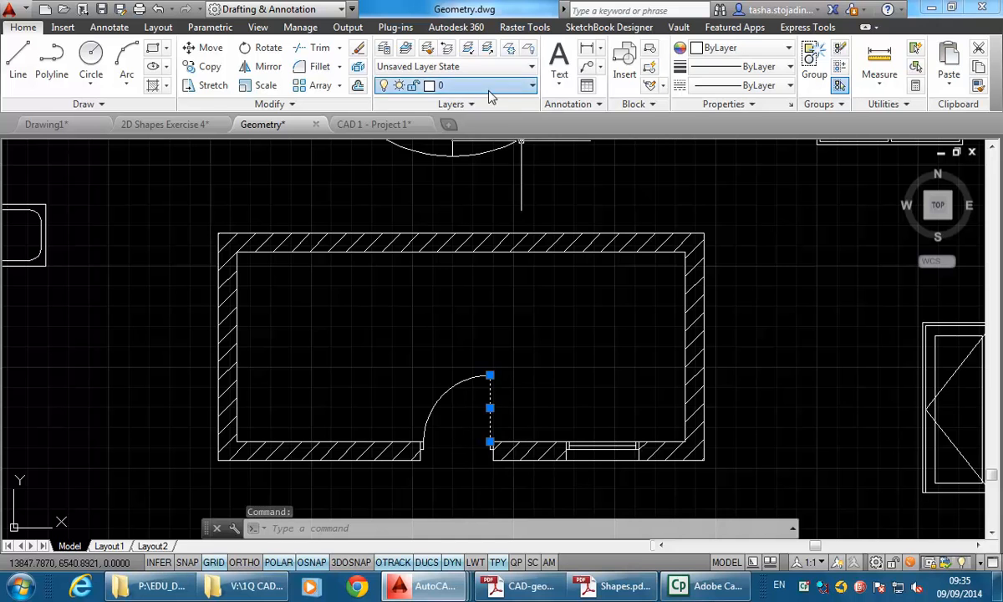
click(531, 84)
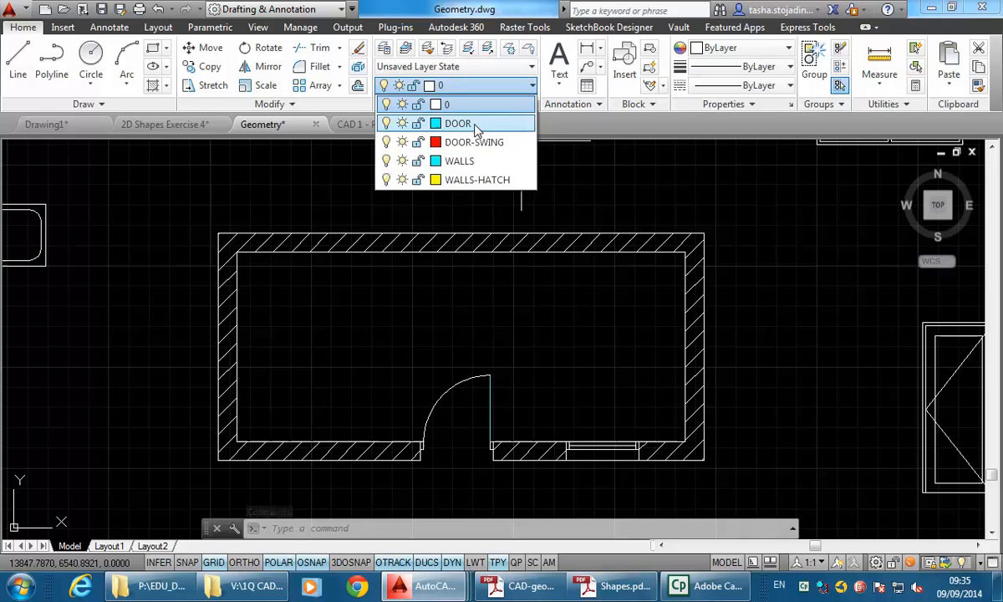
click(458, 124)
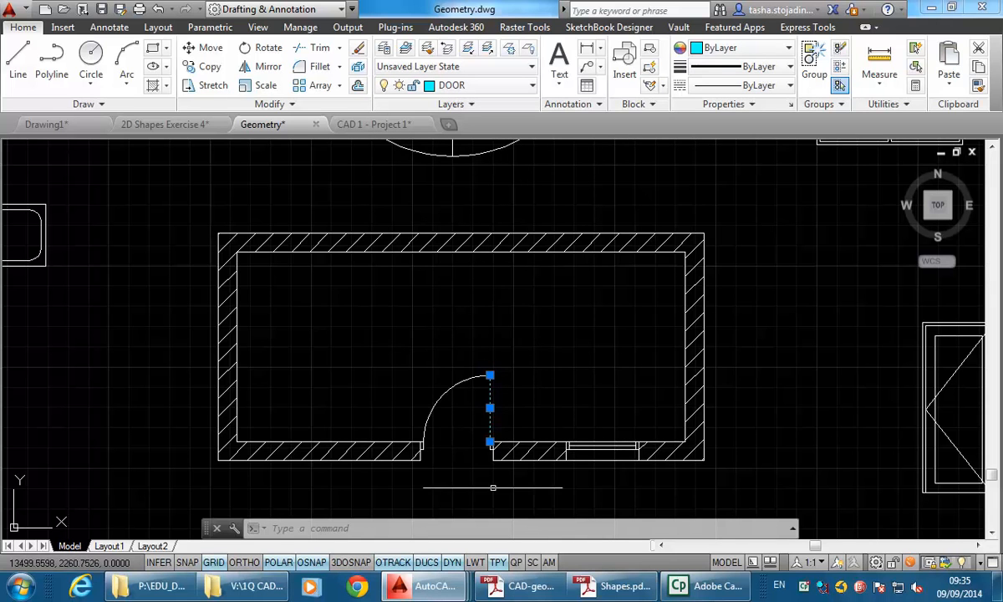
mouse_move(426, 415)
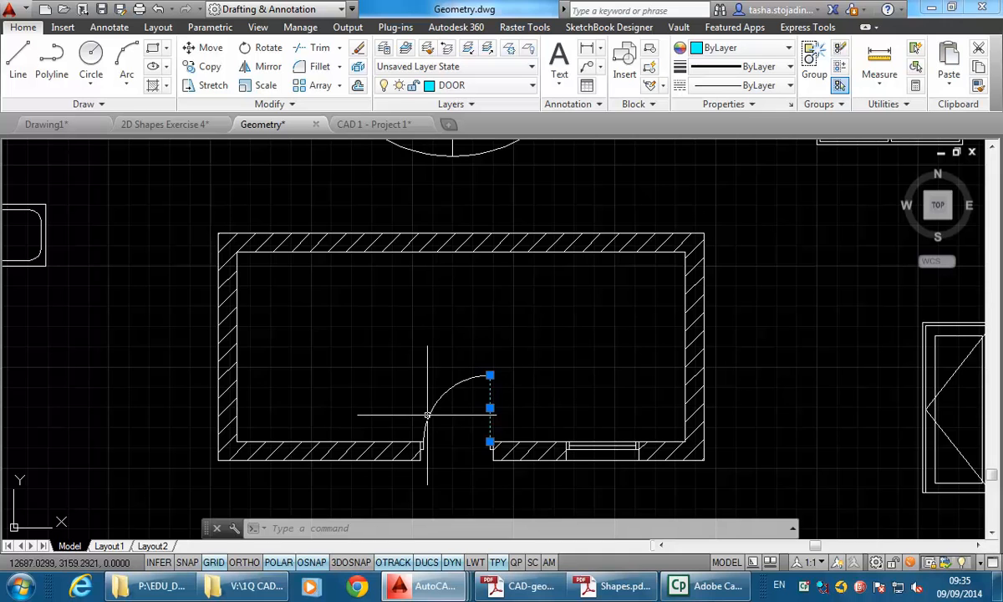
mouse_move(488, 408)
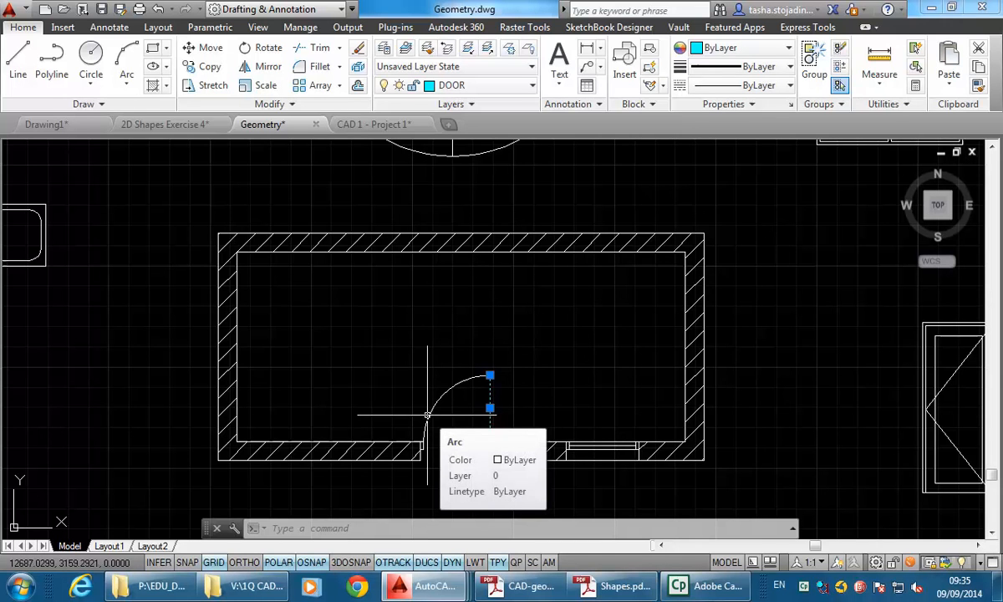
key(Escape)
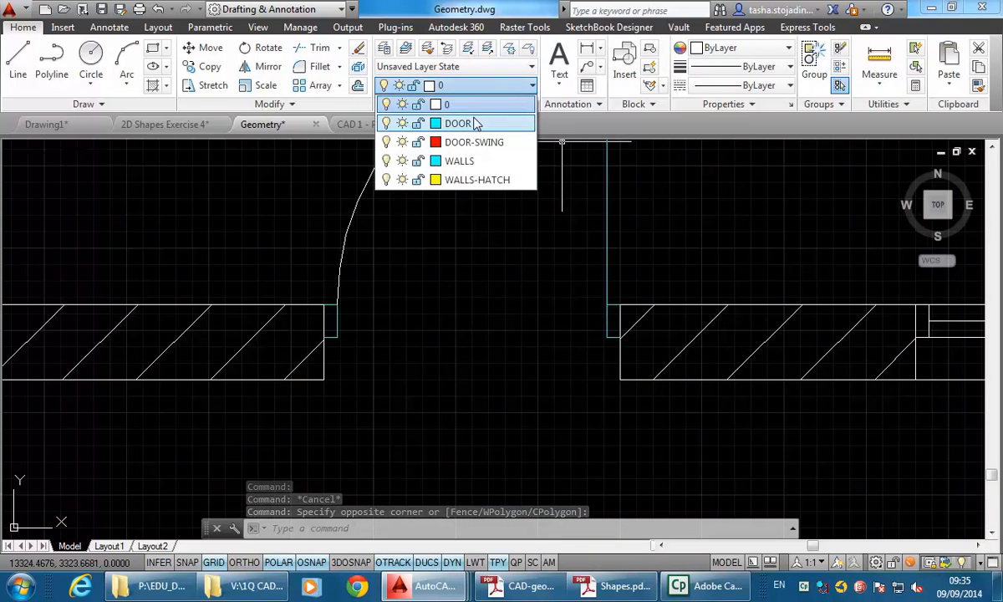
click(457, 124)
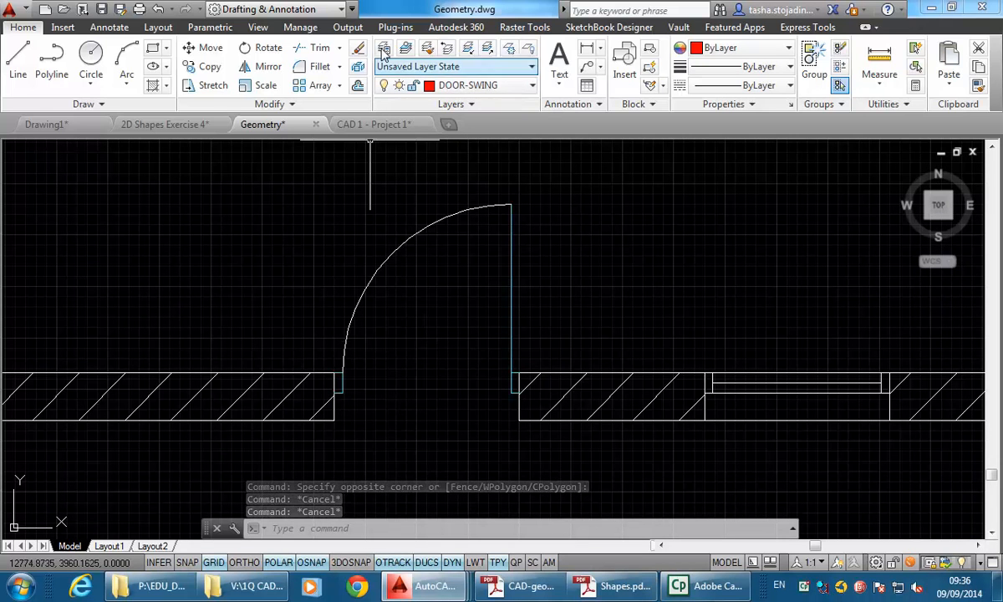
mouse_move(384, 47)
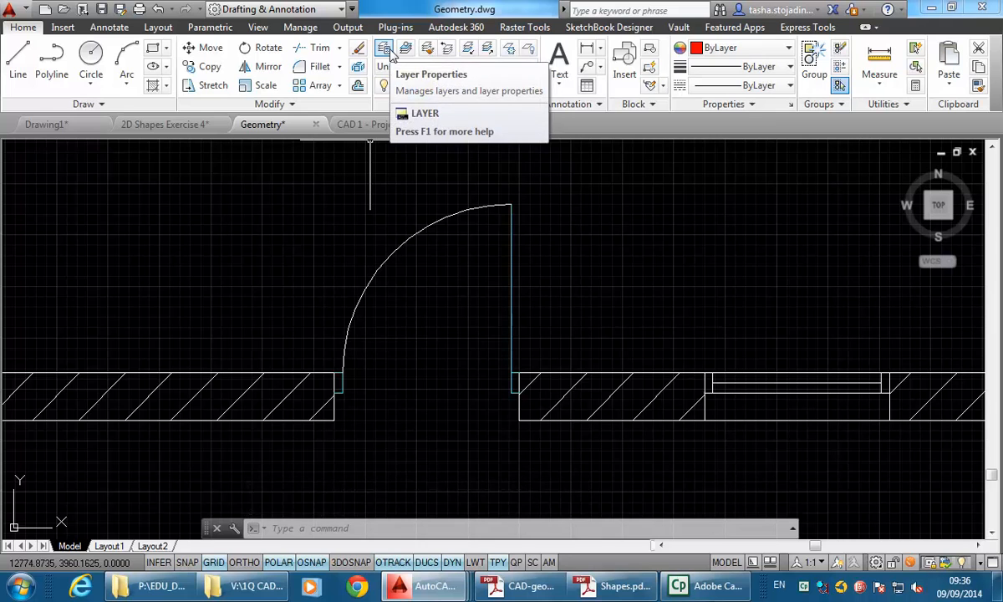
Set the DOOR and WALLS layers to yellow in the Layer Properties Manager.
click(384, 47)
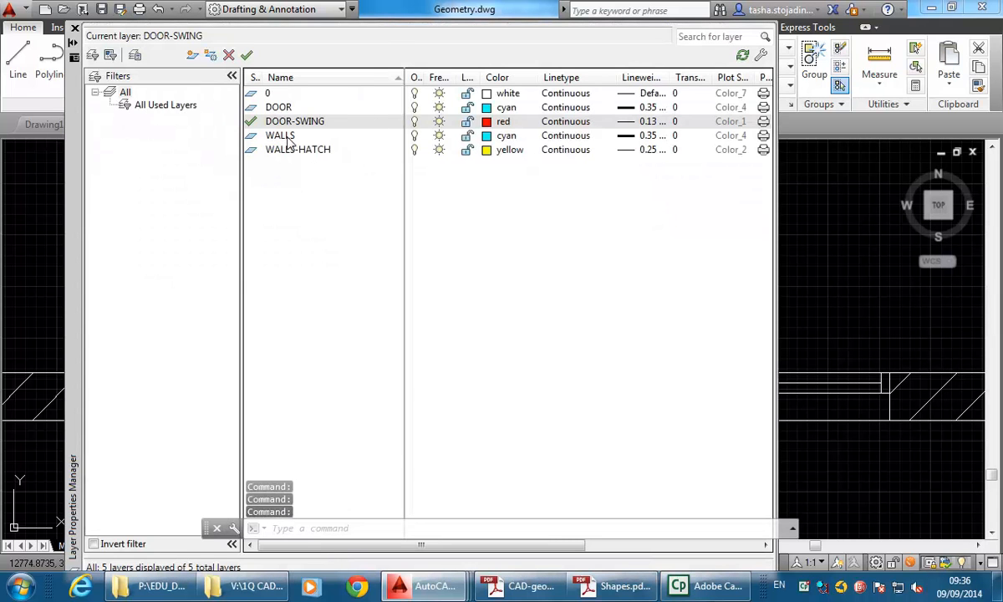
click(279, 107)
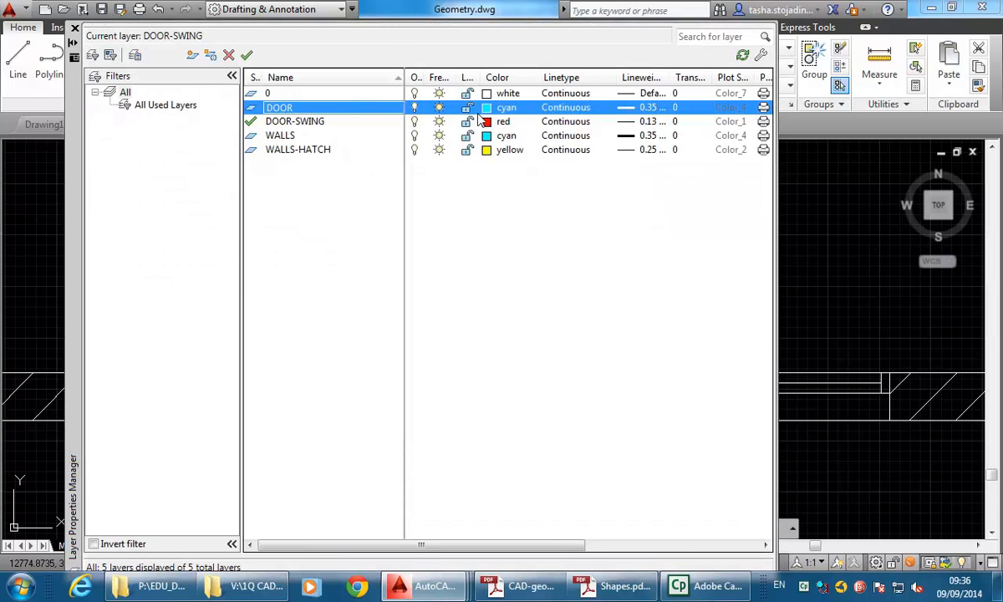
click(507, 107)
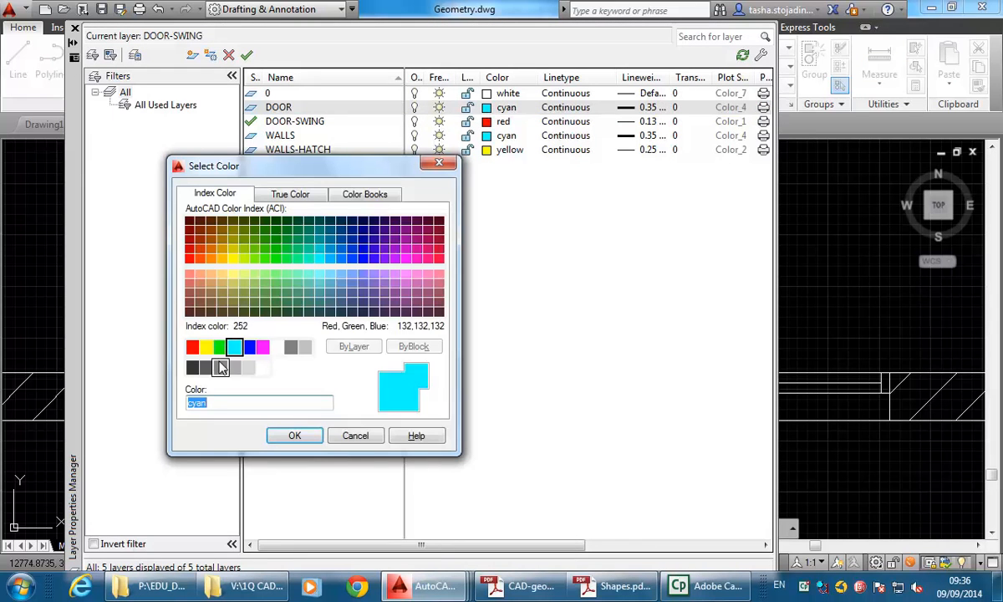
click(294, 434)
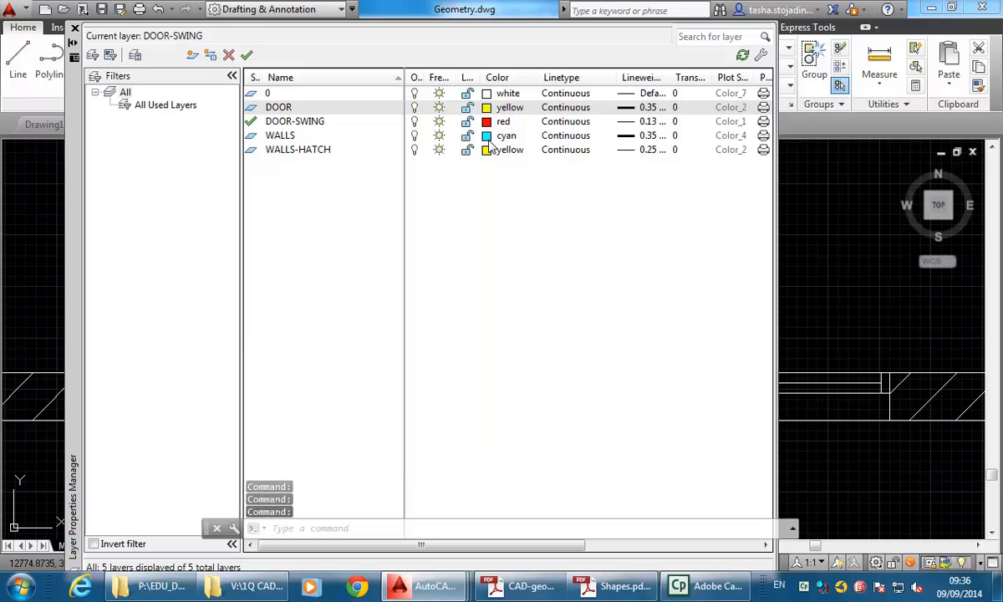
click(281, 134)
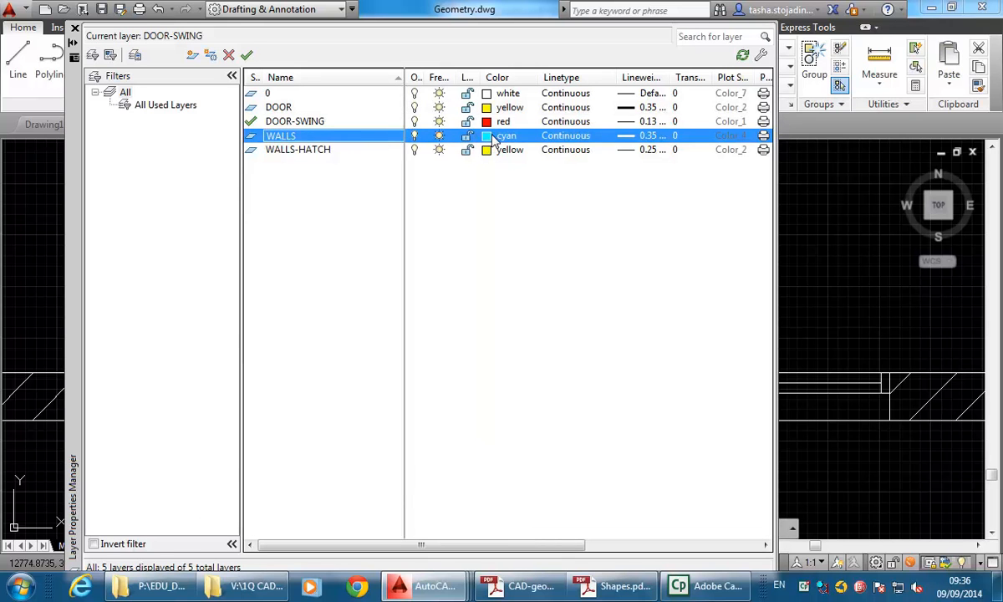
click(488, 135)
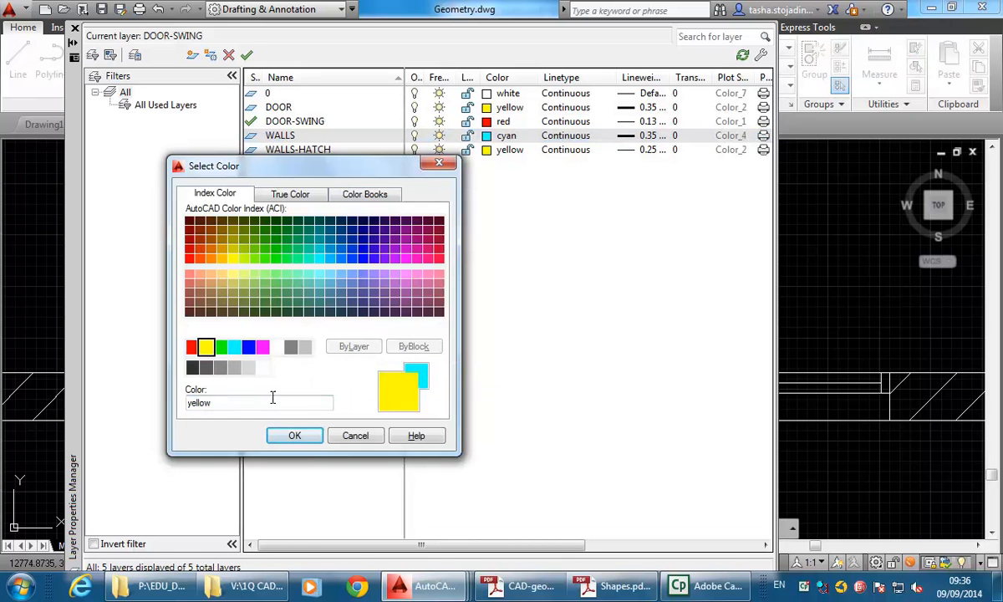
click(295, 434)
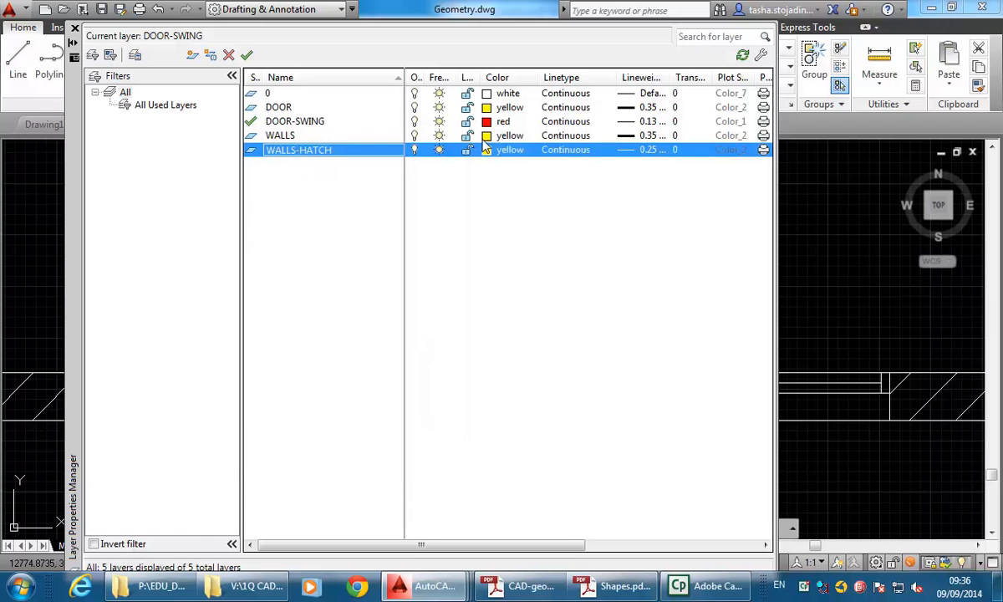
Set the WALLS-HATCH layer to magenta after trying white.
click(510, 150)
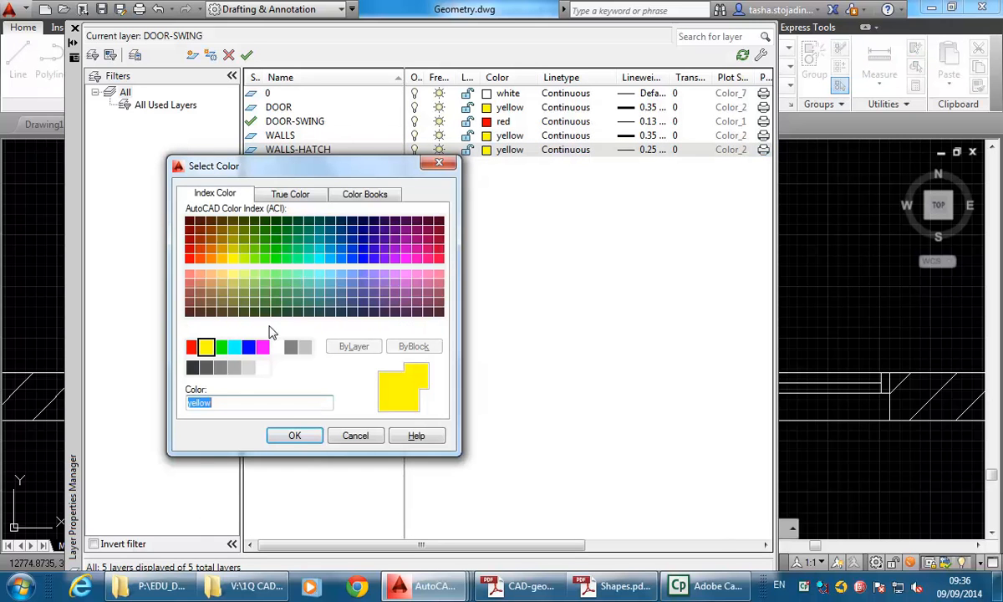
click(278, 346)
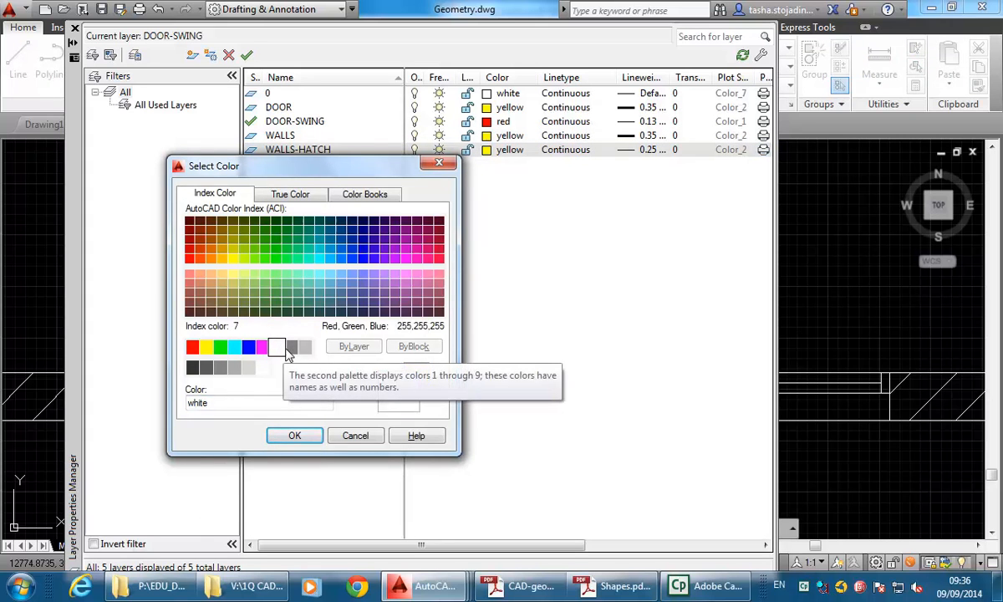
click(264, 346)
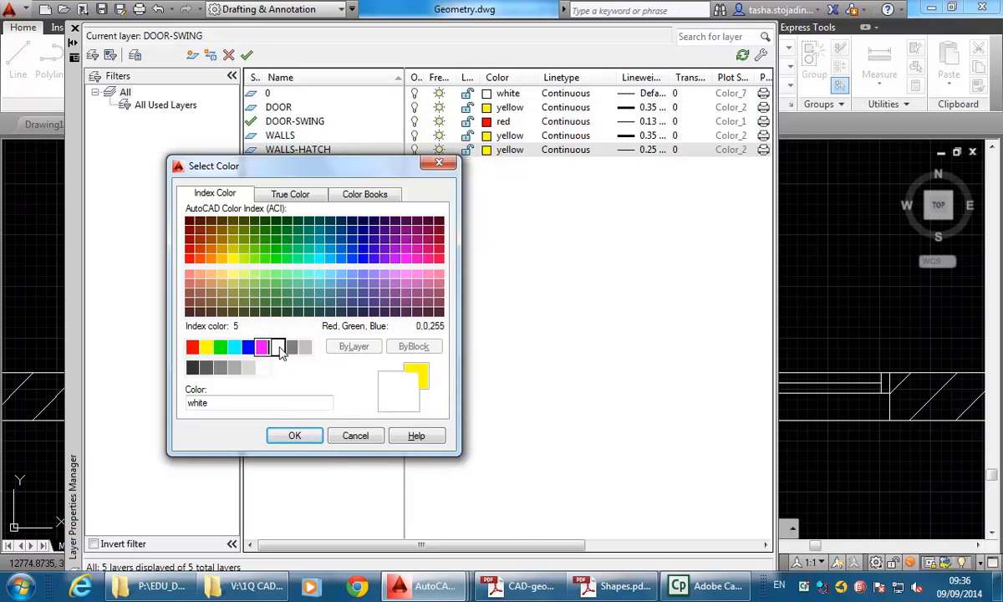
click(261, 346)
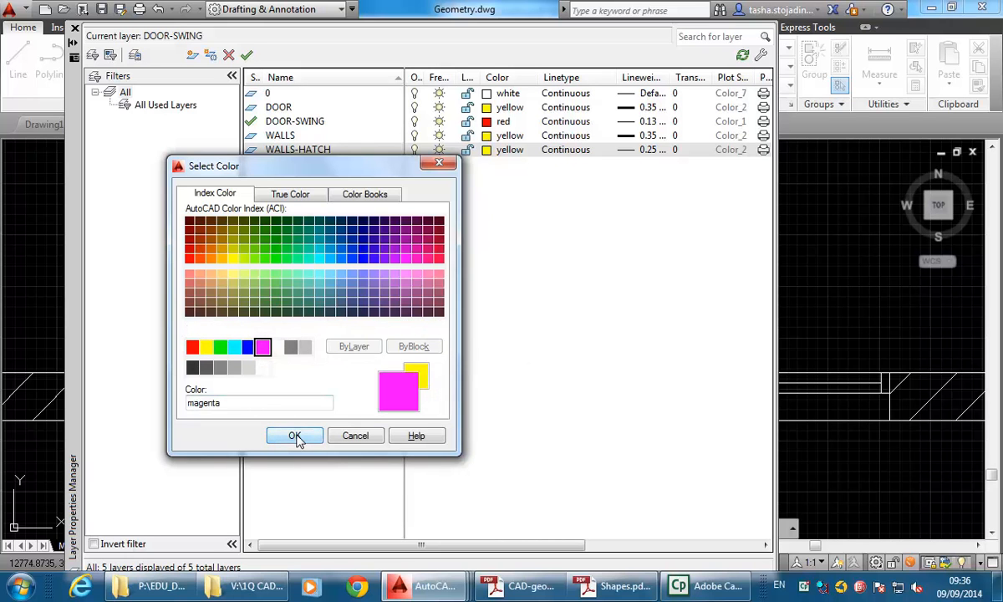
click(294, 434)
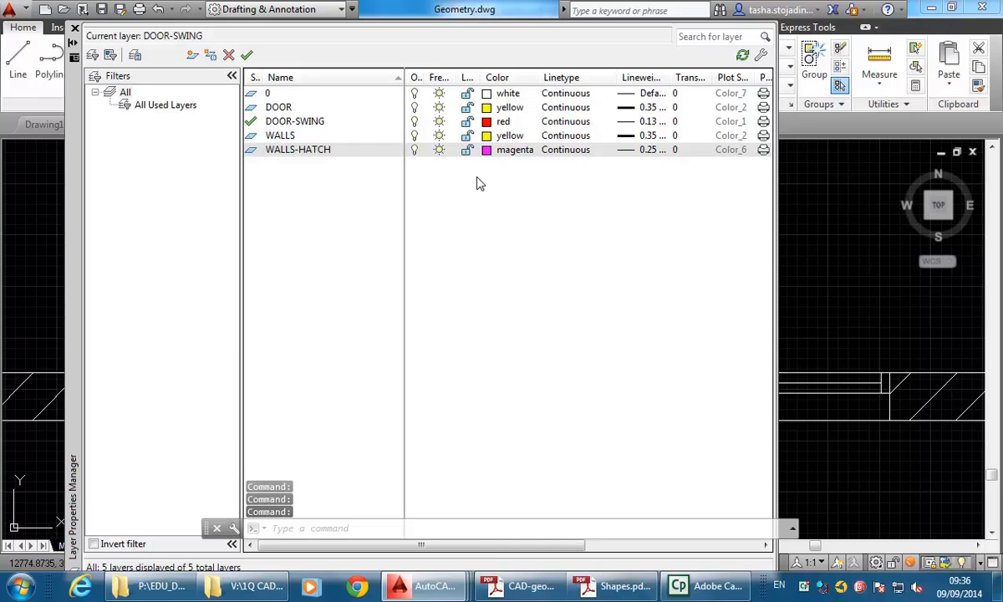
mouse_move(515, 161)
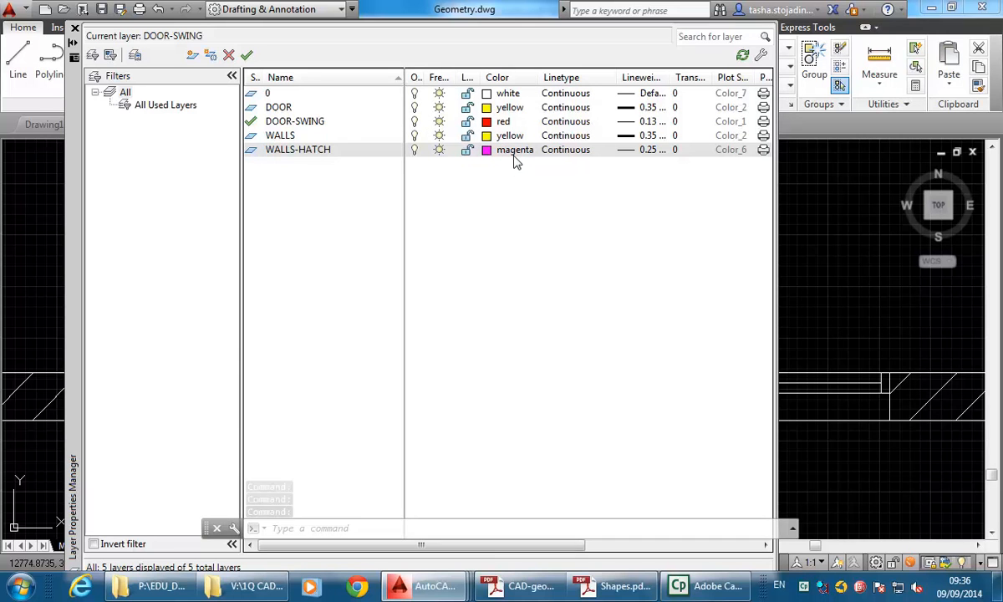
mouse_move(515, 149)
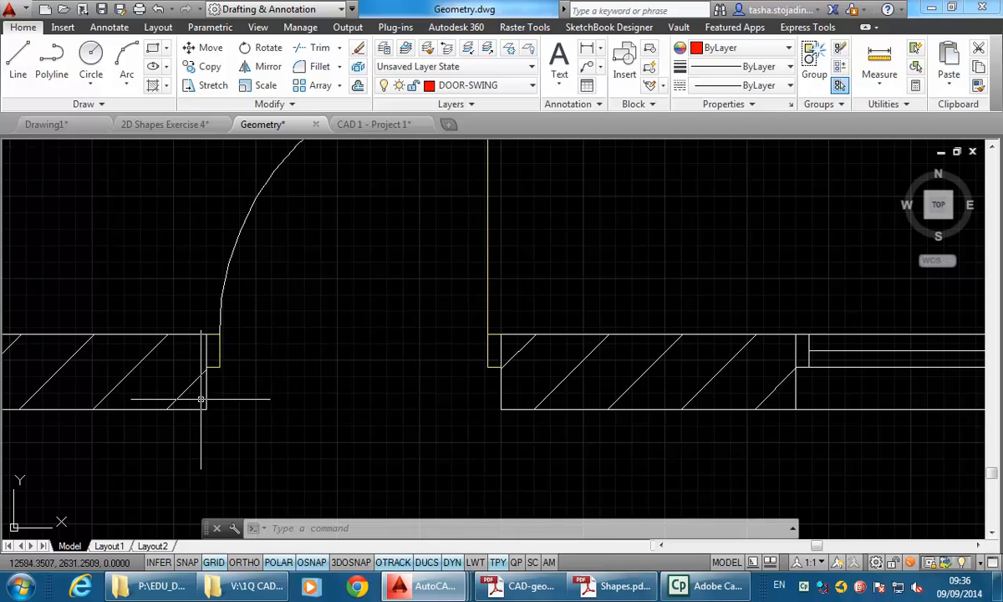
click(207, 410)
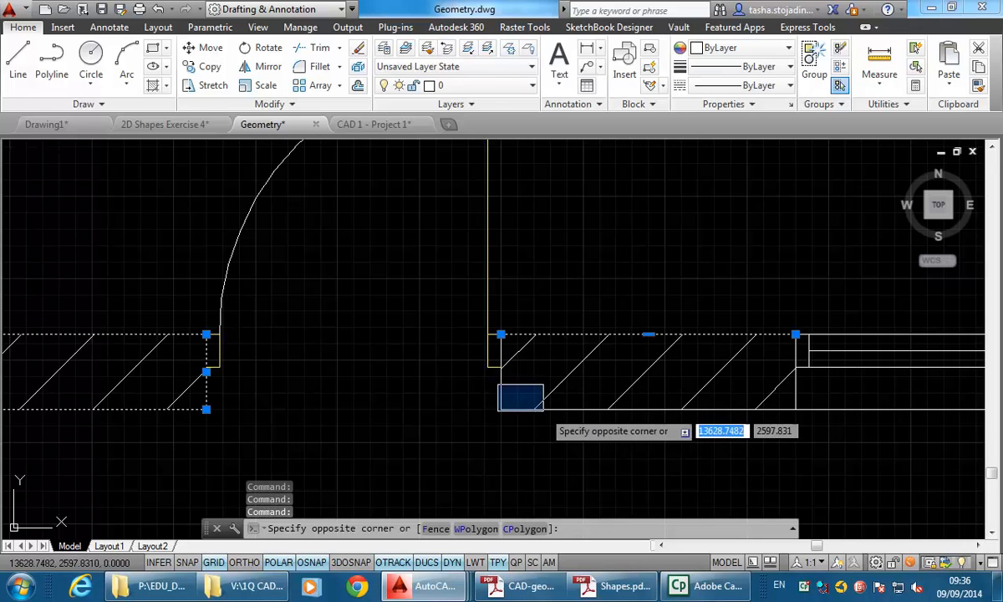
click(579, 409)
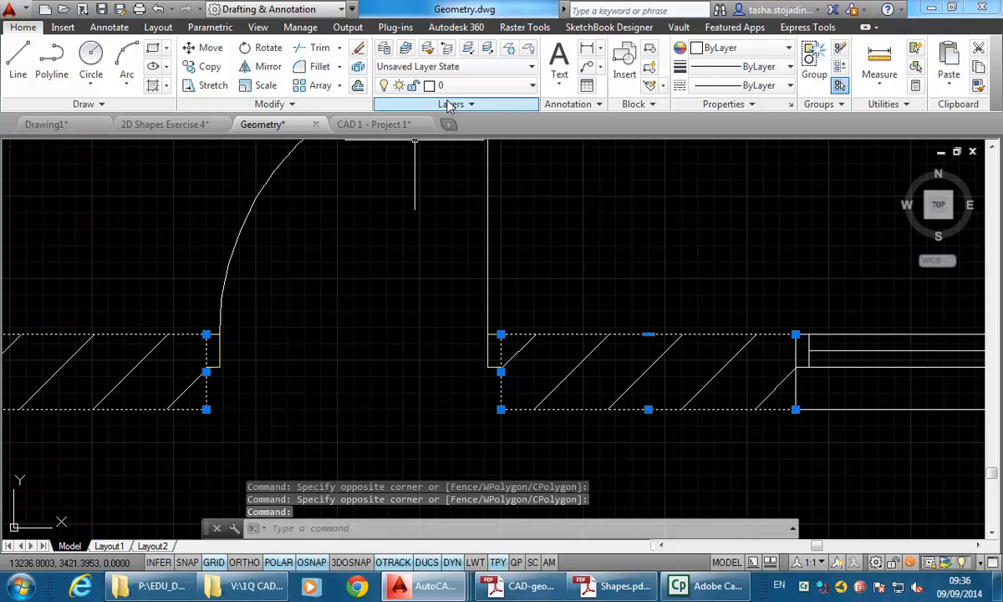
click(532, 83)
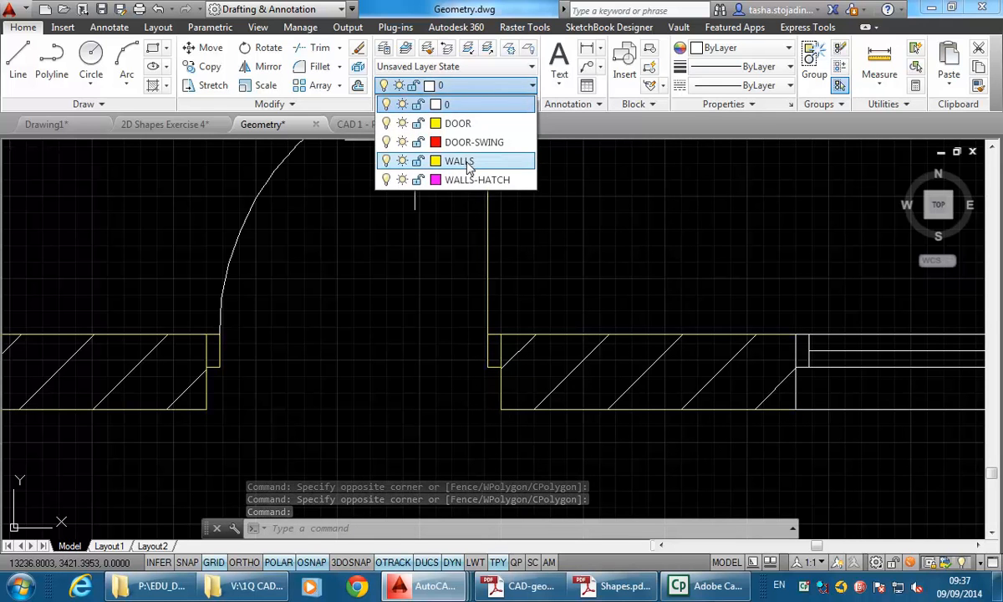
click(458, 160)
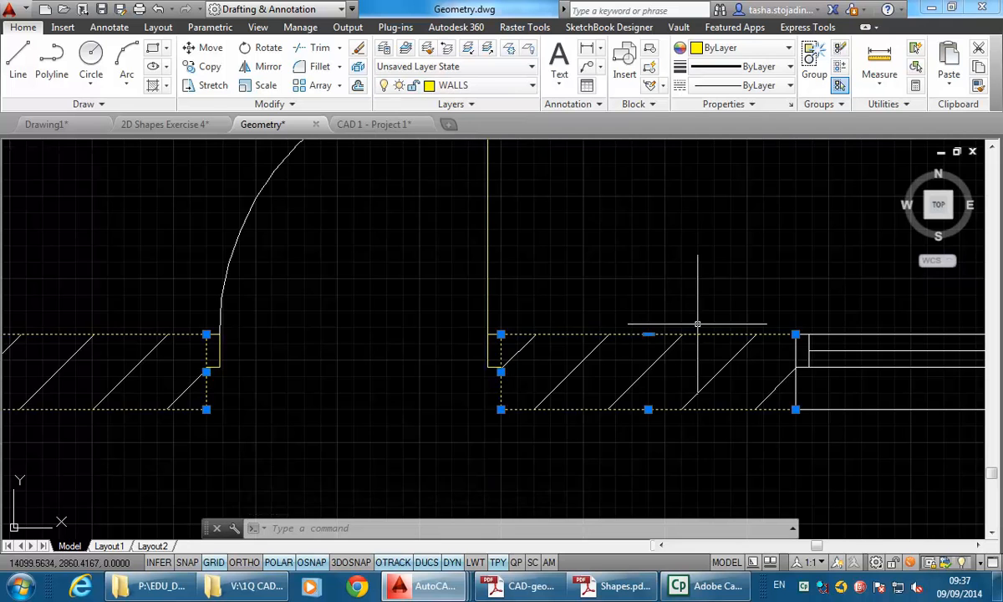
key(Escape)
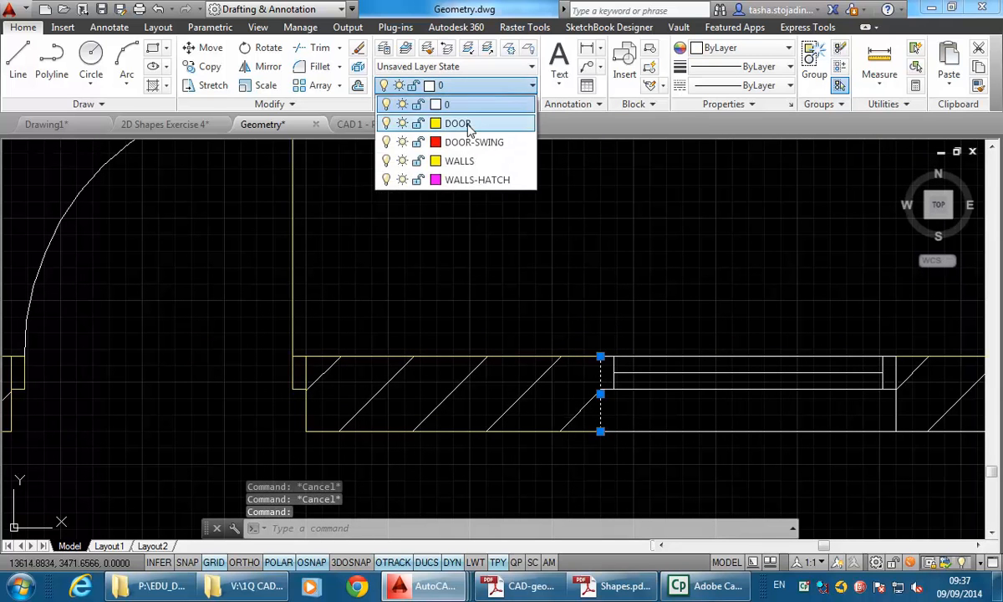
click(458, 161)
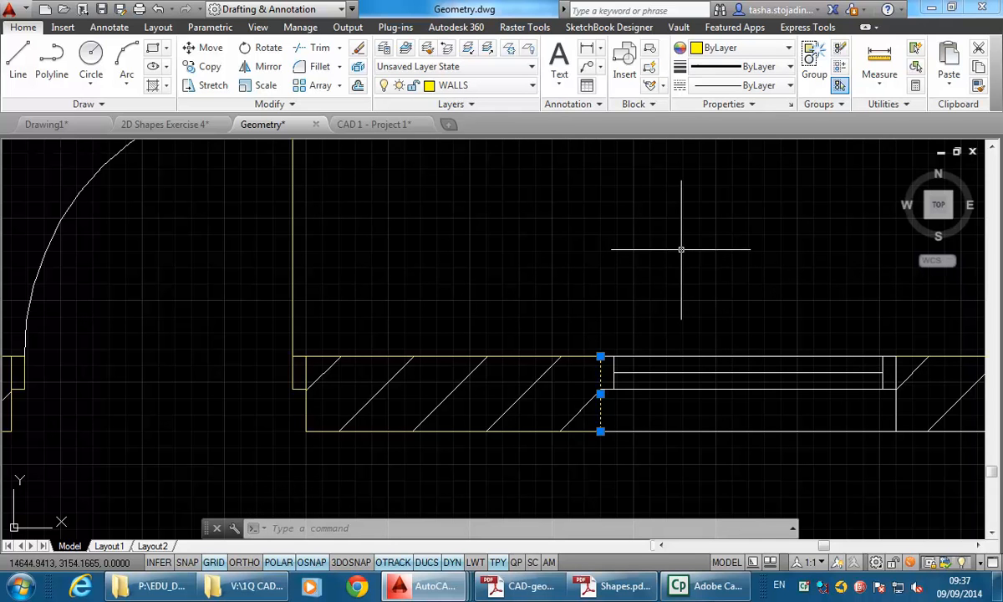
mouse_move(682, 264)
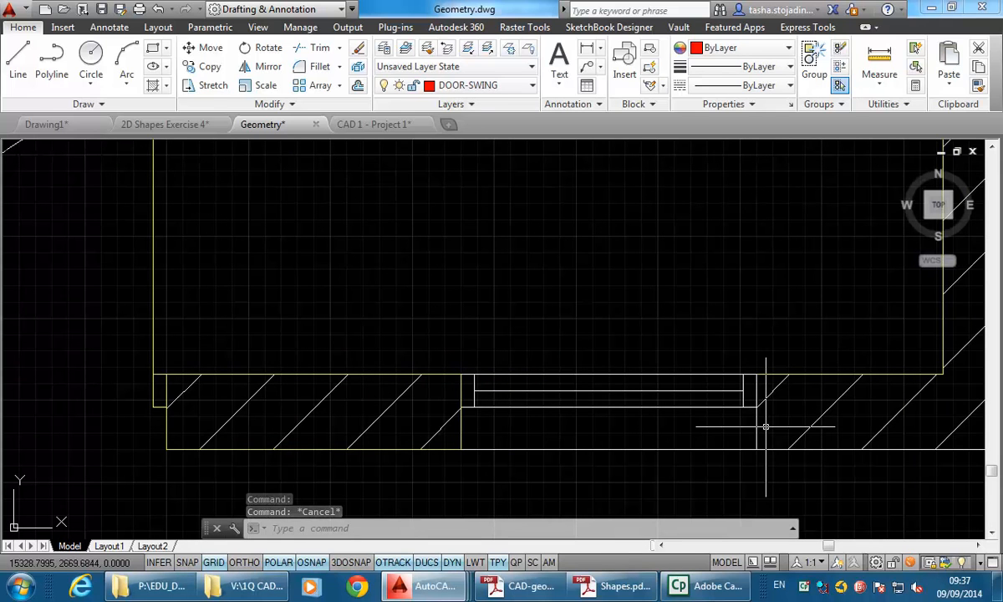
mouse_move(777, 424)
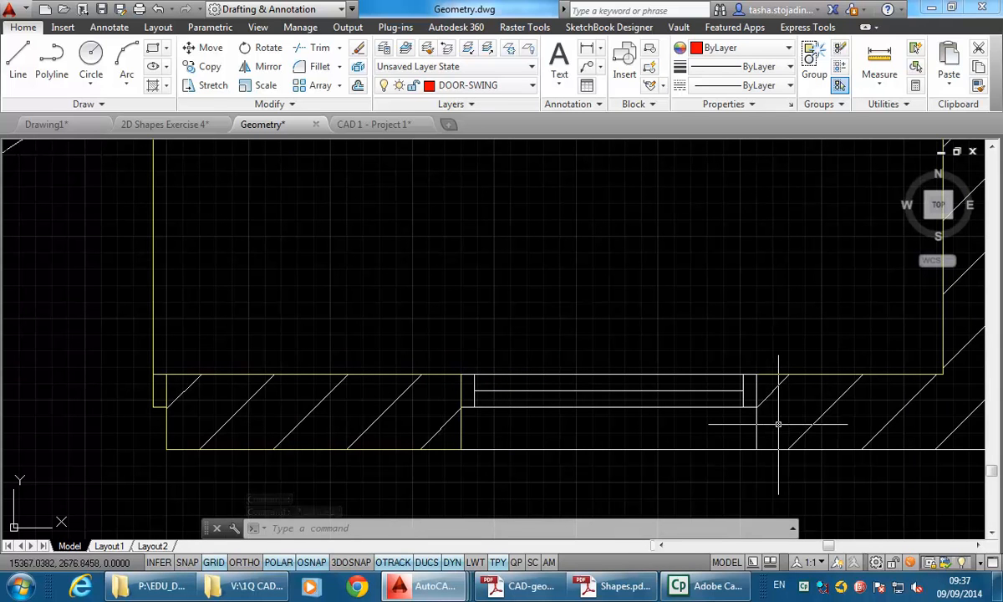
mouse_move(772, 434)
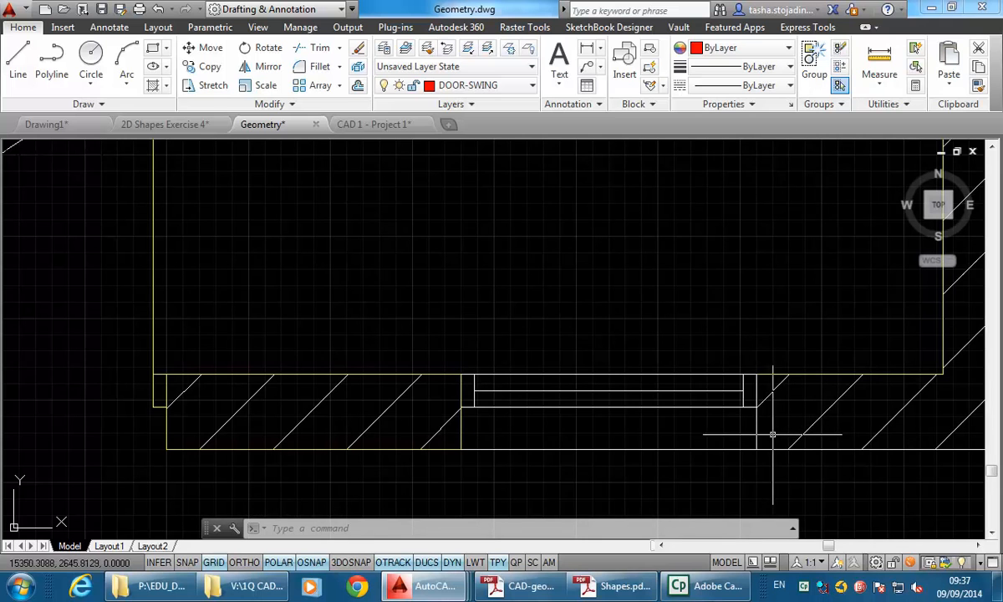
click(773, 434)
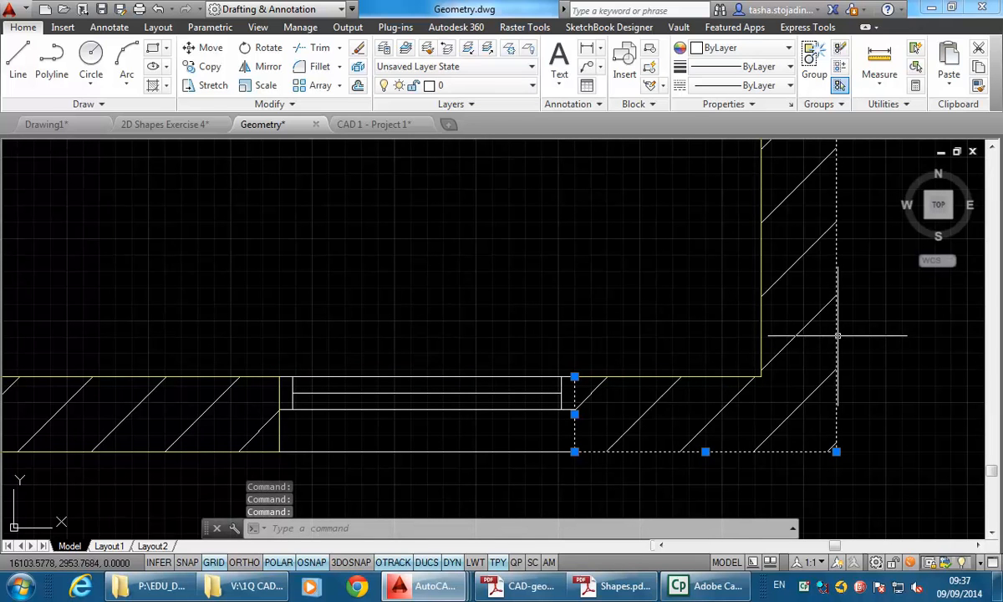
click(531, 83)
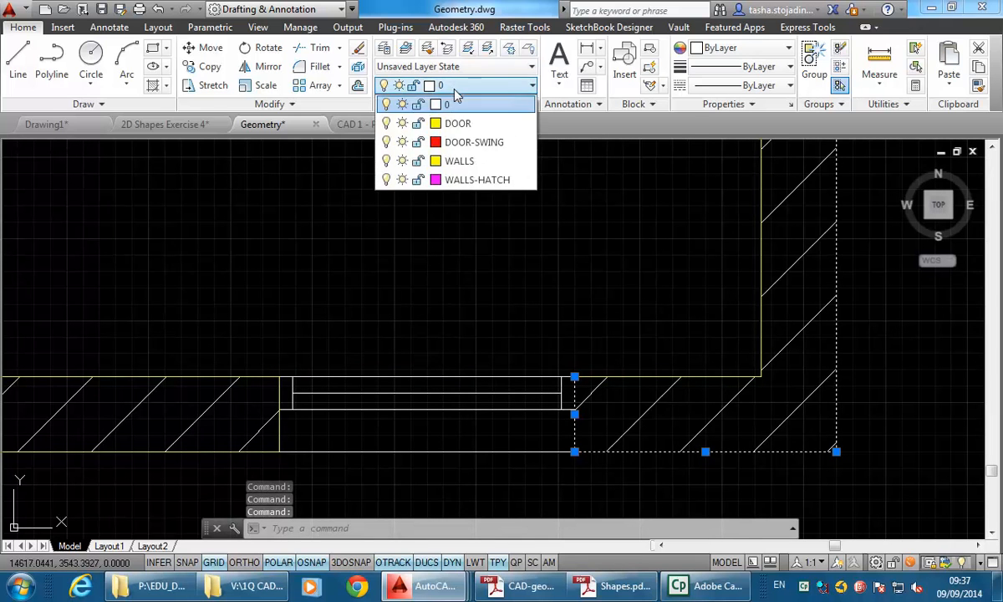
click(458, 161)
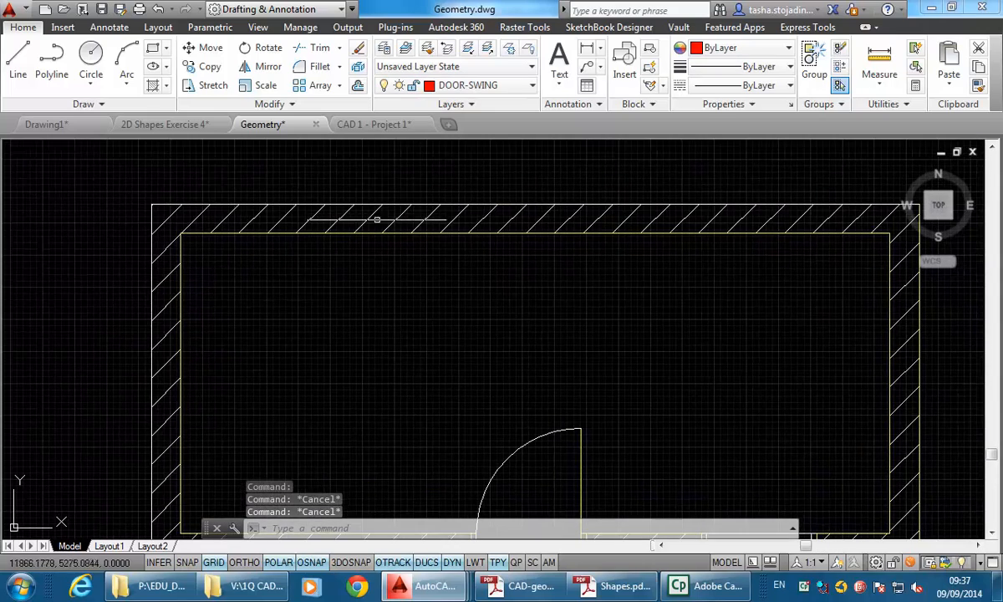
click(376, 221)
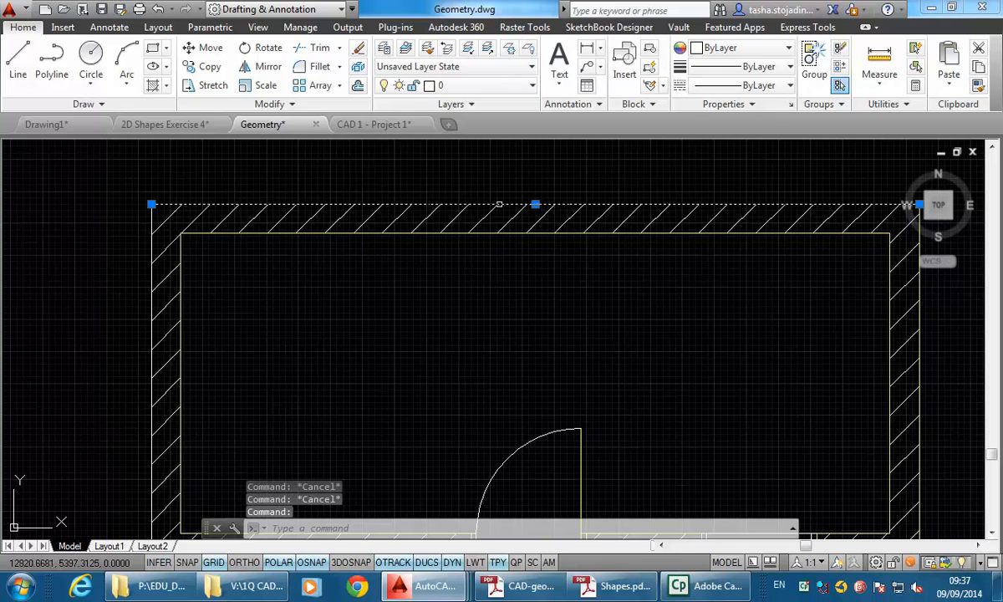
click(137, 247)
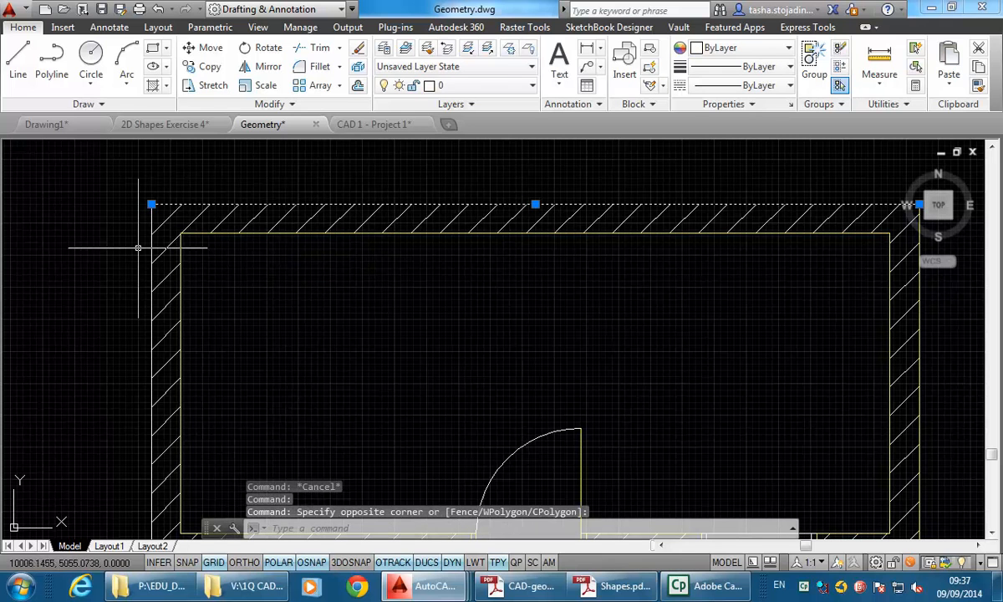
click(529, 67)
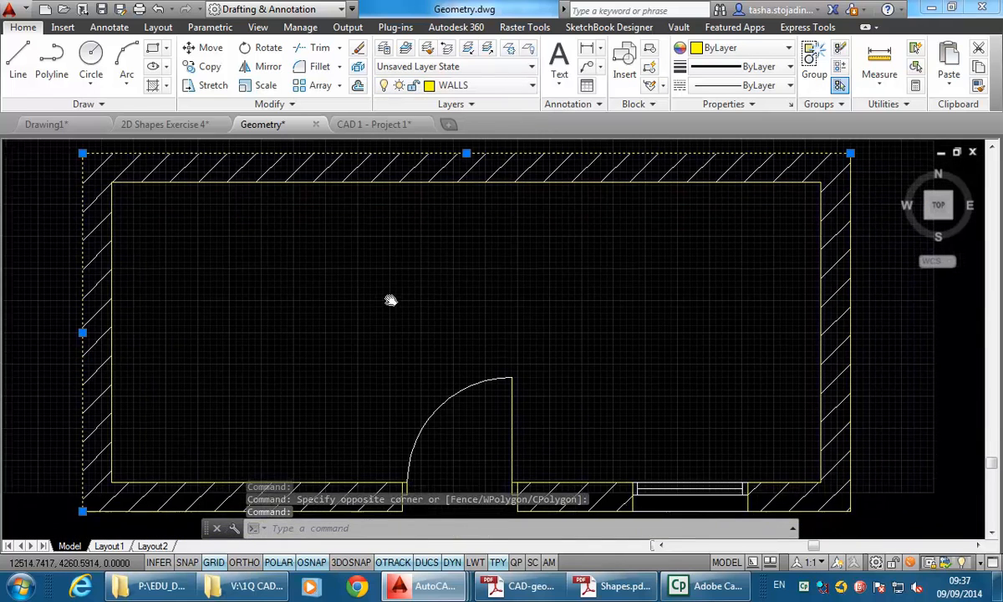
key(Escape)
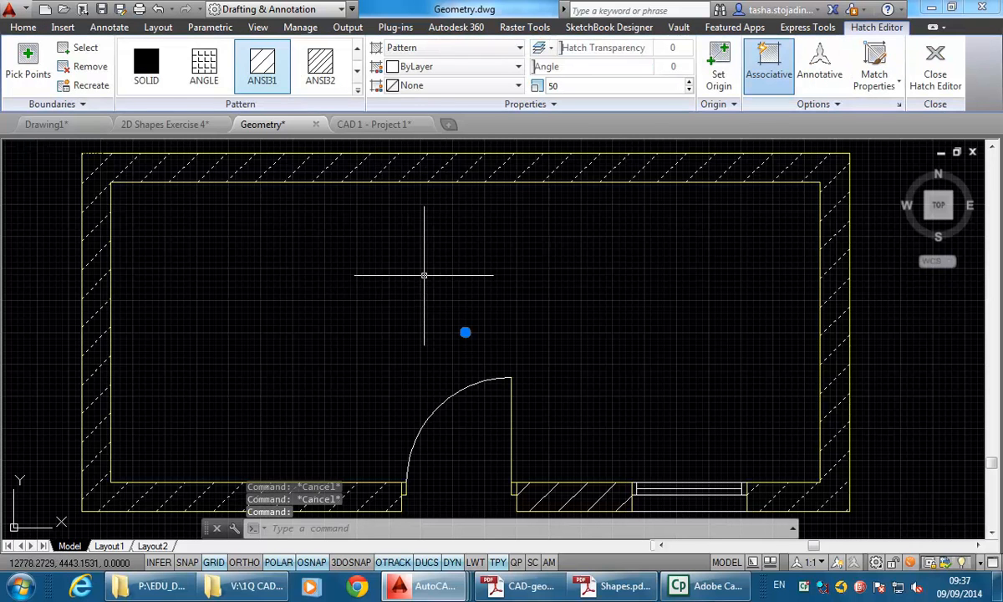
mouse_move(385, 291)
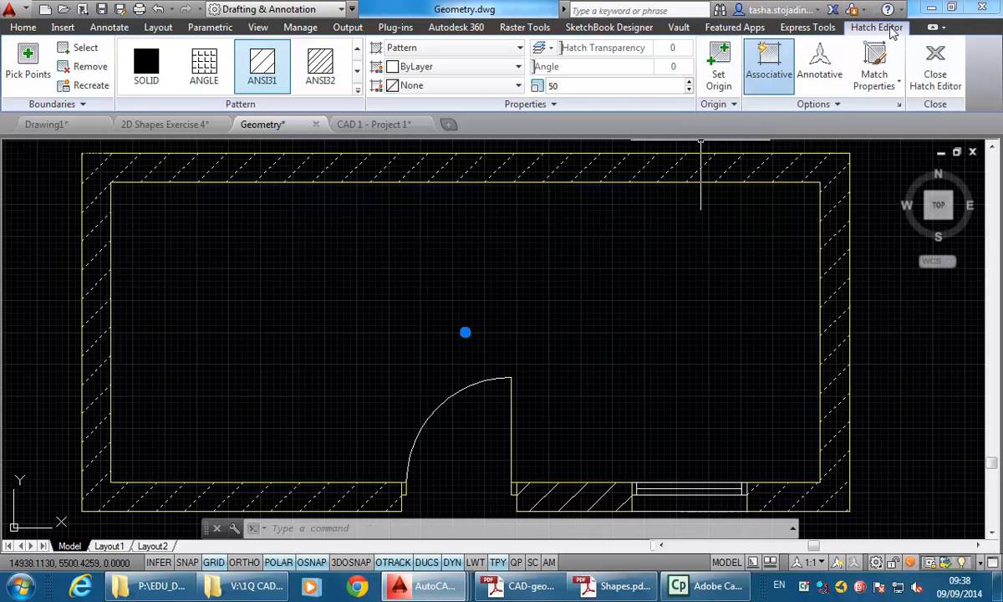
mouse_move(24, 26)
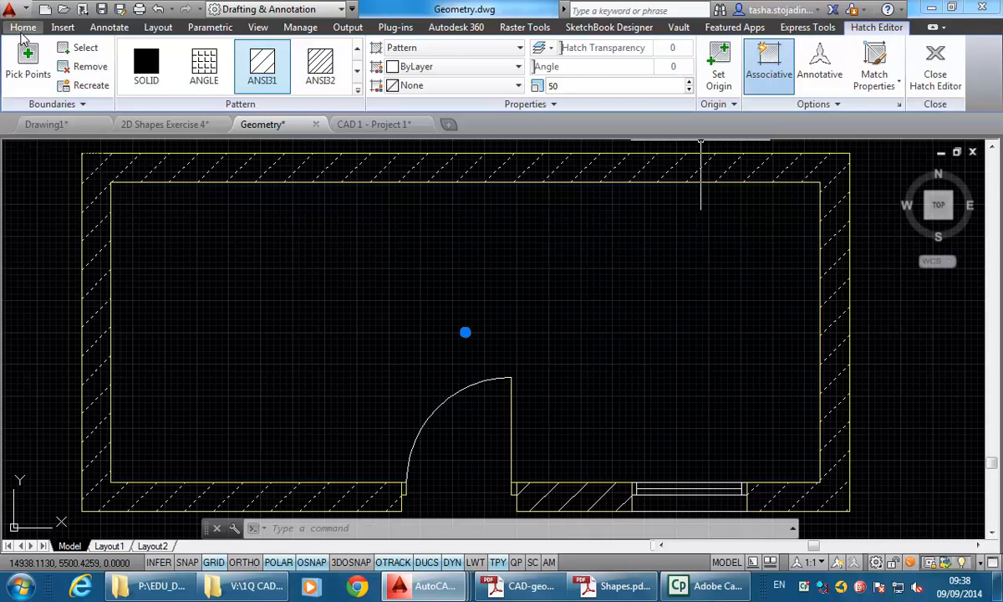
Move the selected wall hatch onto the WALLS-HATCH layer.
click(23, 27)
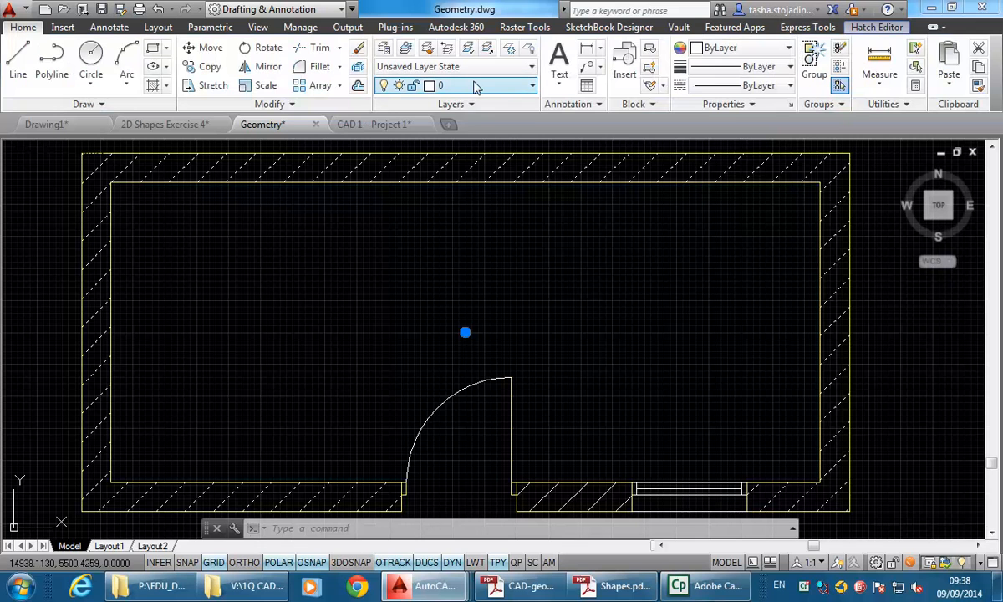
click(532, 85)
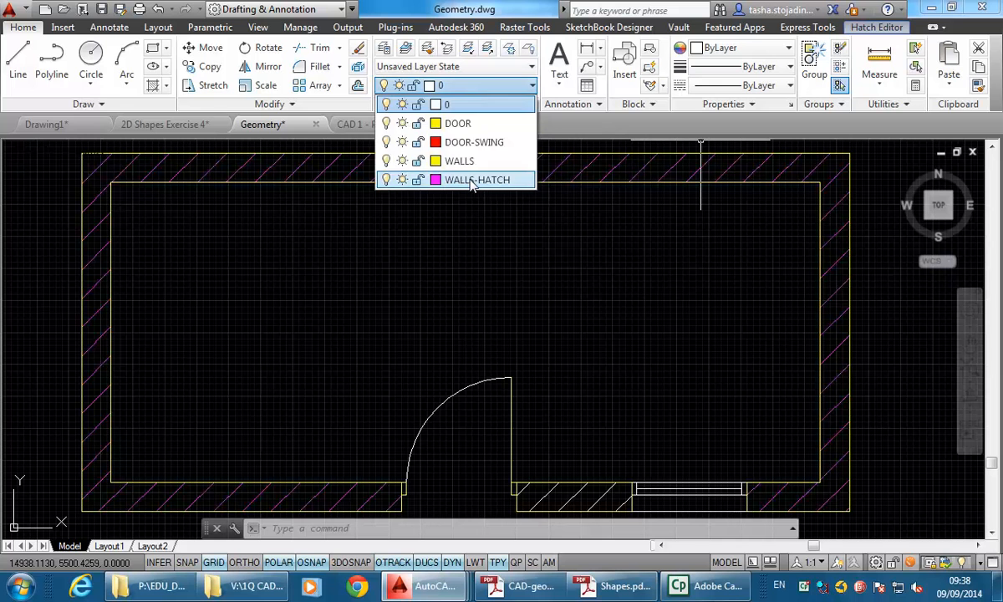
click(478, 179)
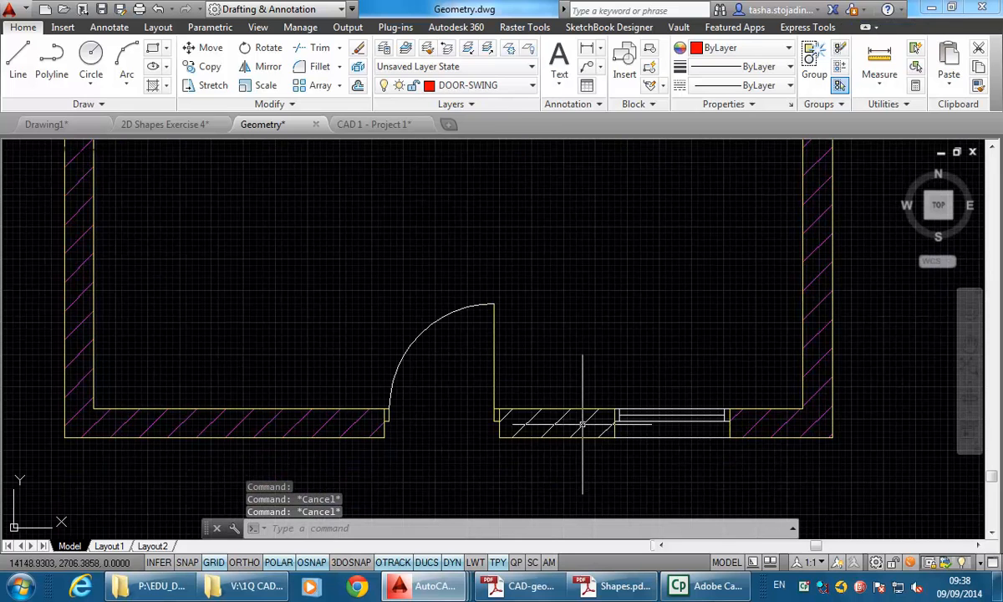
Move the small hatch beside the door opening onto the WALLS-HATCH layer too.
click(554, 423)
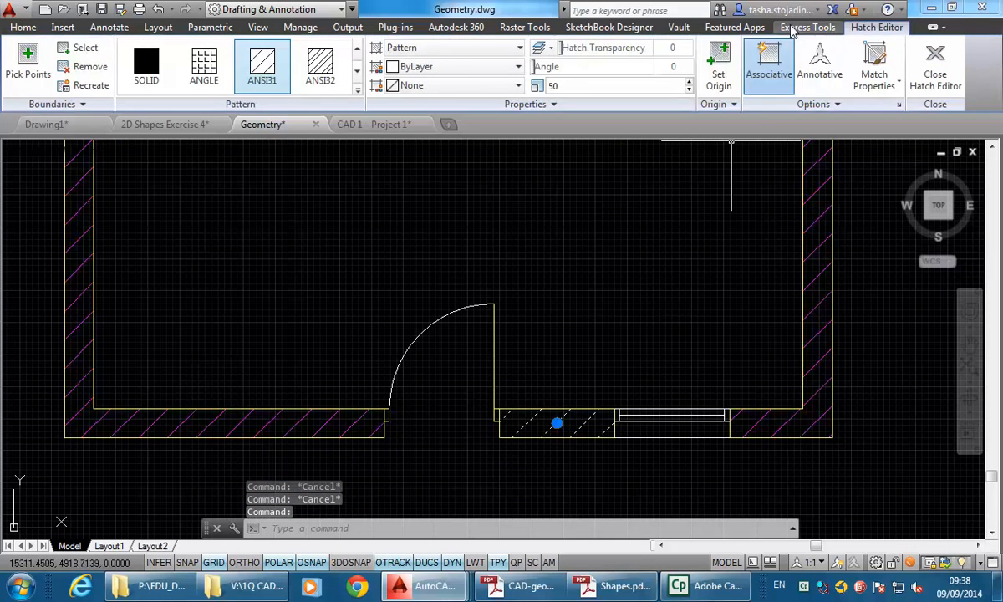
click(23, 26)
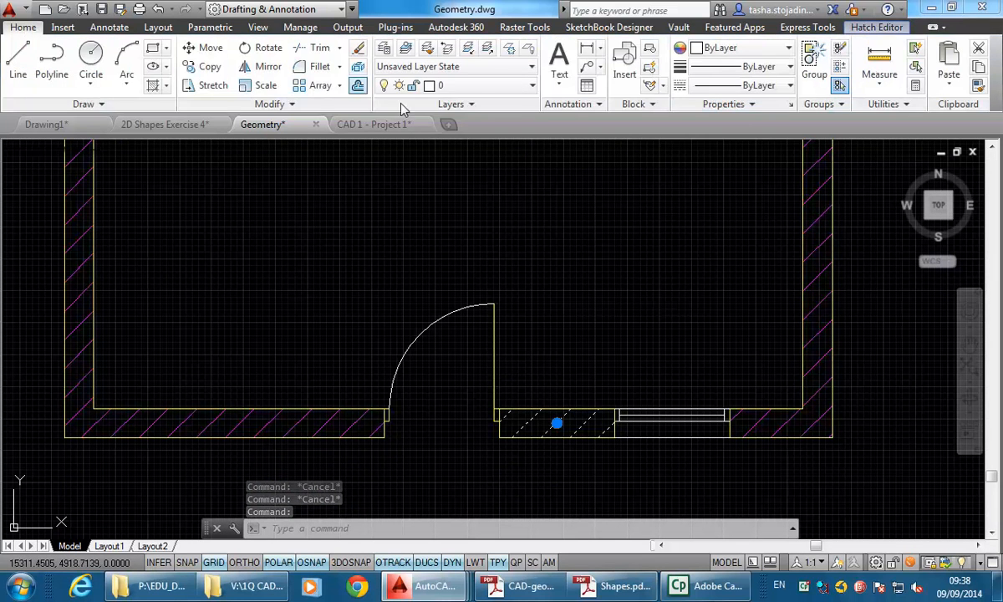
click(532, 85)
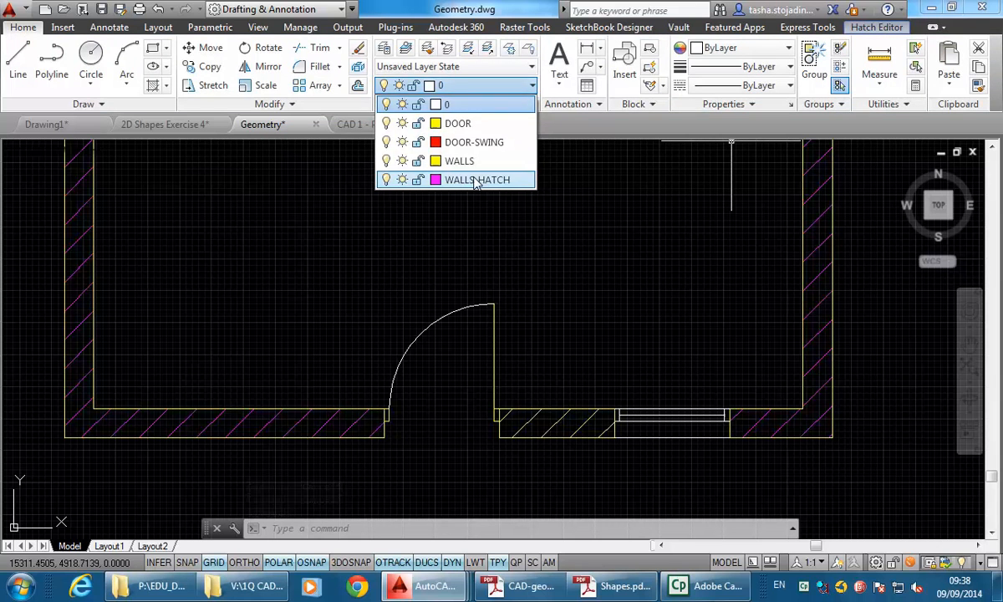
click(475, 140)
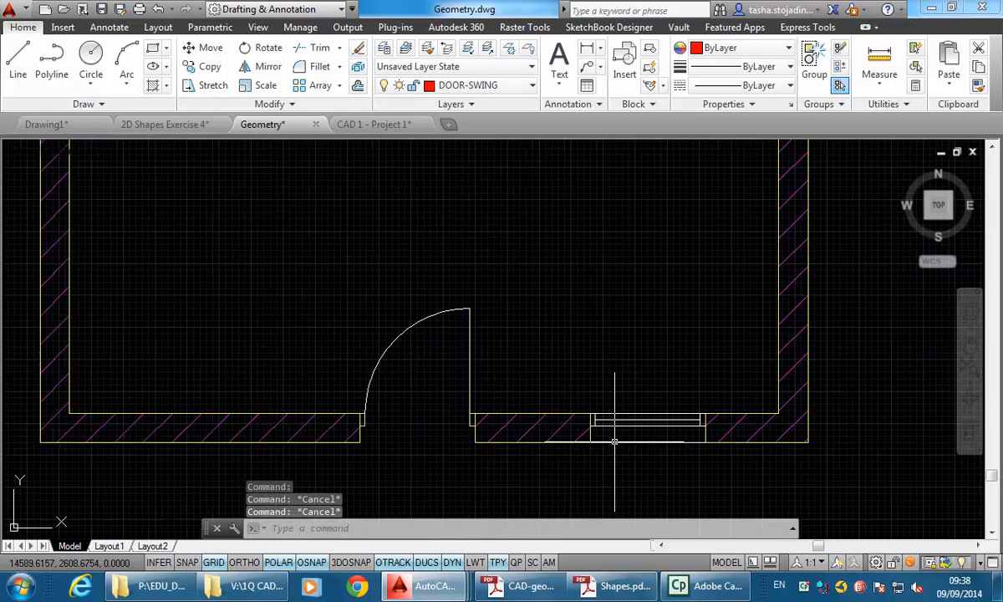
scroll(down, 3)
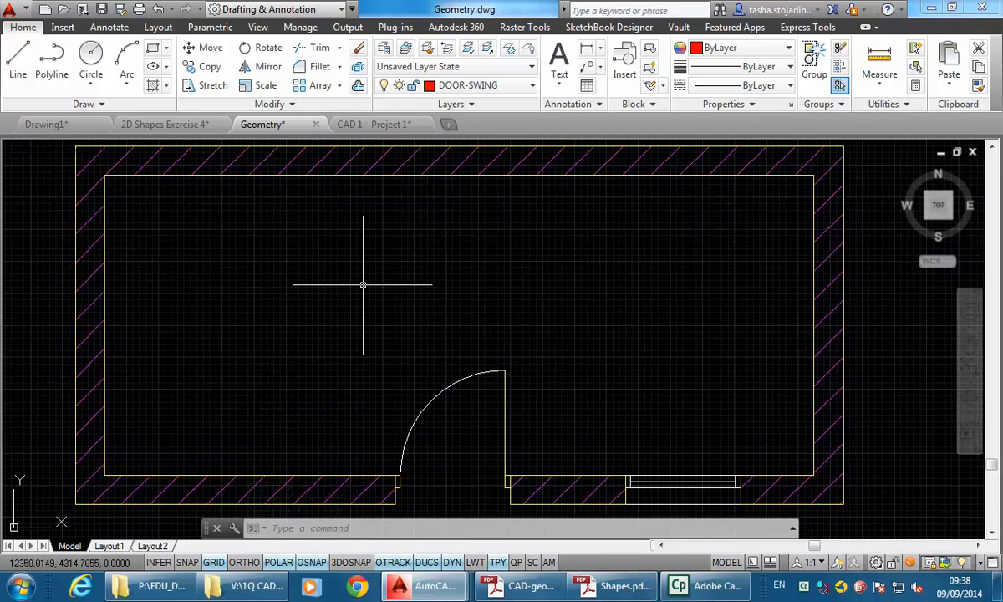
mouse_move(385, 47)
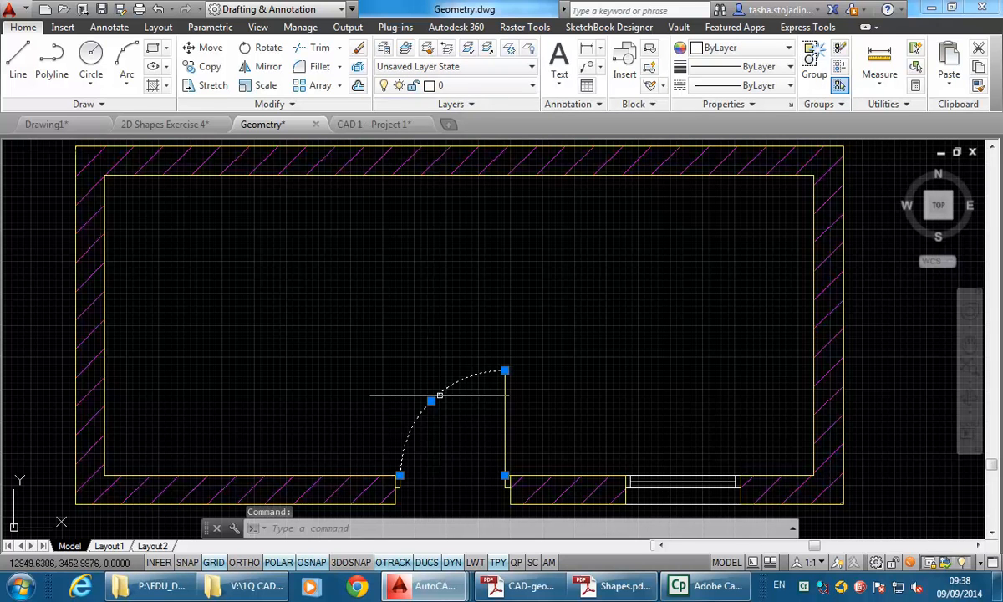
Put the selected door swing arc on the DOOR-SWING layer and clear the selection.
click(531, 67)
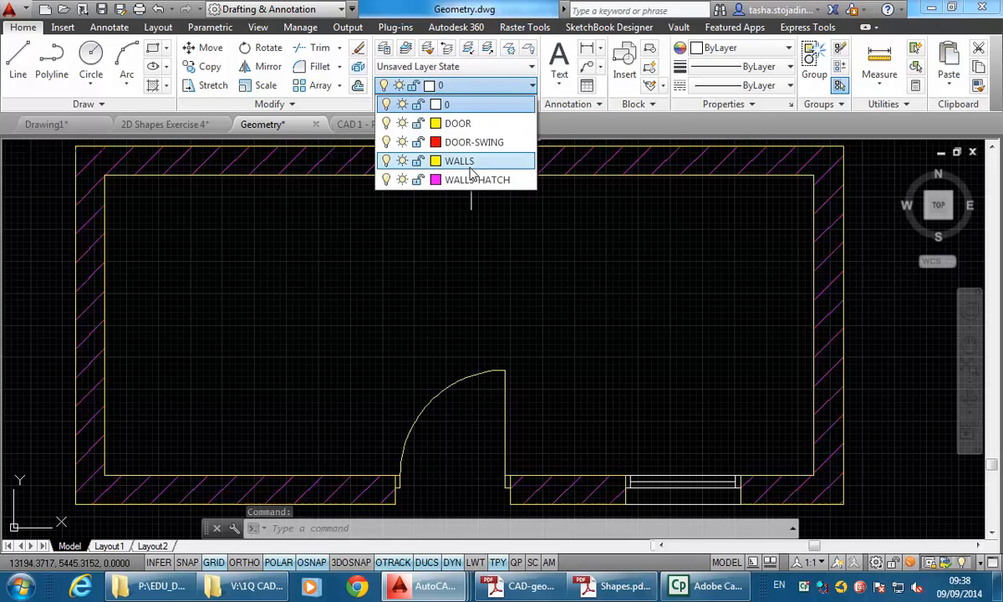
click(475, 141)
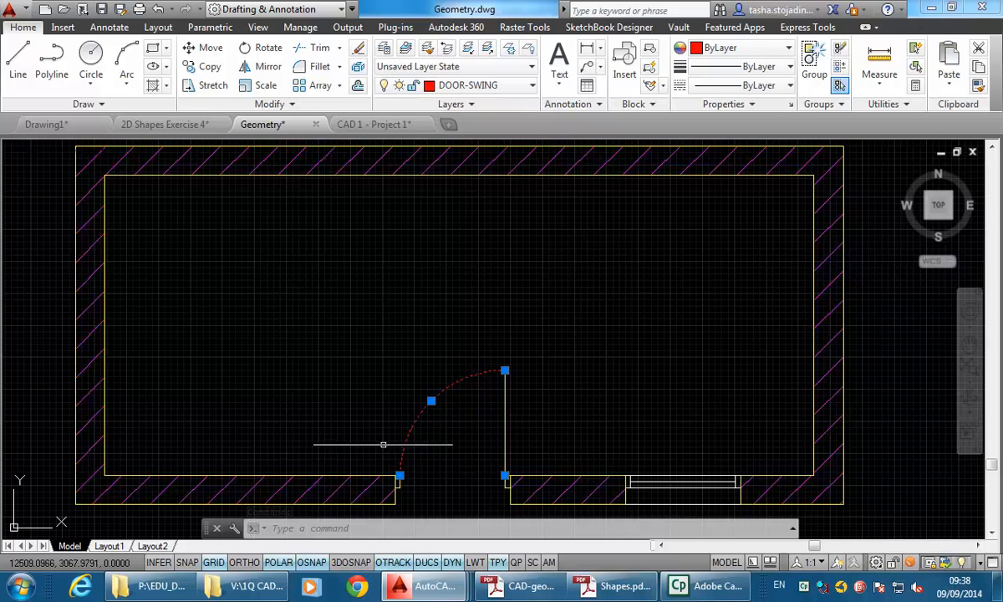
key(Escape)
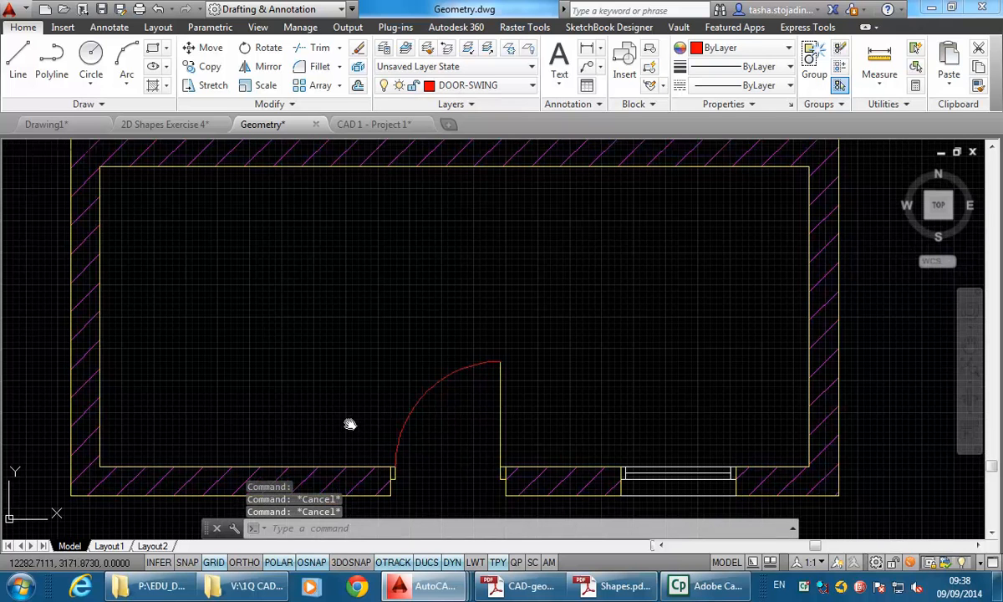
mouse_move(349, 421)
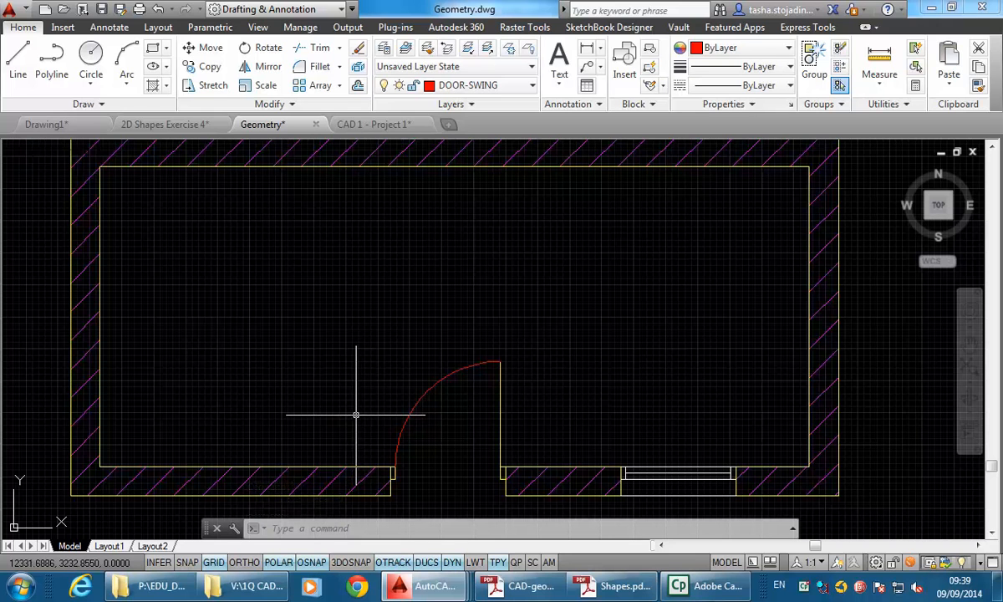
mouse_move(391, 476)
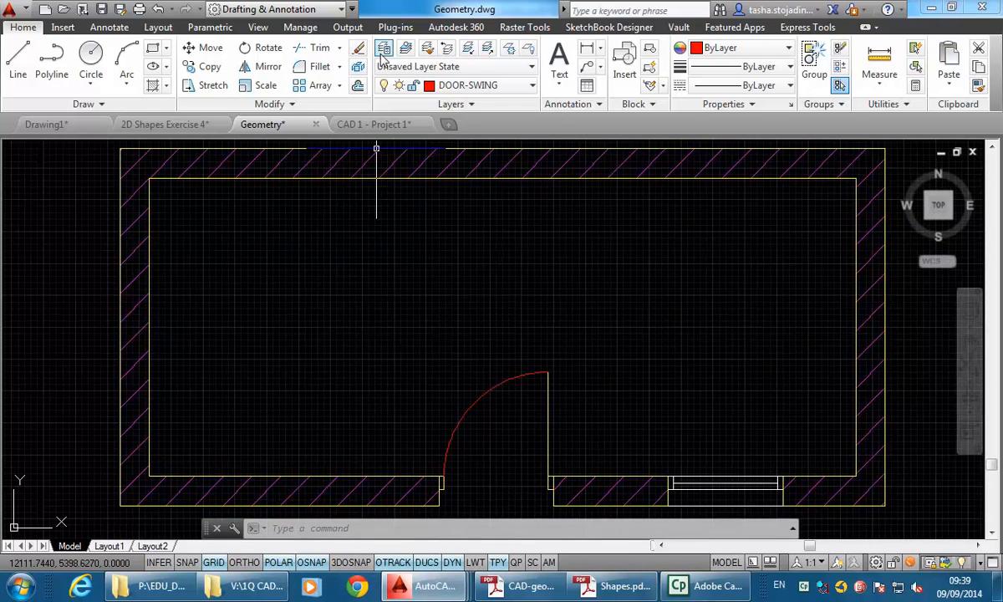
Create new layers named WINDOW and WINDOW-LIGHT in the Layer Properties Manager.
click(383, 46)
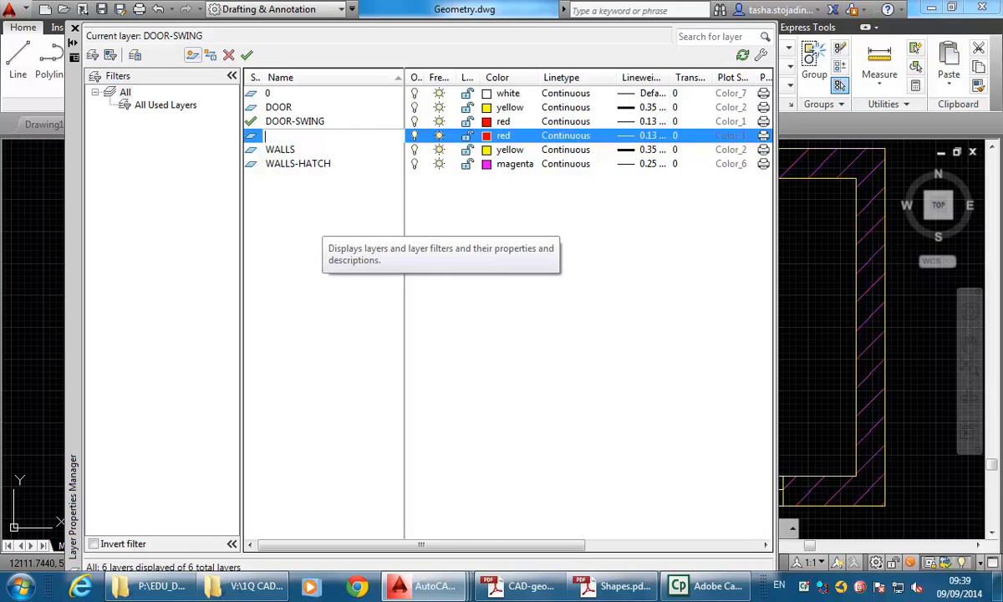
text(WIND)
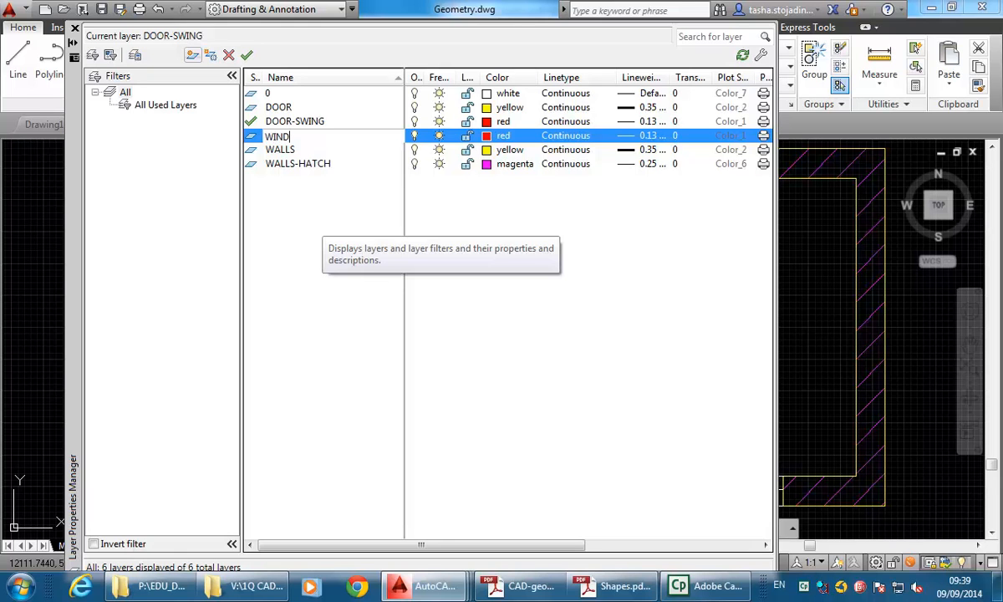
text(OW)
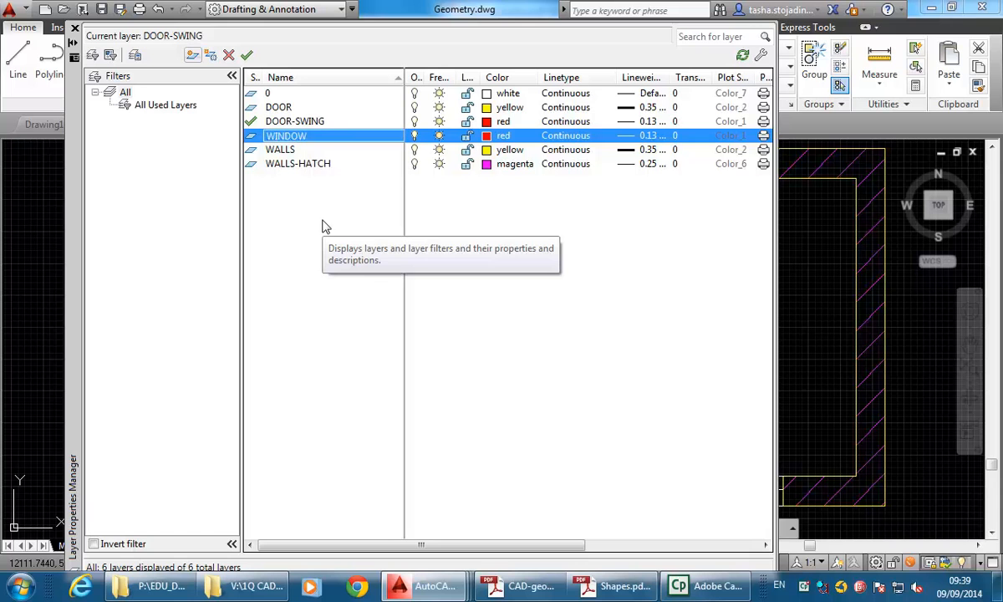
mouse_move(193, 55)
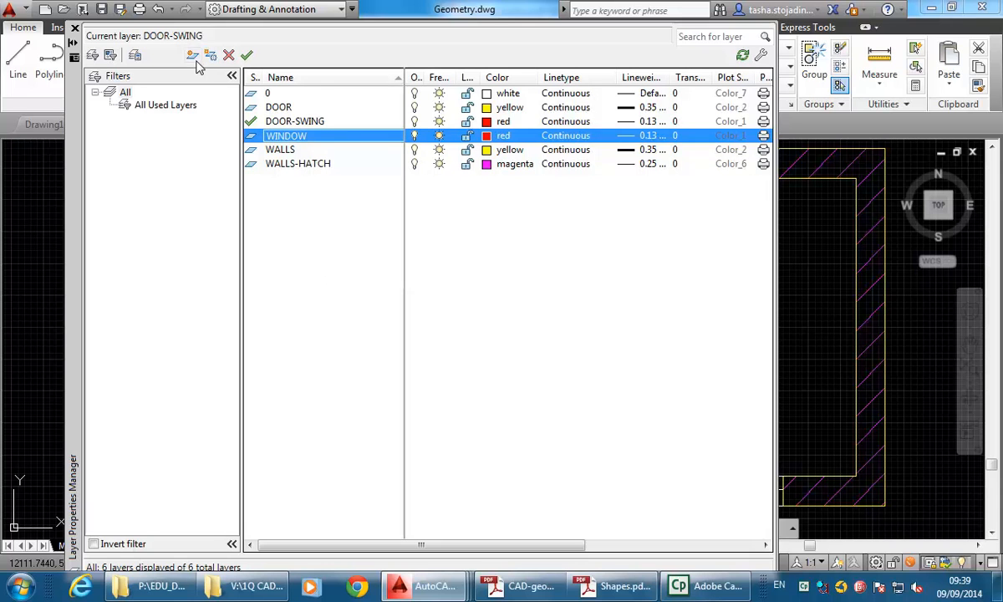
click(191, 54)
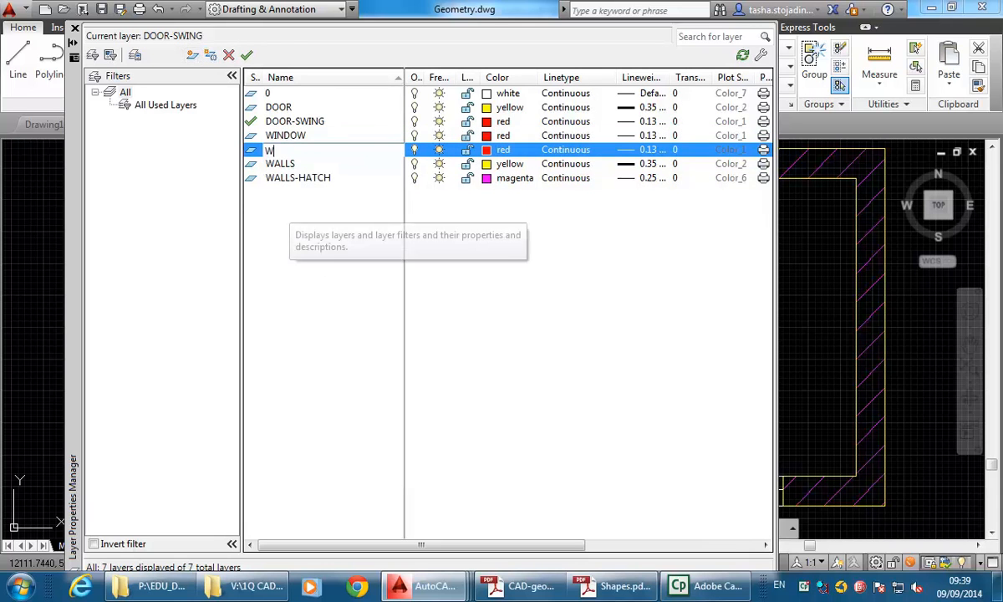
text(INDOW-)
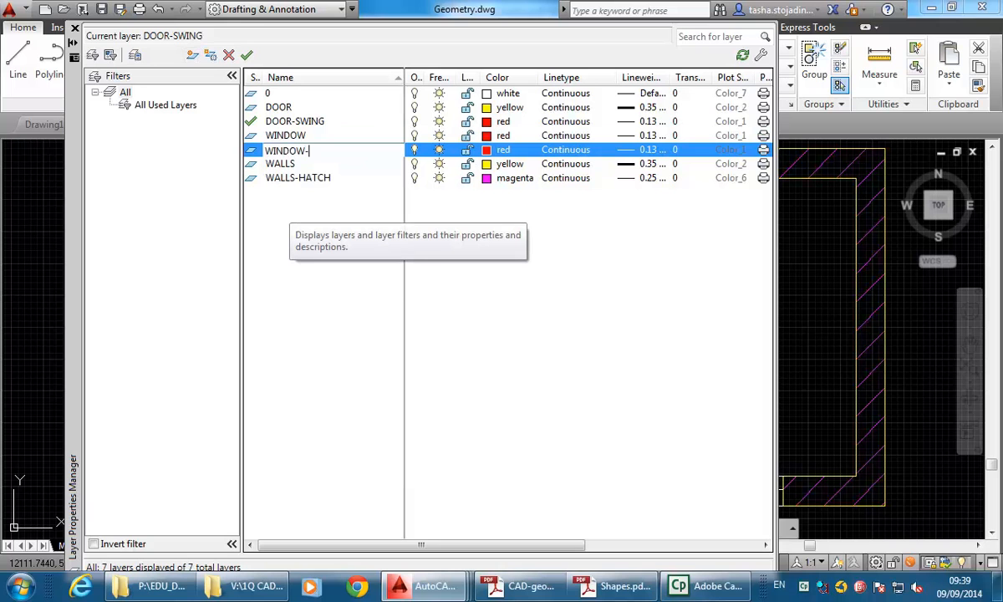
text(LIGHT)
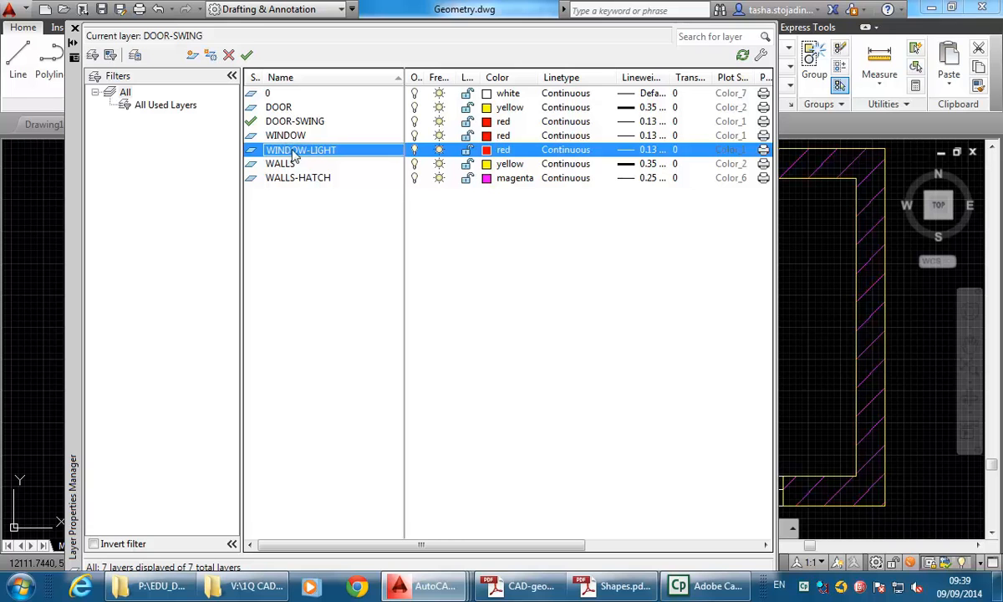
mouse_move(308, 126)
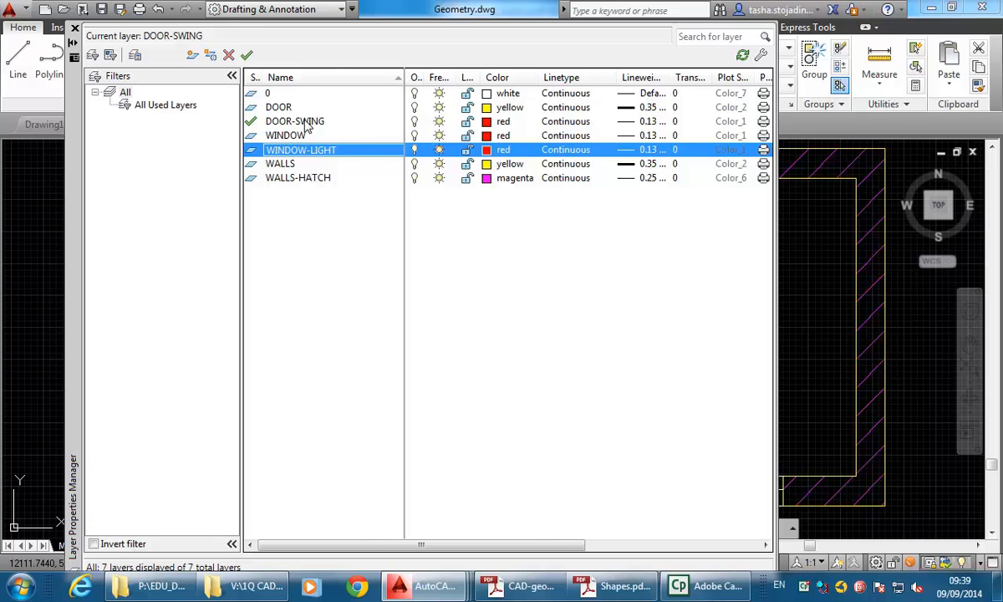
Make the WINDOW layer yellow with a thin lineweight.
click(287, 135)
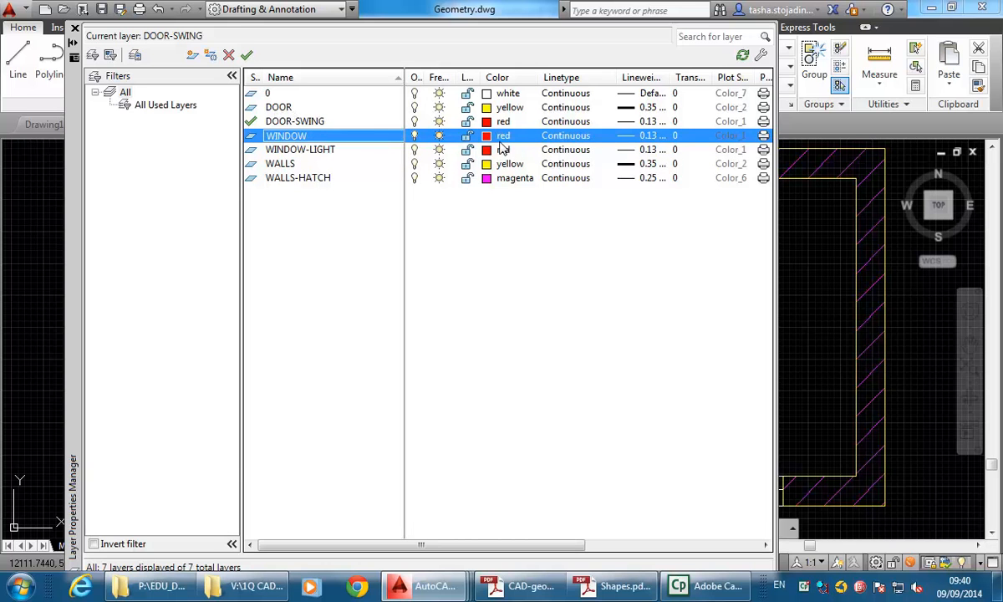
click(501, 135)
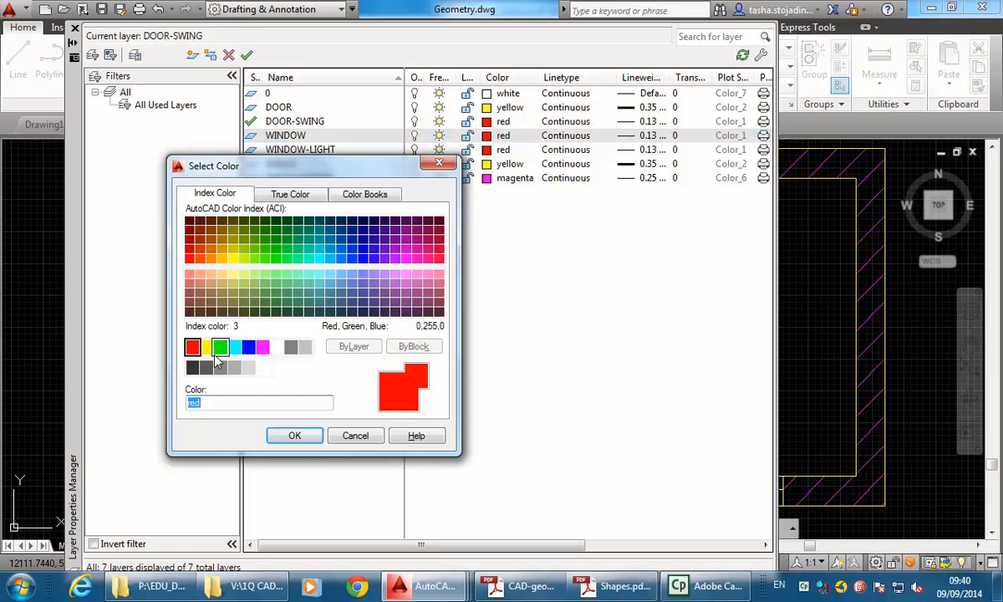
click(294, 434)
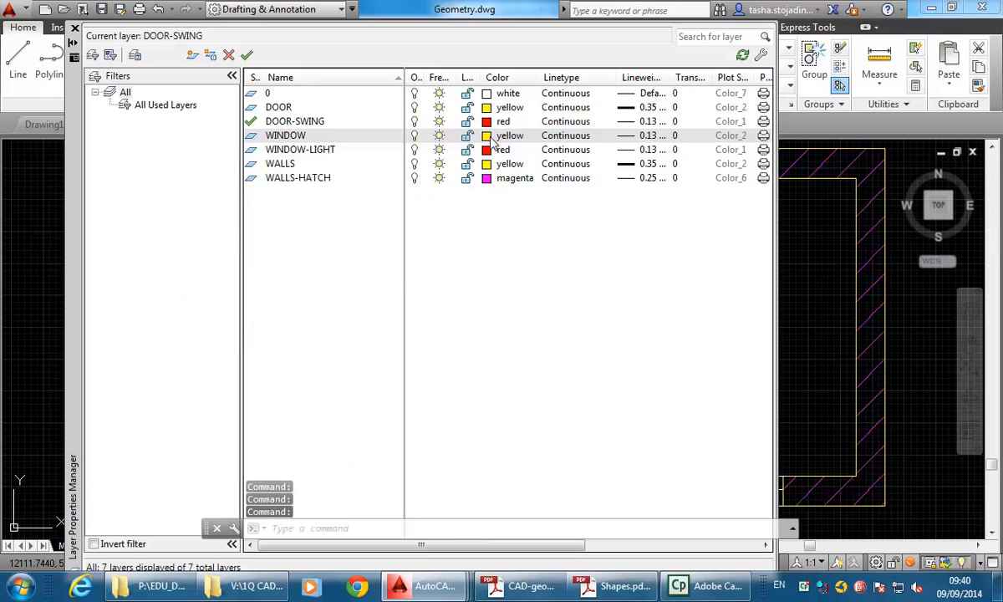
click(650, 135)
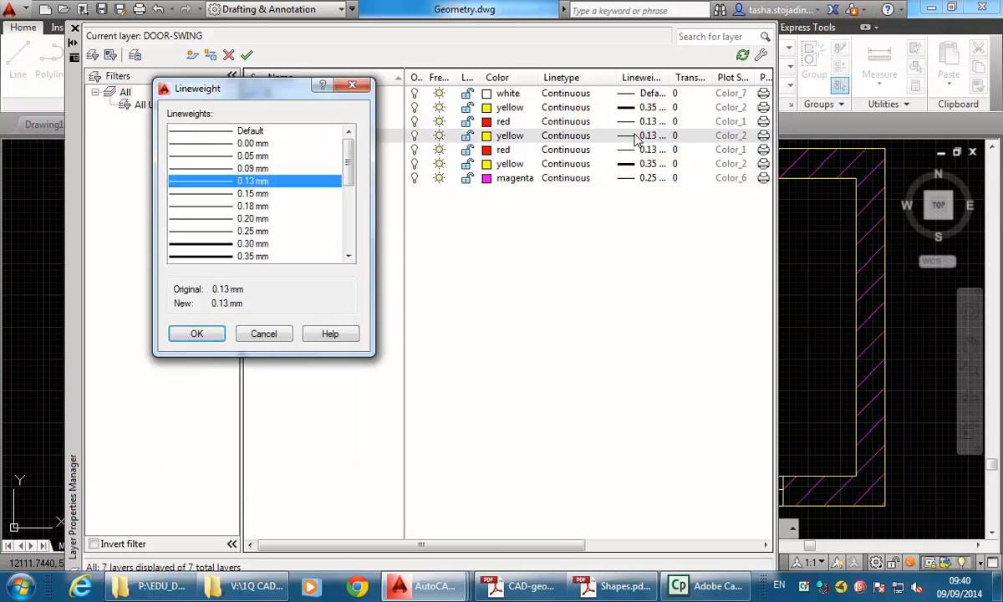
mouse_move(203, 260)
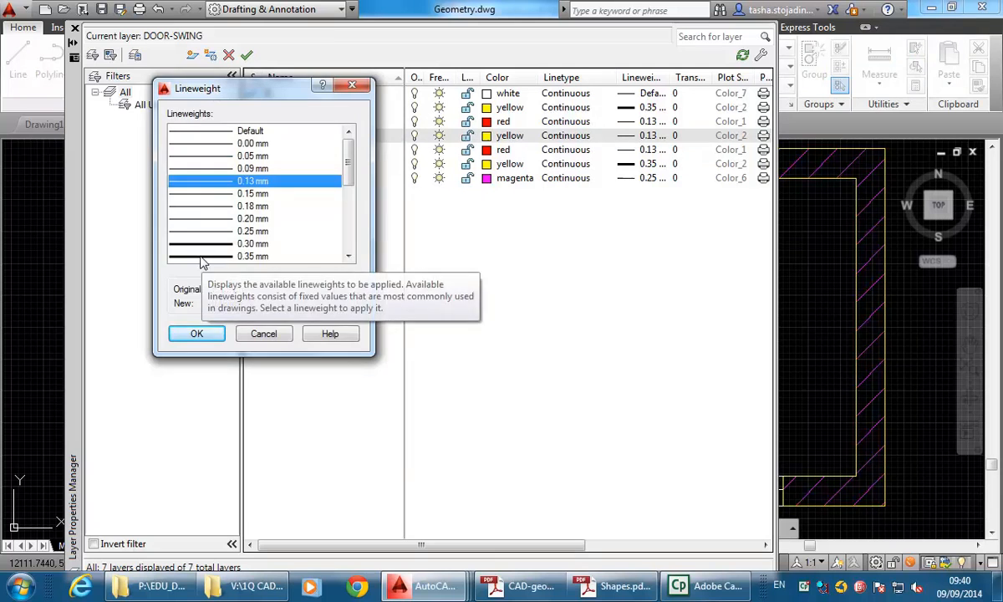
click(198, 332)
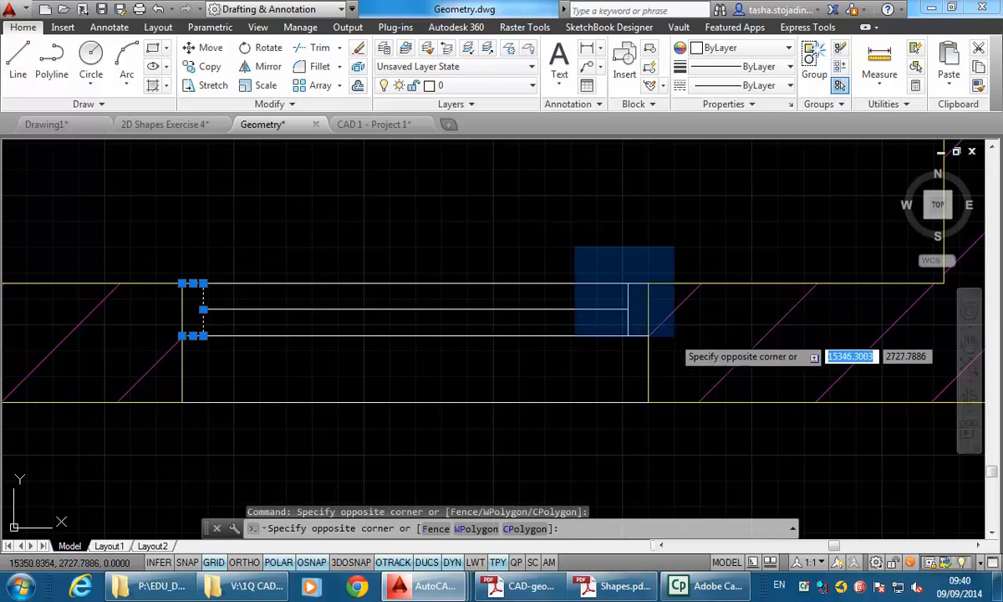
Put the window frame lines on the WINDOW layer.
click(564, 307)
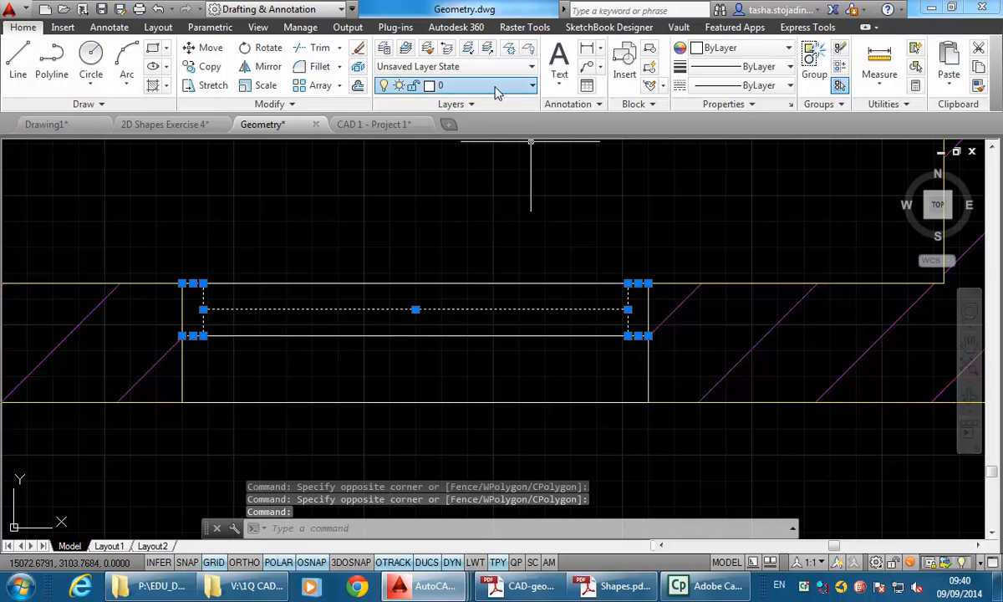
click(532, 85)
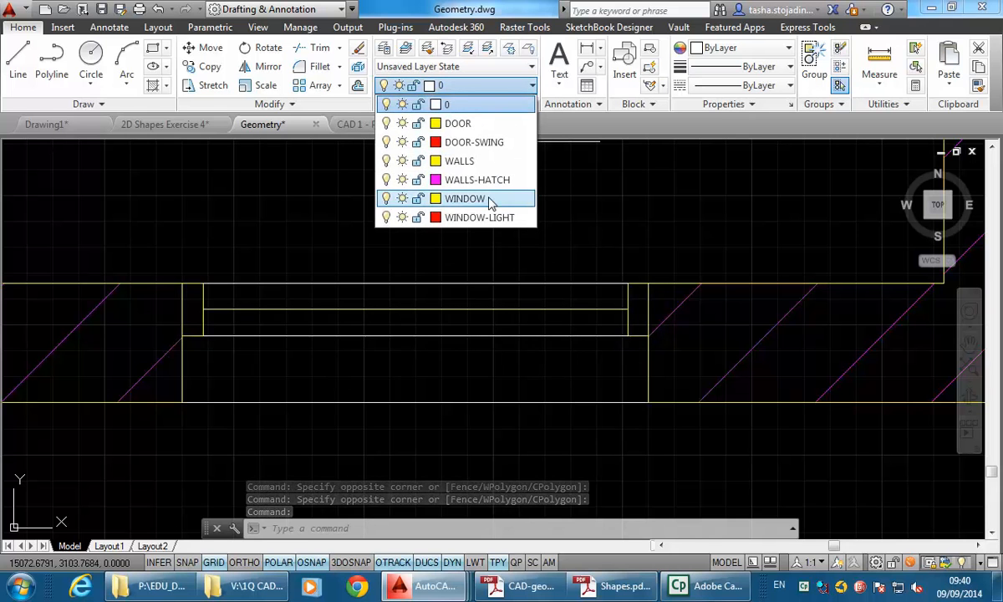
click(465, 197)
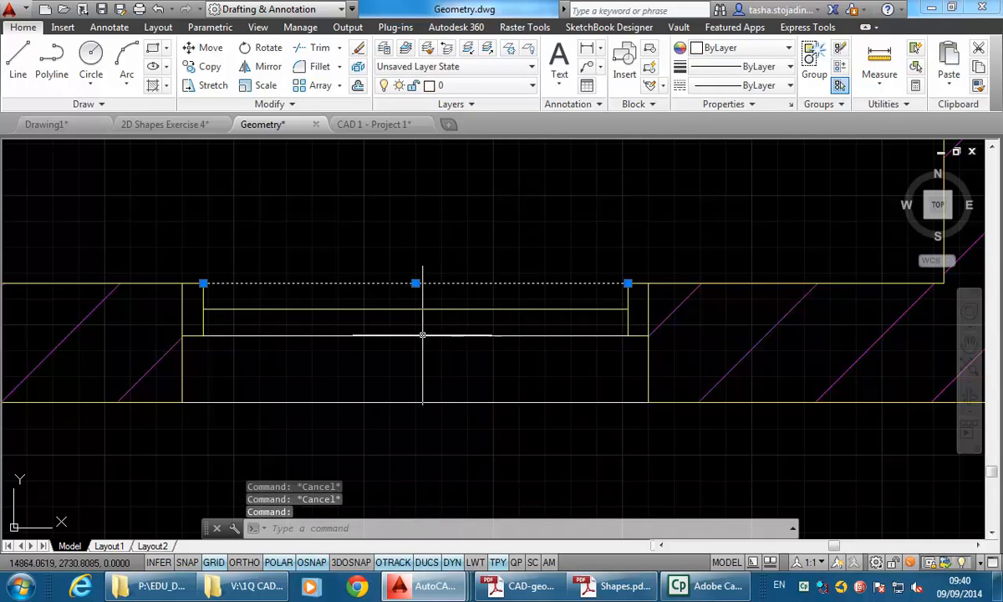
Put the window's inner glazing lines on the WINDOW-LIGHT layer.
click(421, 334)
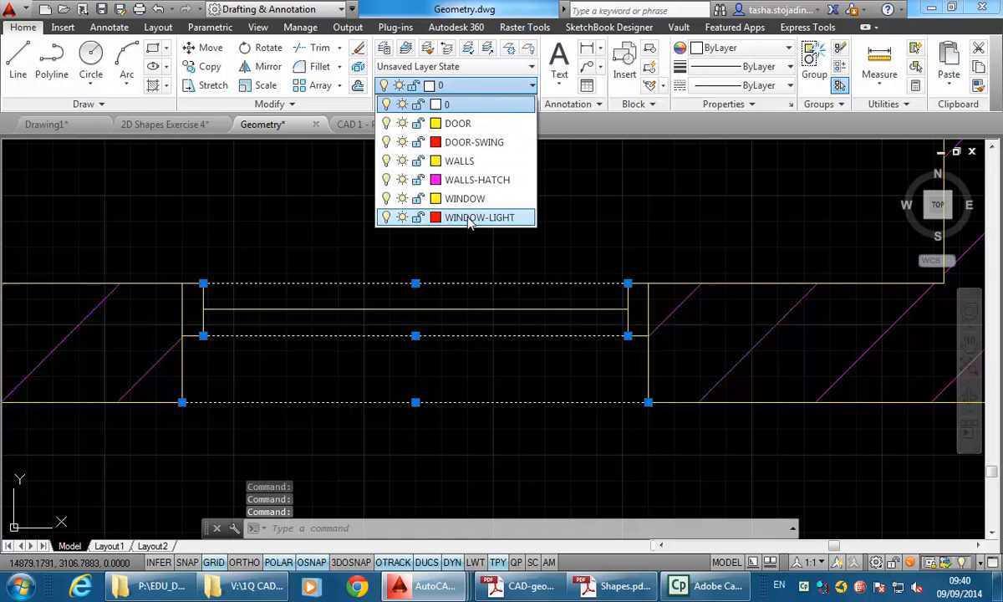
click(478, 217)
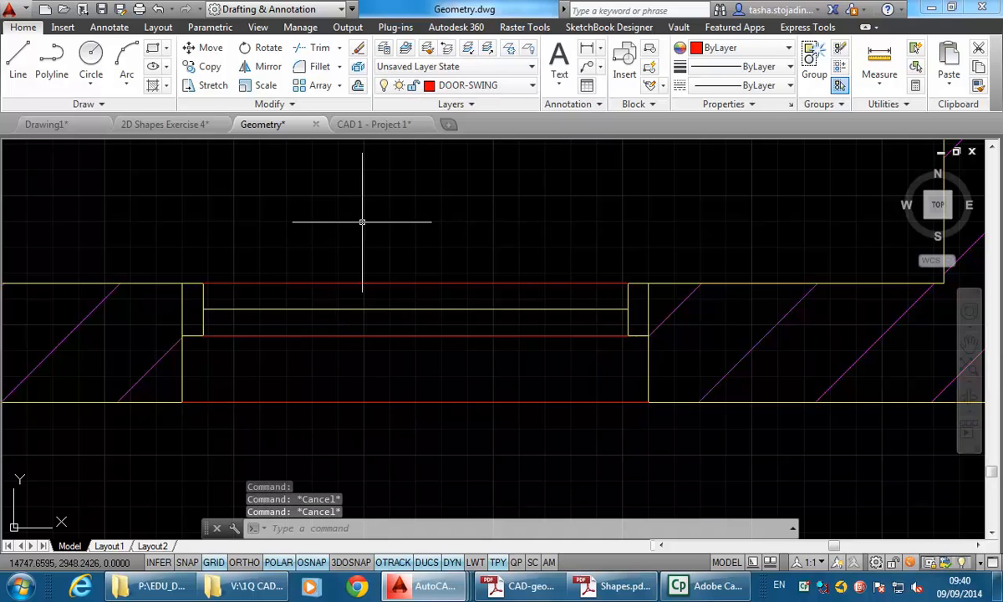
mouse_move(271, 290)
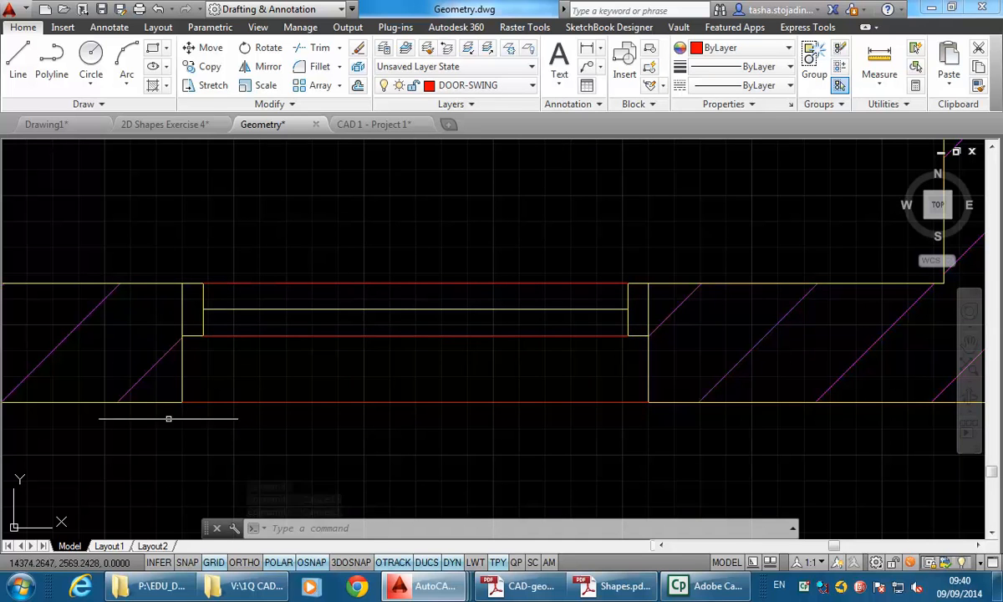
mouse_move(182, 311)
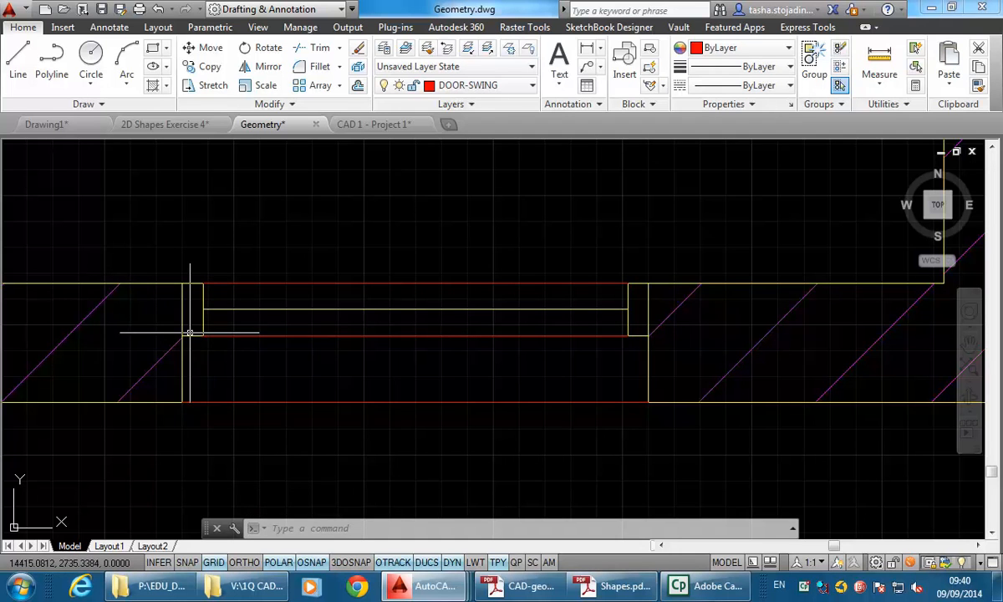
mouse_move(154, 368)
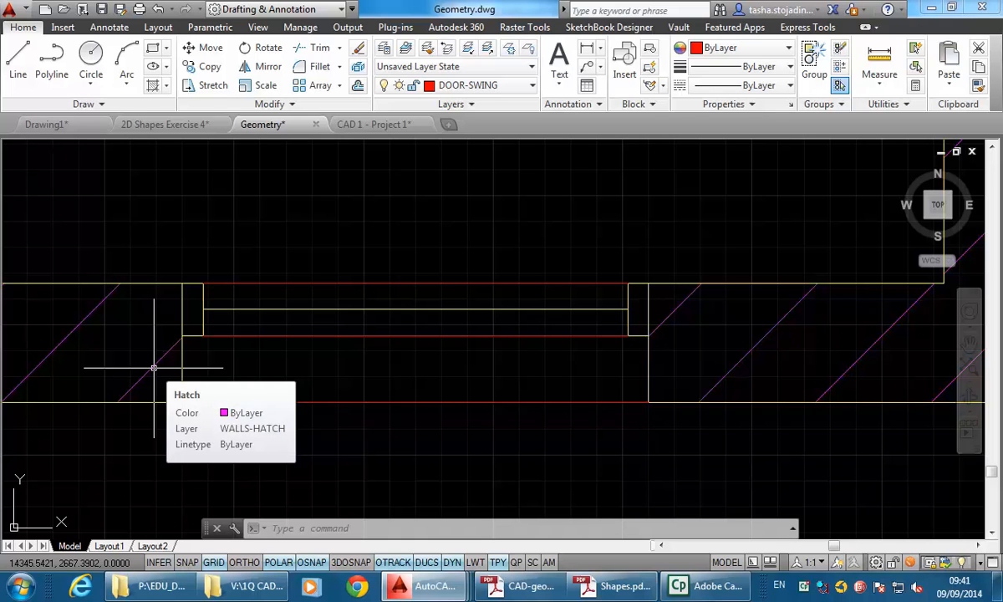
mouse_move(351, 332)
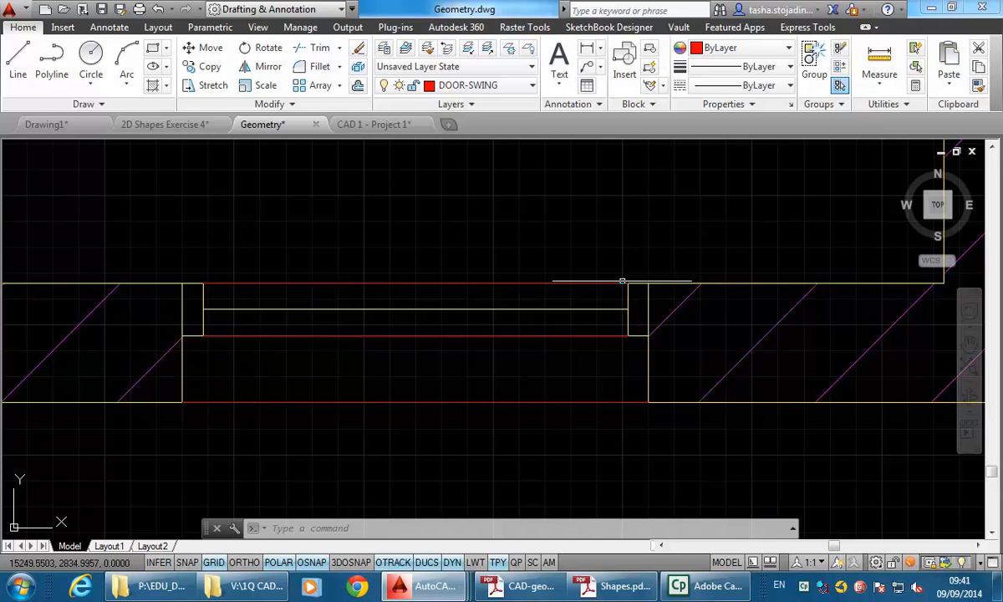
mouse_move(498, 284)
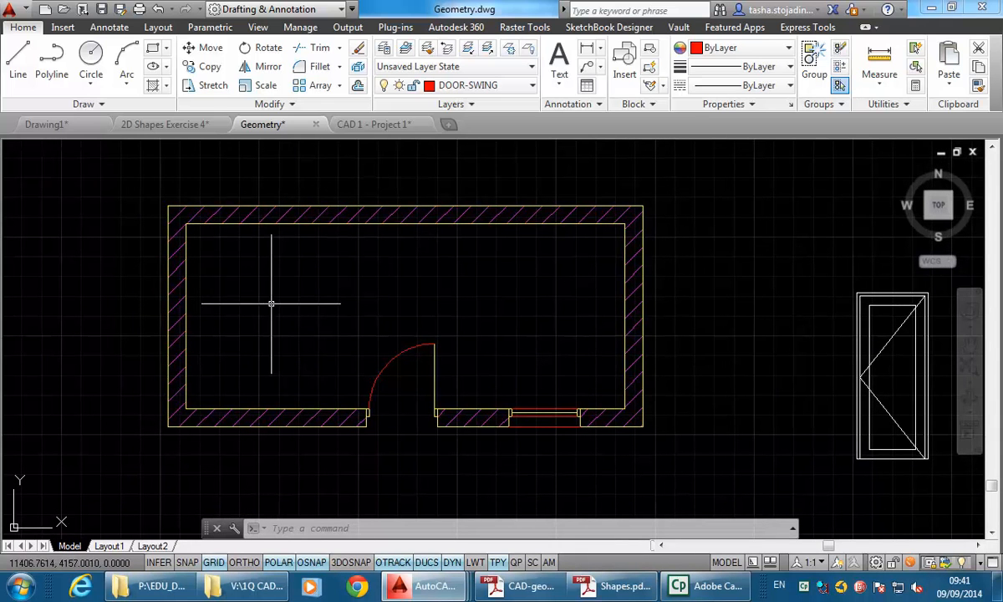
Start a plot from the application menu with Fit to paper off and drawing extents as the area.
click(13, 10)
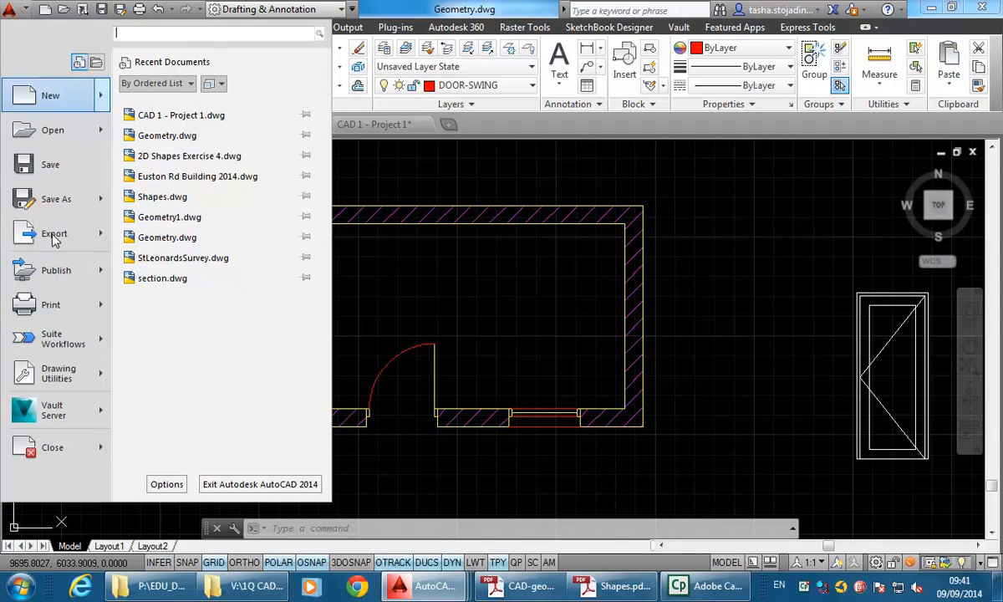
click(50, 304)
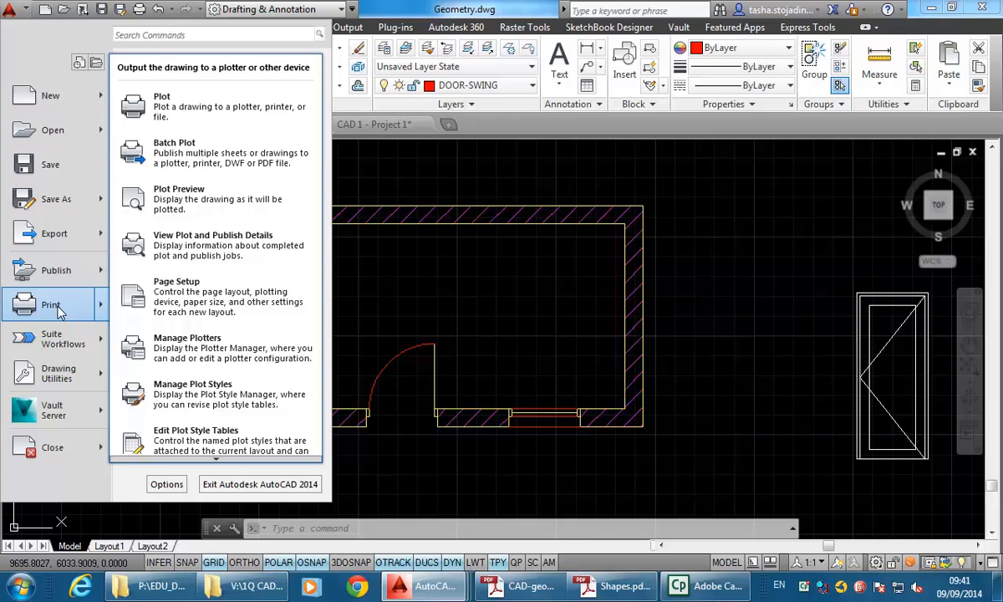
click(160, 104)
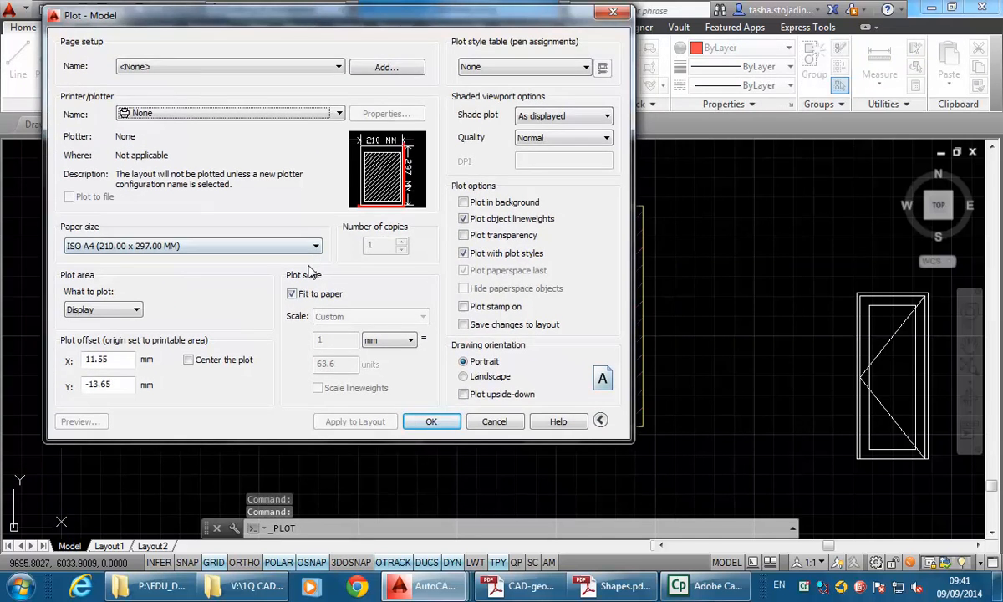
mouse_move(291, 295)
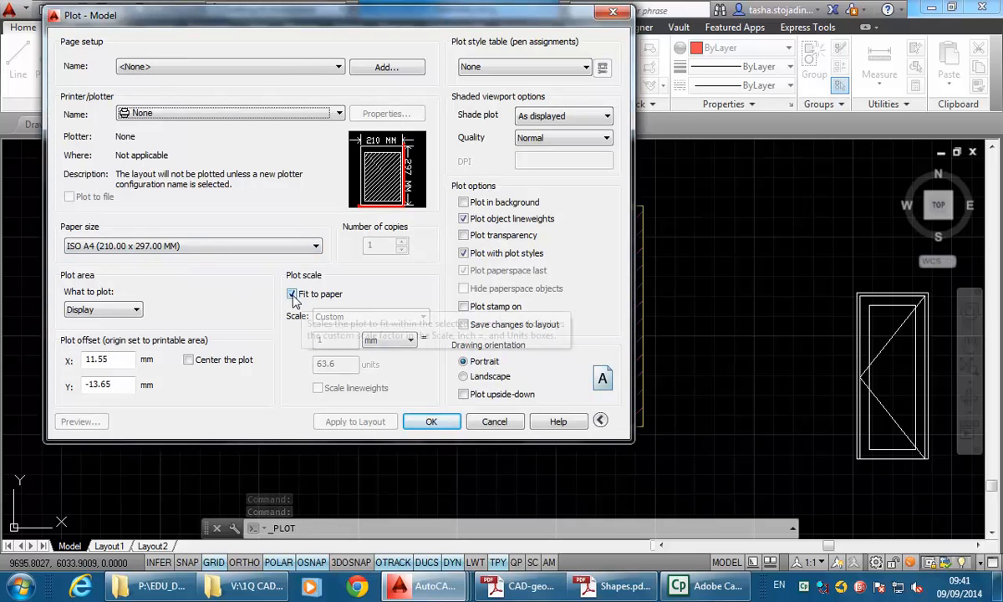
click(291, 294)
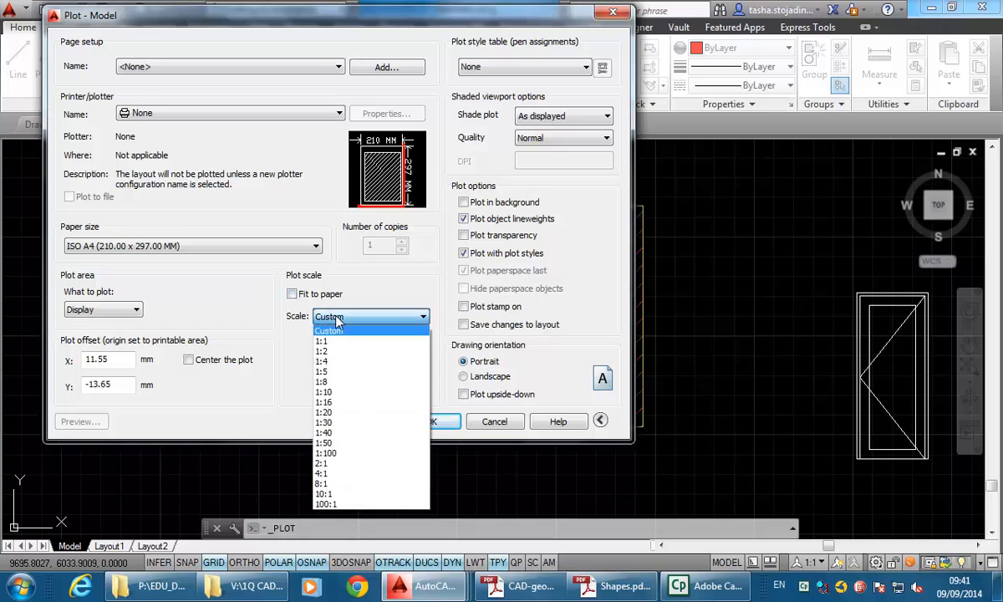
mouse_move(337, 451)
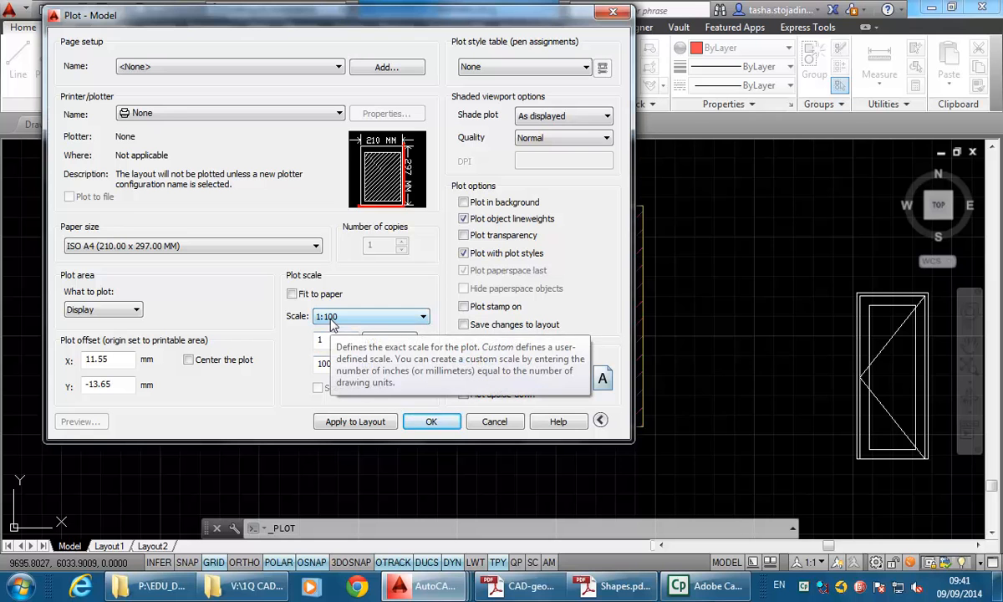
click(135, 309)
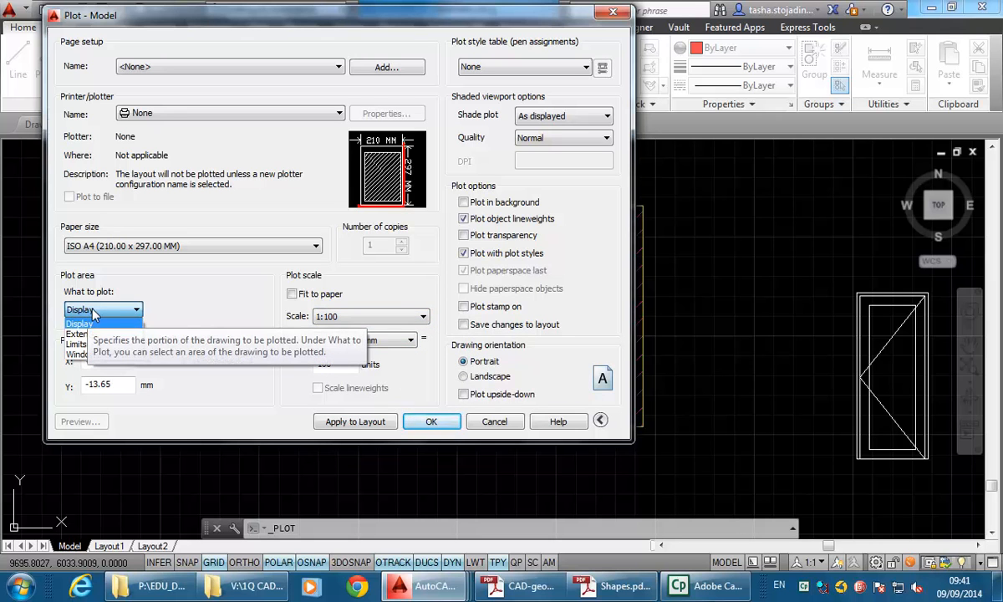
click(80, 325)
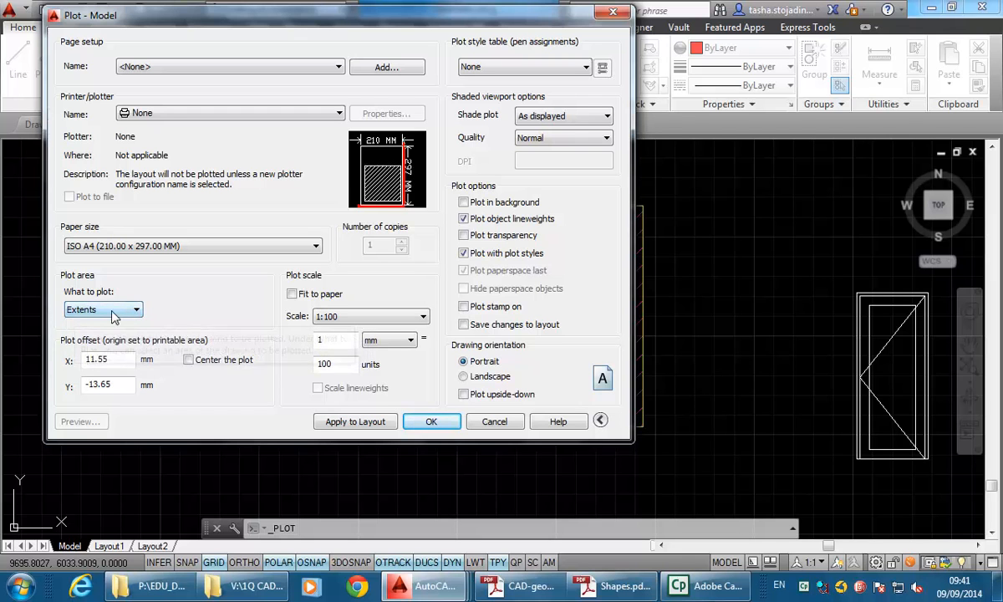
mouse_move(102, 309)
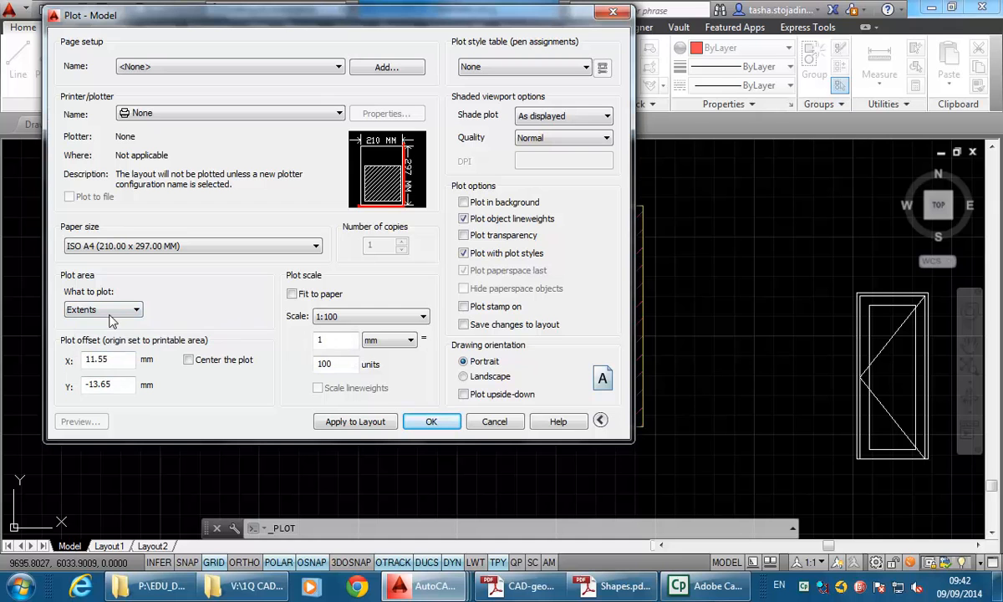
mouse_move(70, 428)
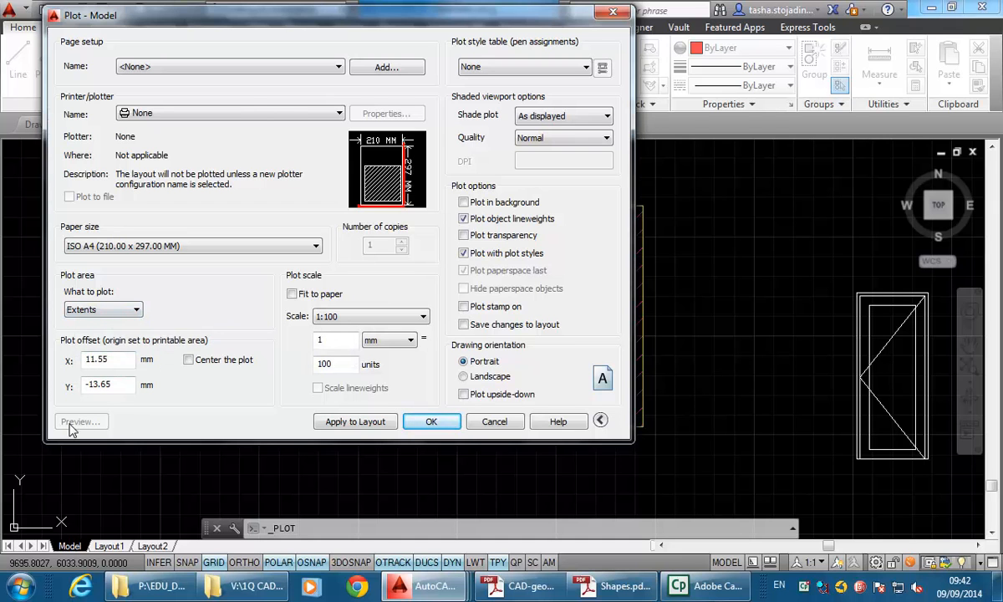
mouse_move(244, 113)
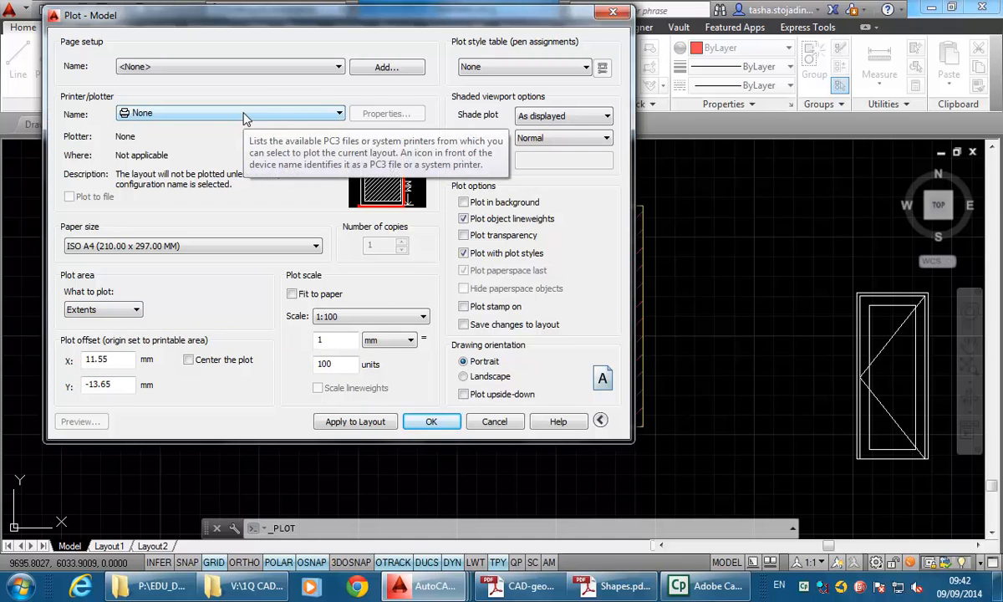
Choose the \\DCVPRINT4 black-and-white printer as the plot device.
click(338, 114)
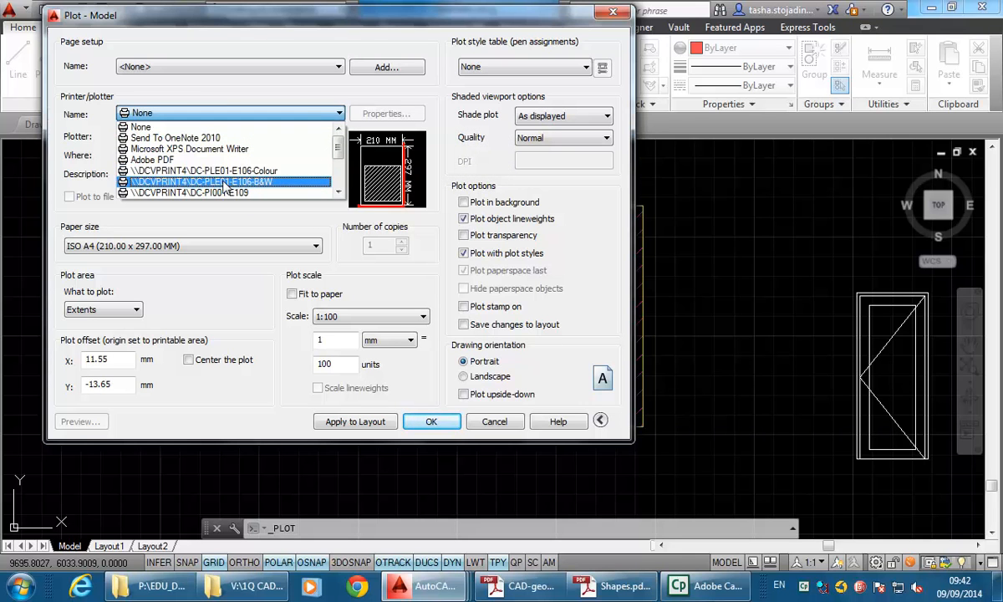
click(201, 181)
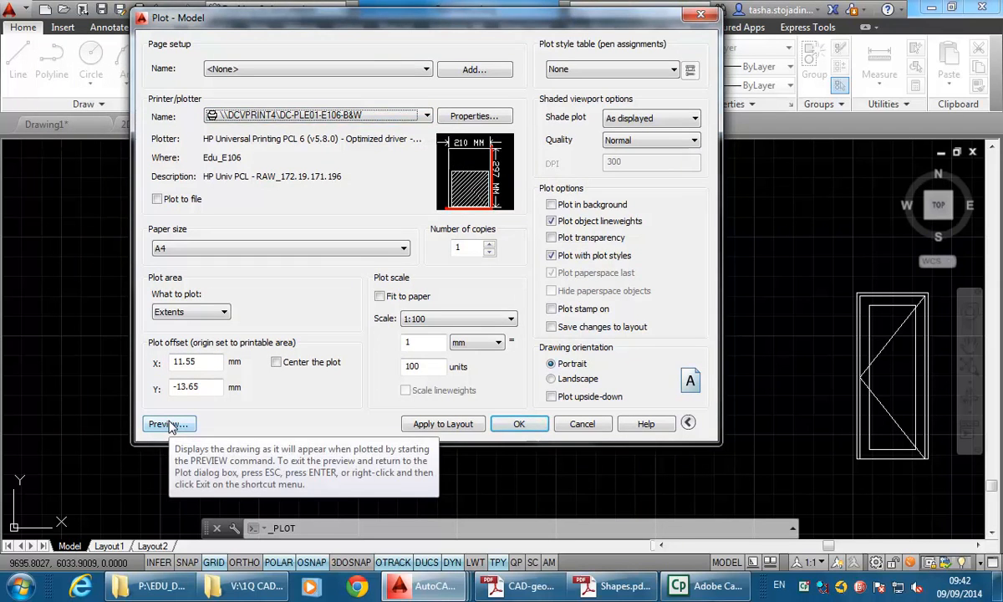
Preview past the scale warning, send the sheet to the printer, and reopen the application menu.
click(169, 424)
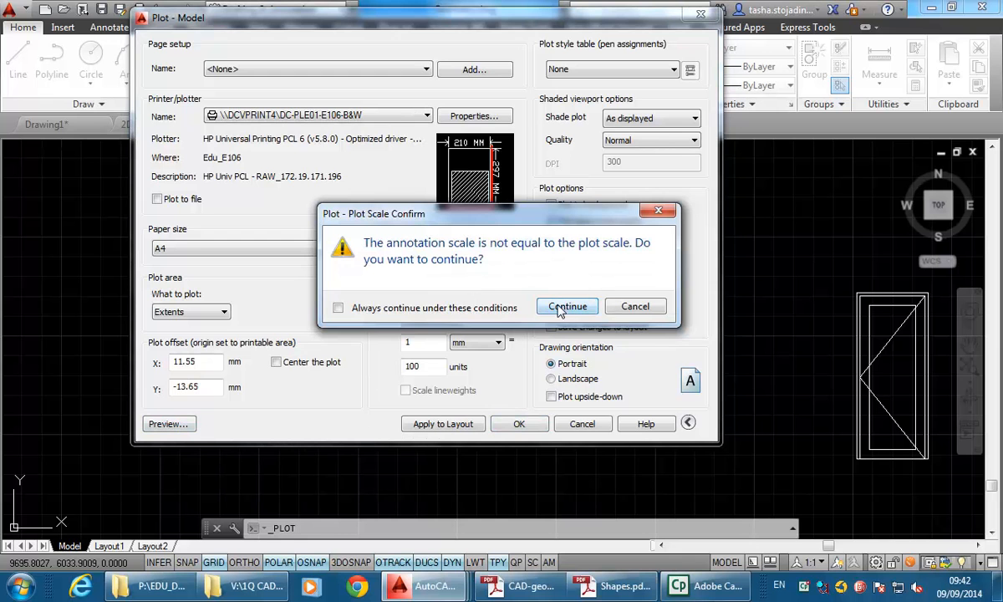
click(567, 306)
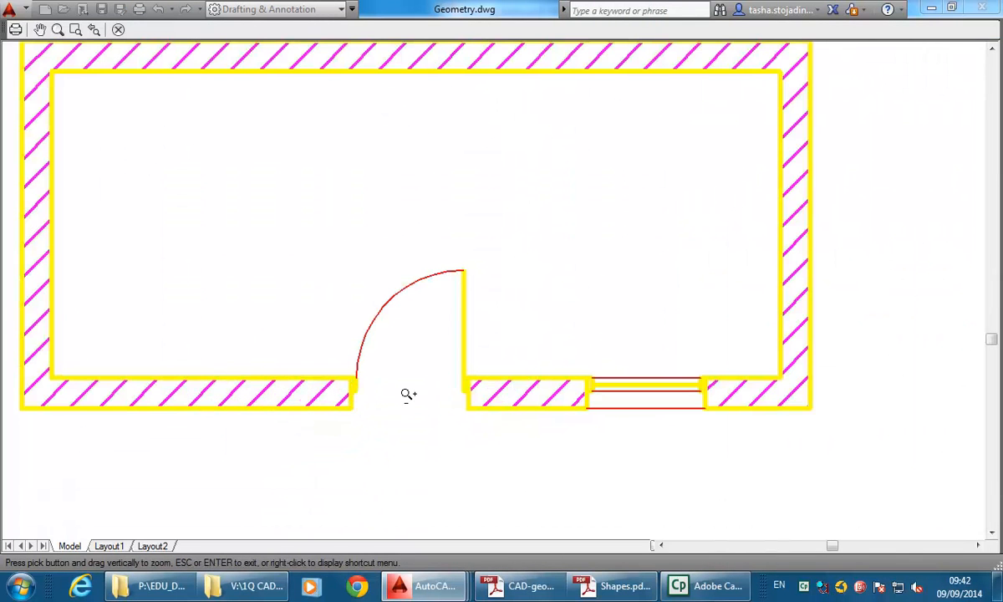
mouse_move(495, 347)
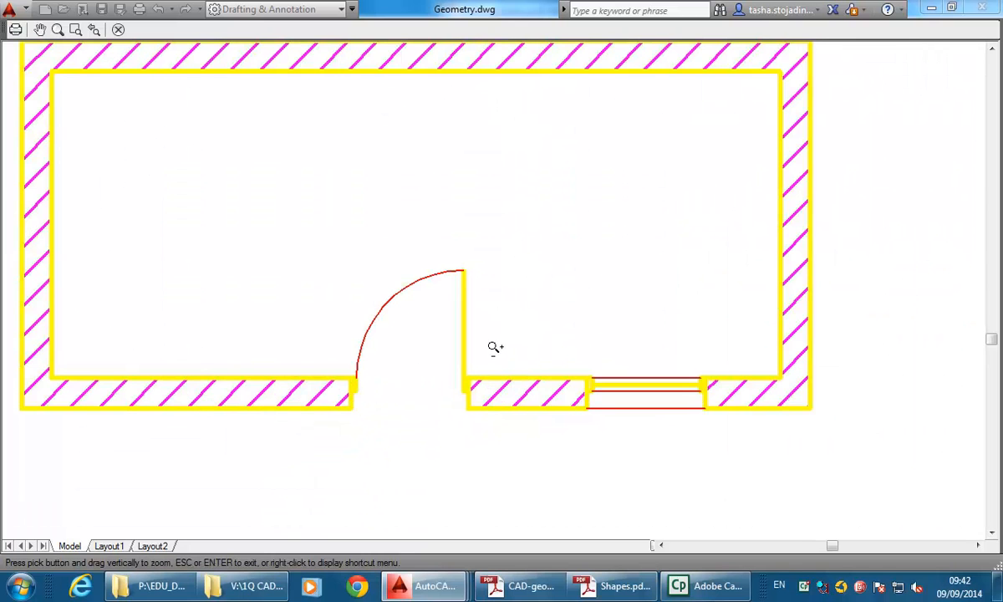
mouse_move(299, 321)
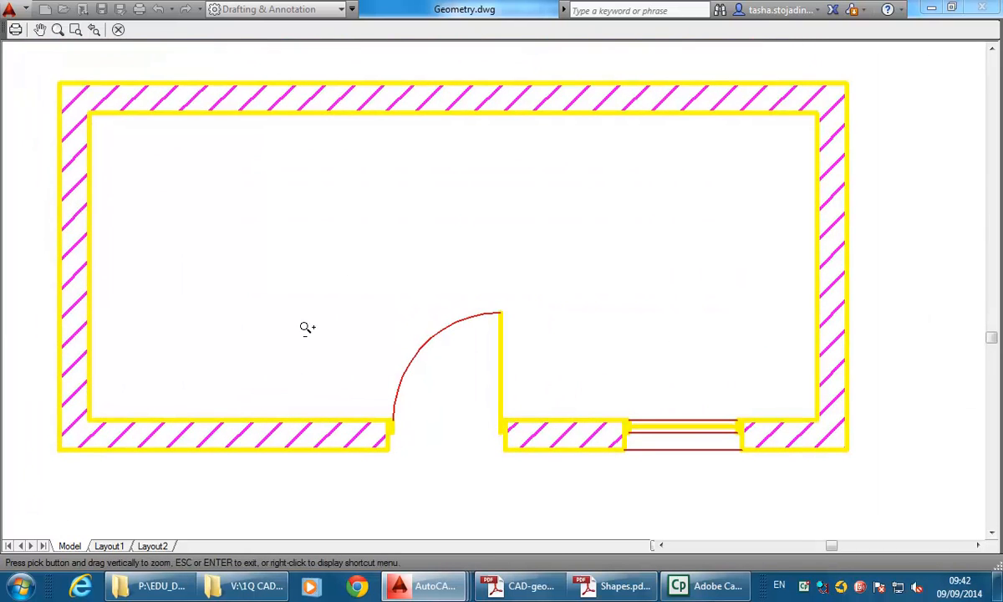
mouse_move(438, 259)
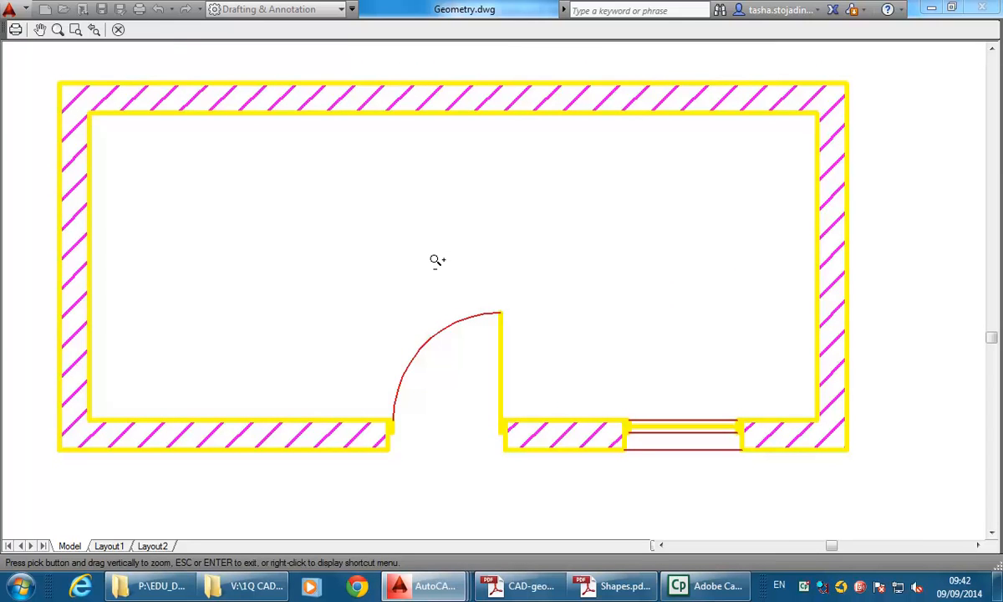
mouse_move(415, 250)
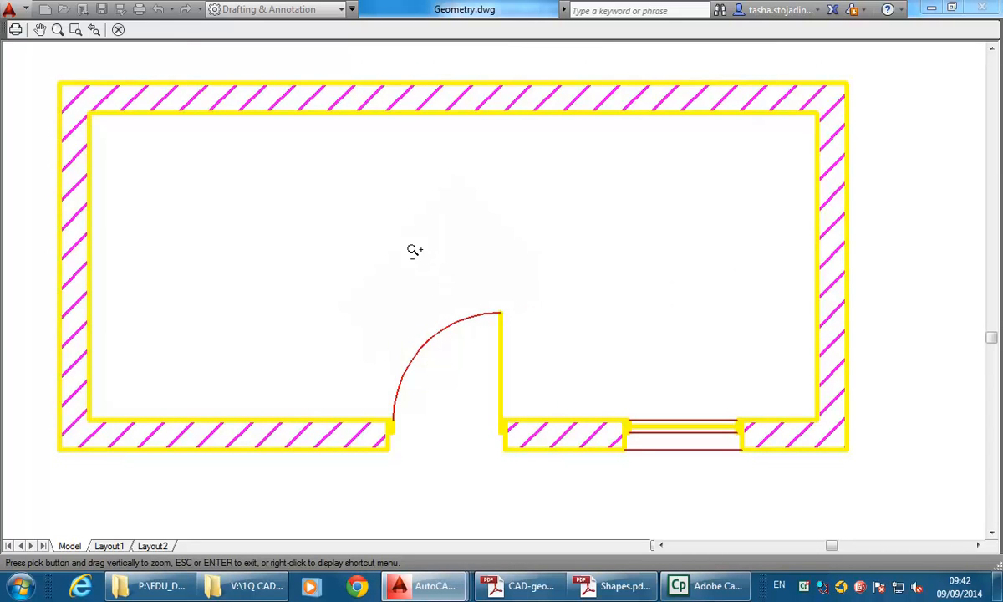
mouse_move(261, 192)
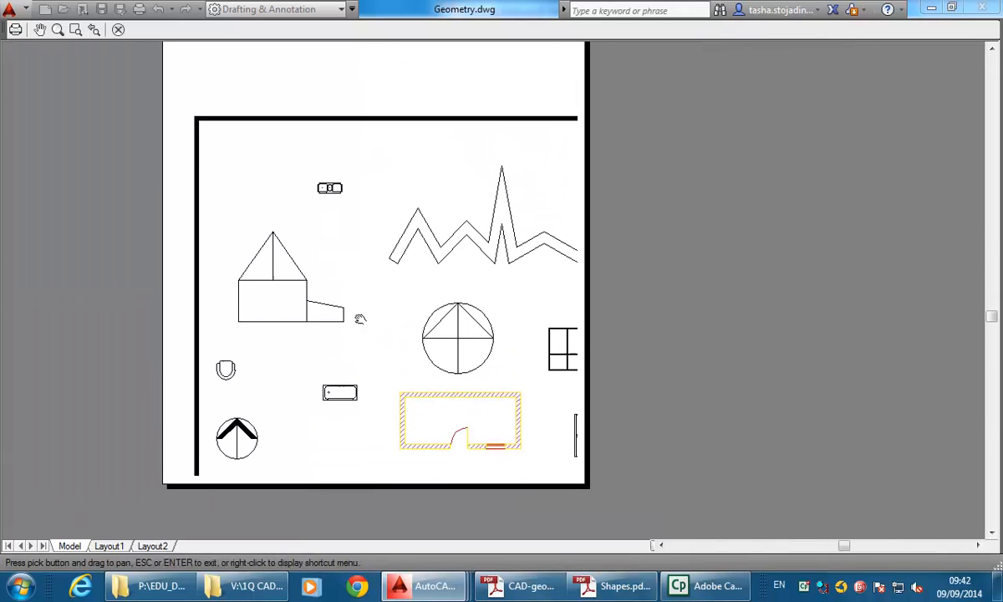
mouse_move(15, 30)
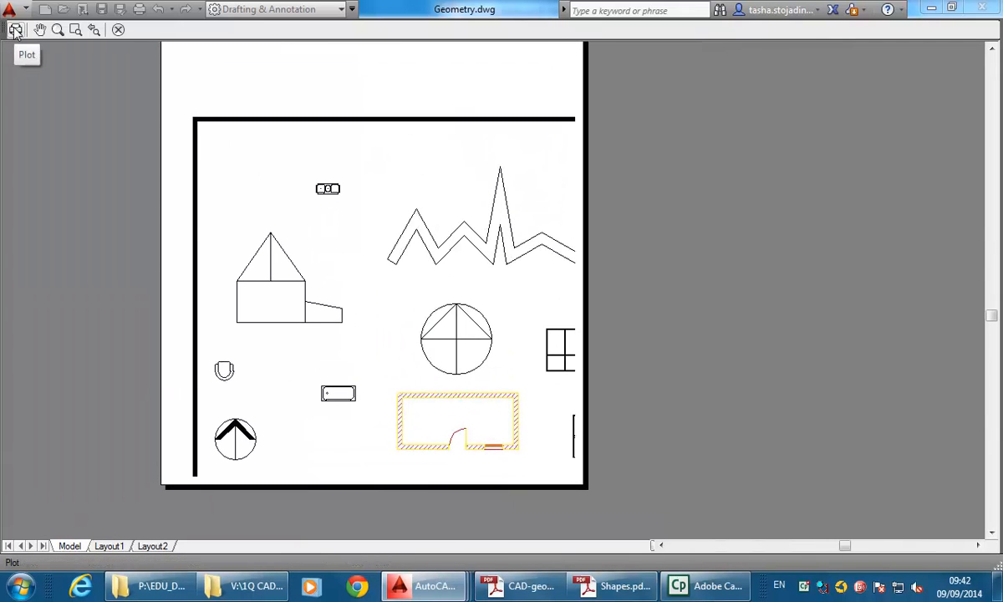
click(15, 30)
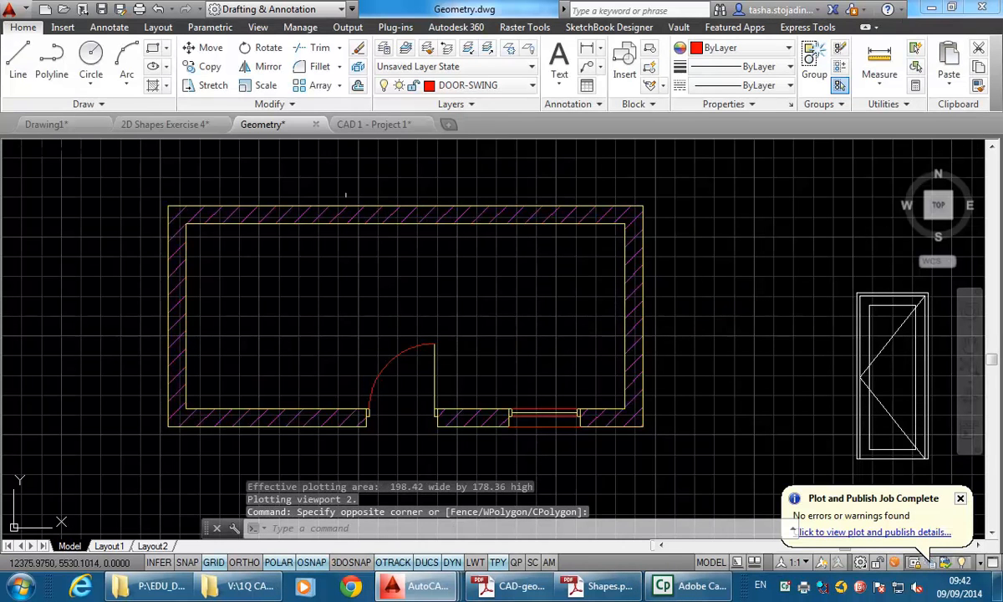
click(14, 10)
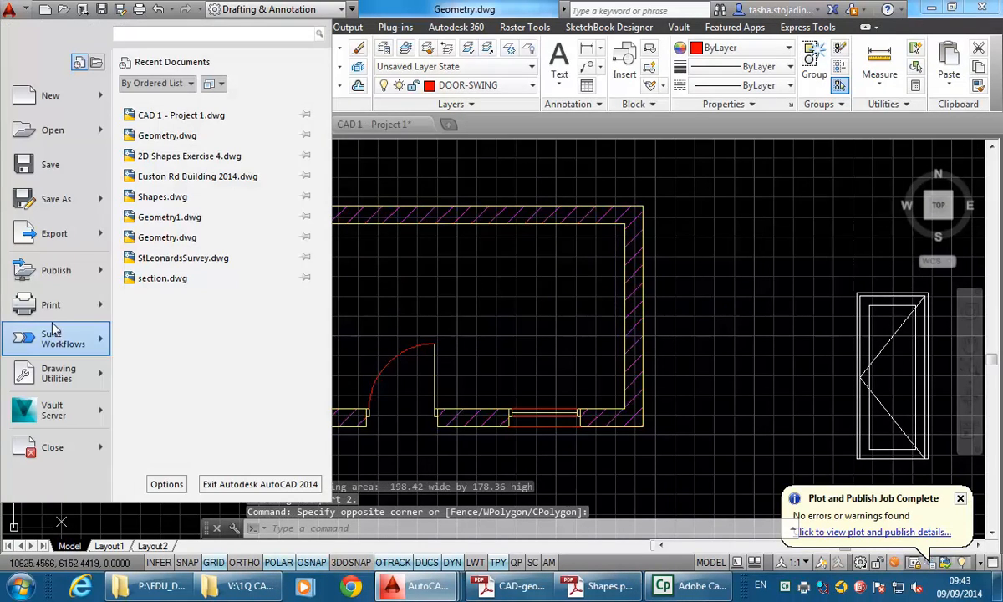
Start a new plot and choose the colour printer as the device.
click(50, 304)
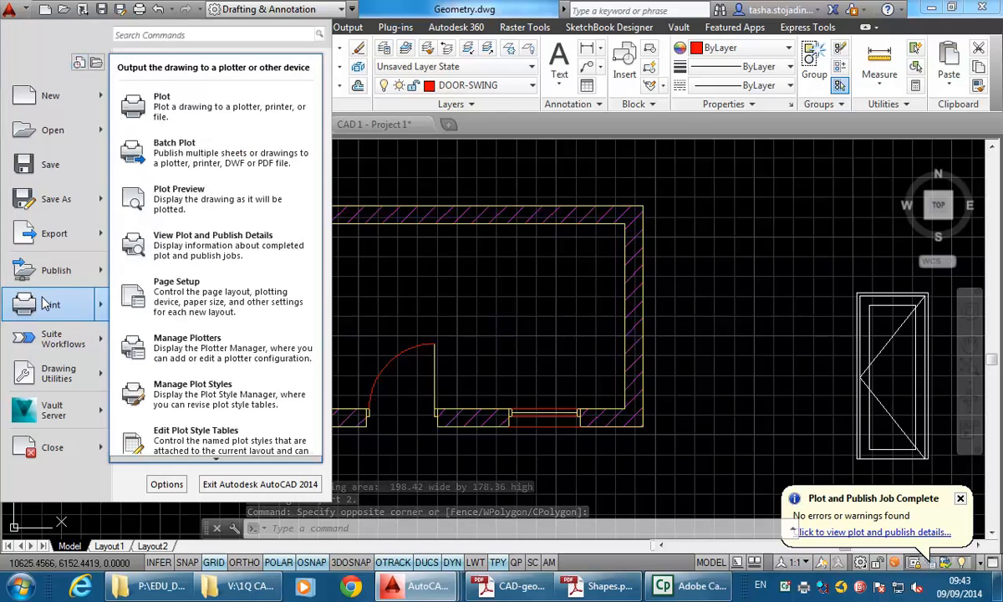
click(162, 104)
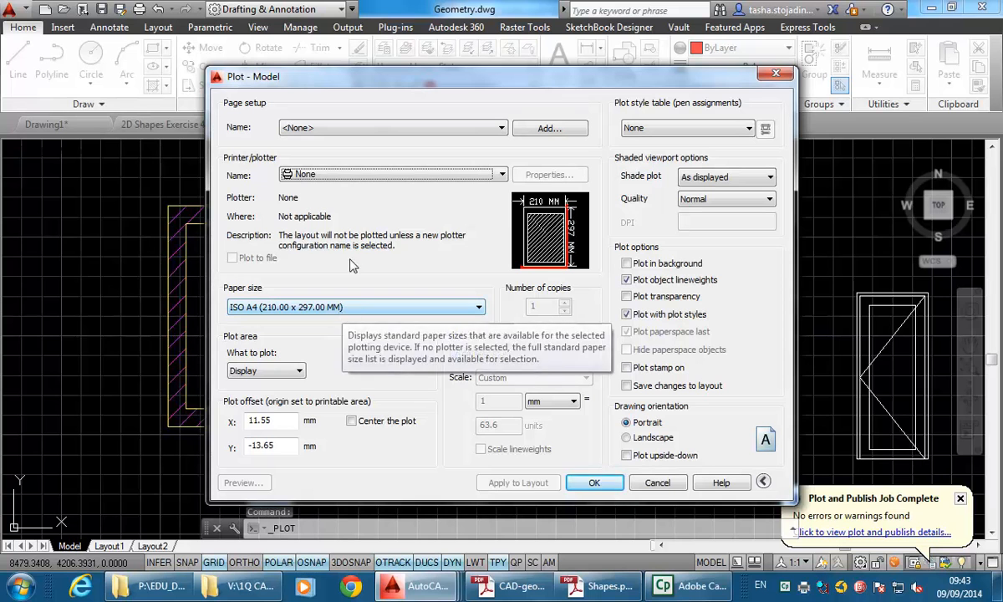
click(501, 174)
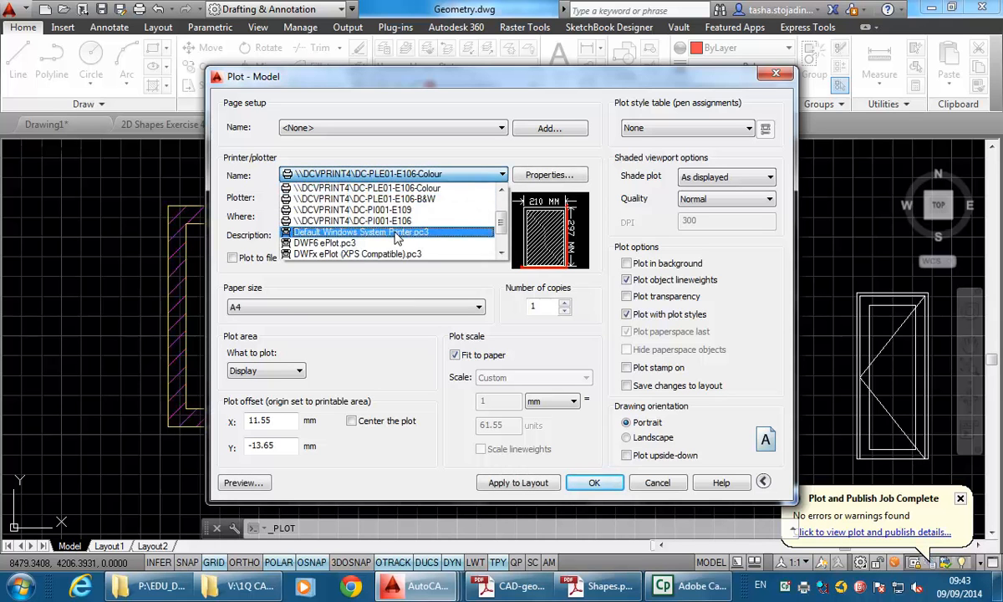
click(391, 174)
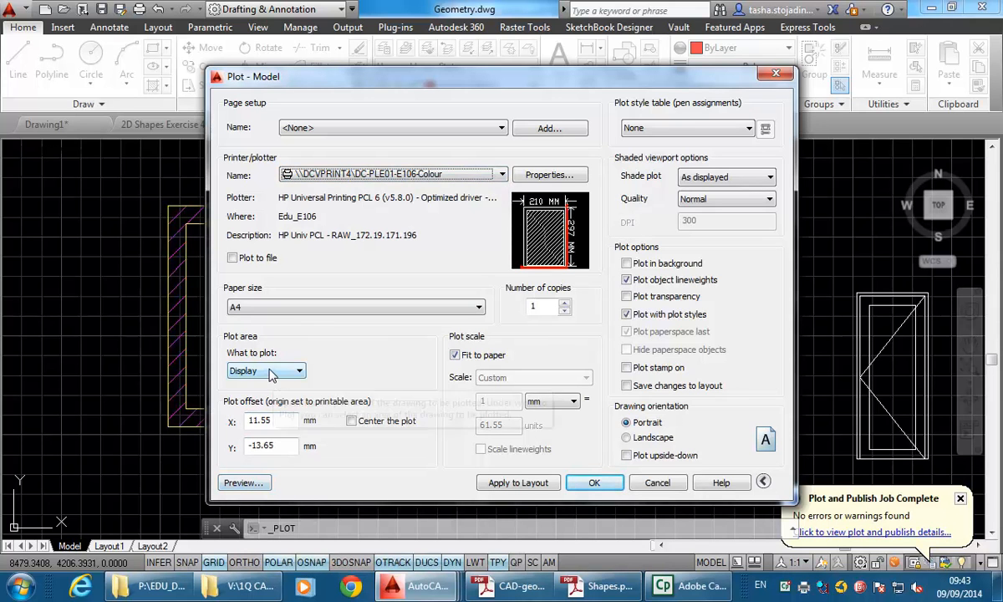
Set the plot to drawing extents at 1:100 scale, not fit to paper, in landscape orientation.
click(298, 371)
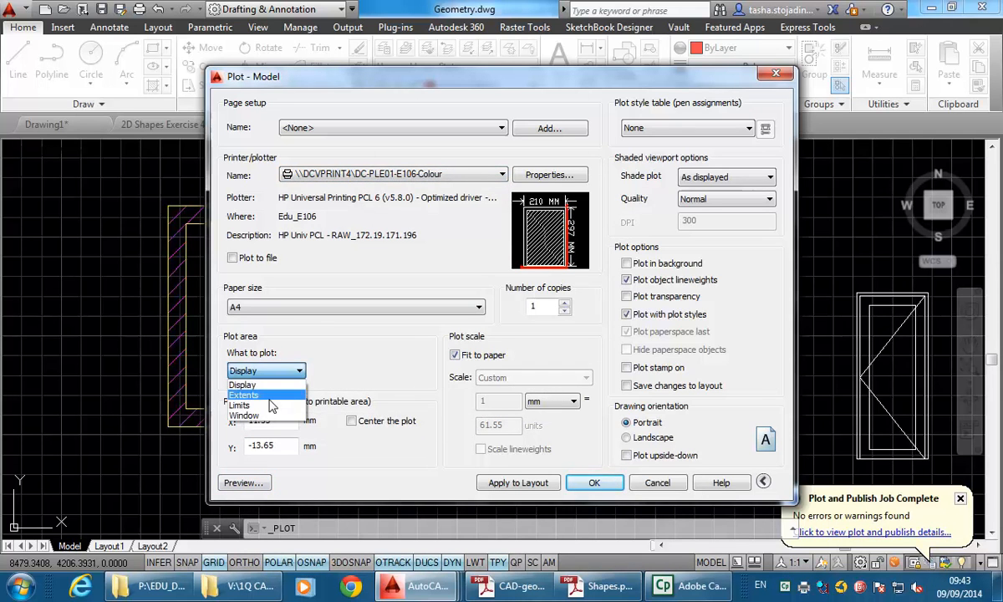
click(244, 394)
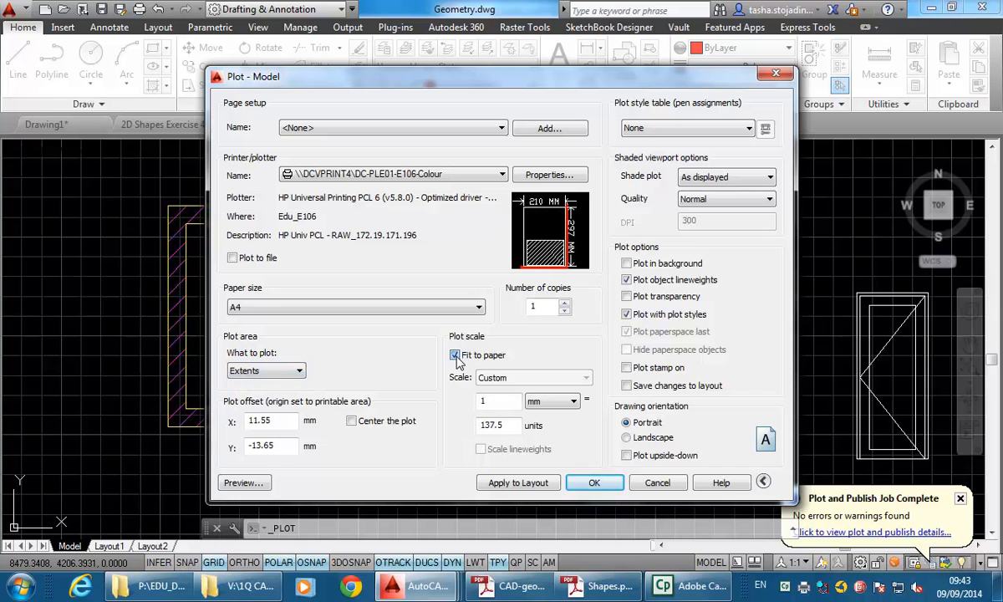
click(454, 354)
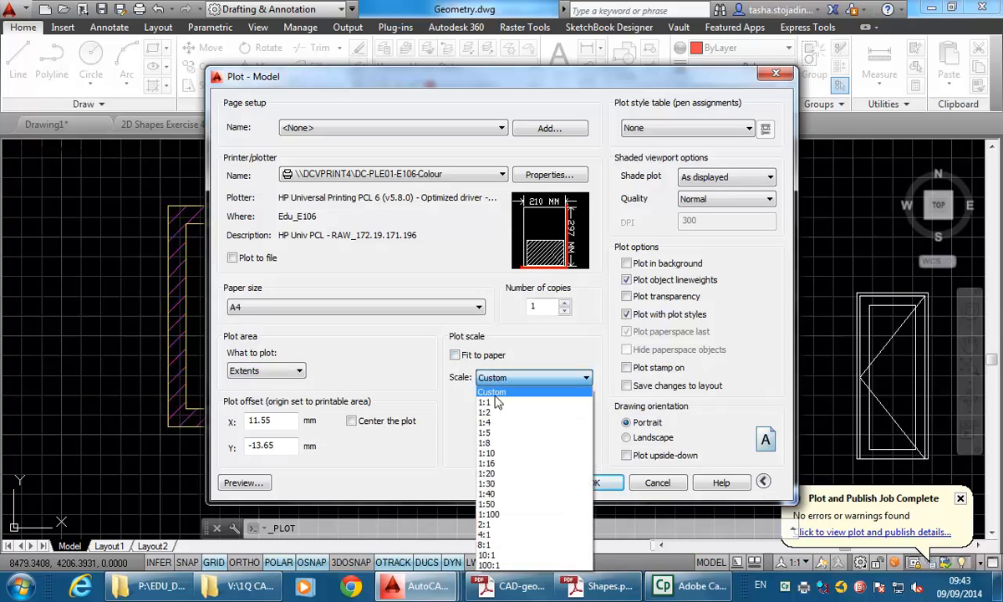
click(488, 513)
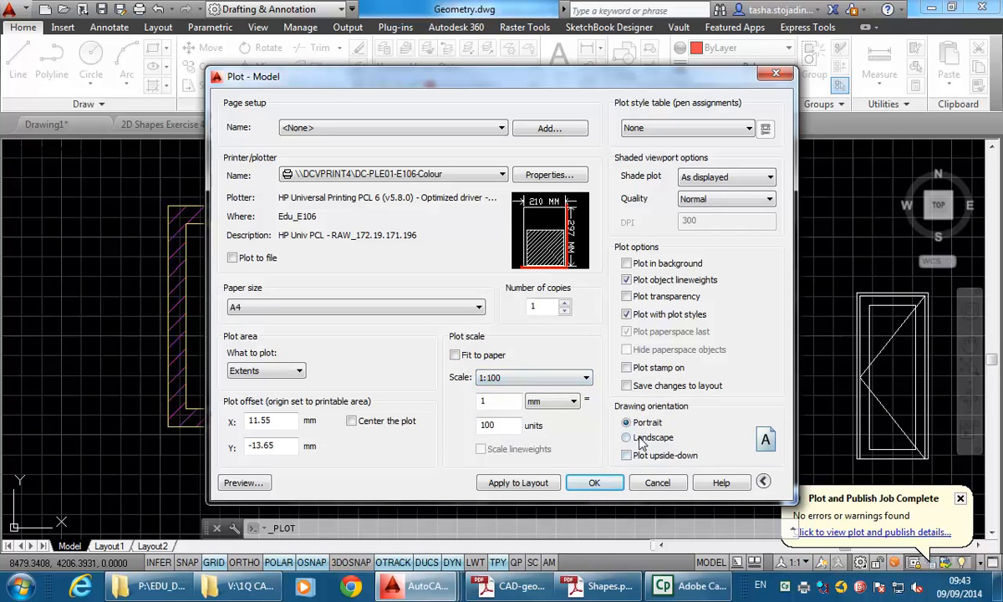
click(627, 438)
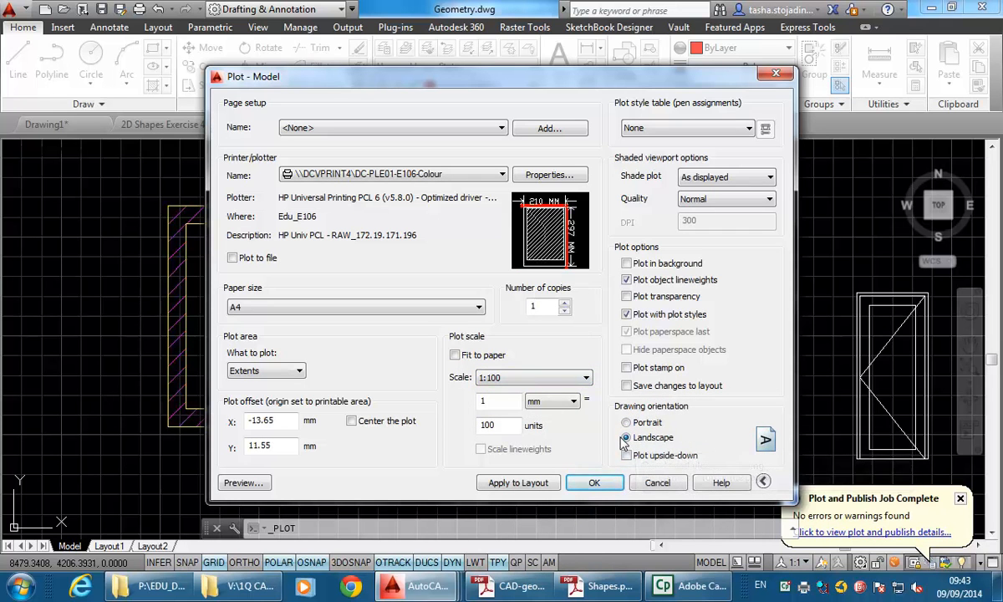
mouse_move(595, 444)
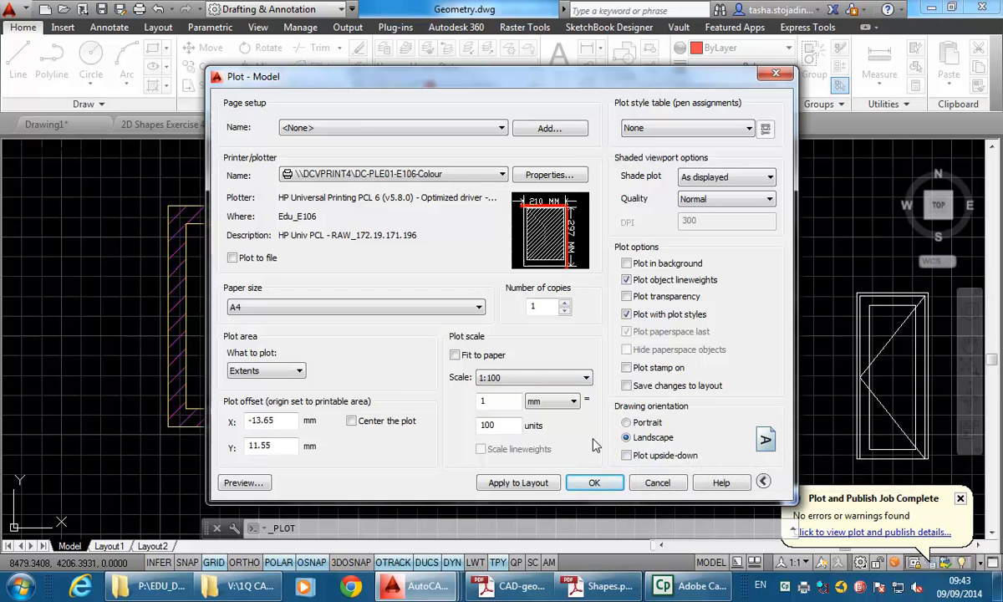
mouse_move(271, 420)
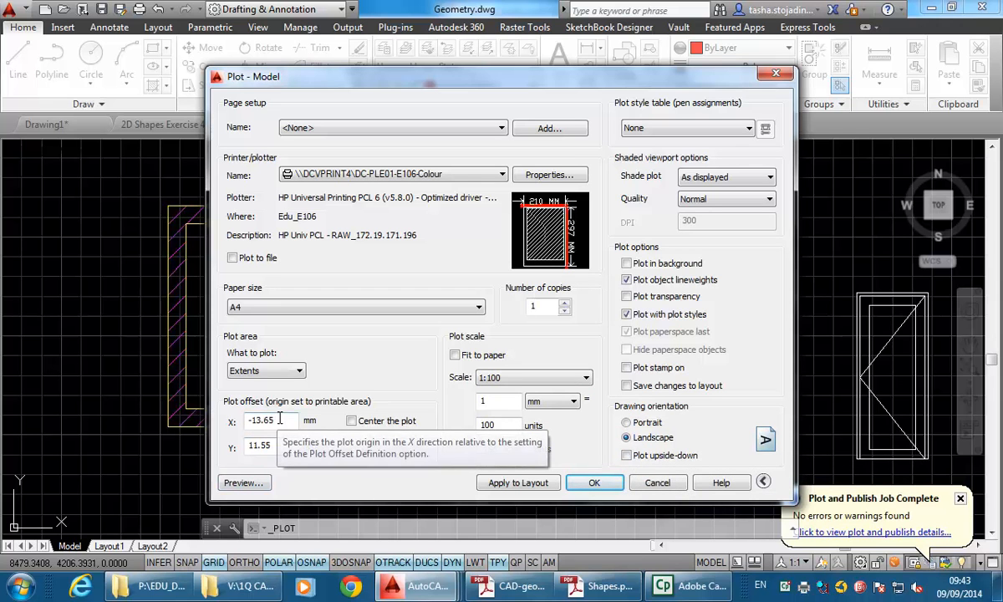
mouse_move(518, 481)
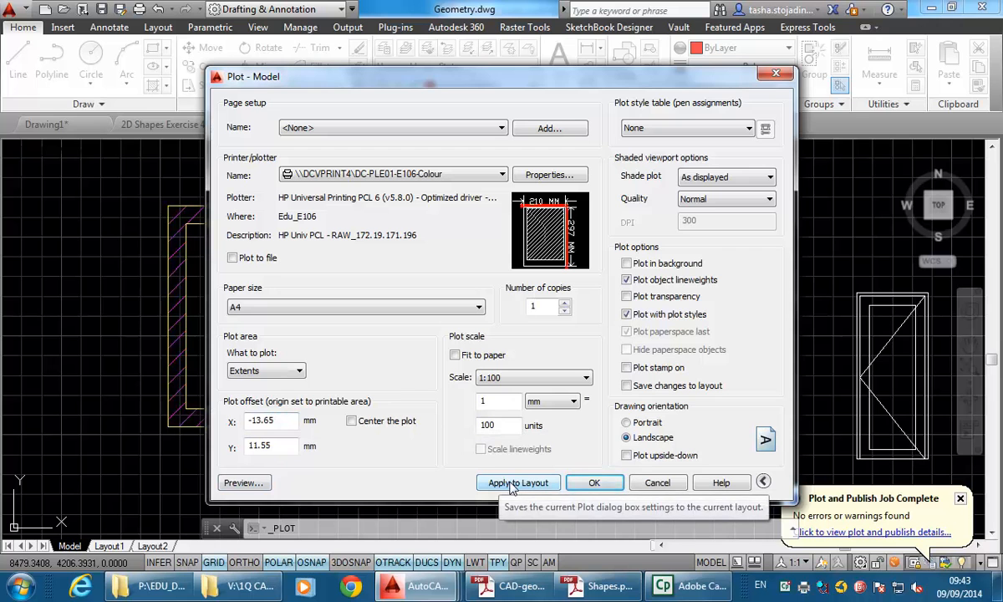
mouse_move(518, 483)
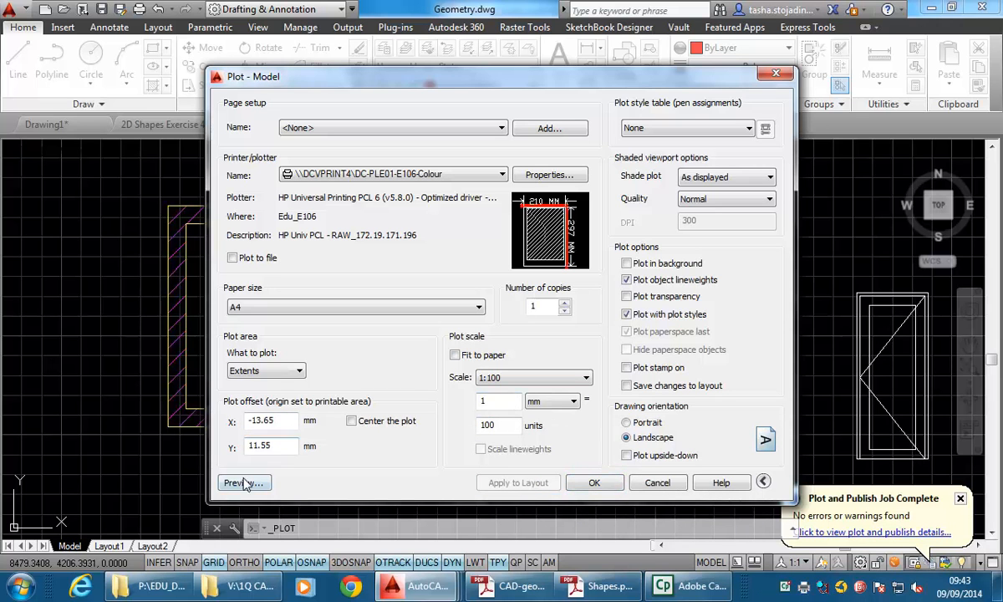
Preview the landscape sheet past the scale warning, then exit back to the plot settings.
click(244, 482)
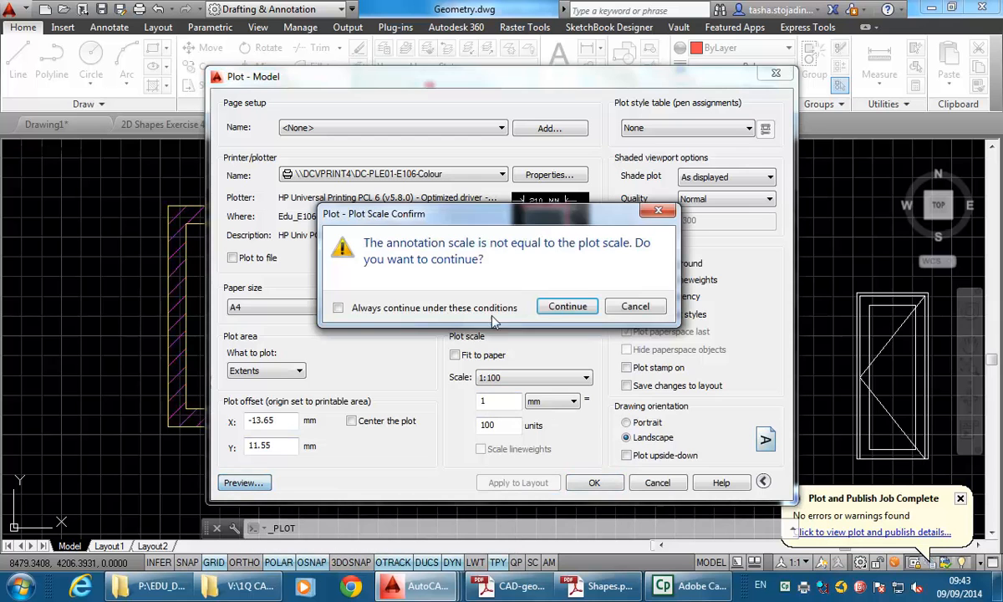
click(566, 306)
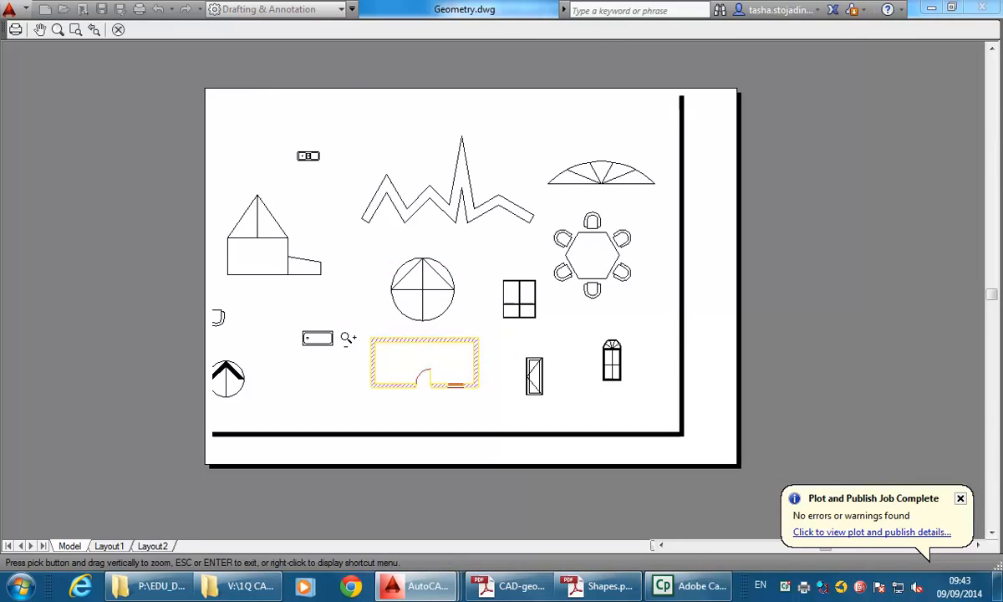
right_click(348, 337)
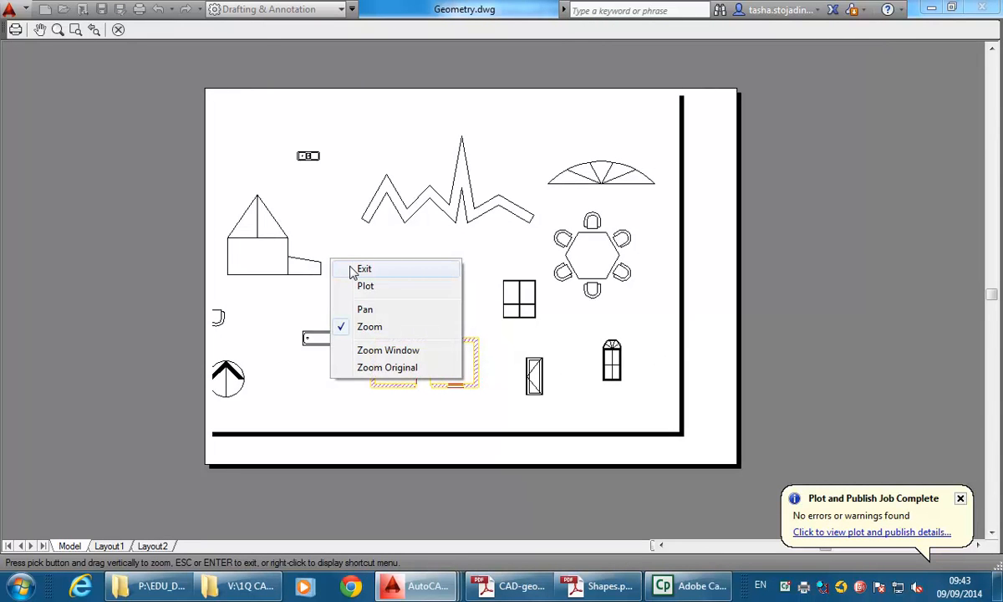
click(365, 267)
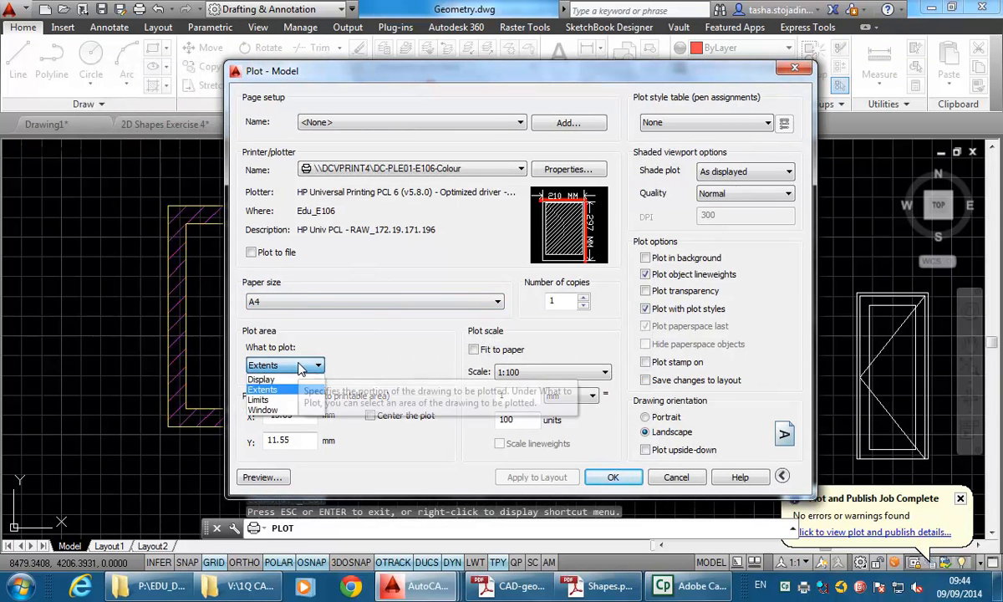
mouse_move(288, 398)
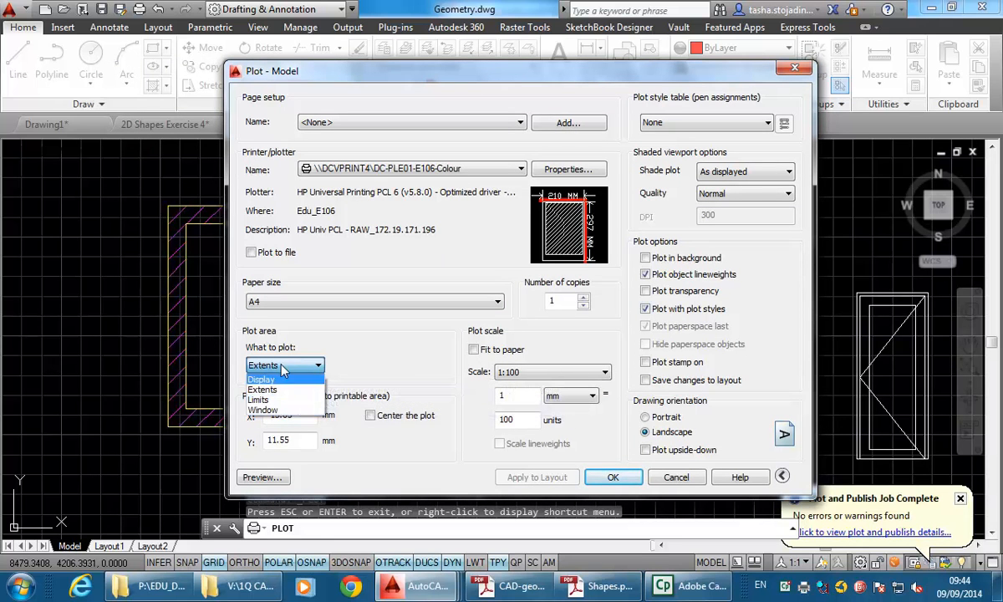
mouse_move(291, 409)
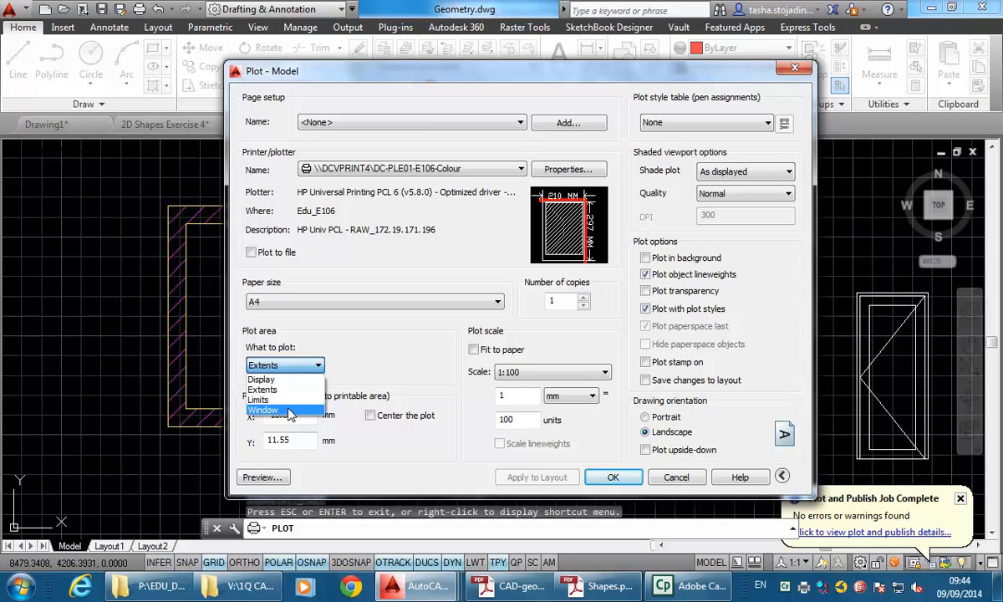
Plot a picked window around the shapes, preview it, and return to the plot settings.
click(263, 409)
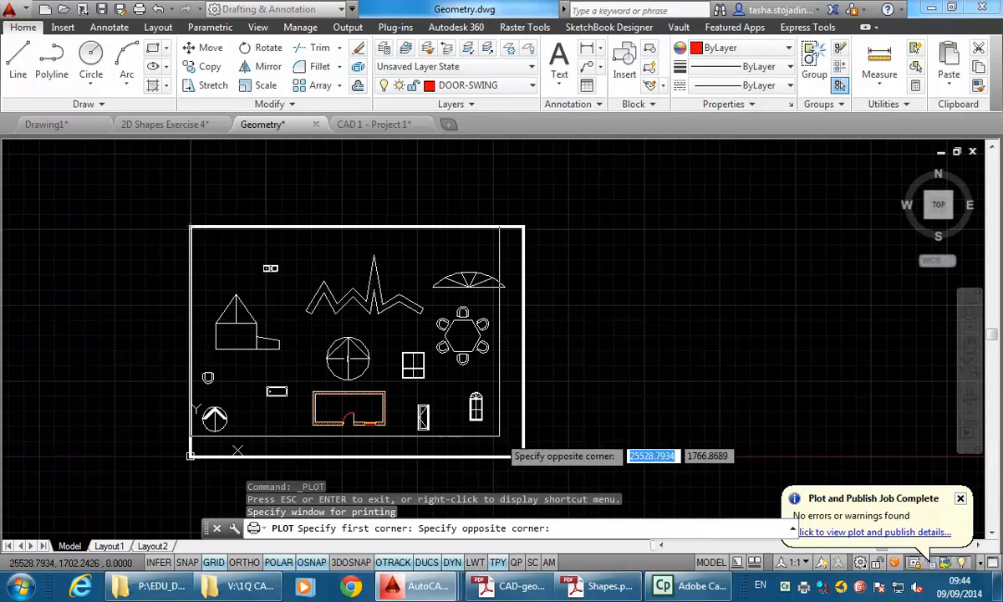
mouse_move(521, 454)
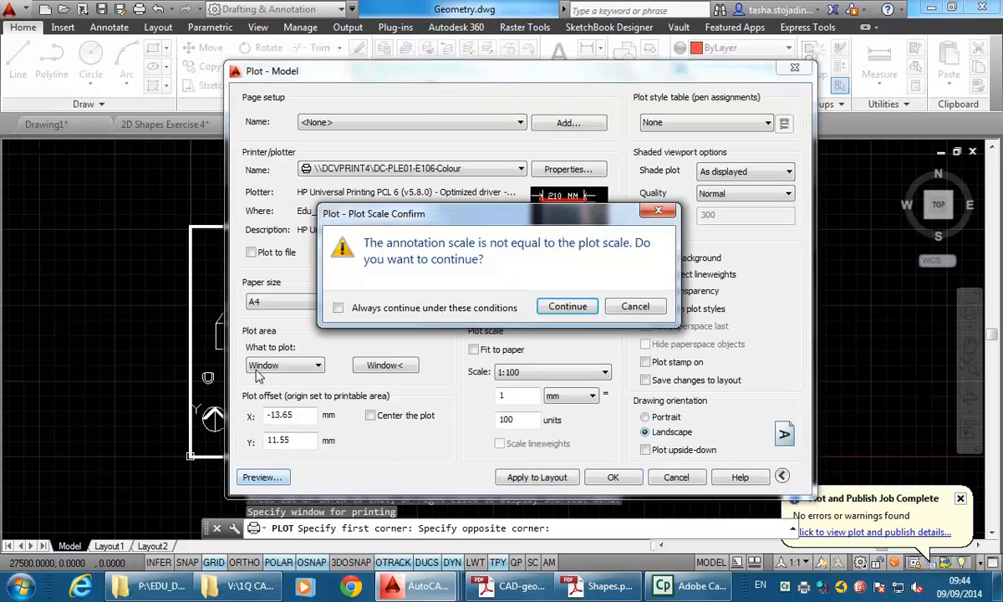
click(566, 305)
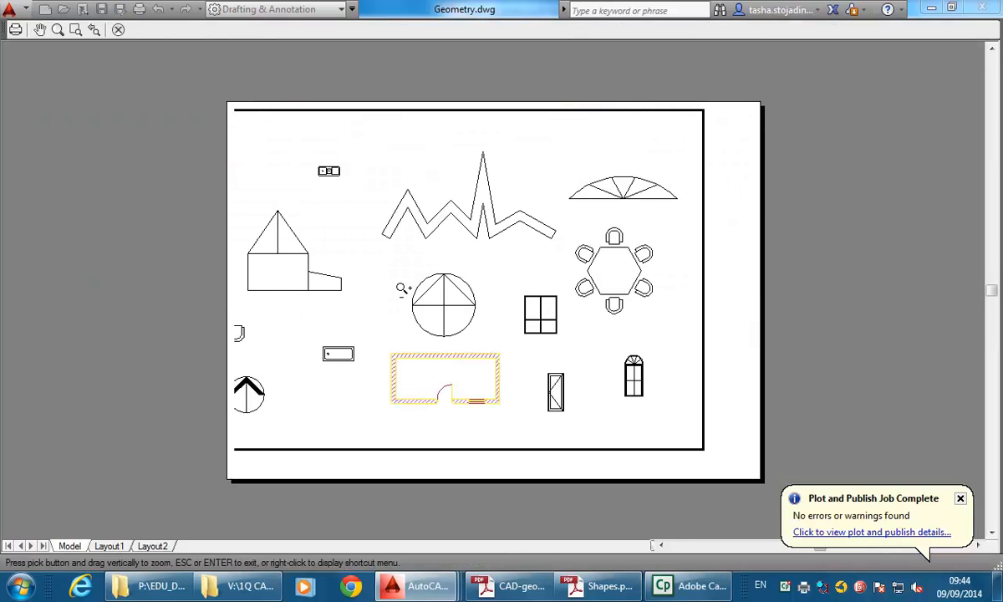
mouse_move(399, 219)
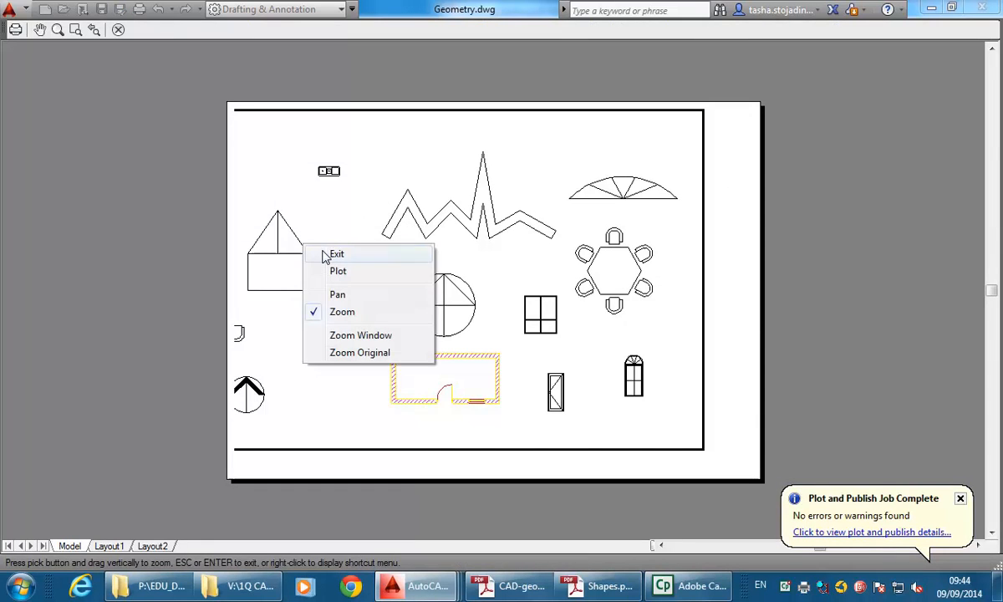
click(338, 254)
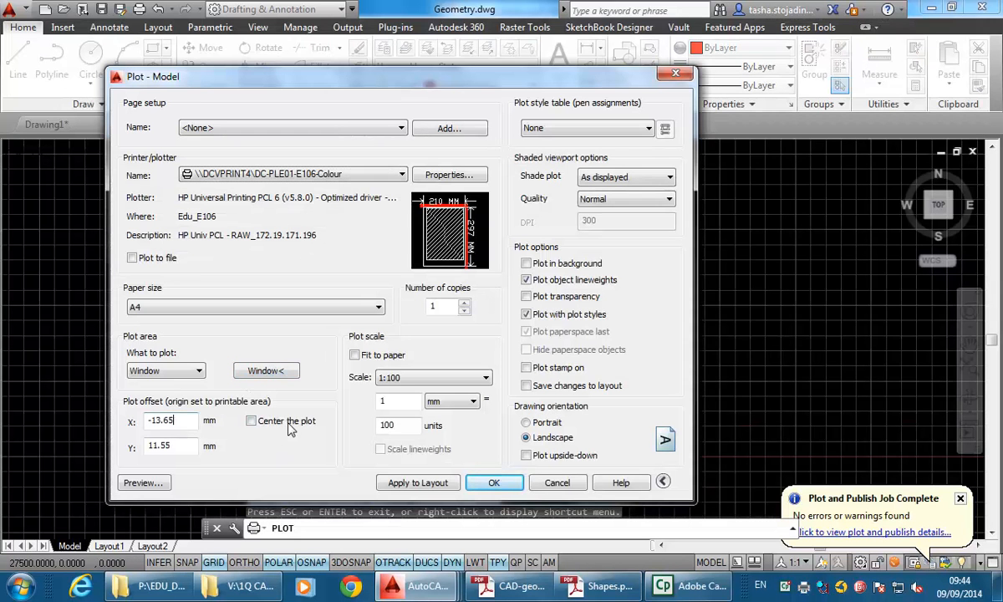
Turn on Center the plot and preview the centred shapes on the A4 page, accepting the scale warning.
click(251, 421)
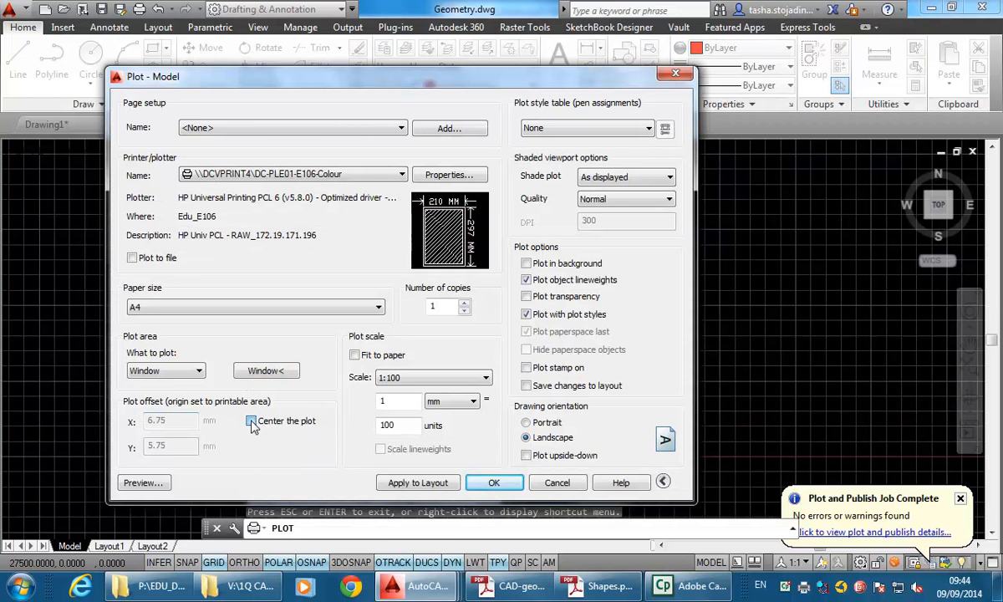
mouse_move(251, 421)
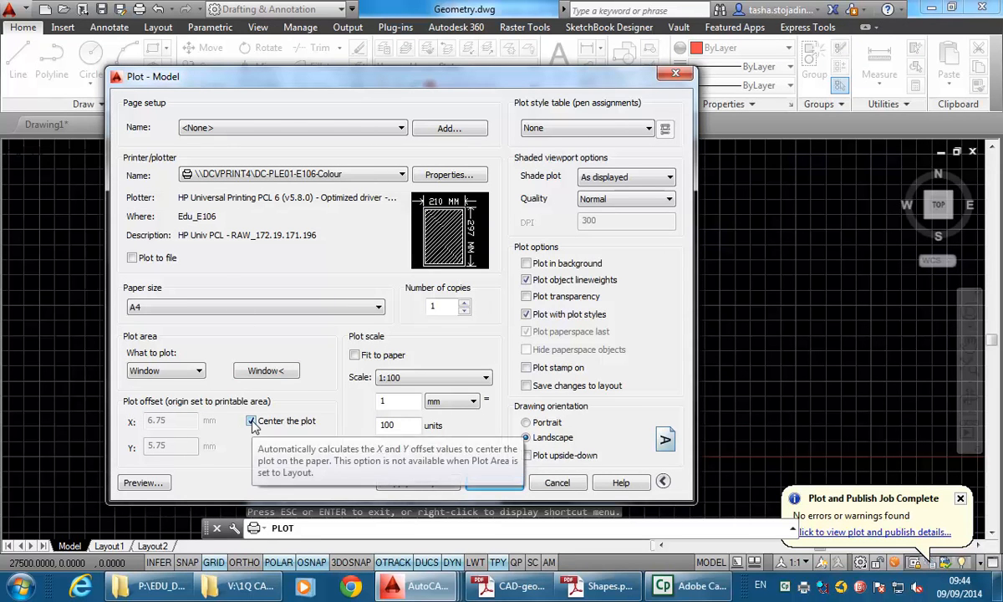
click(142, 482)
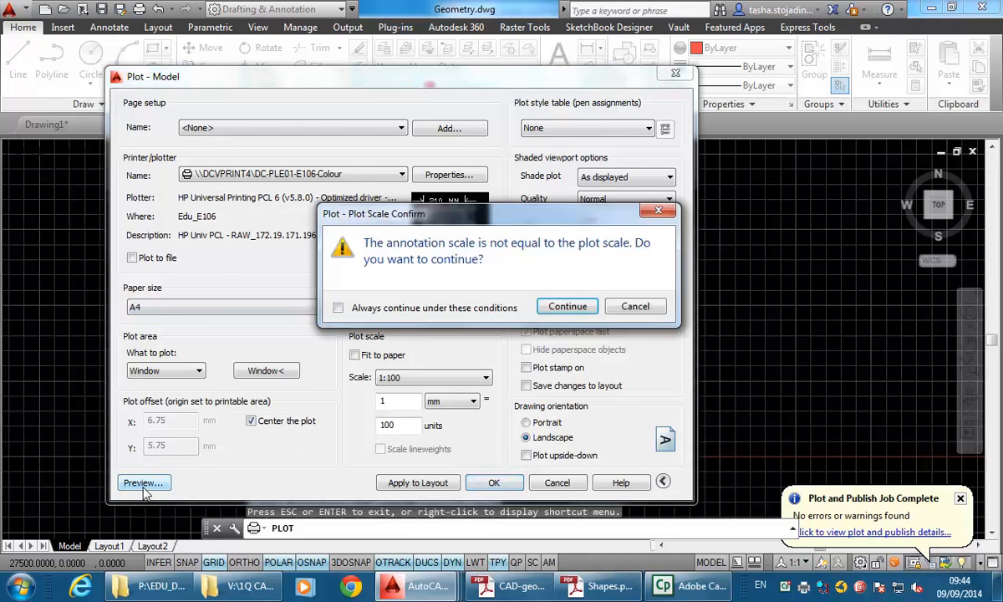
click(567, 306)
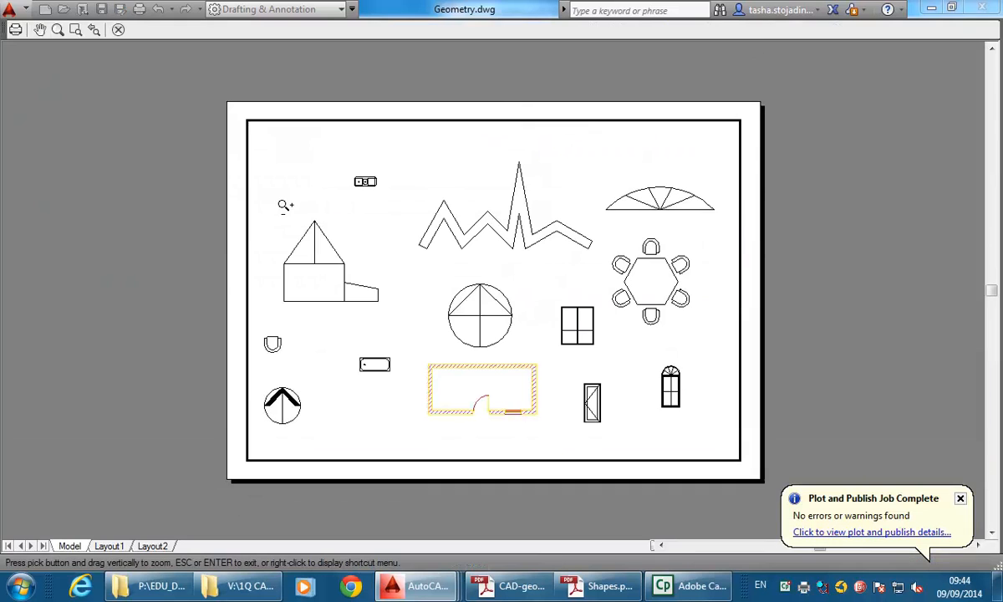
mouse_move(381, 201)
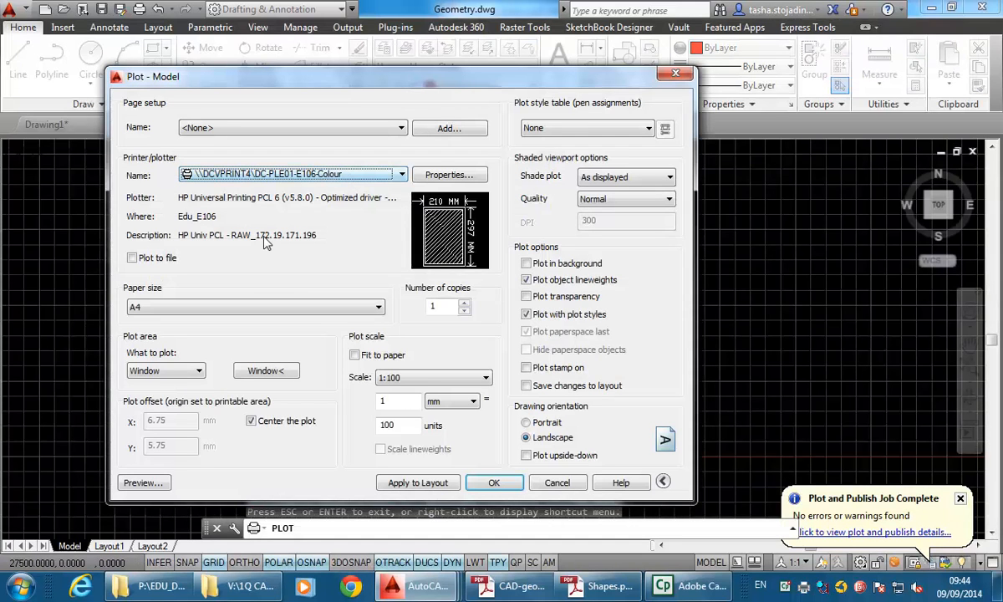
mouse_move(585, 127)
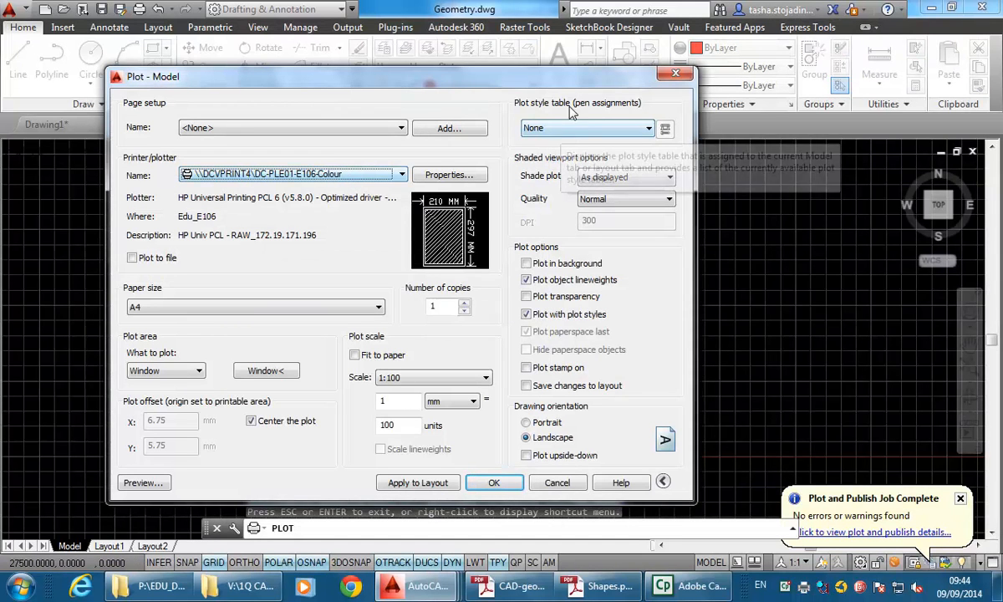
Choose monochrome.ctb as the plot style table so everything prints black.
click(665, 127)
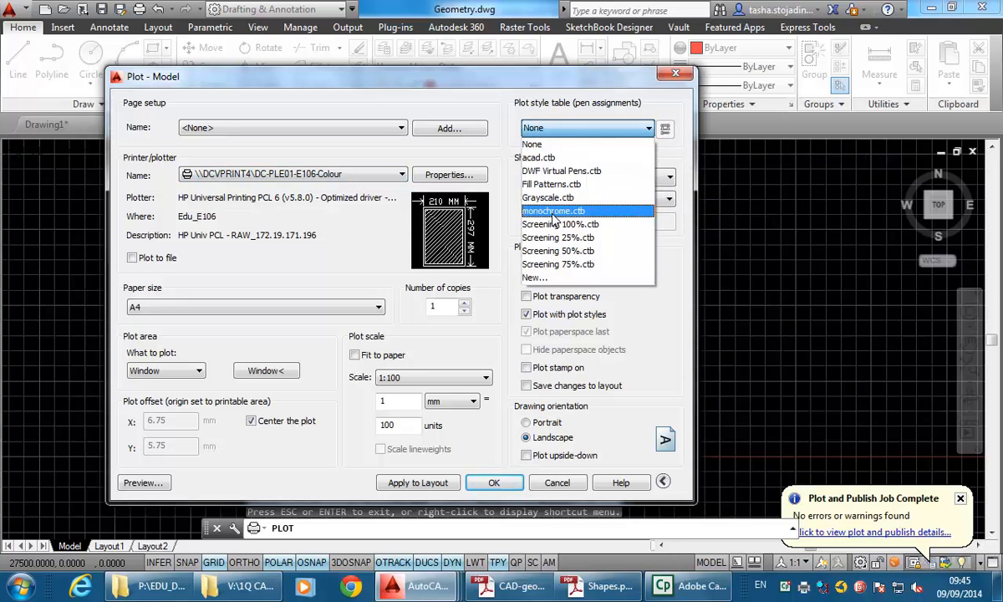
click(553, 210)
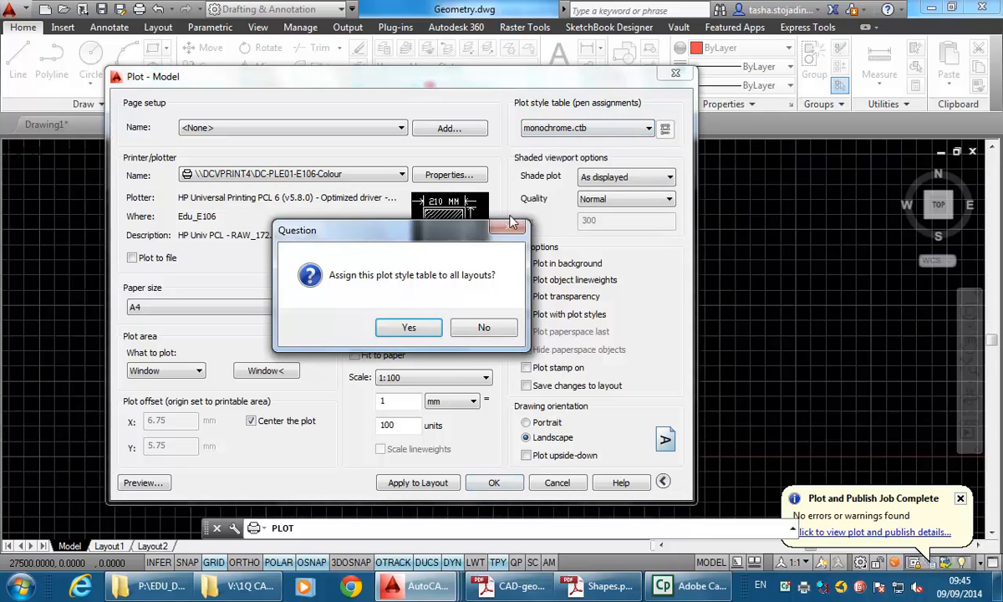
mouse_move(376, 281)
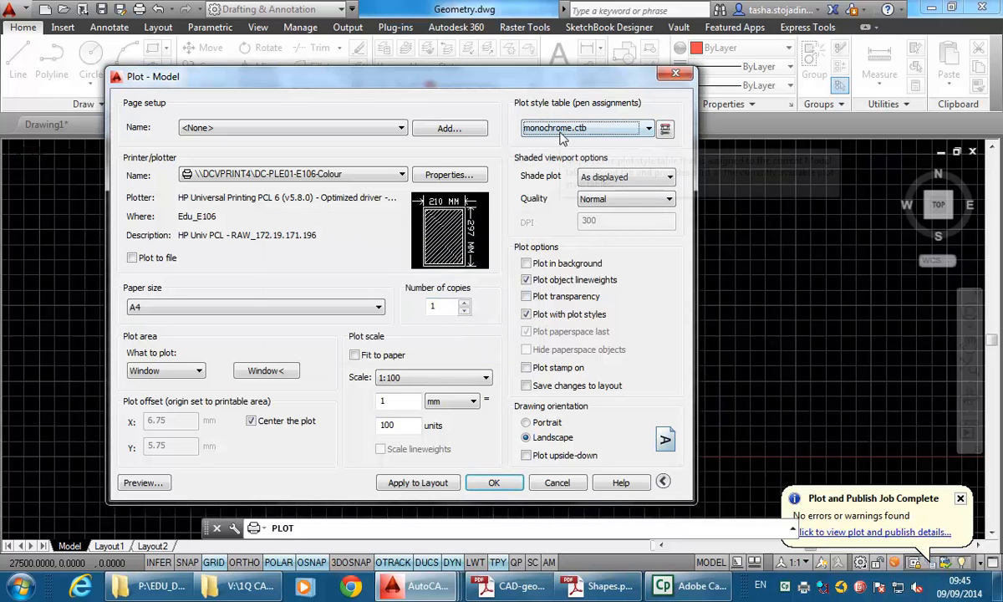
mouse_move(582, 127)
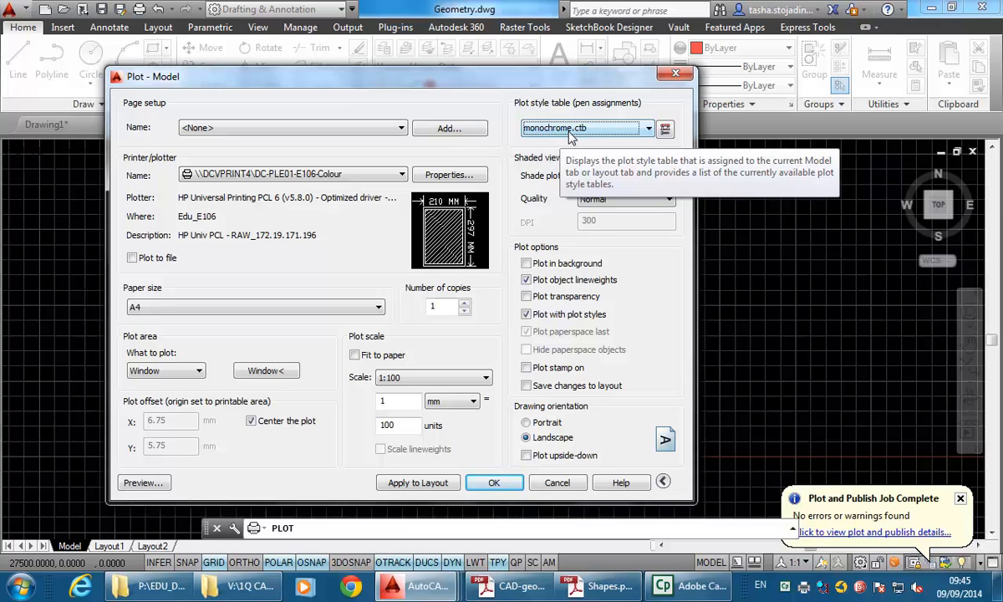
mouse_move(142, 481)
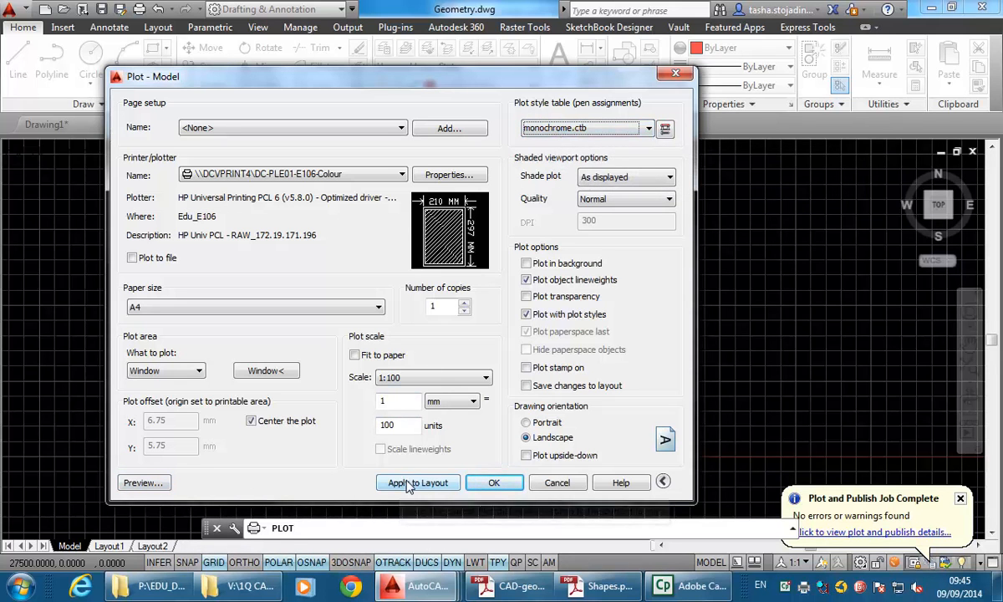
Preview the monochrome plot of the shed plan, continuing past the scale warning.
click(418, 482)
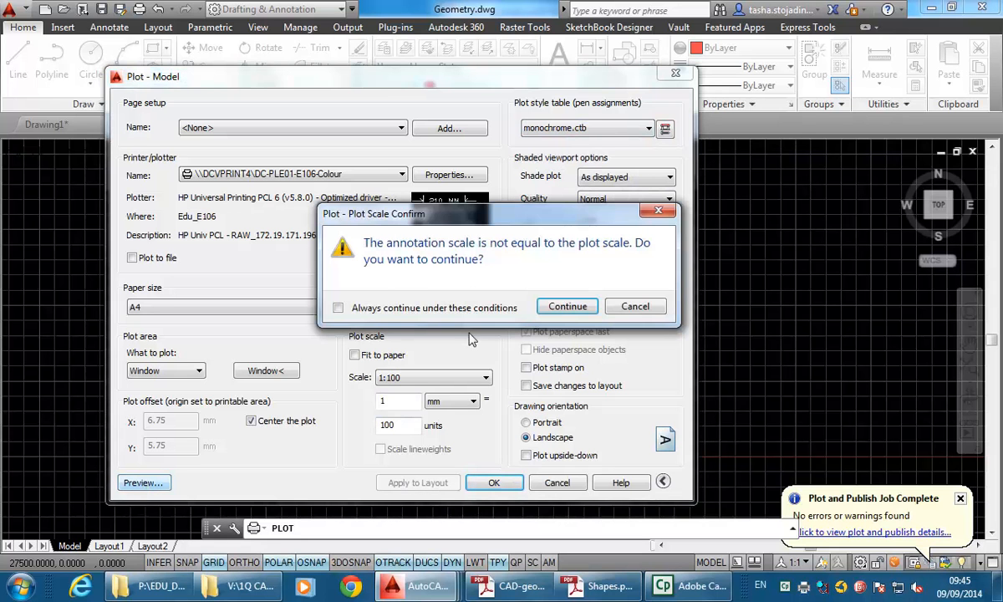
click(567, 305)
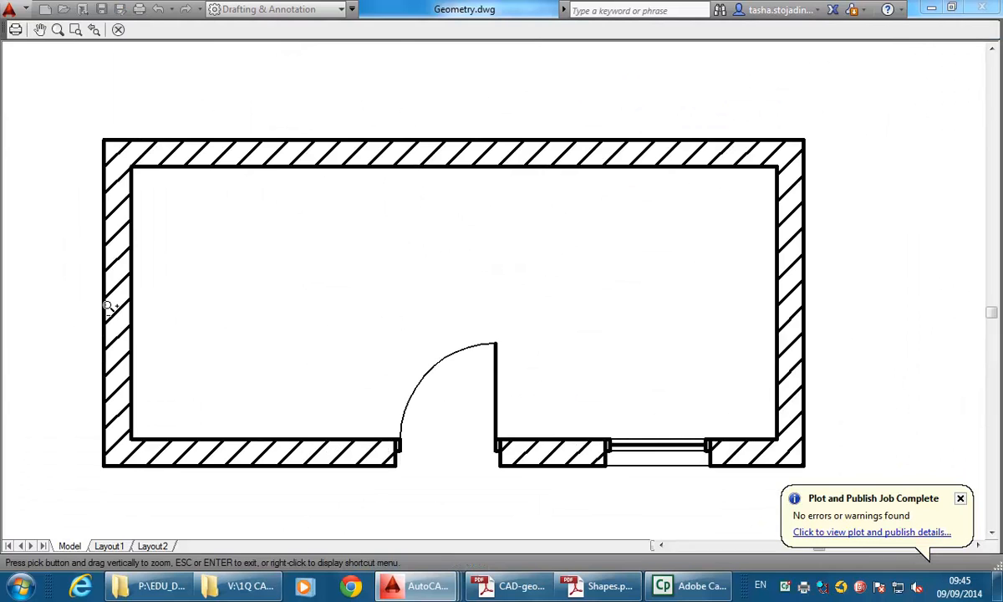
mouse_move(472, 428)
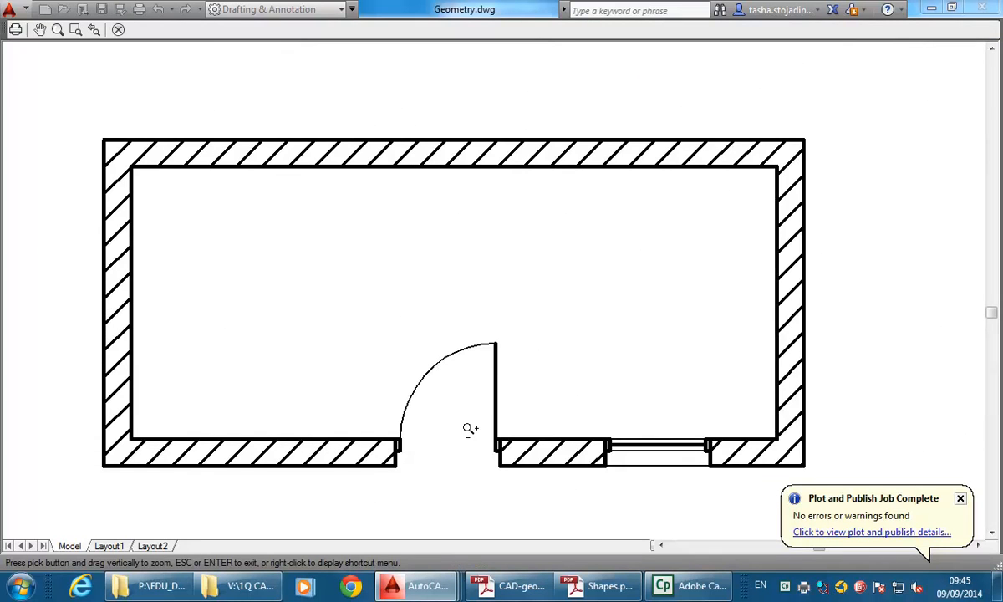
mouse_move(625, 485)
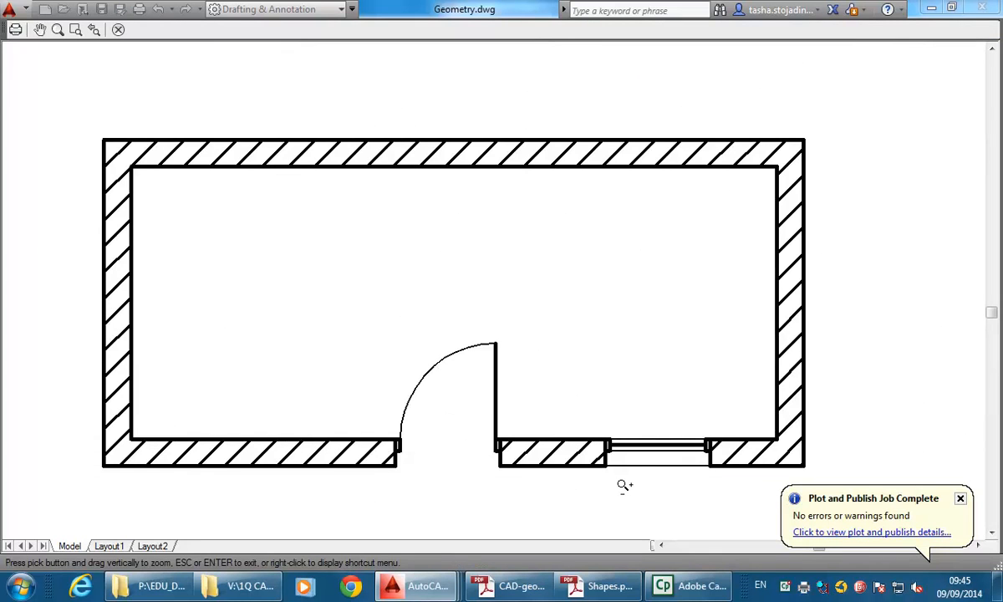
mouse_move(622, 458)
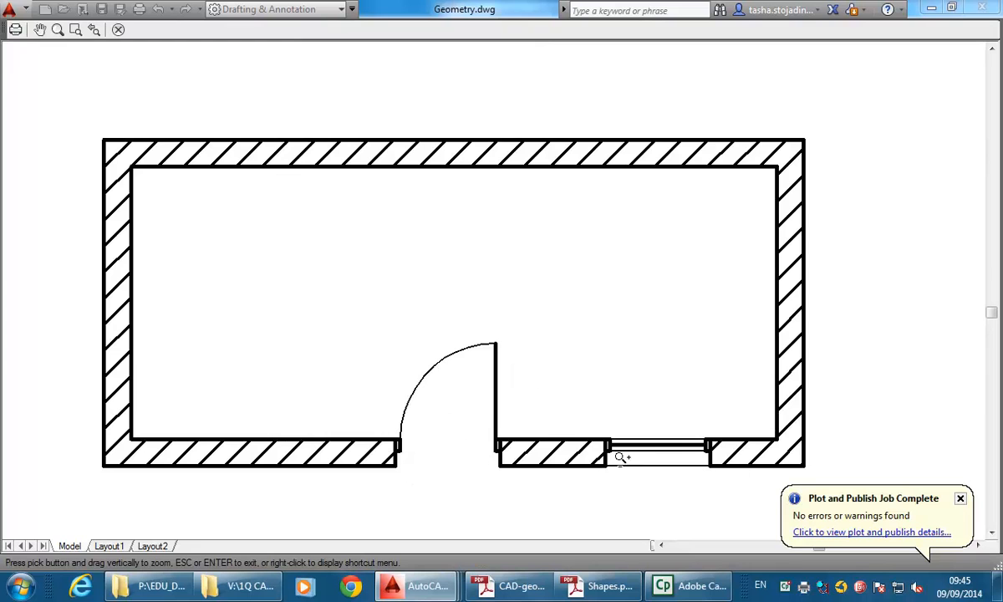
mouse_move(685, 499)
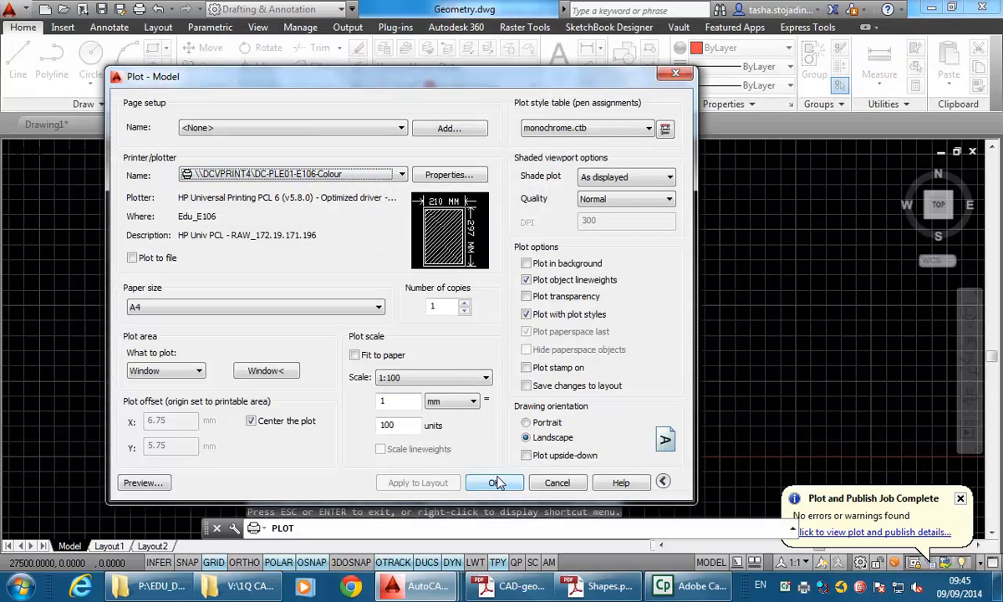
Send the windowed monochrome plot to the printer, continuing past the Plot Scale Confirm warning.
click(495, 481)
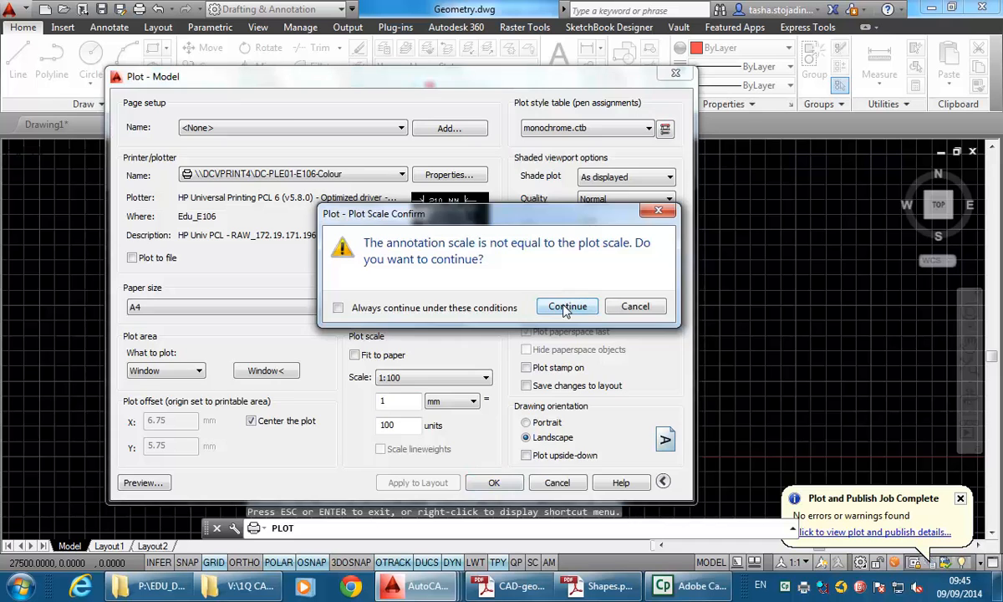
click(566, 306)
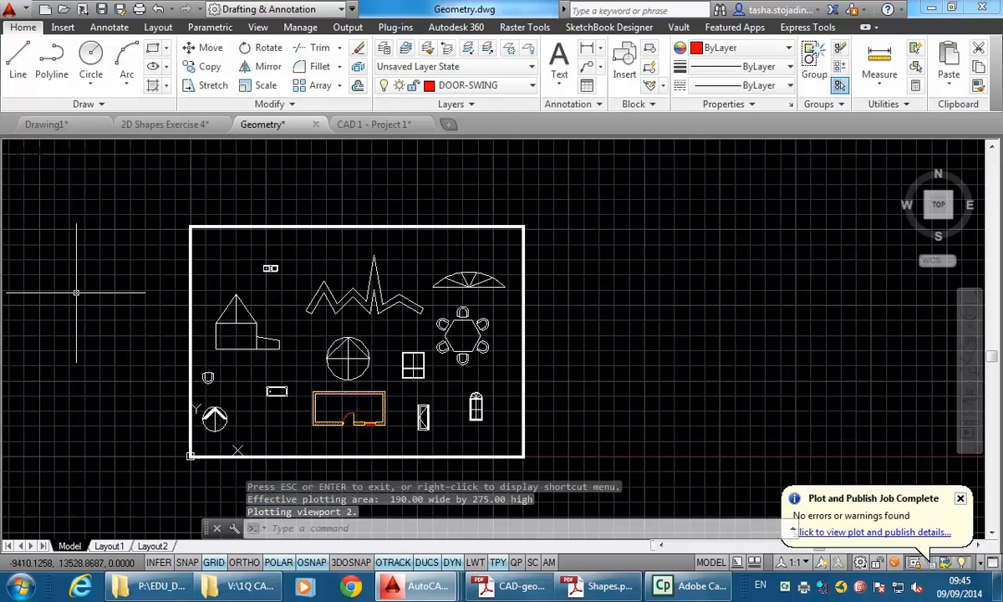